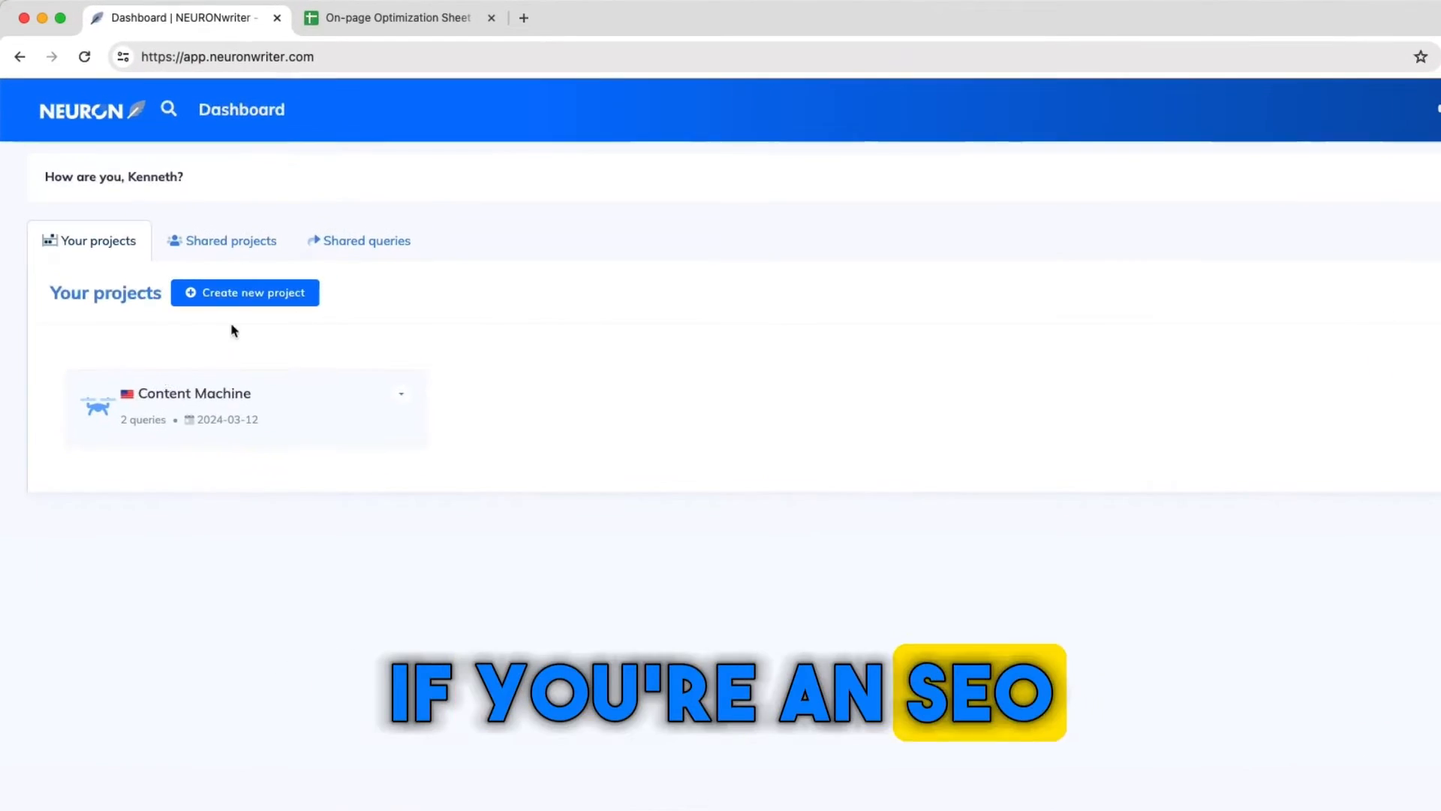
- View the competitor analysis and content ideas for the 'indoor plants for office' query in Content Machine
left_click(194, 392)
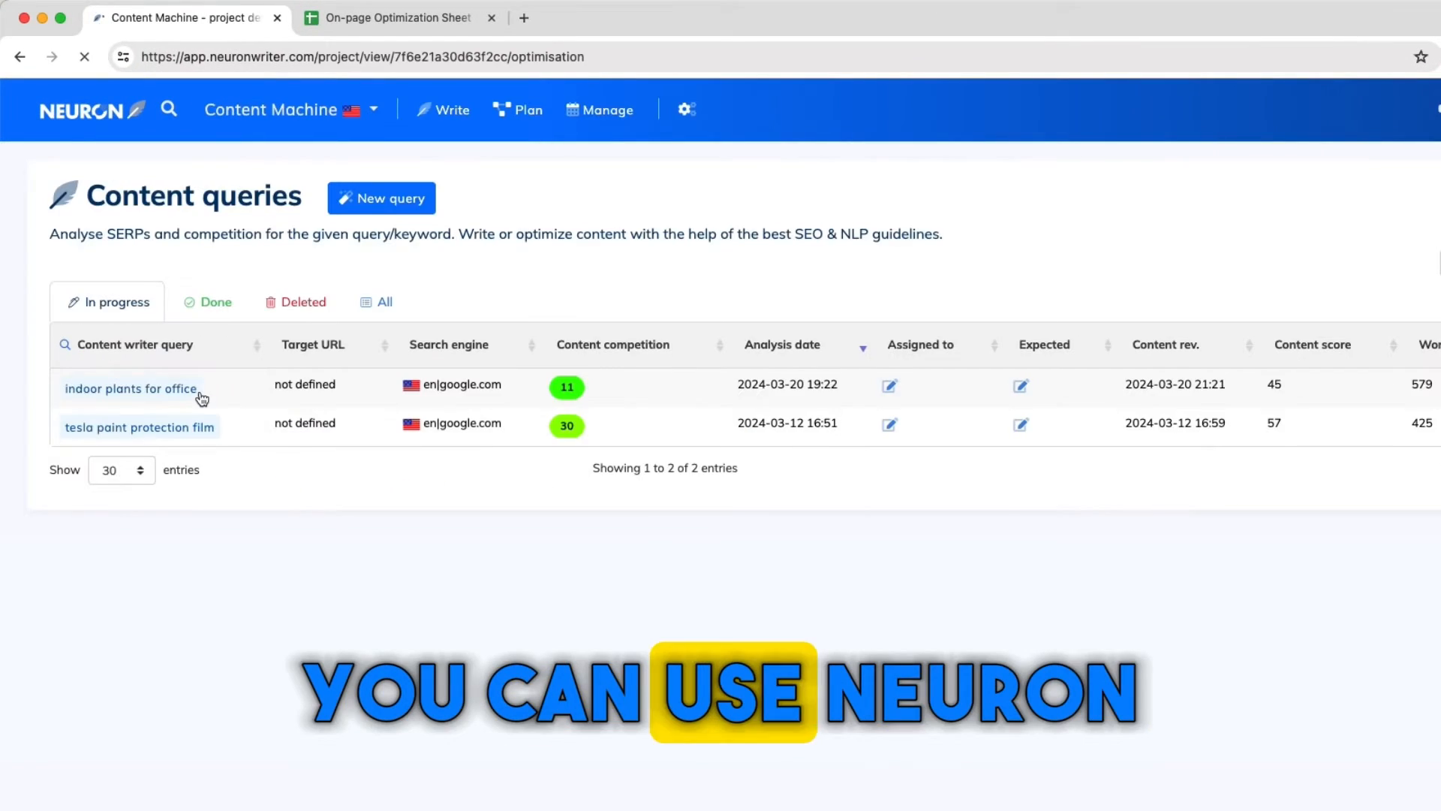
left_click(130, 388)
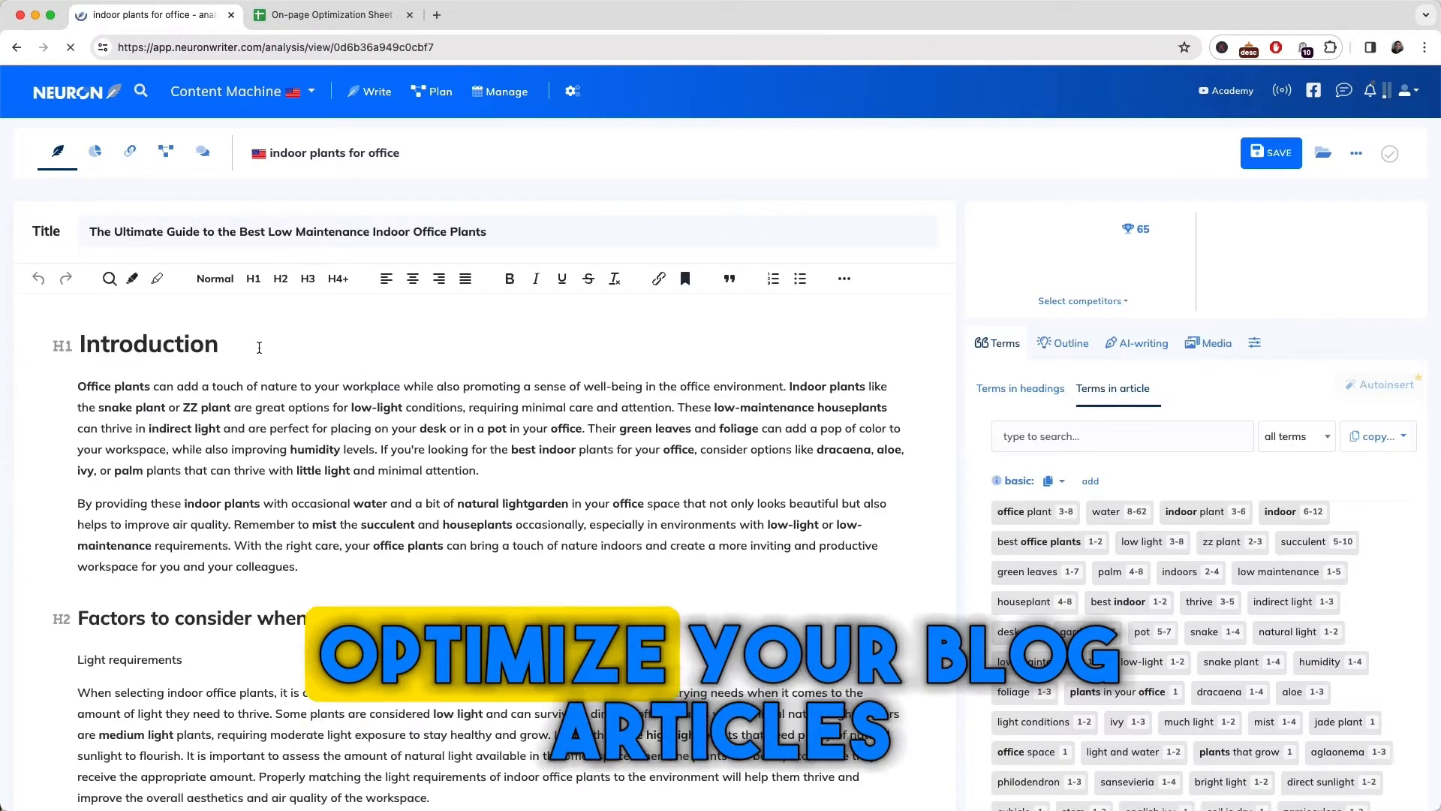
scroll("down", 3)
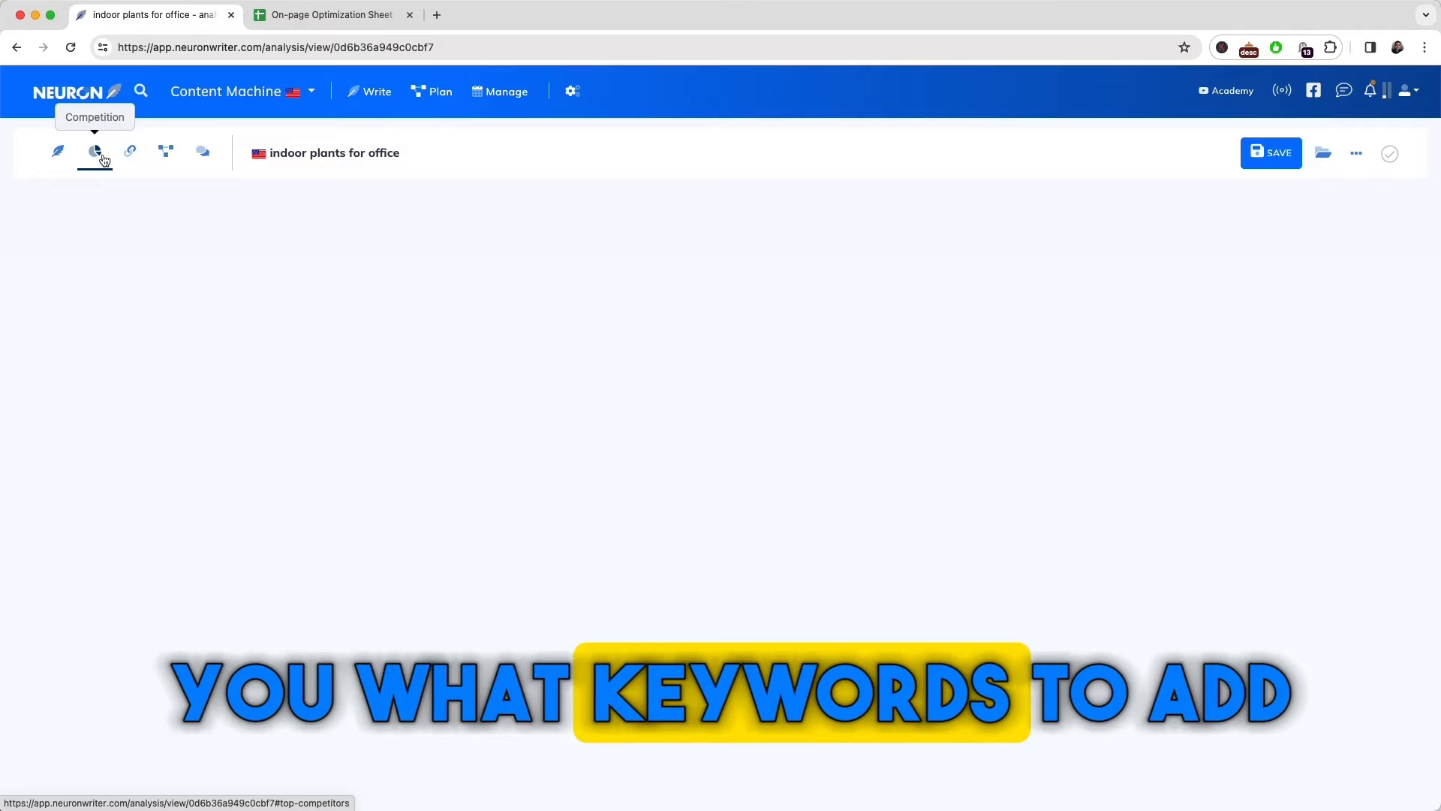
left_click(93, 150)
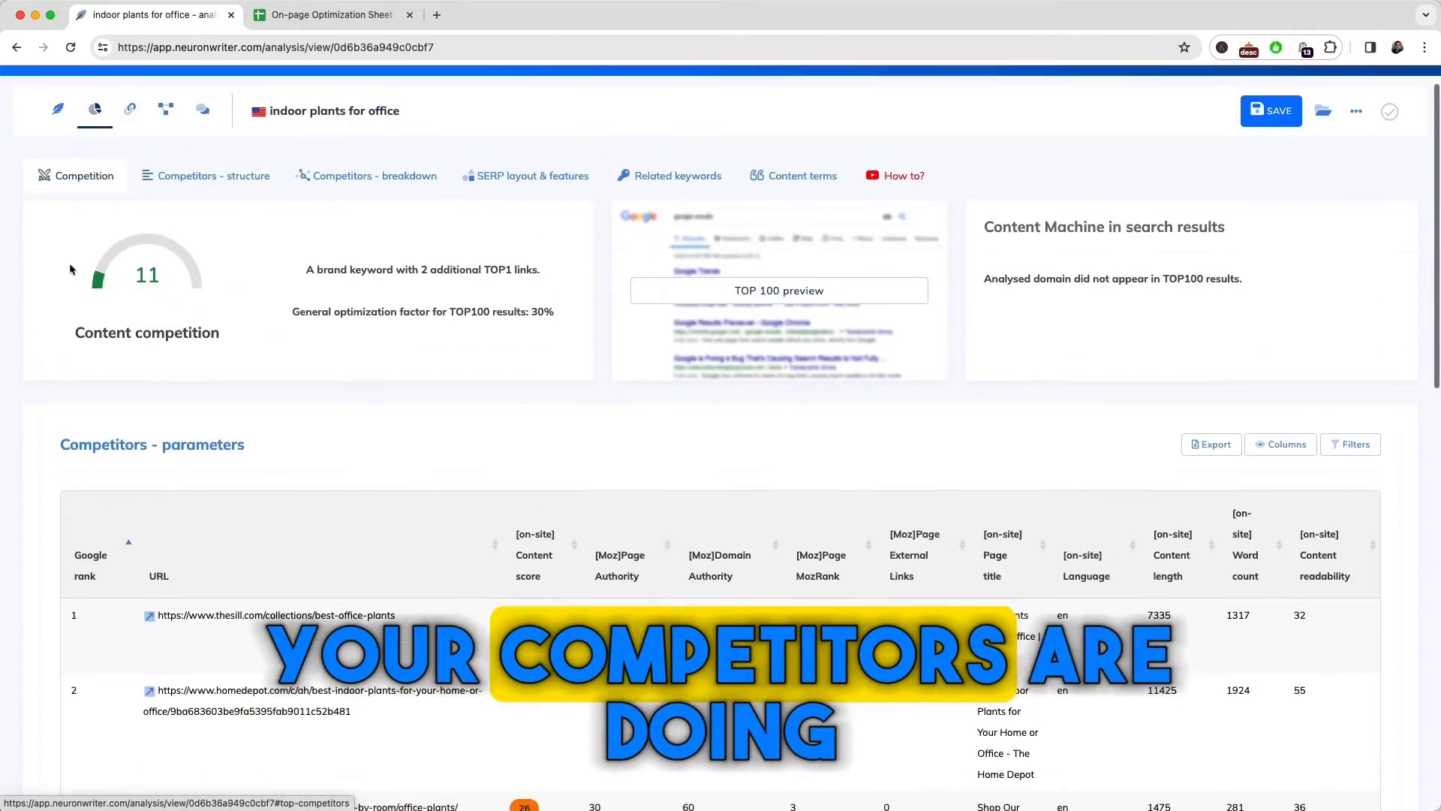
scroll("down", 3)
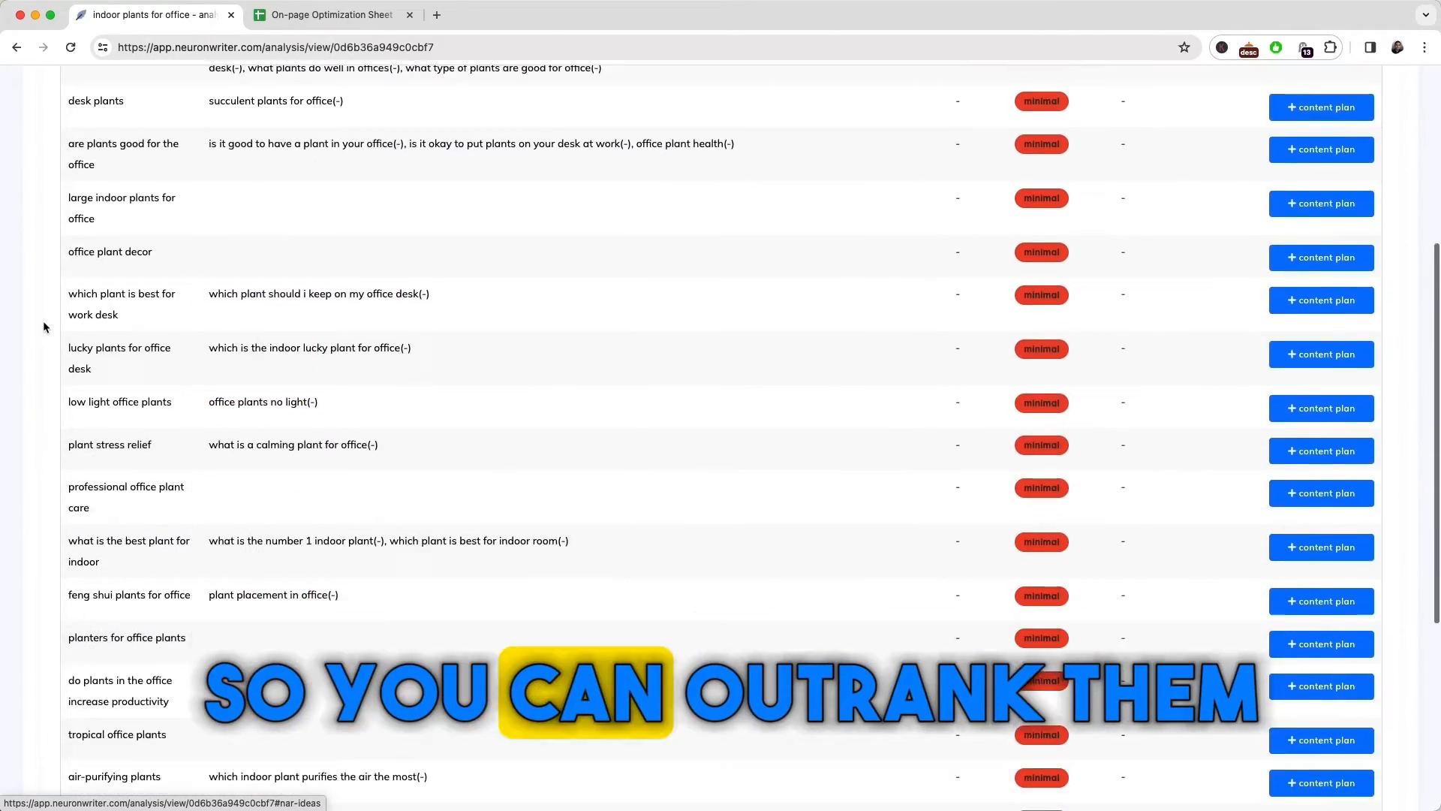
left_click(326, 15)
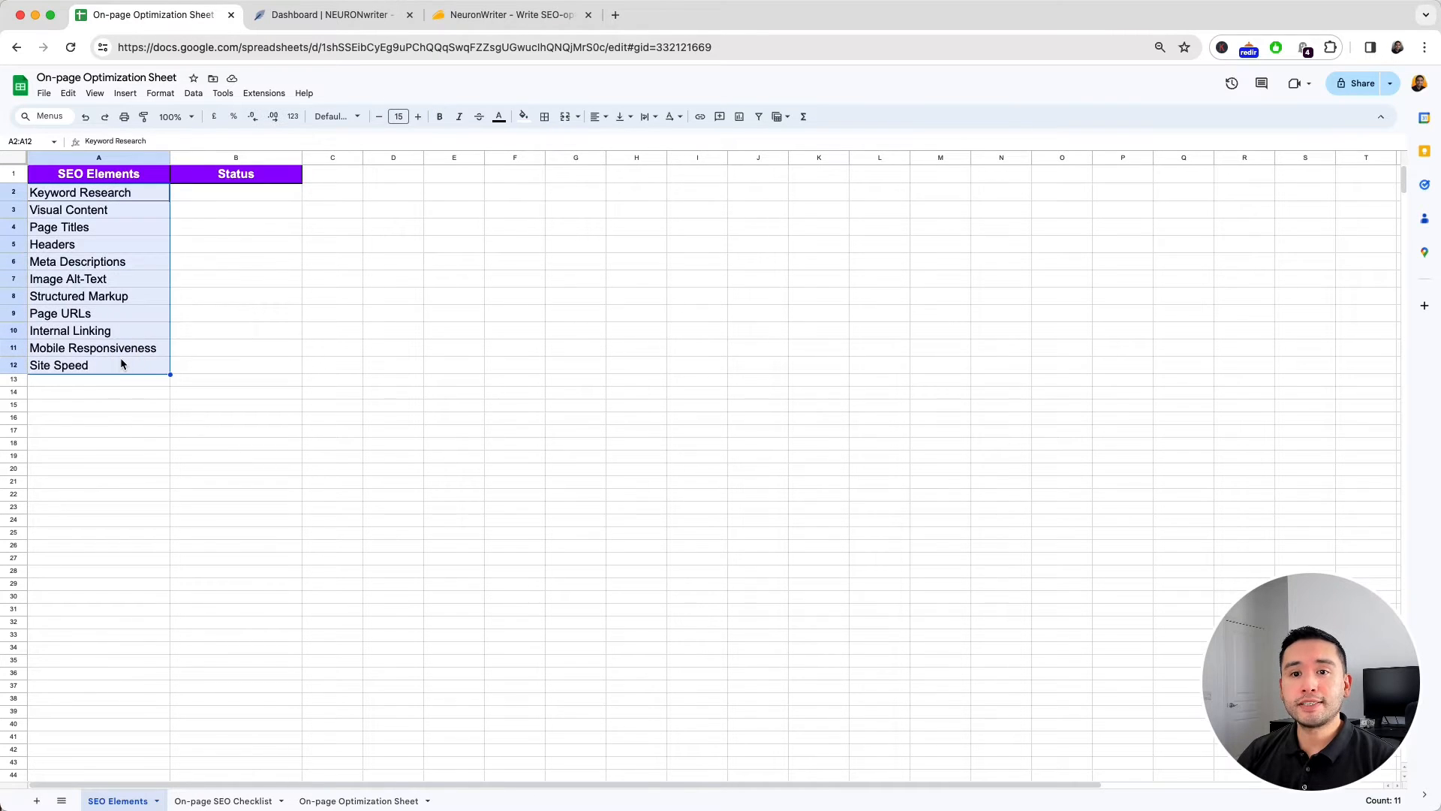
- Review the On-page SEO Checklist and On-page Optimization Sheet tabs, then return to the NeuronWriter dashboard
left_click(224, 800)
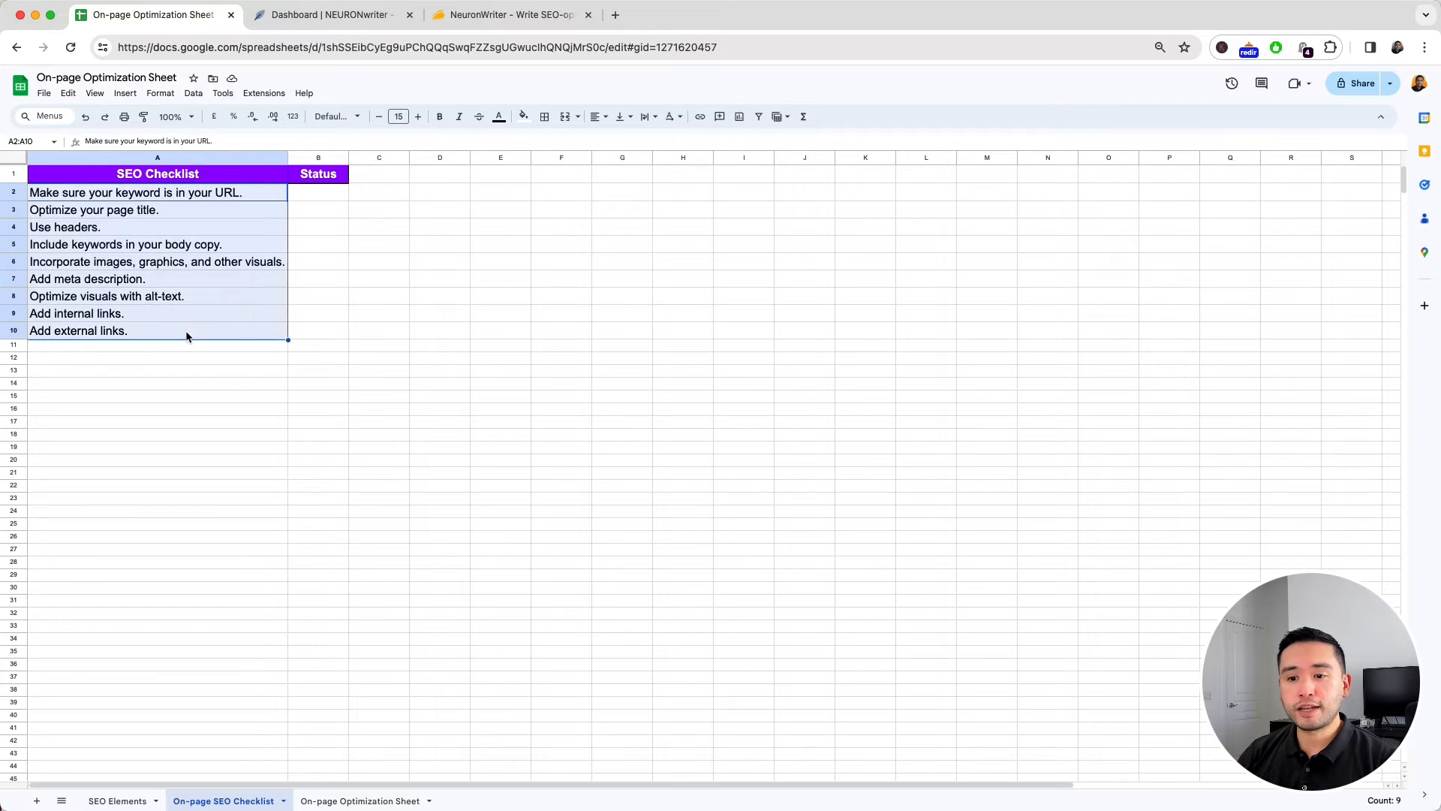
left_click(359, 800)
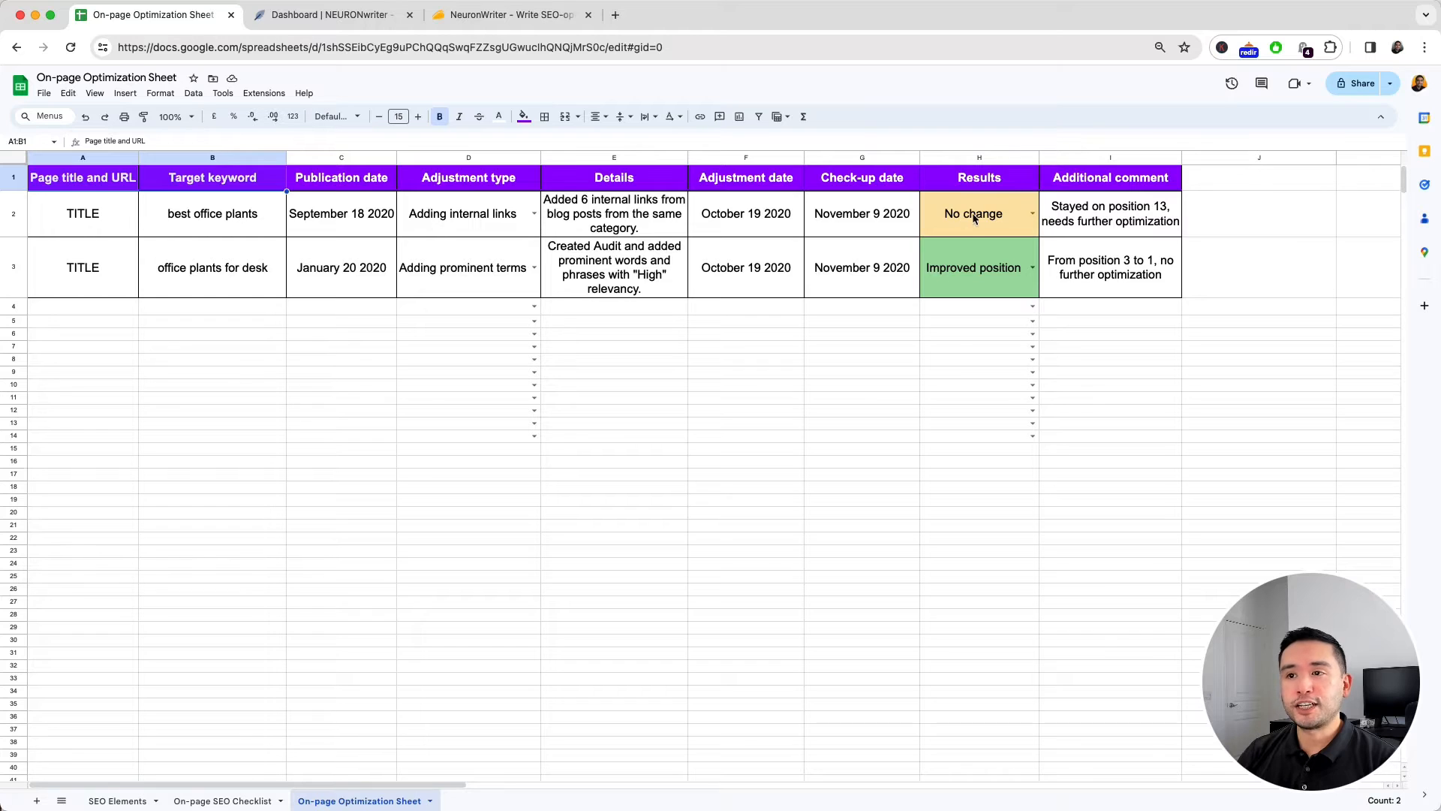
mouse_move(268, 224)
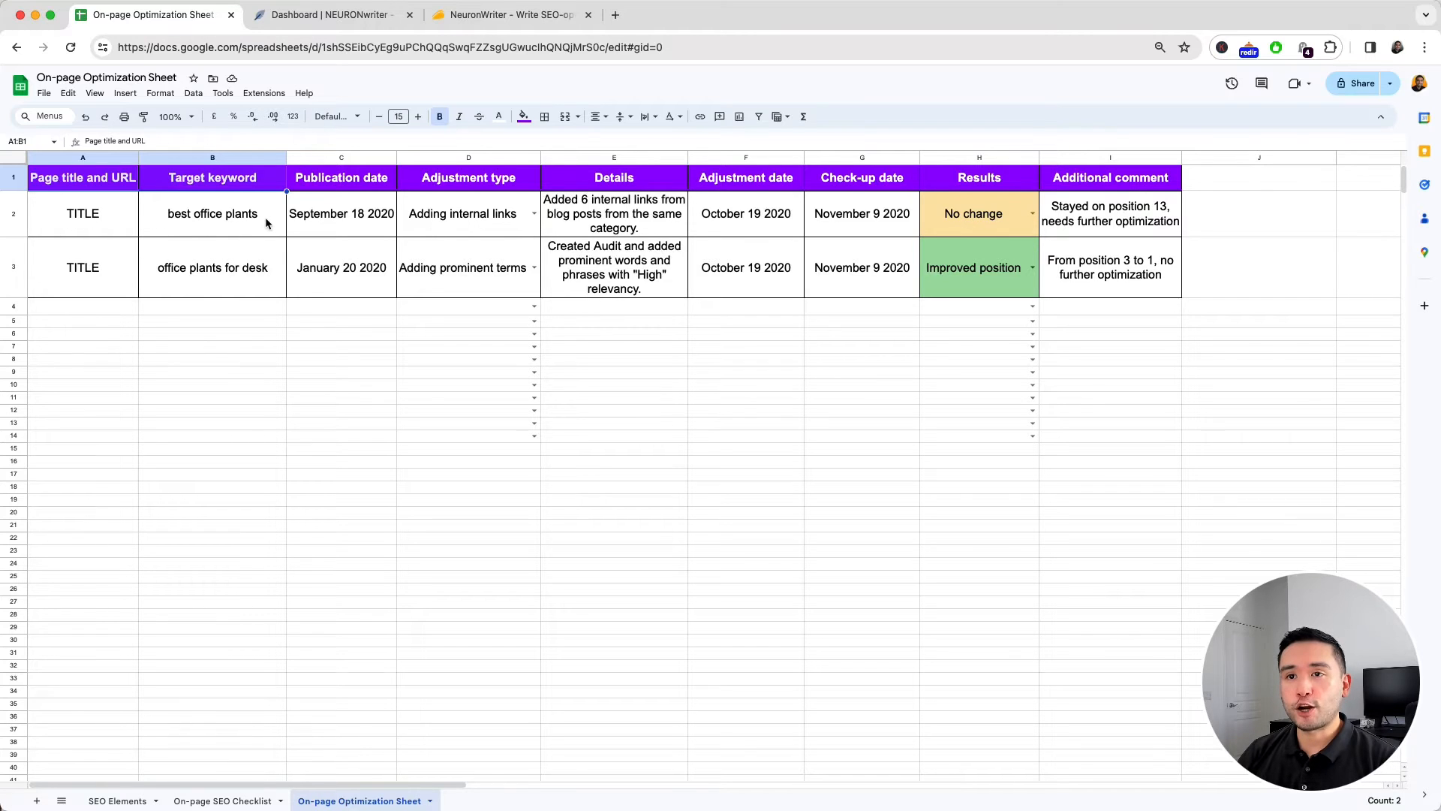
left_click(533, 213)
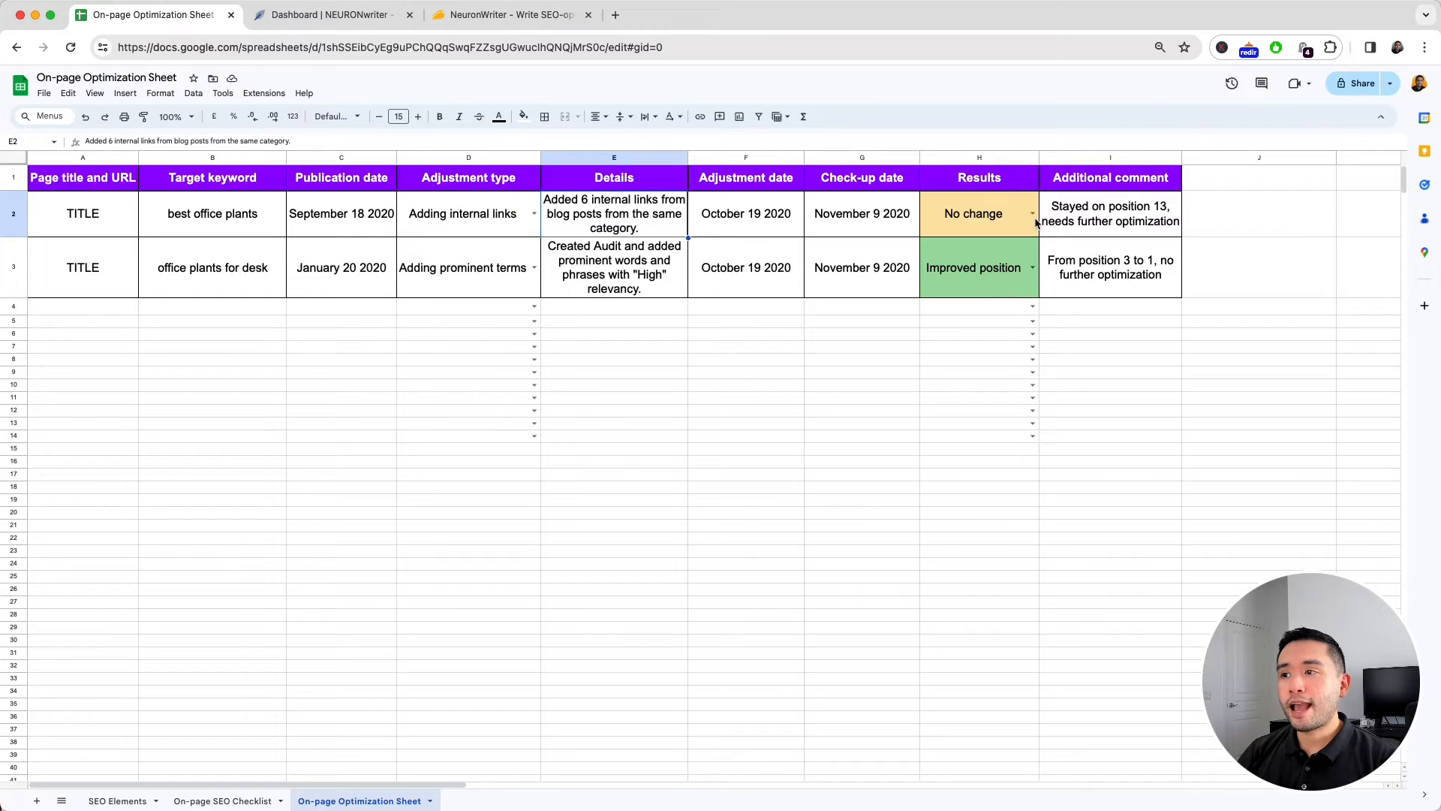
left_click(862, 213)
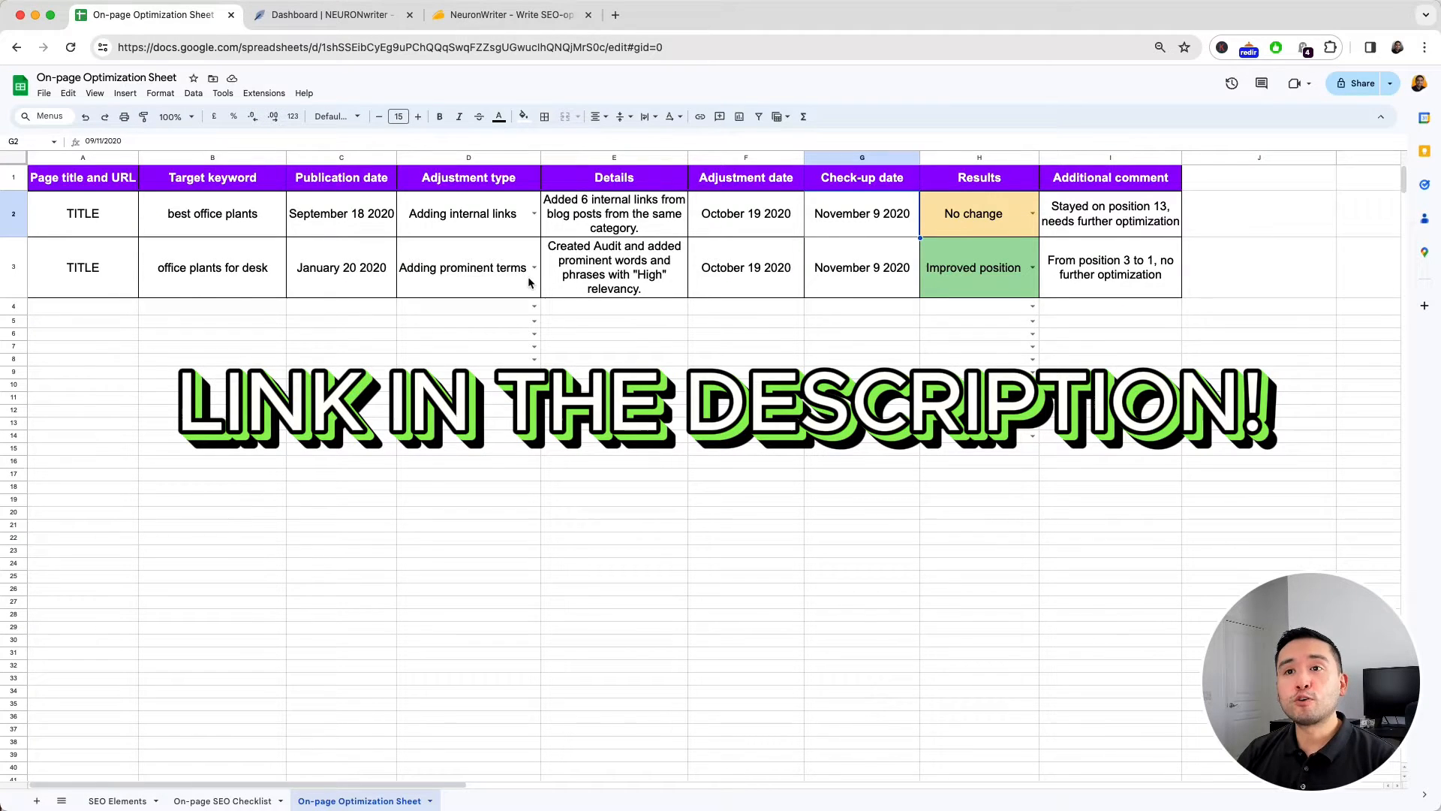
left_click(329, 15)
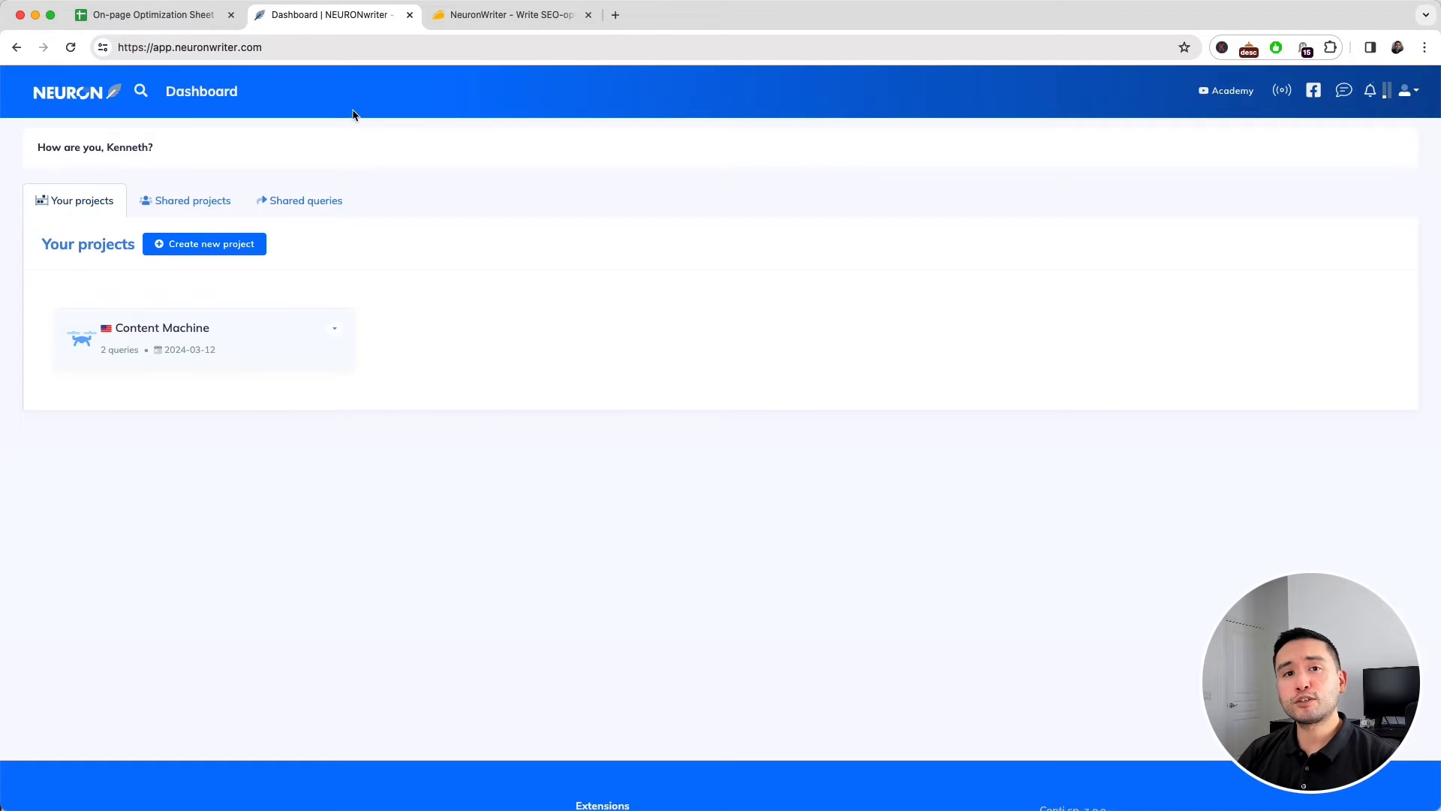
mouse_move(340, 114)
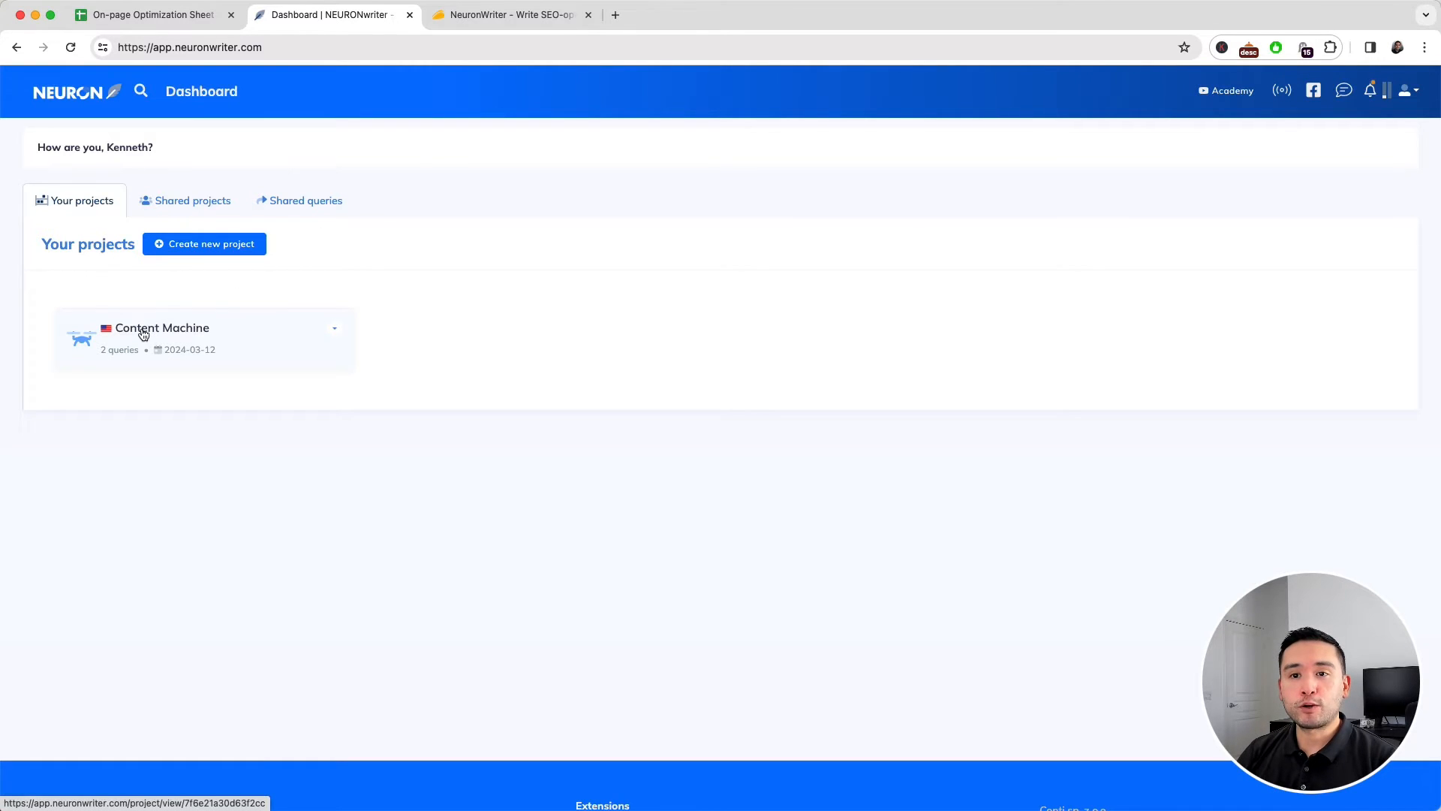
- Enter the Content Machine project from the dashboard to begin a new query
left_click(162, 327)
type("best office plants f")
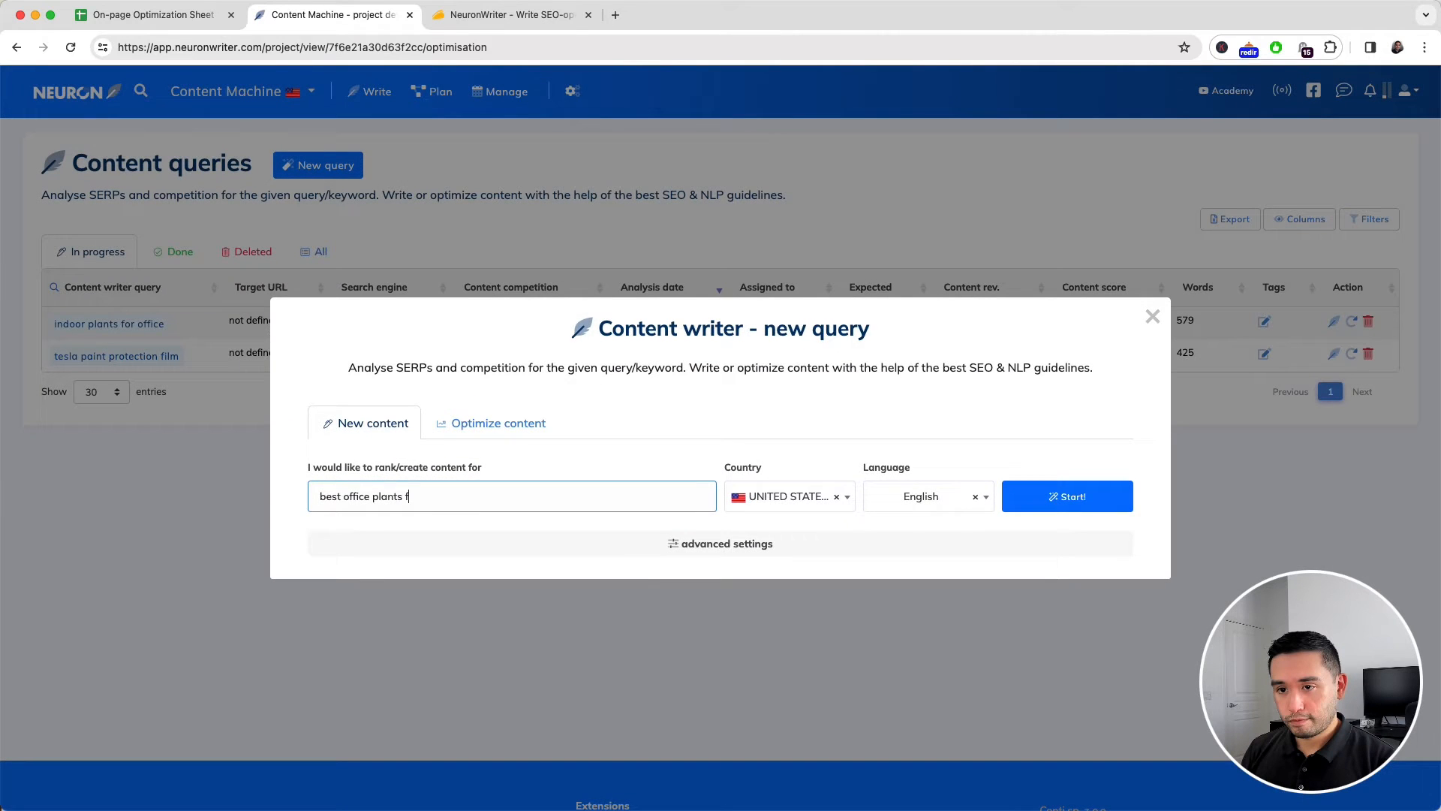
- Create the 'best office plants for desk' query with advanced settings shown and start its analysis
type("or desk")
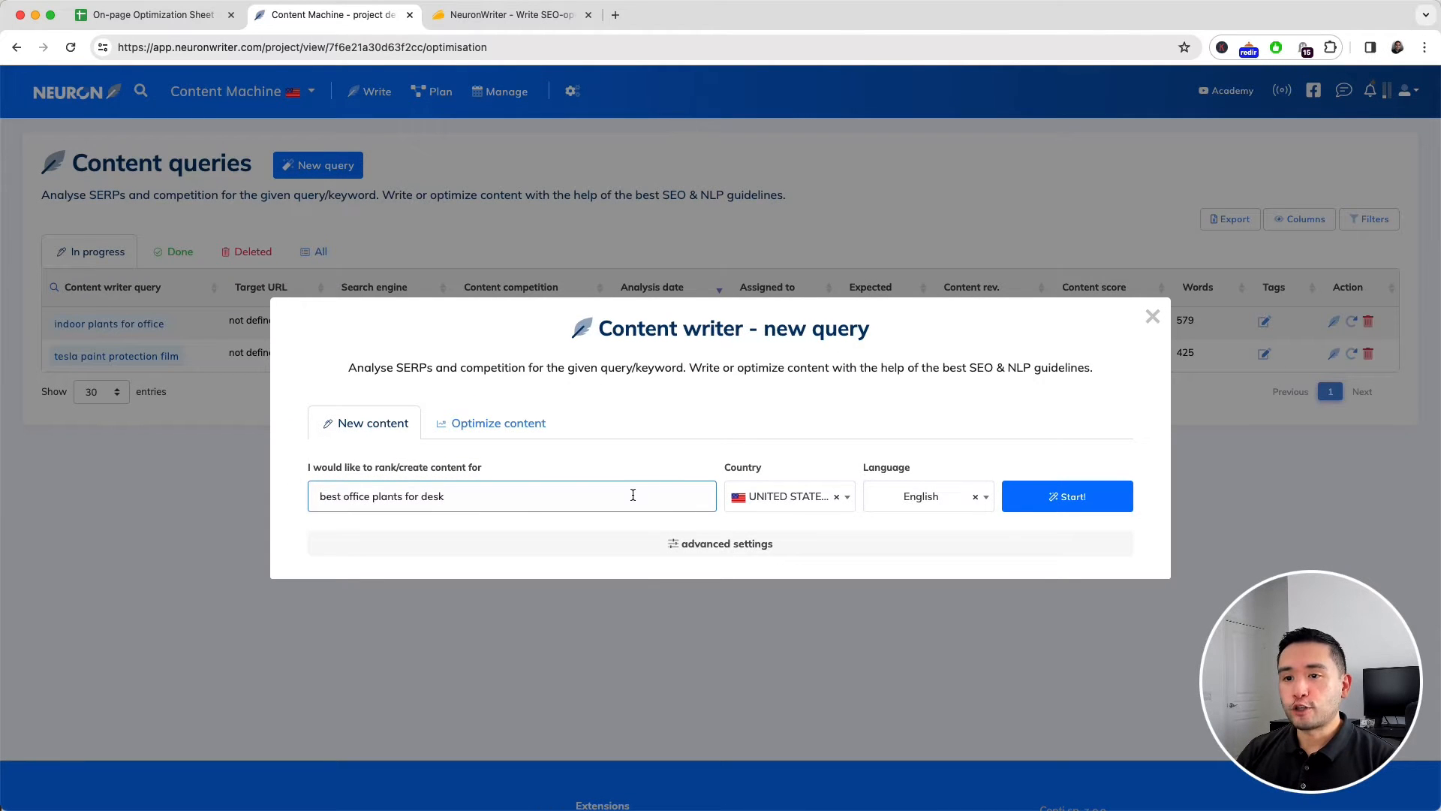
left_click(727, 544)
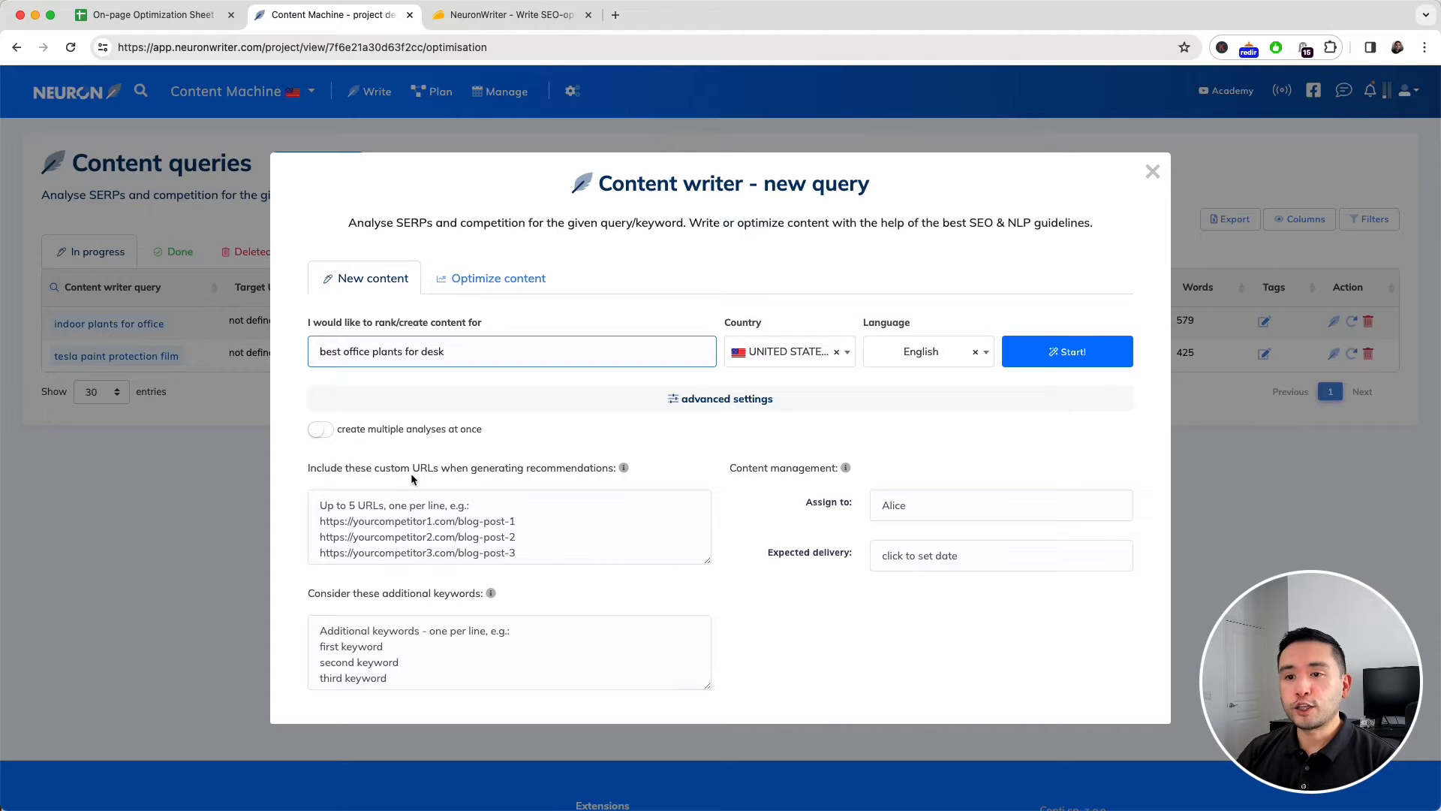
mouse_move(472, 551)
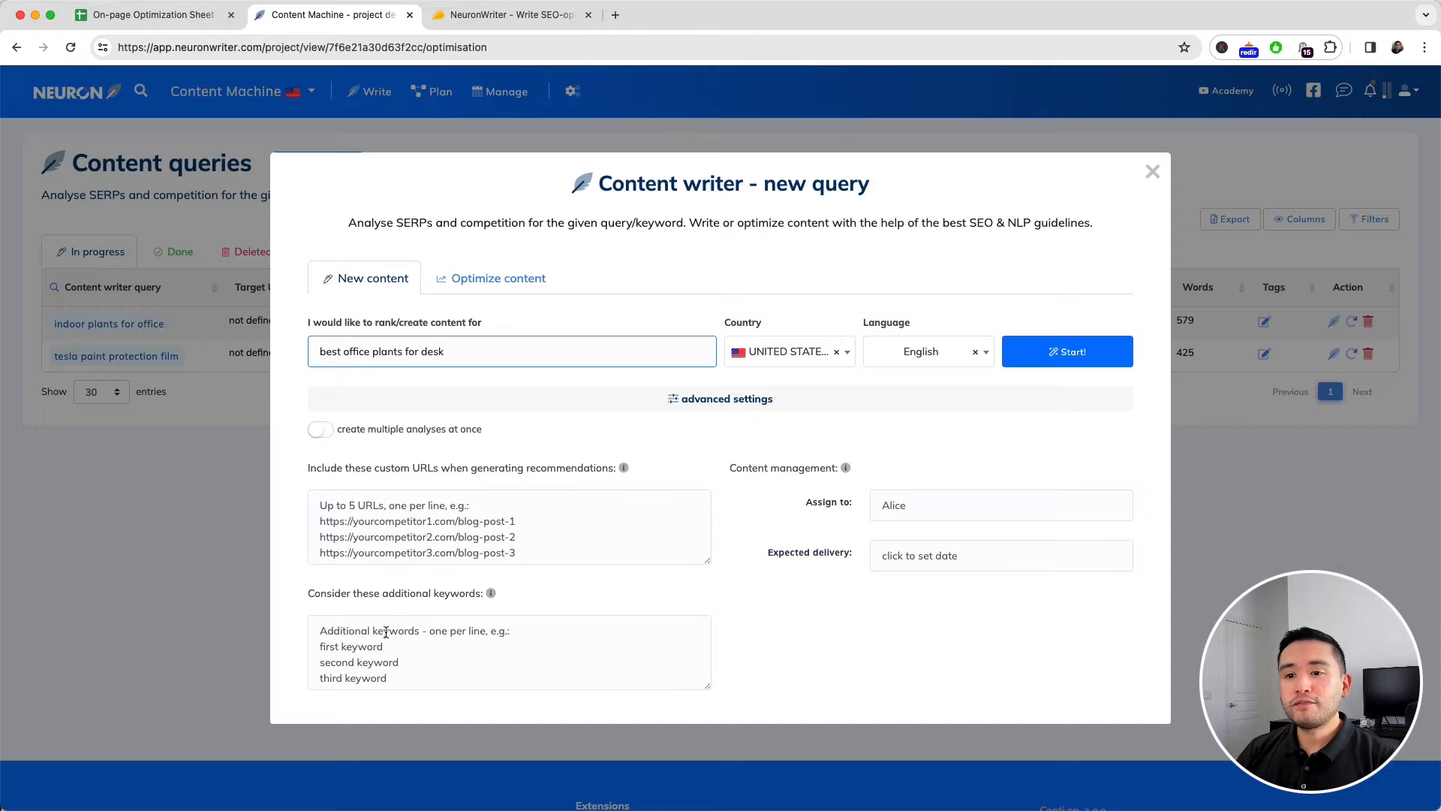
mouse_move(400, 607)
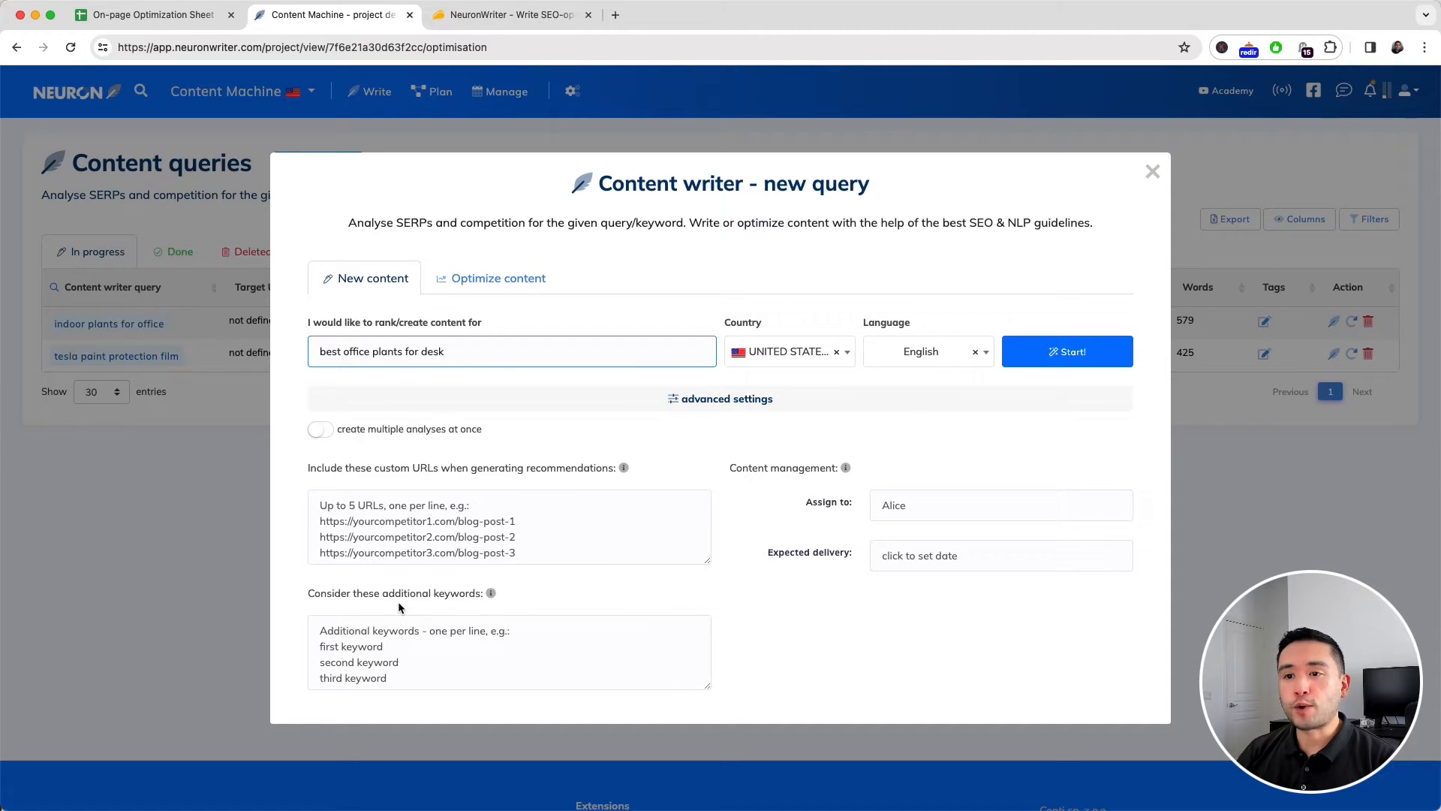
left_click(1066, 351)
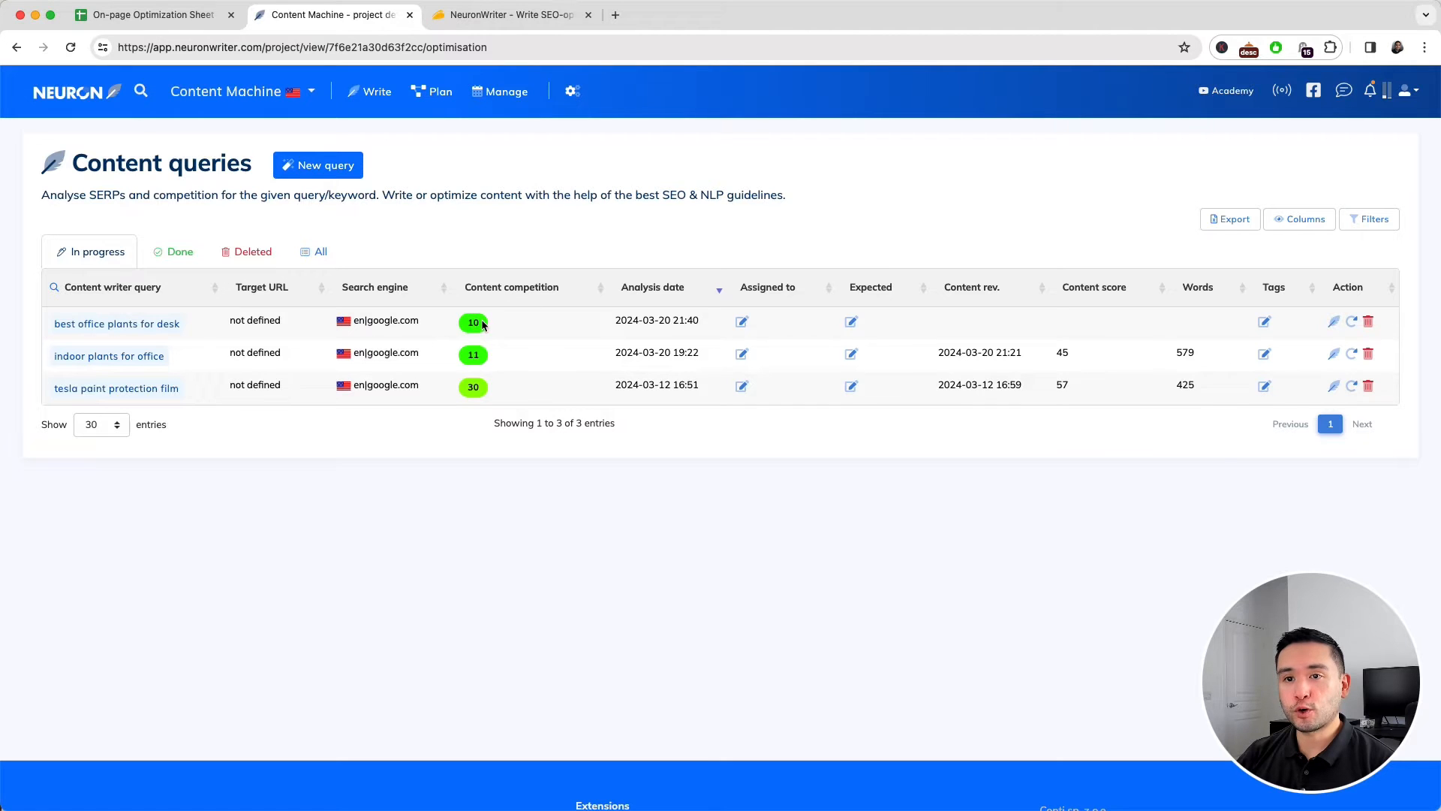
- Keep only the rank 1, 2, 5, 7 and 10 competitor pages for 'best office plants for desk' and continue
left_click(117, 324)
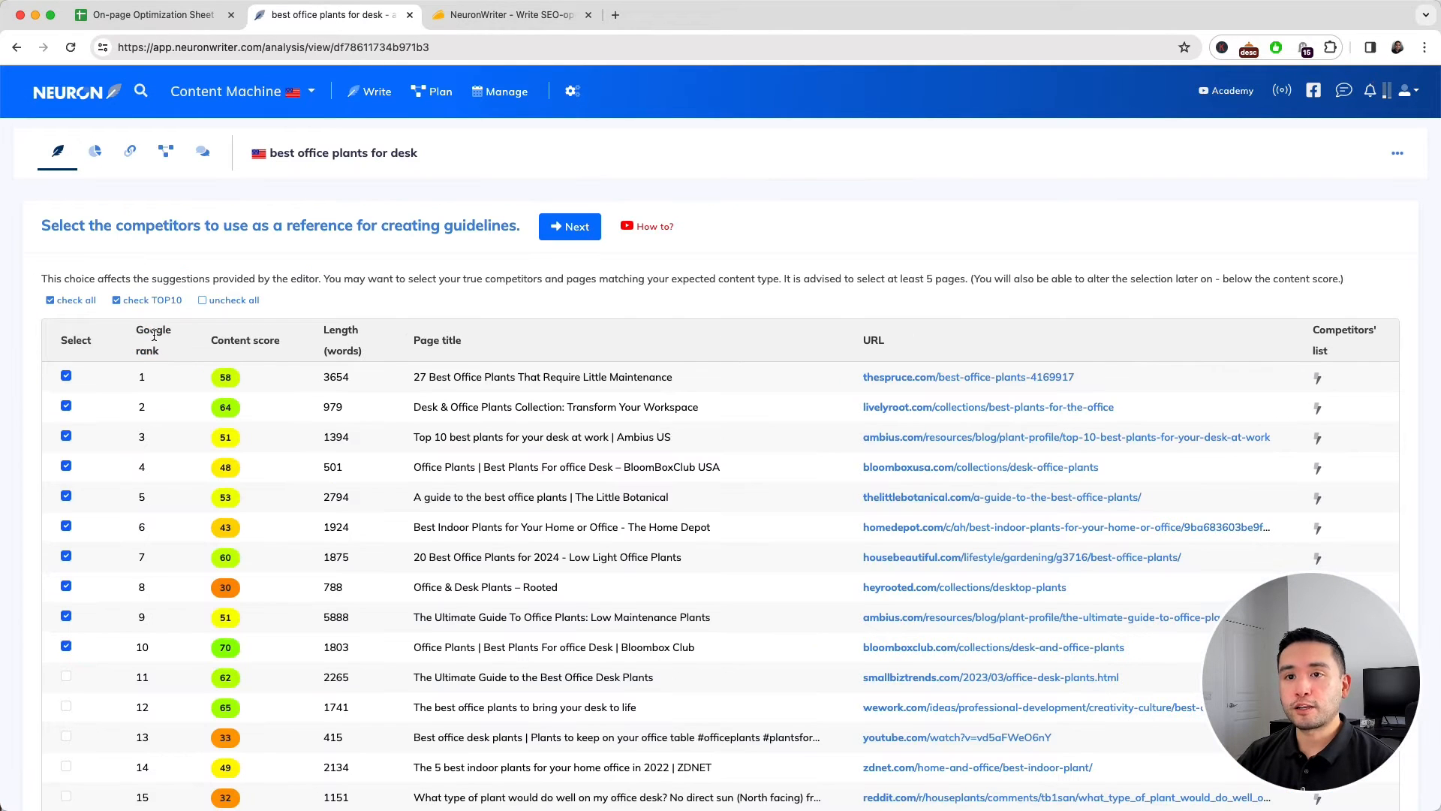
scroll("down", 3)
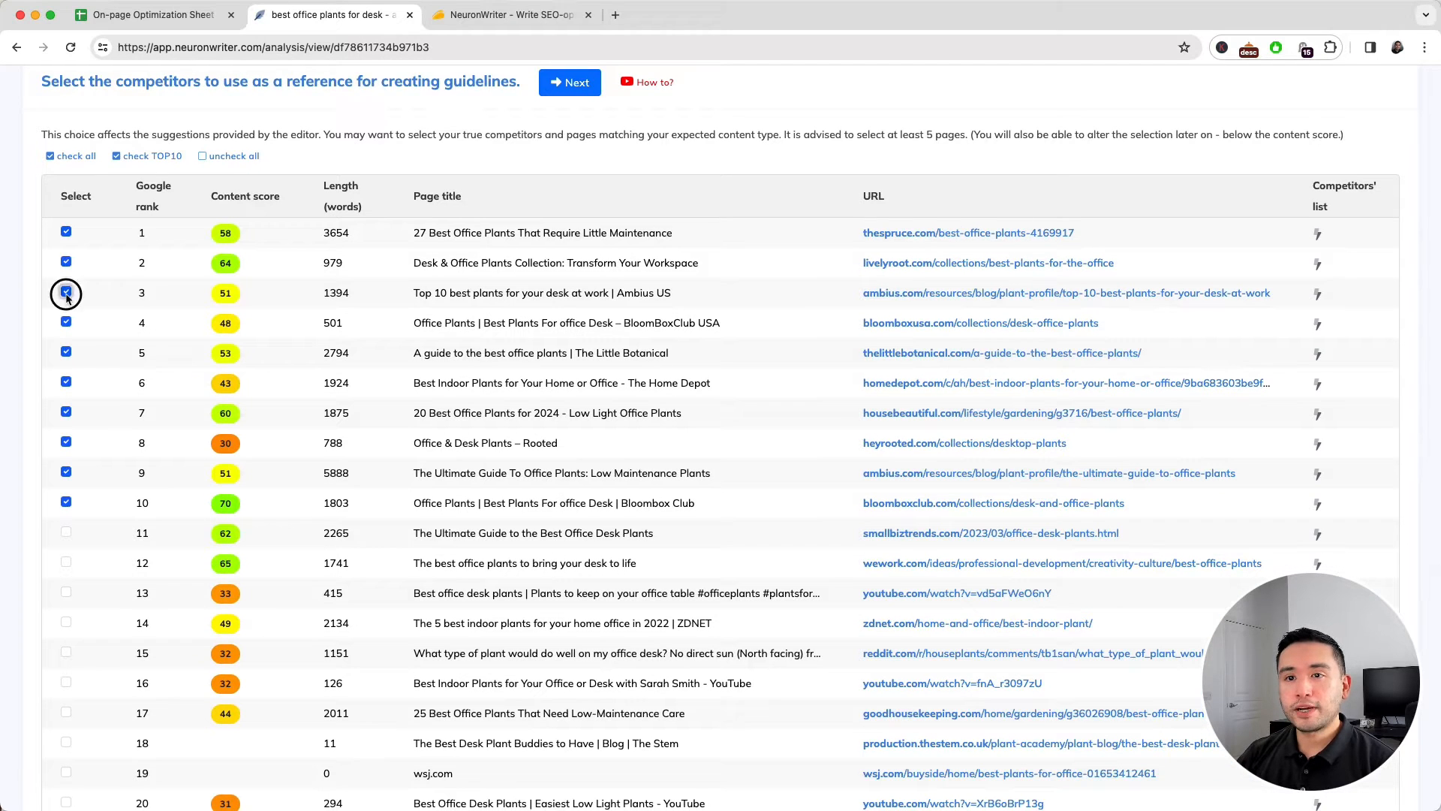
left_click(64, 293)
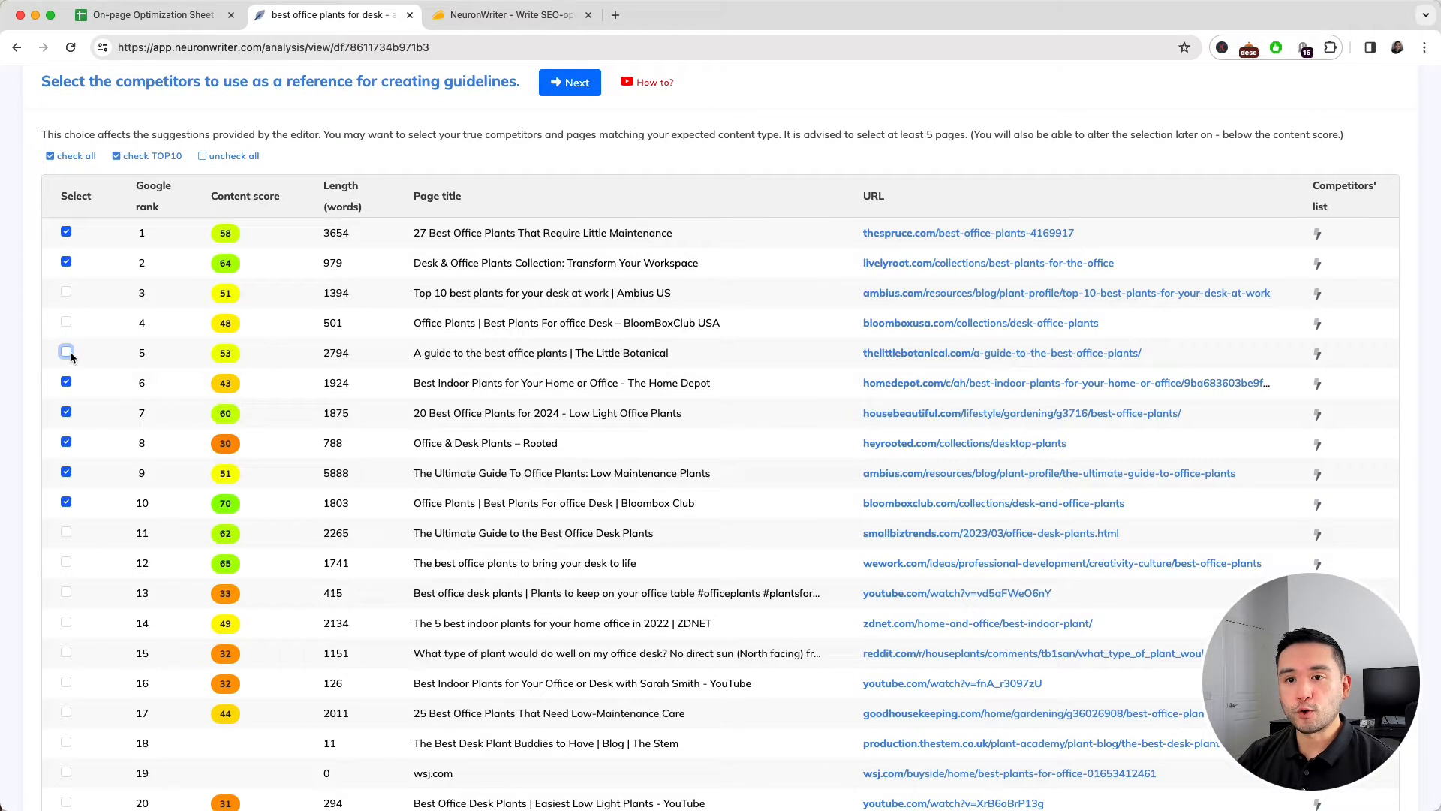
left_click(64, 351)
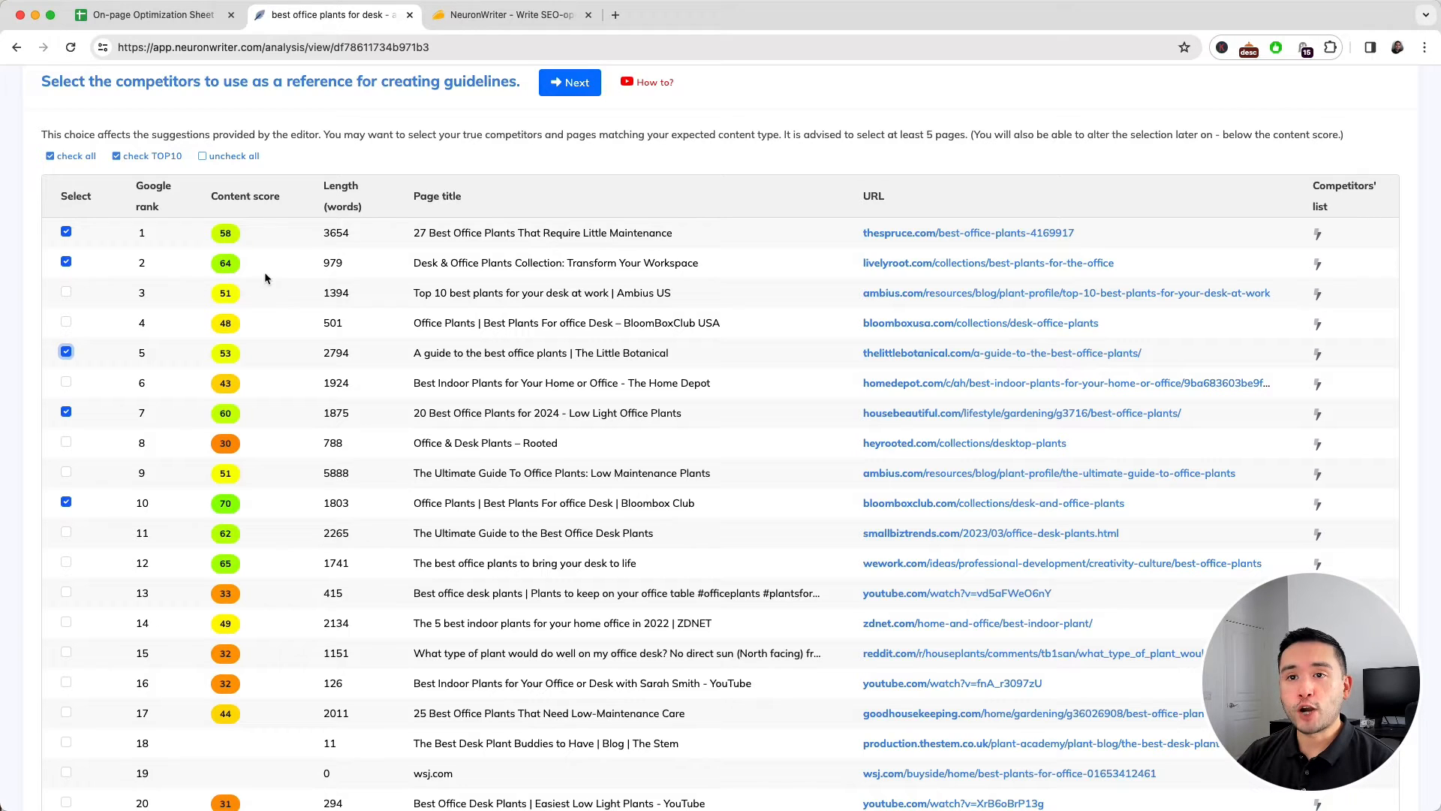
mouse_move(248, 523)
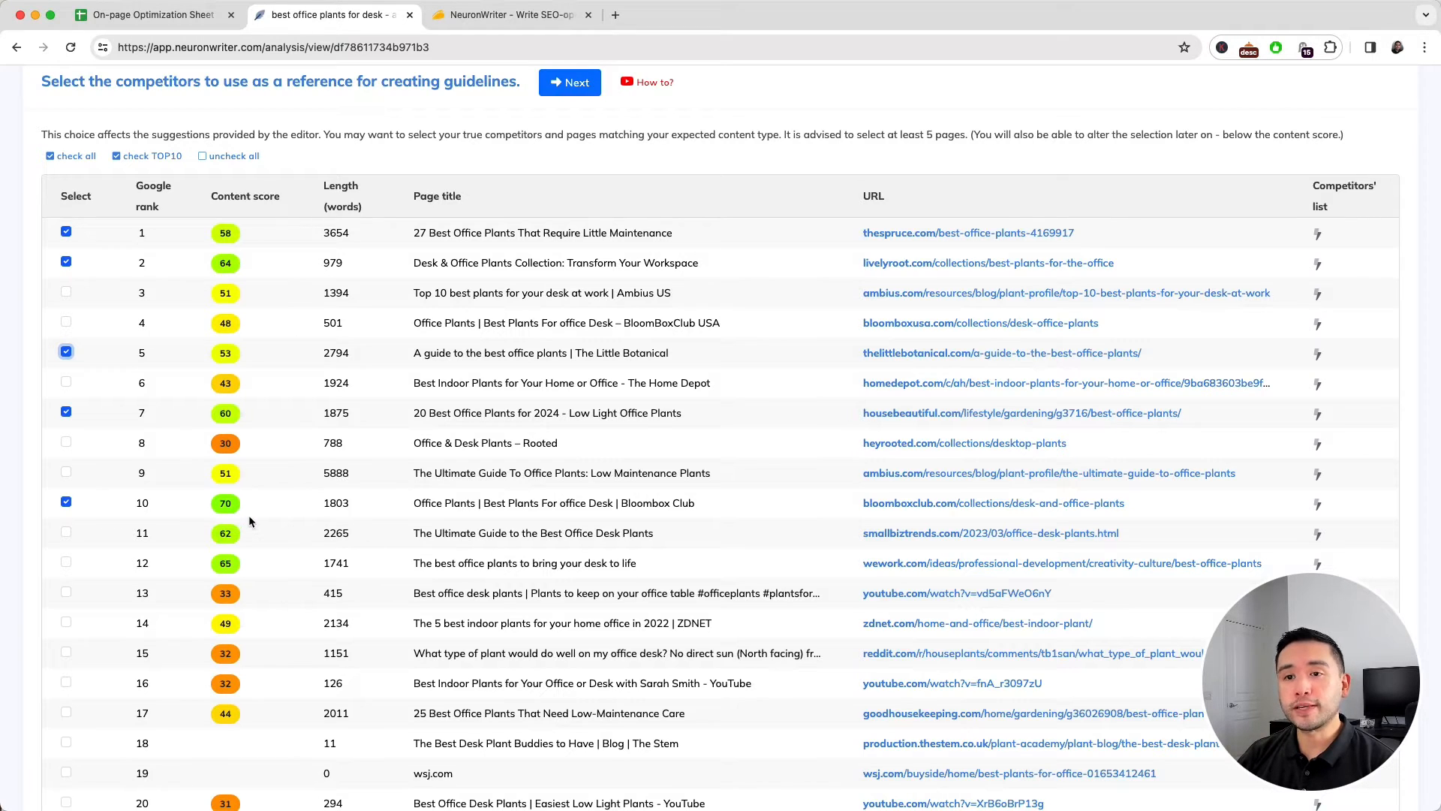
left_click(571, 81)
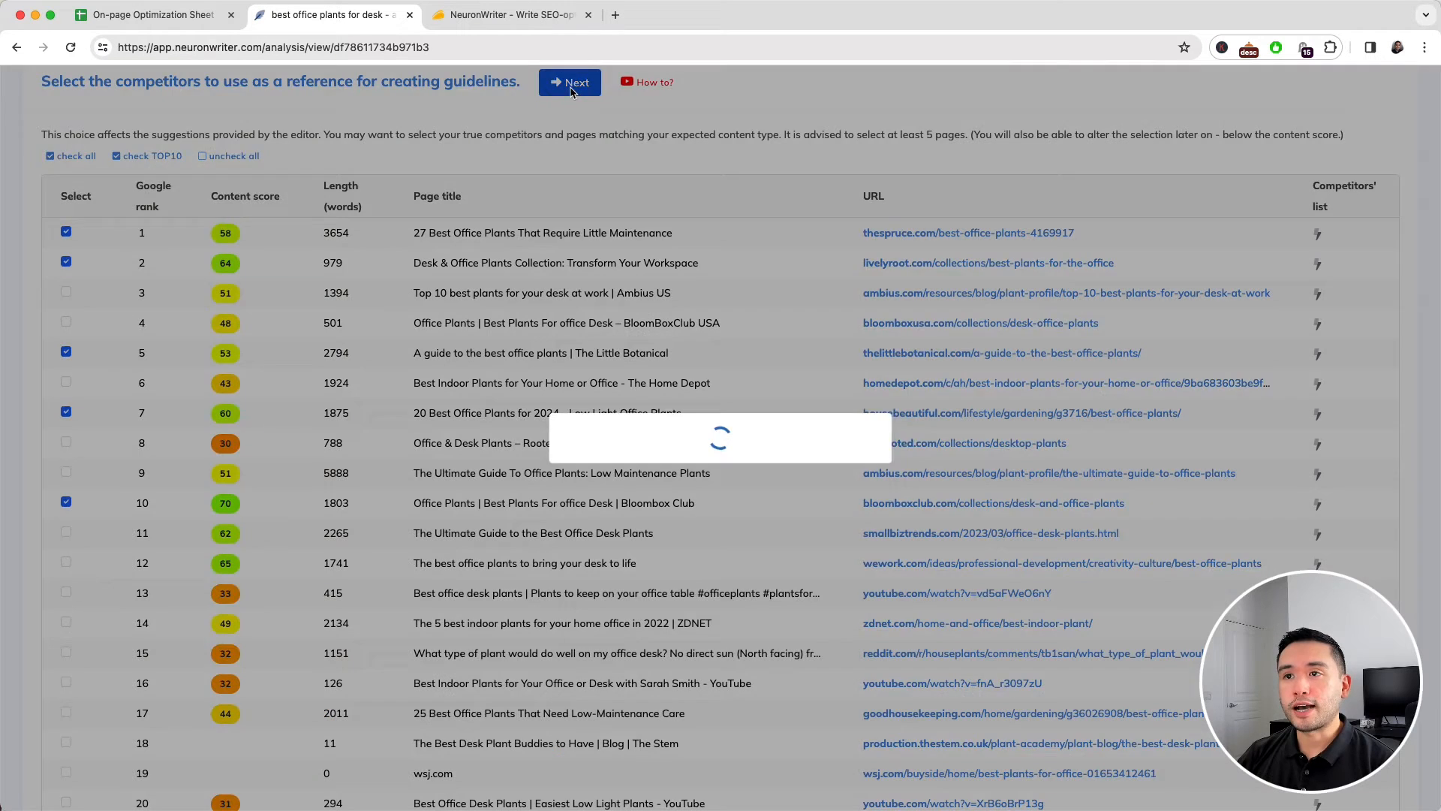
left_click(571, 81)
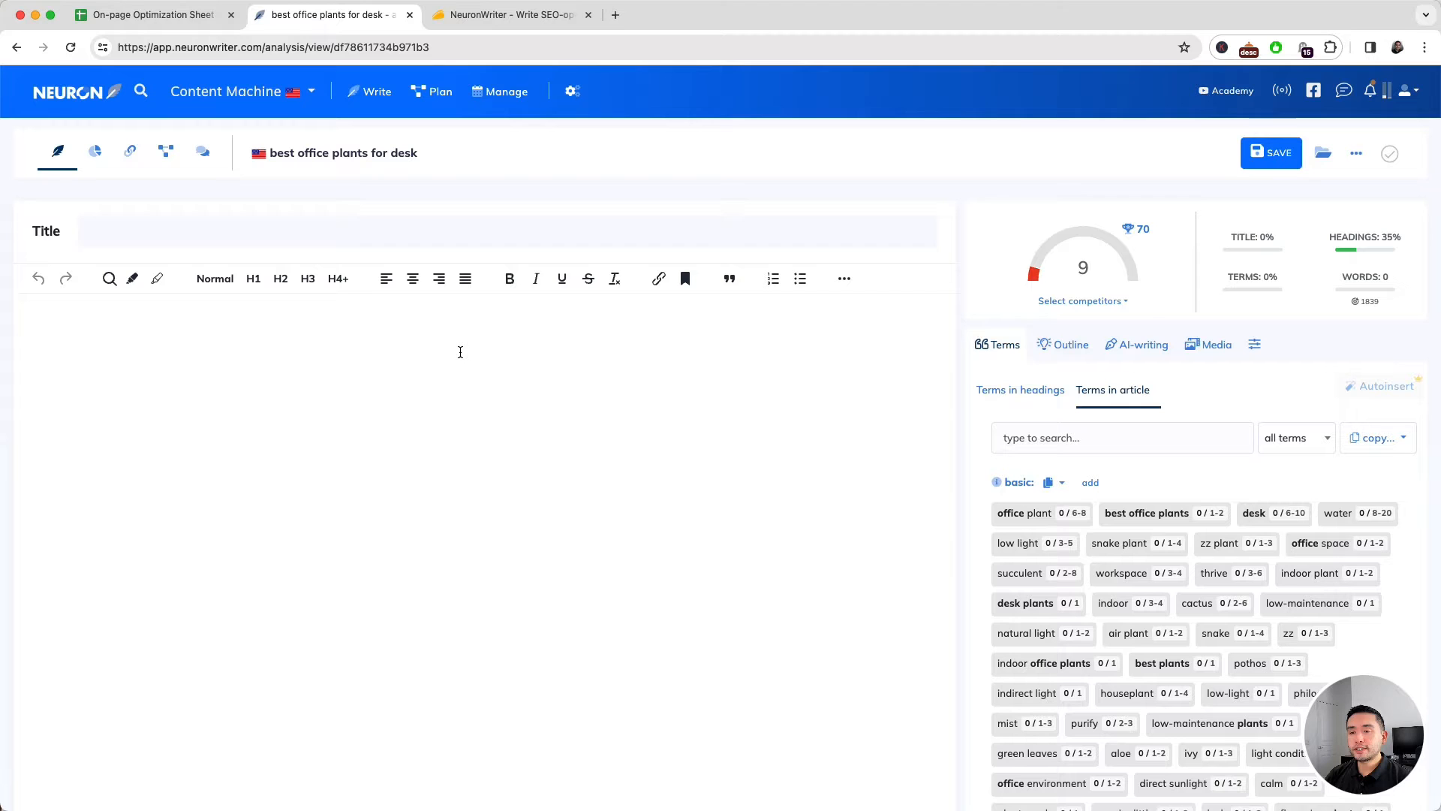
- AI-generate a low-light desk plants meta title and description and save them, raising the score to 43
scroll("down", 3)
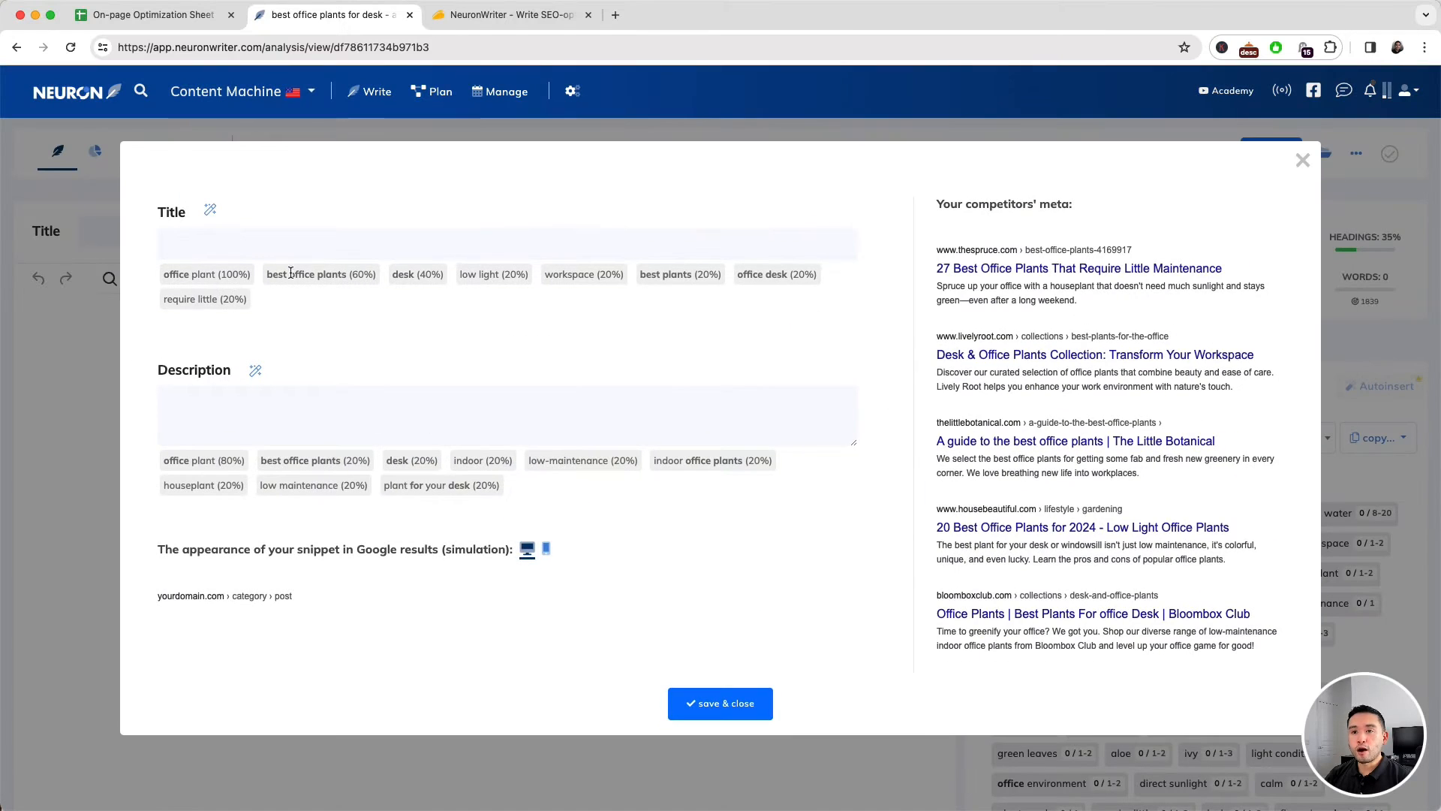
mouse_move(272, 286)
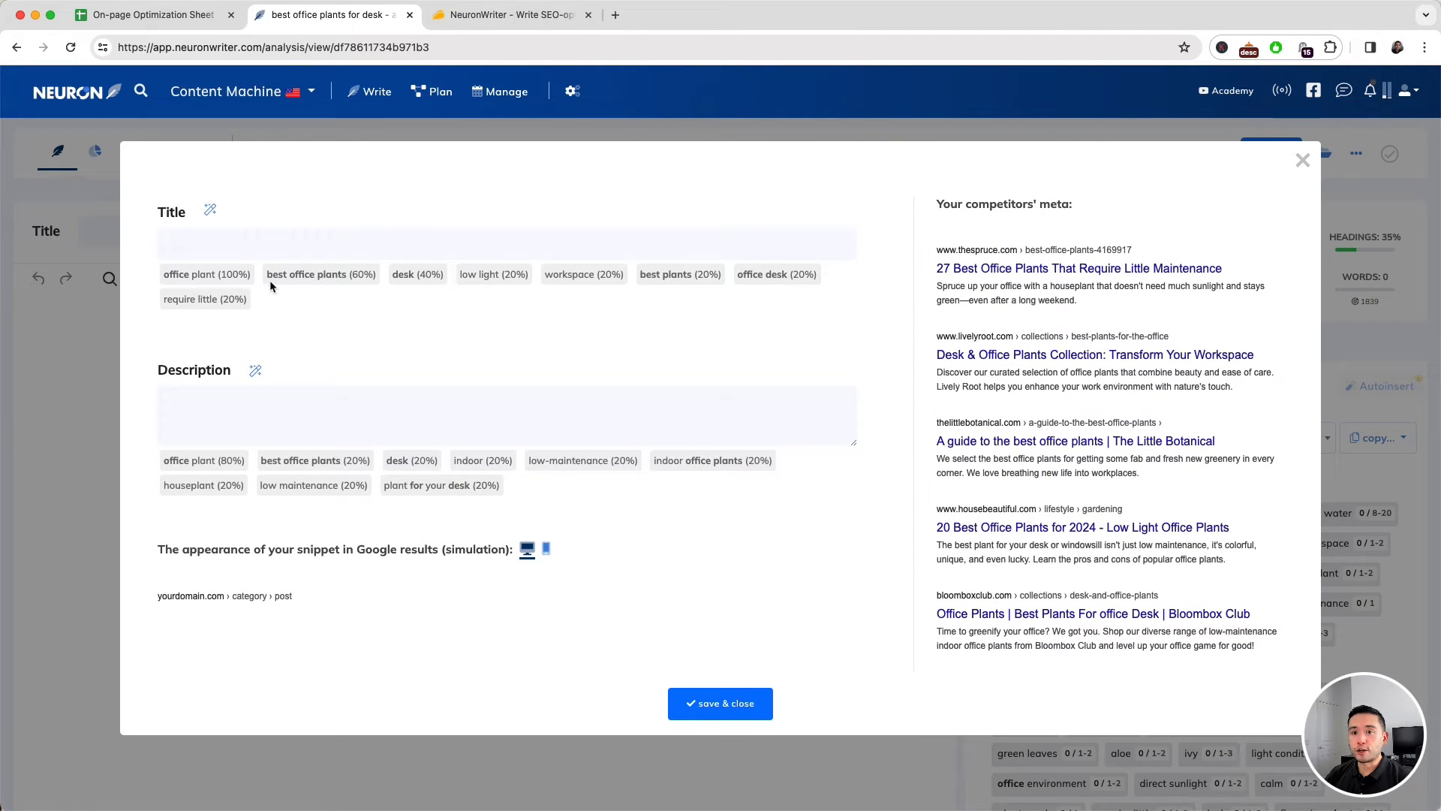
mouse_move(359, 464)
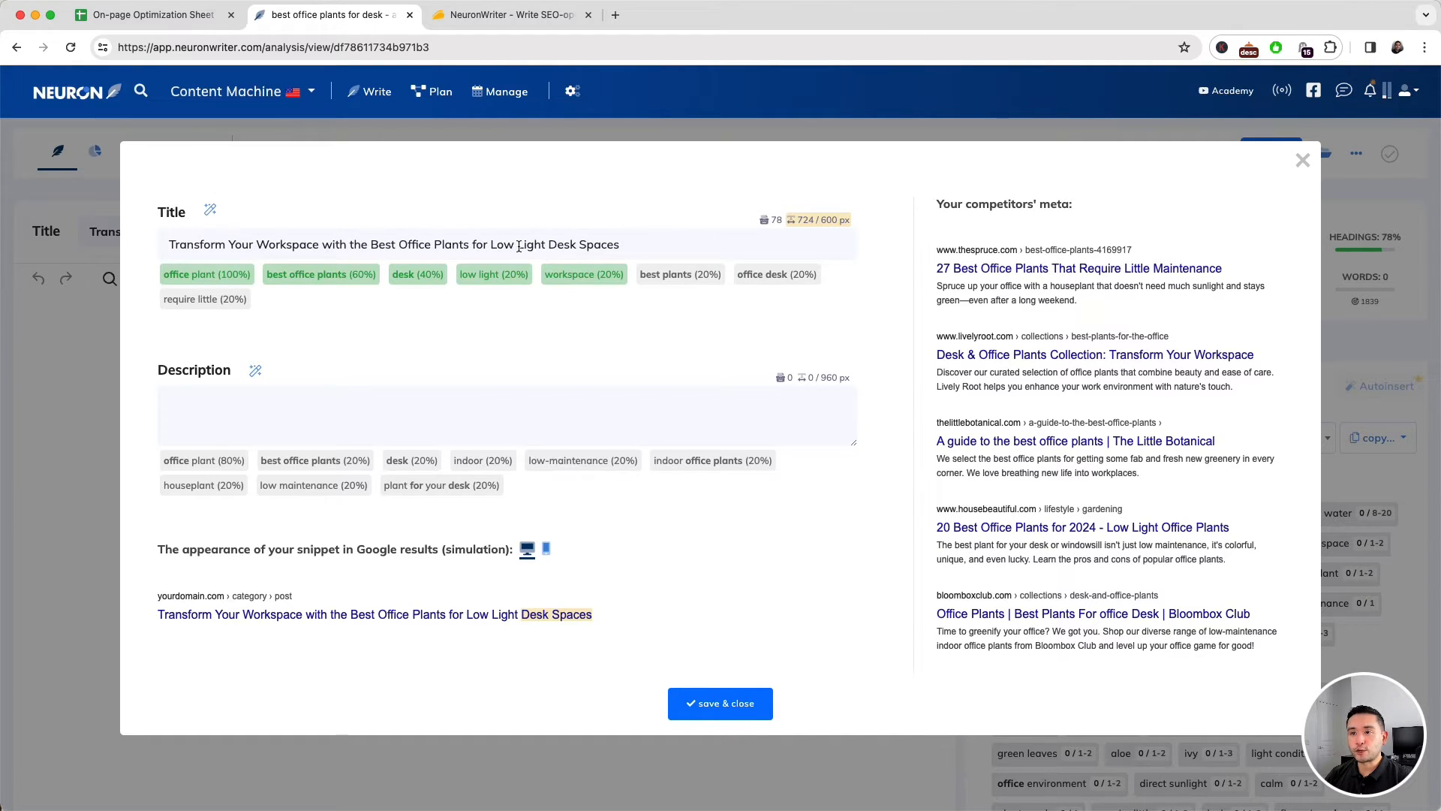
left_click(255, 371)
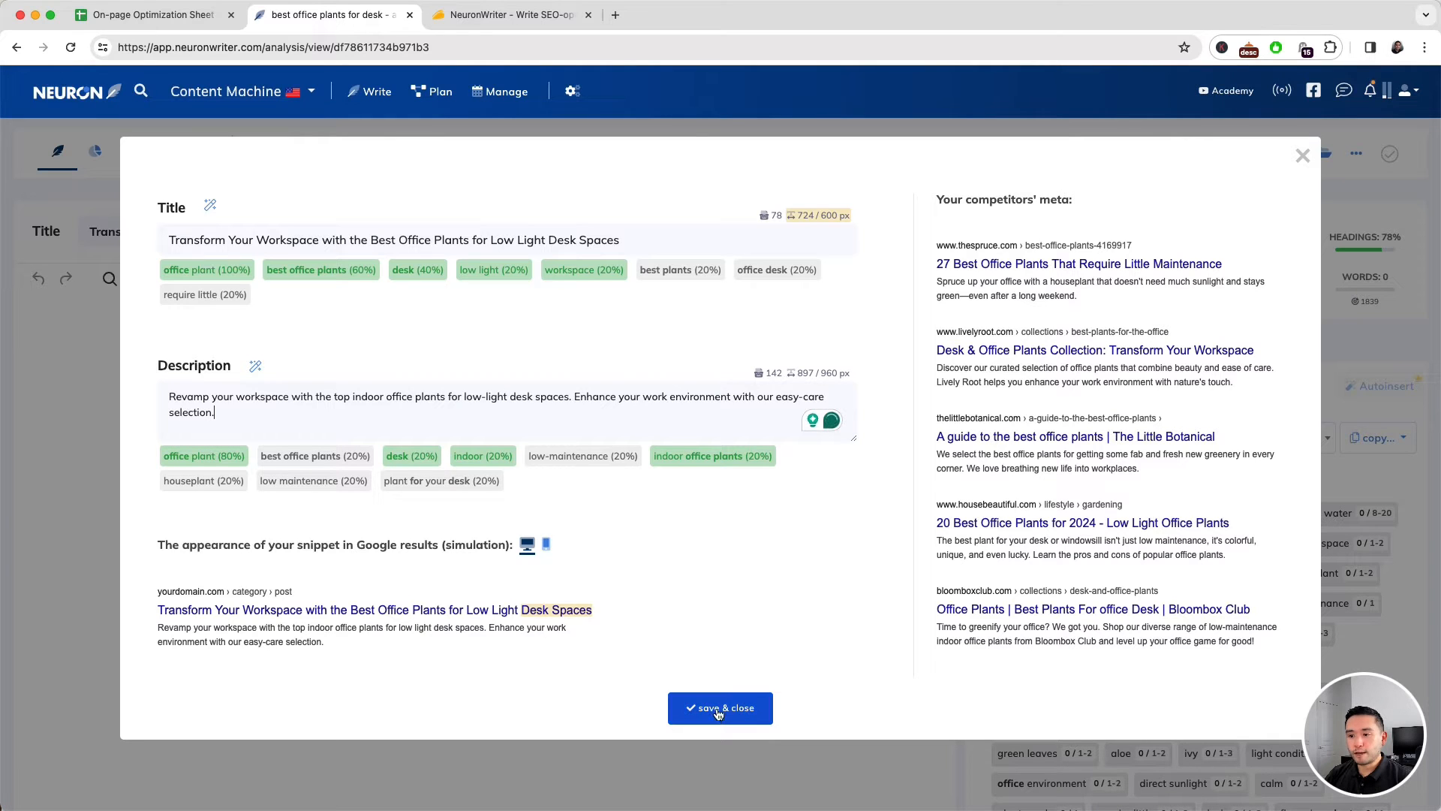
left_click(719, 707)
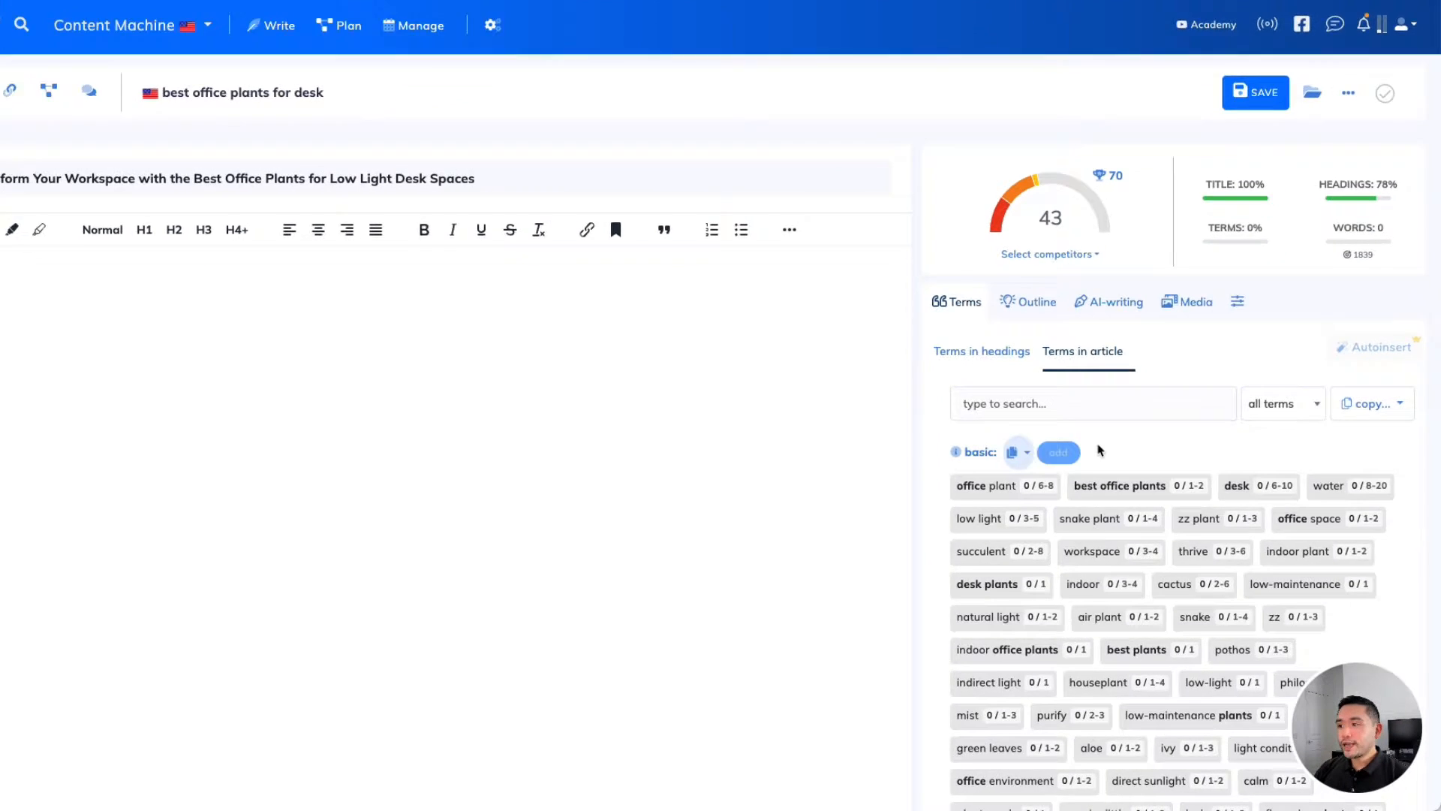
- Review the article term suggestions and switch to the H1 and H2/H3 heading term recommendations
scroll("down", 3)
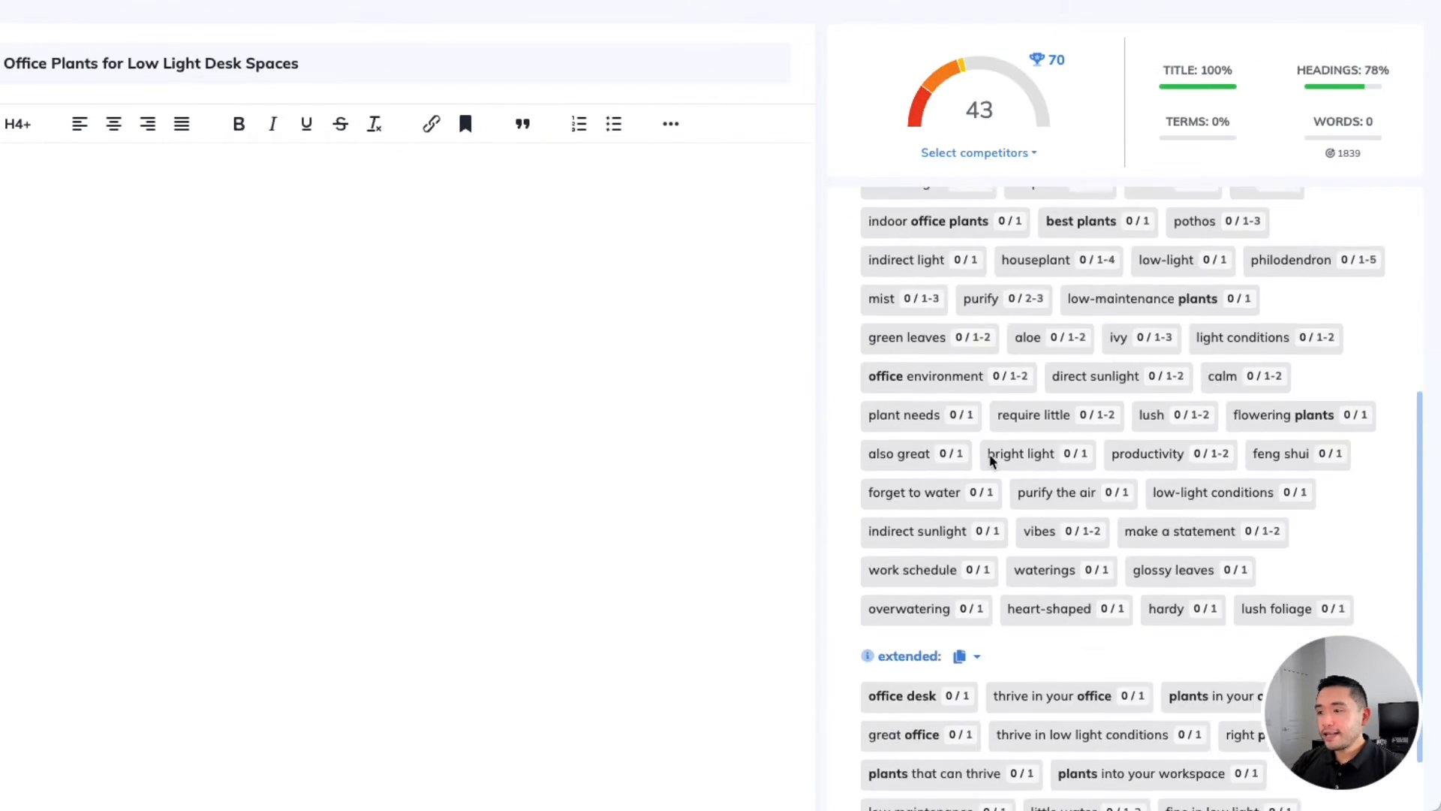
scroll("up", 3)
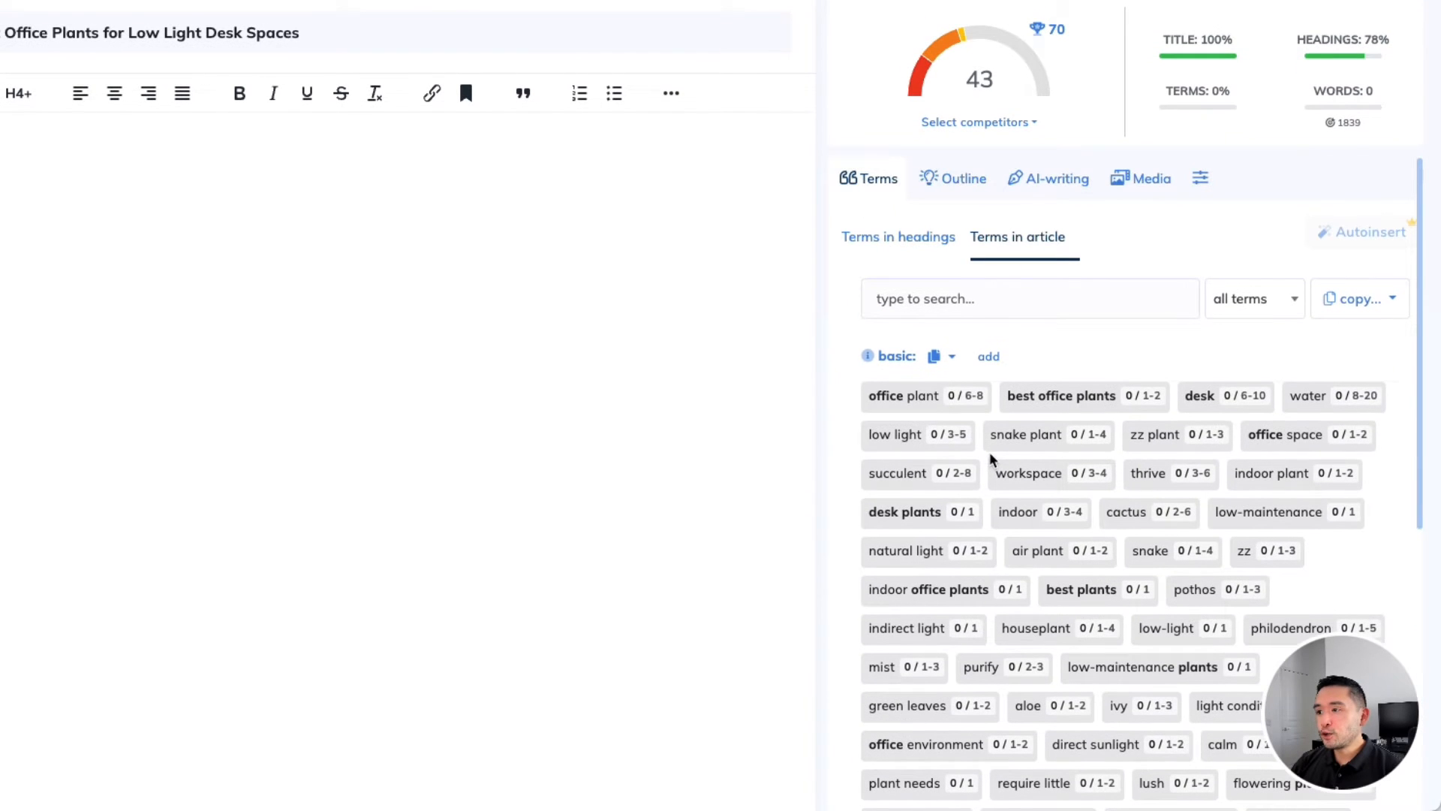
left_click(897, 236)
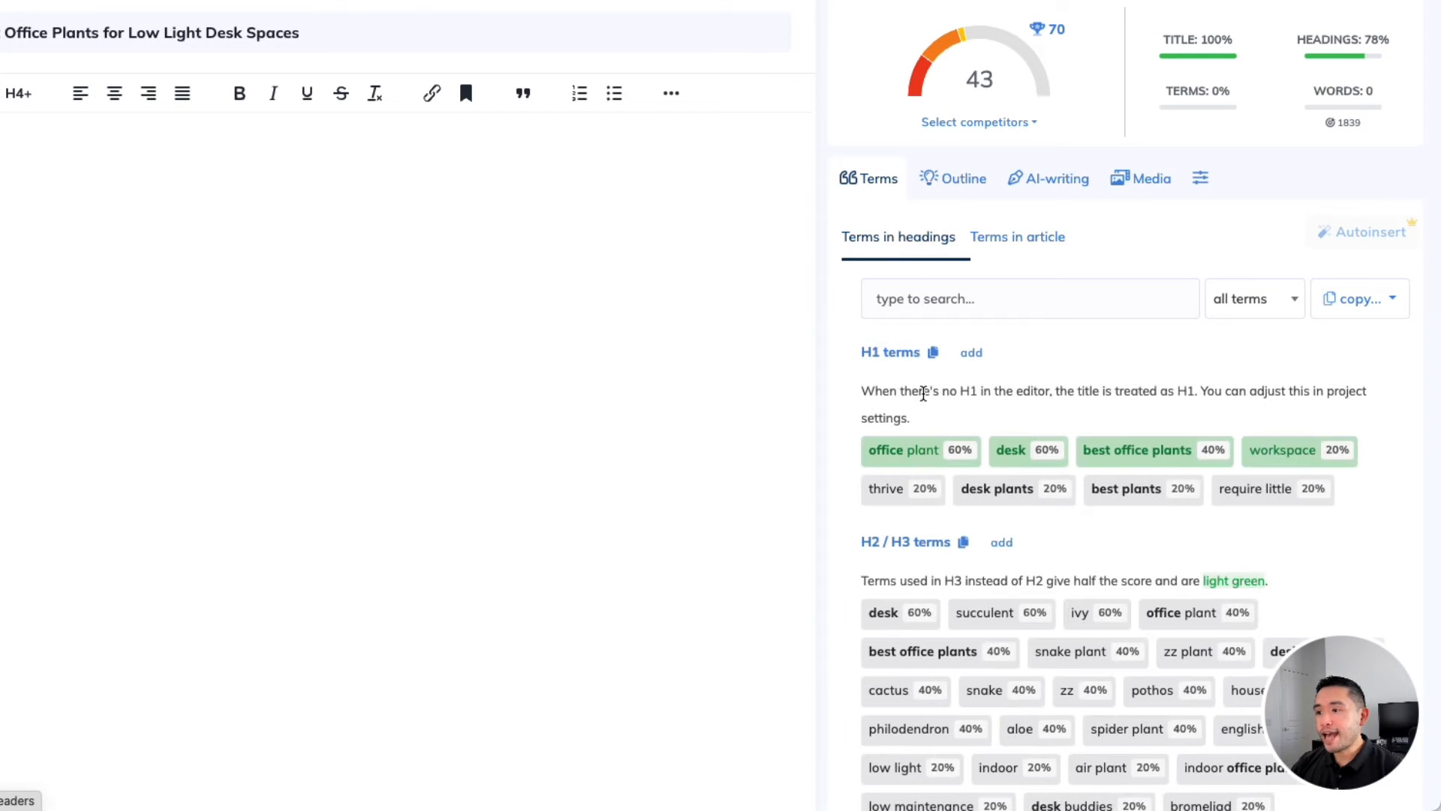
mouse_move(1054, 485)
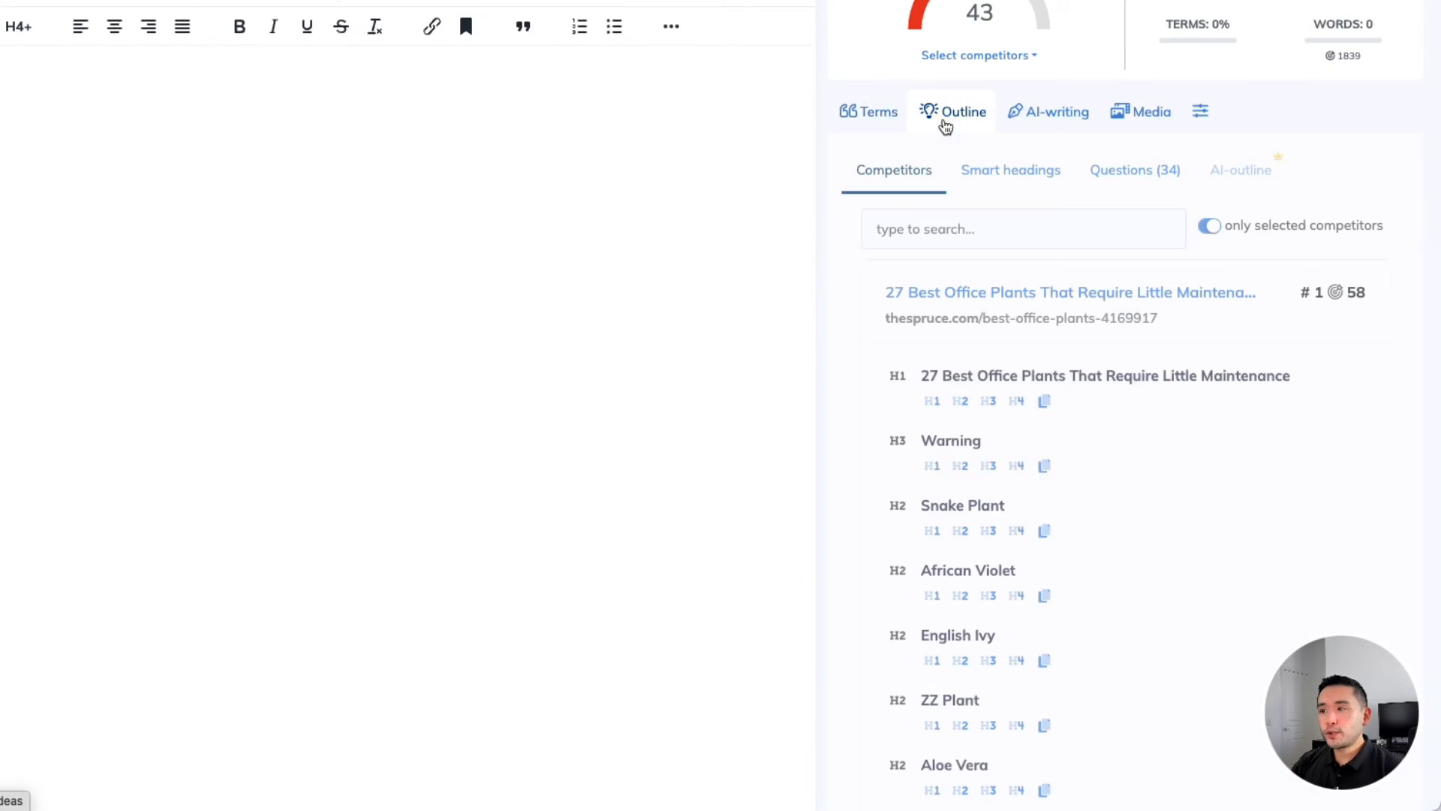
mouse_move(1021, 317)
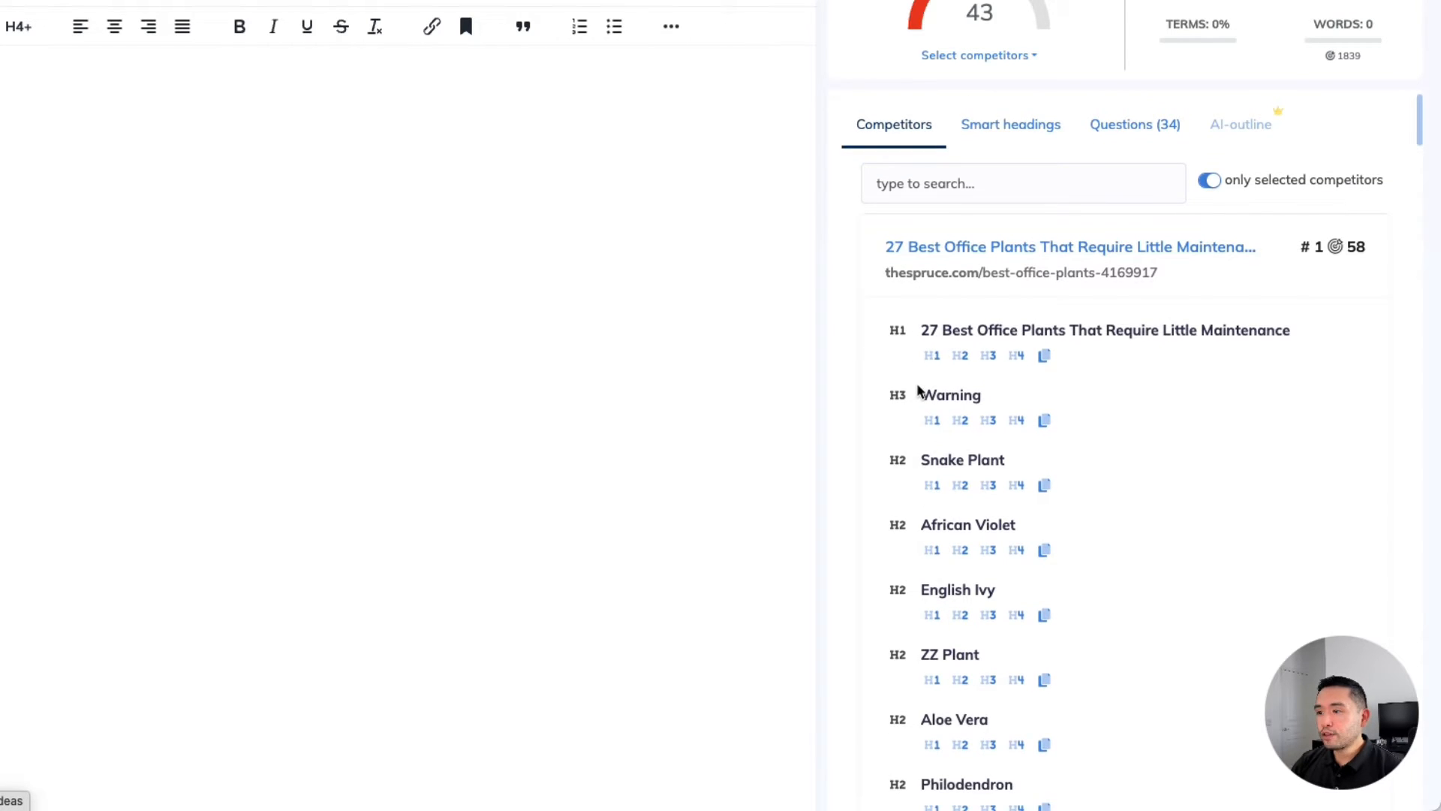
- Scroll through the competitors' heading outlines, starting with The Spruce and Lively Root
scroll("down", 3)
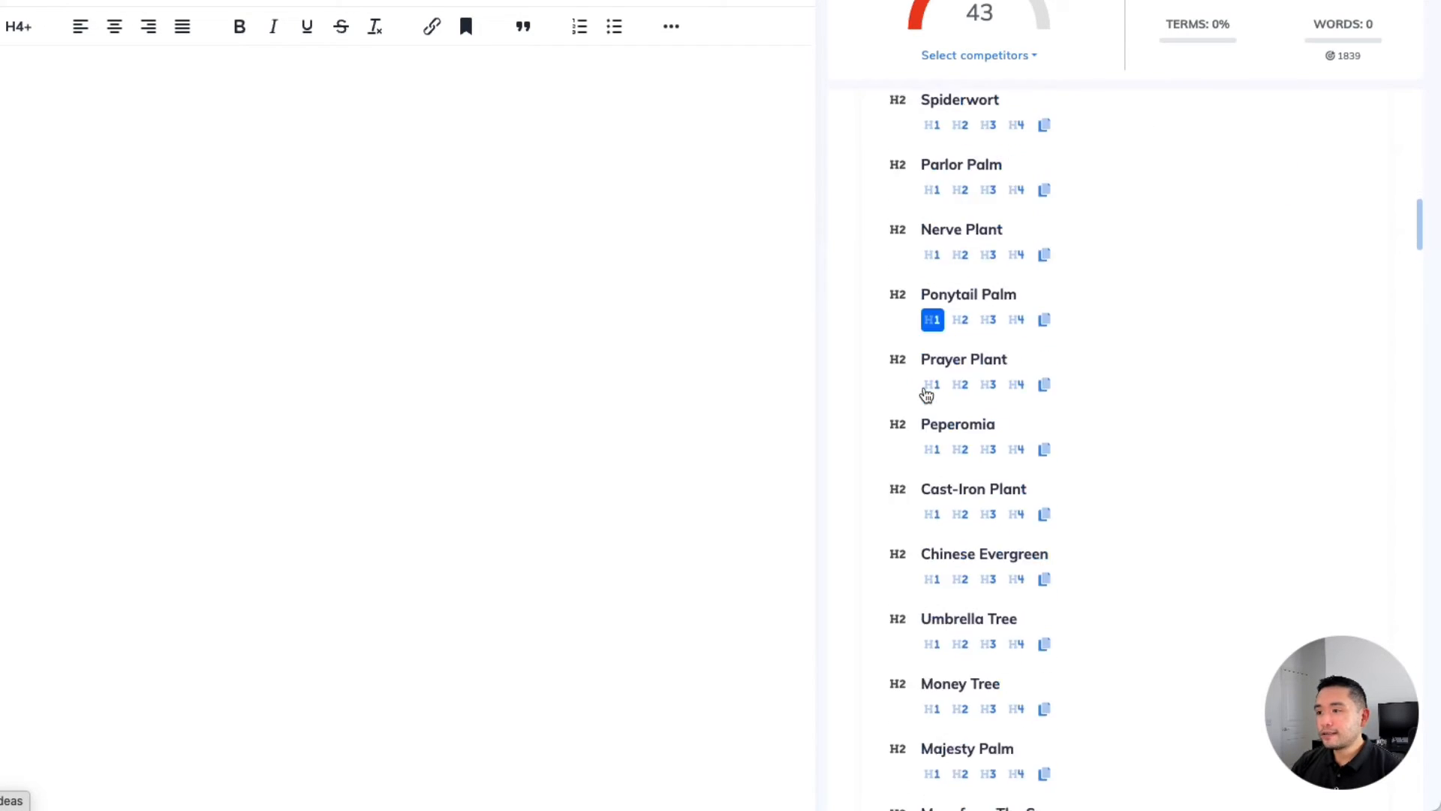
scroll("down", 3)
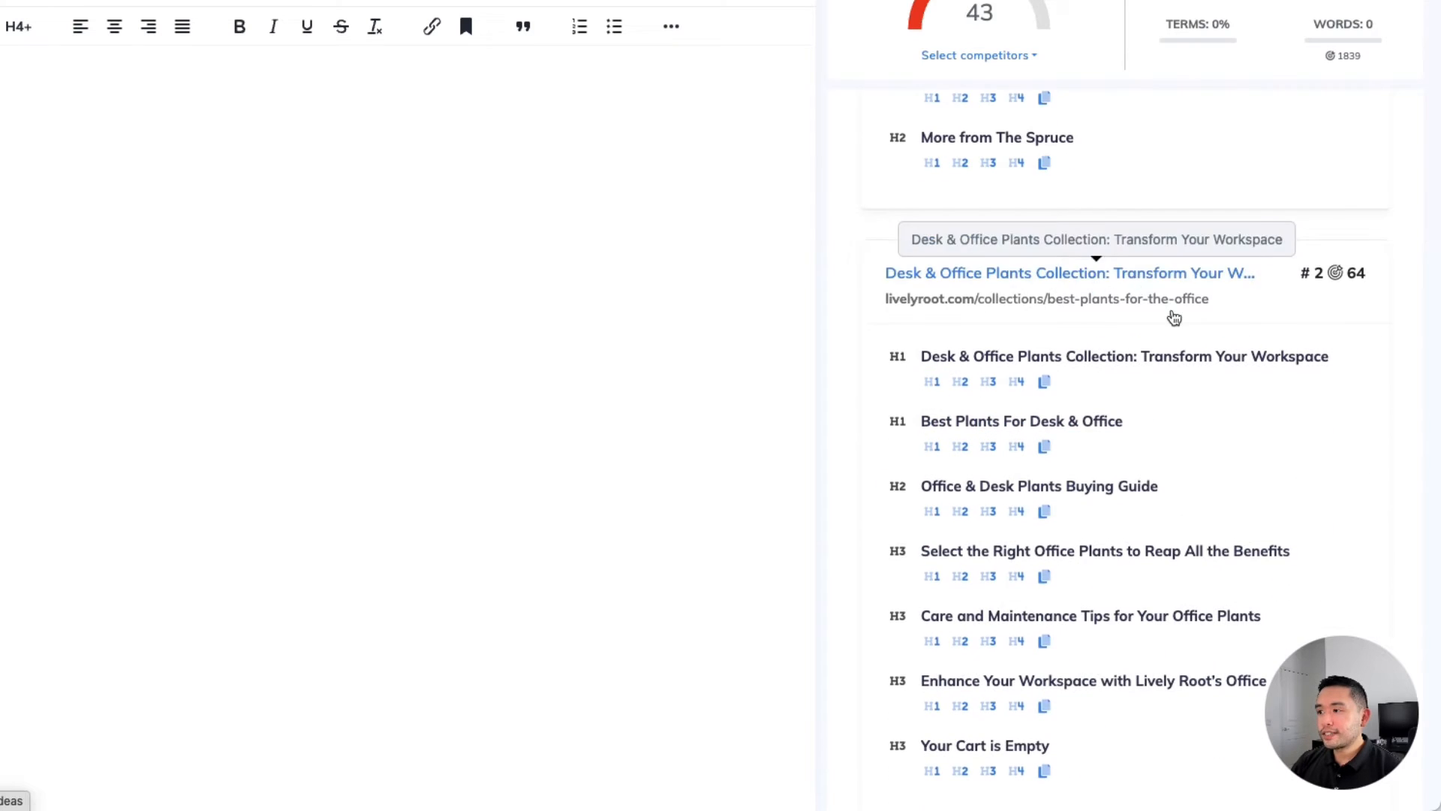
scroll("down", 3)
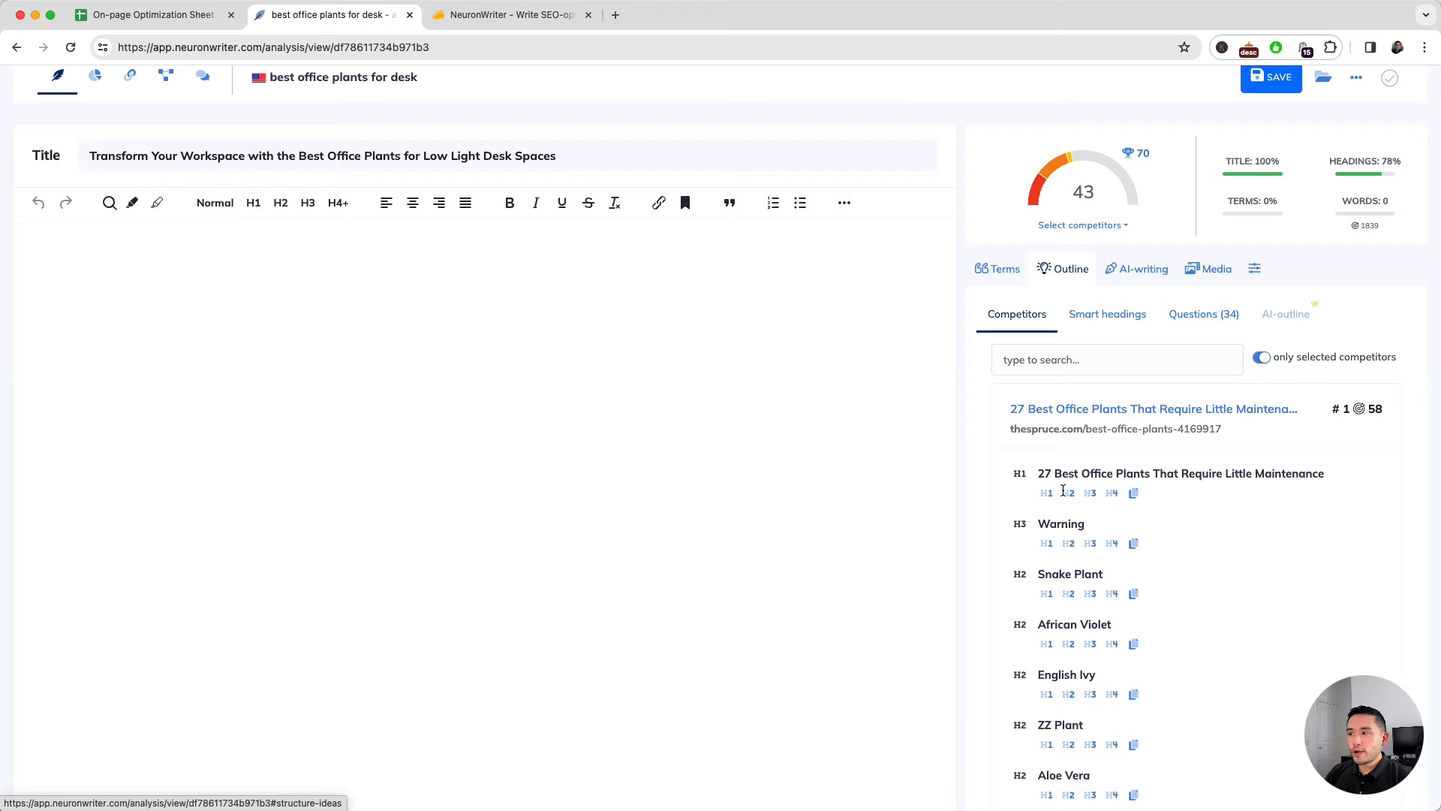
- Generate an AI article outline for the low-light office plants keyword, reaching 192 words and score 49
left_click(1144, 269)
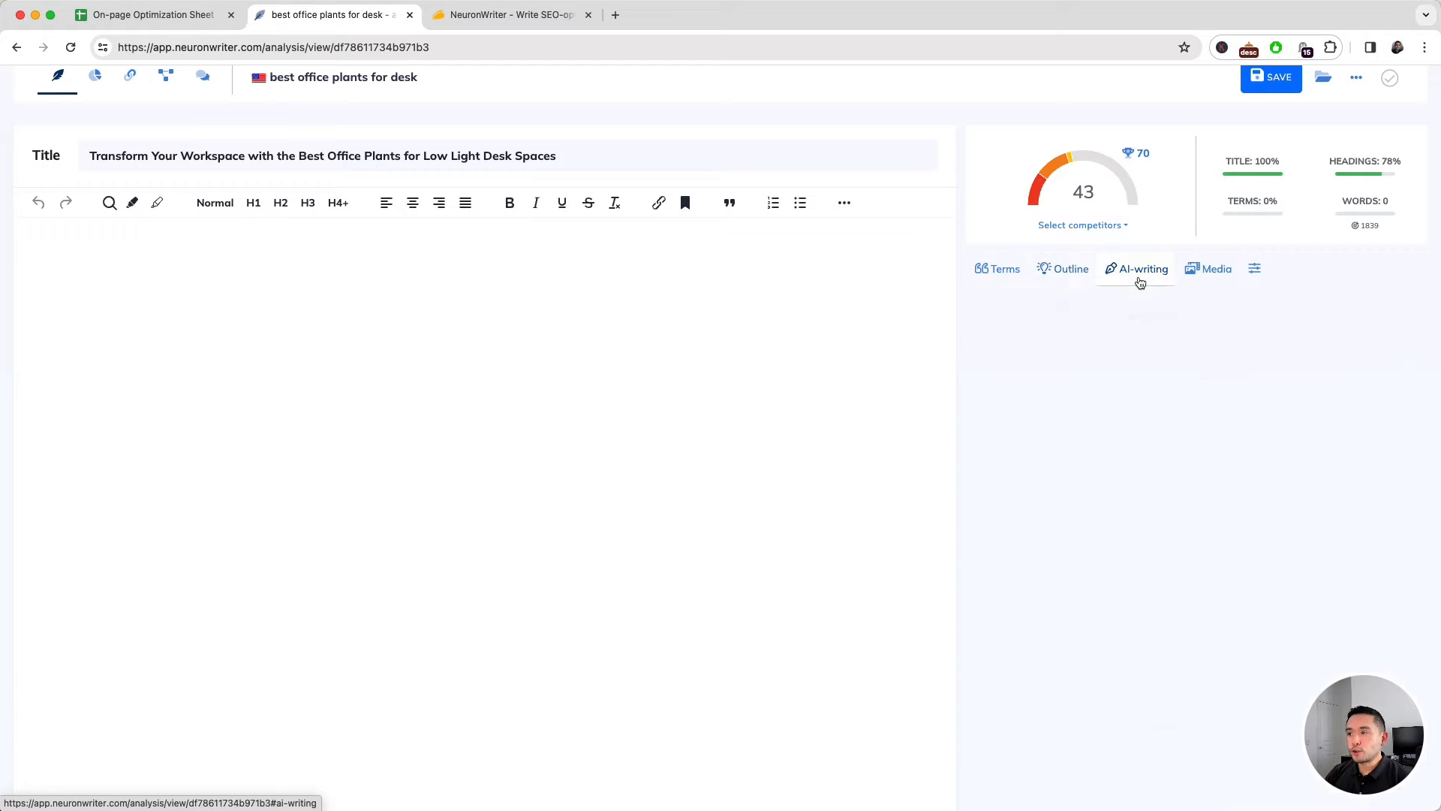
left_click(1144, 268)
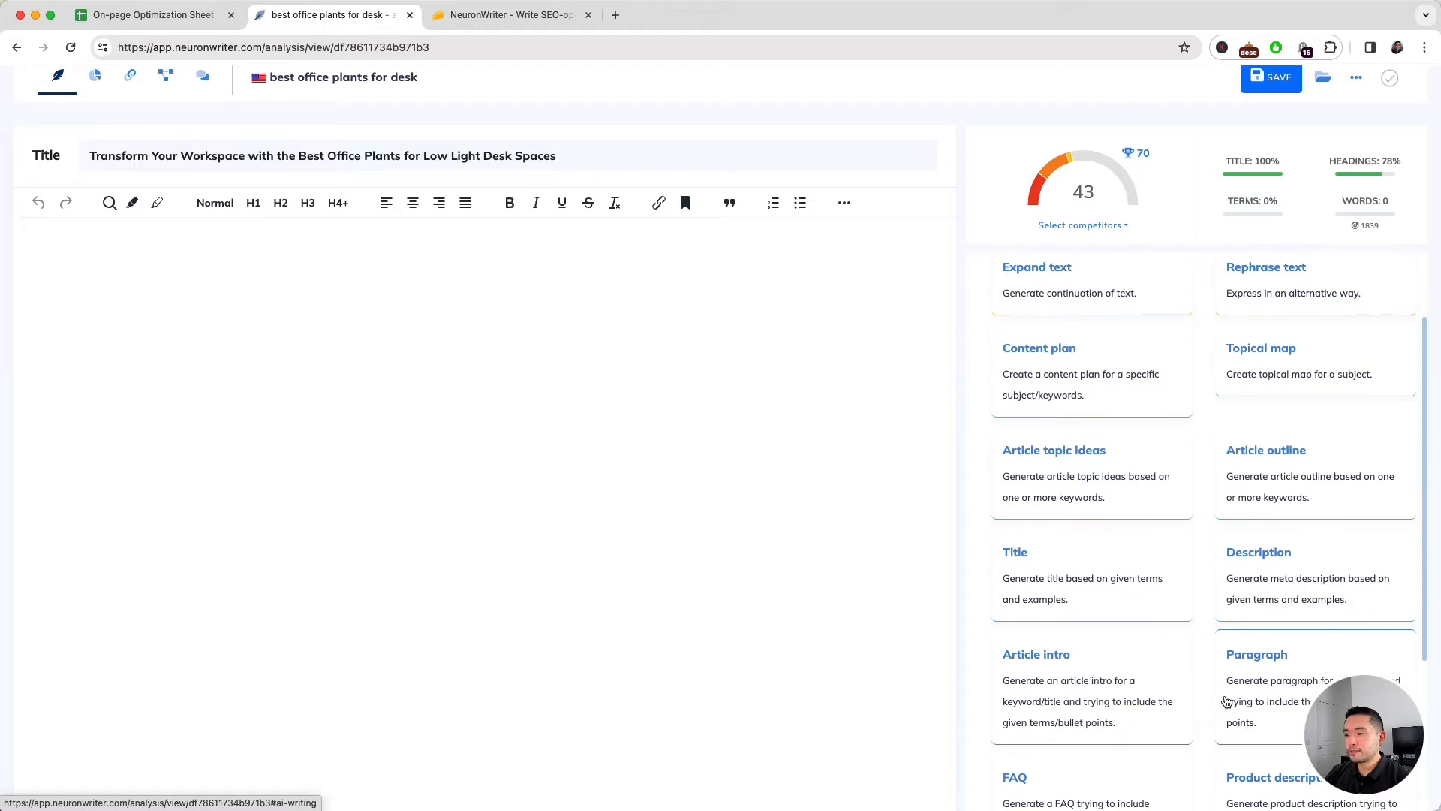
left_click(1265, 449)
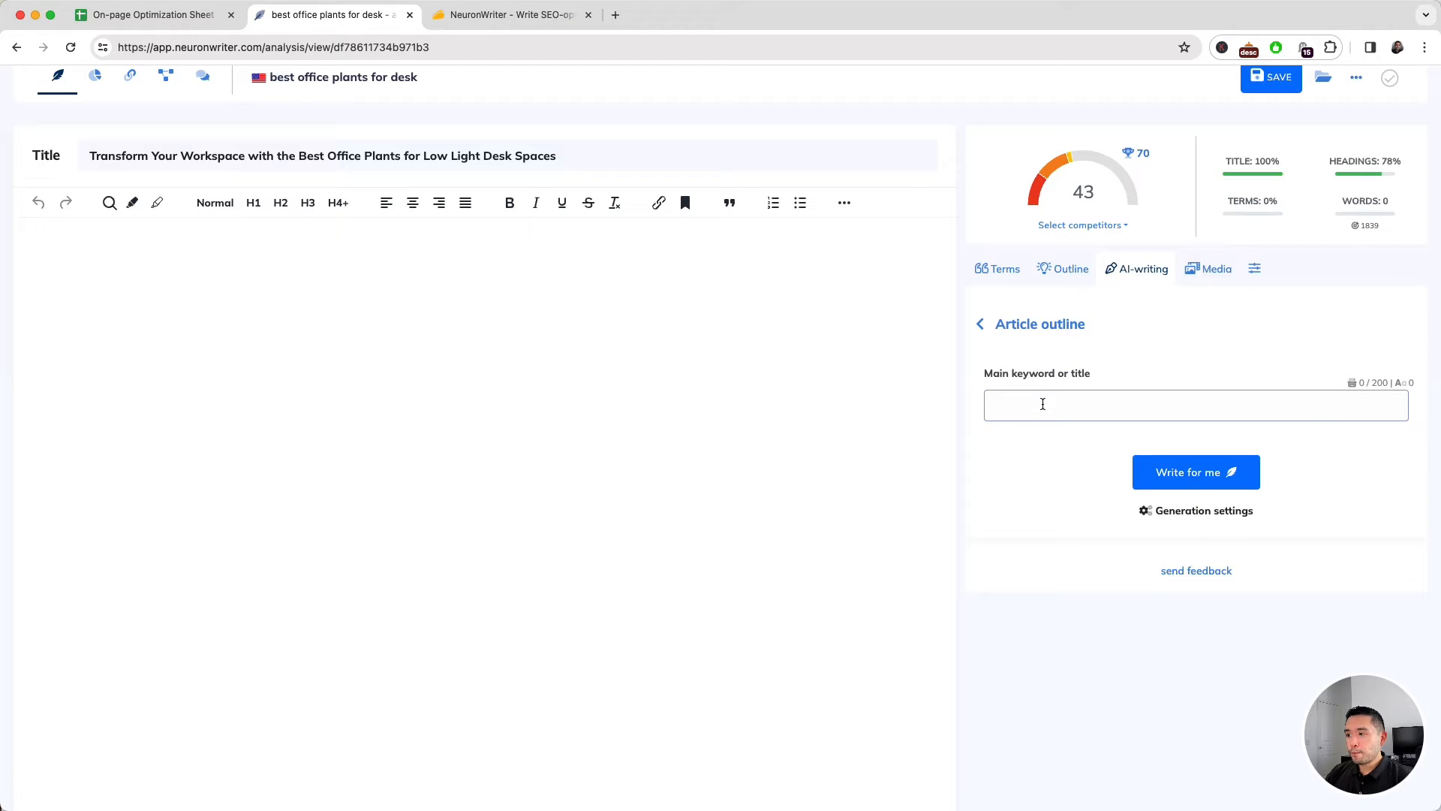
left_click(1195, 472)
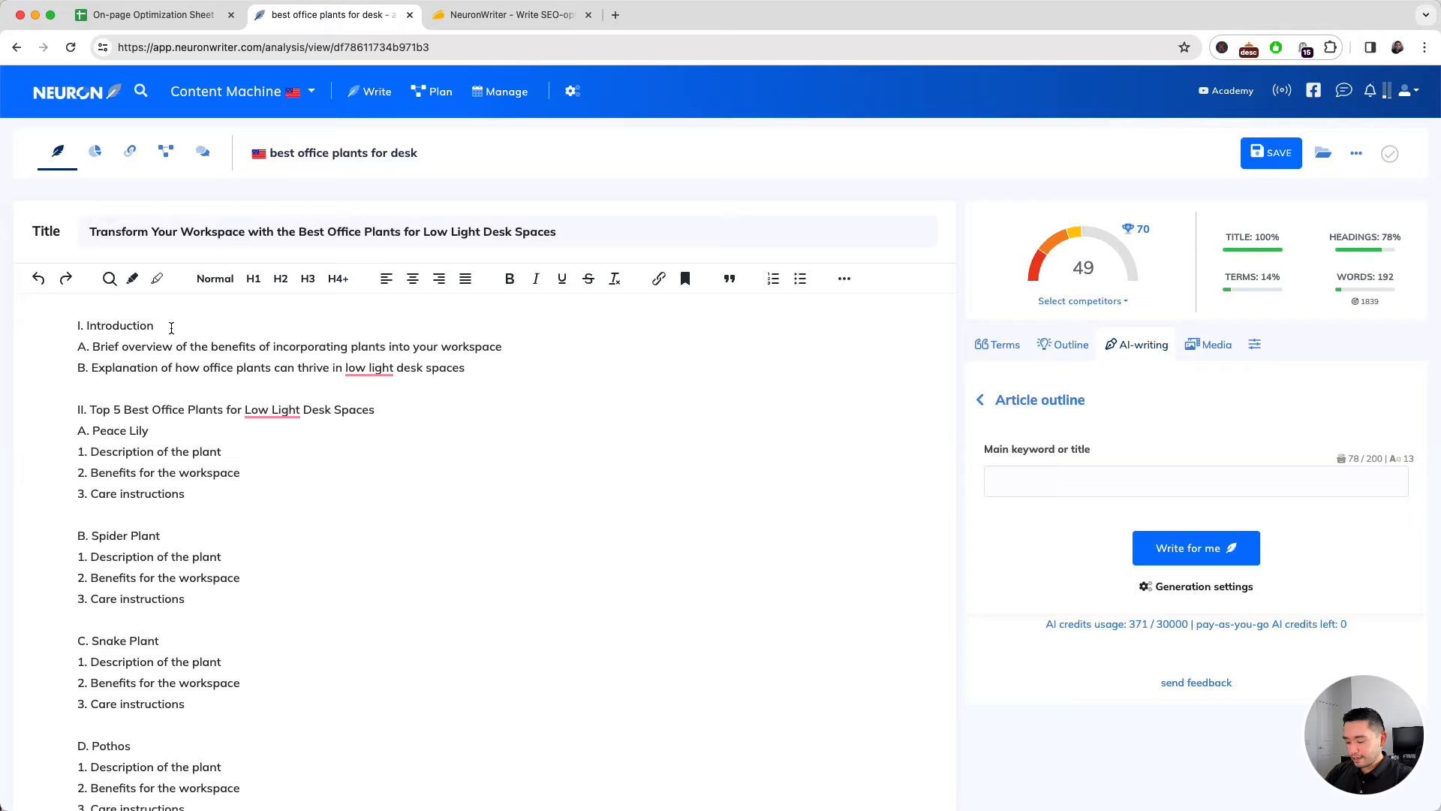
- Format the Introduction and outline sections as H2/H3 headings, bringing headings coverage to 100%
left_click(280, 279)
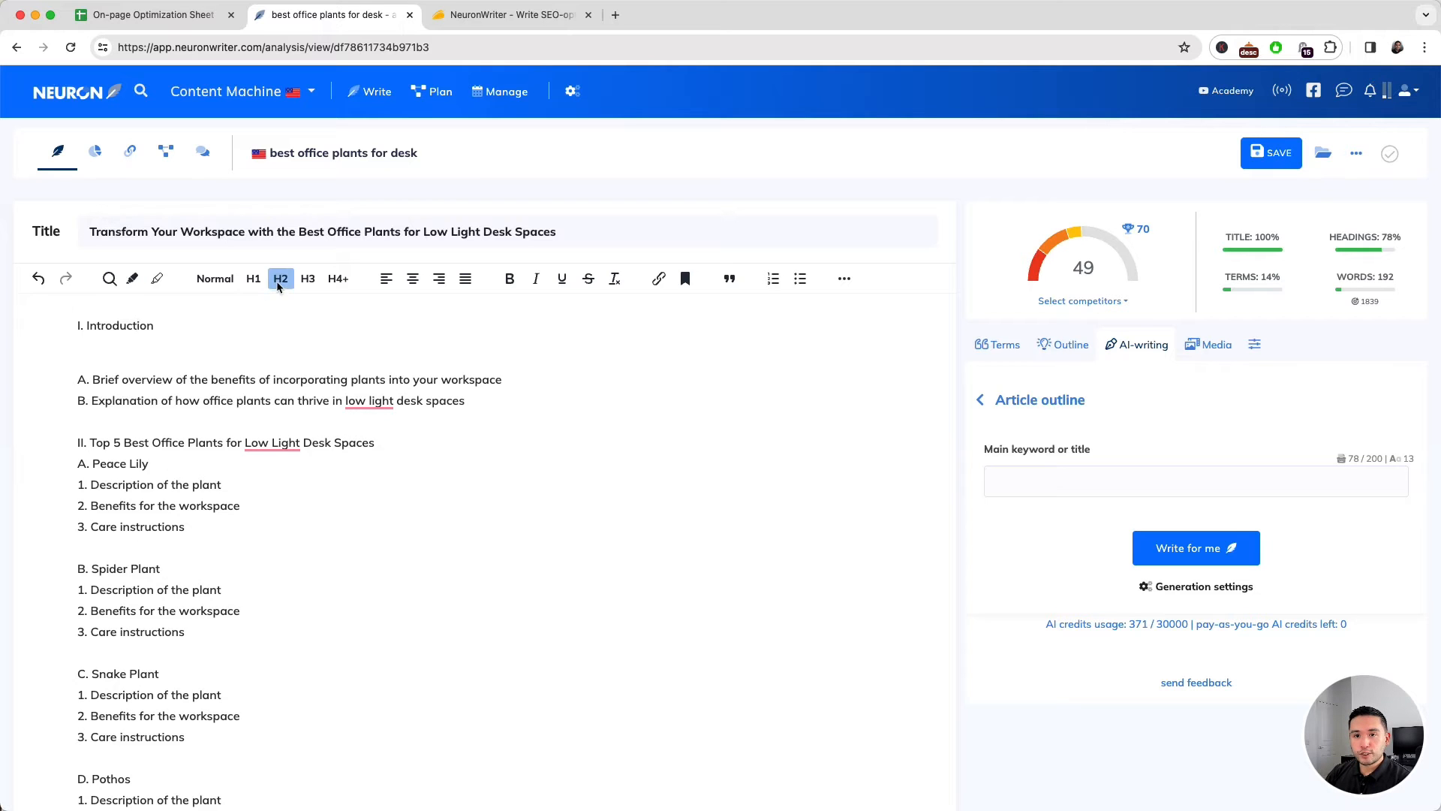
left_click(281, 279)
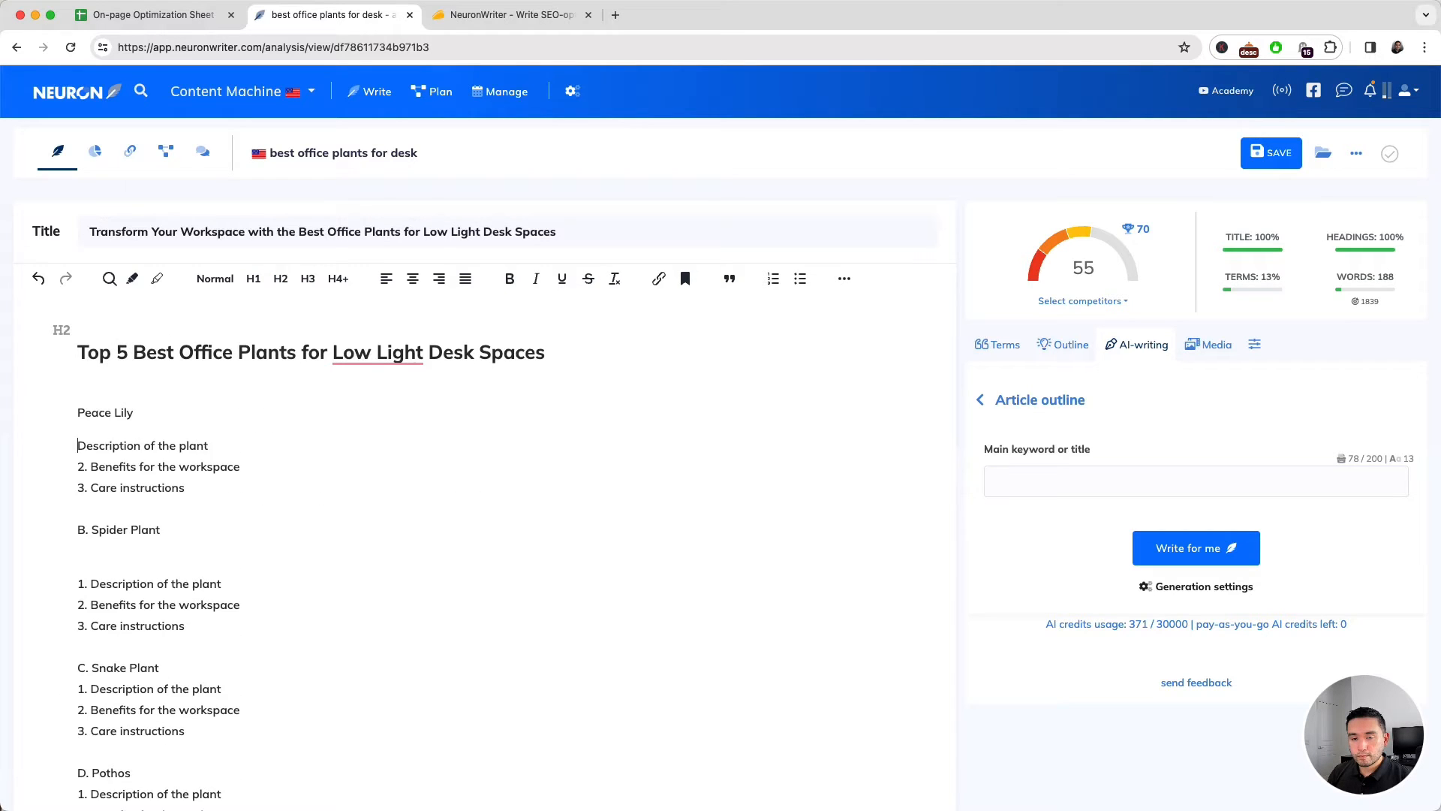
scroll("down", 3)
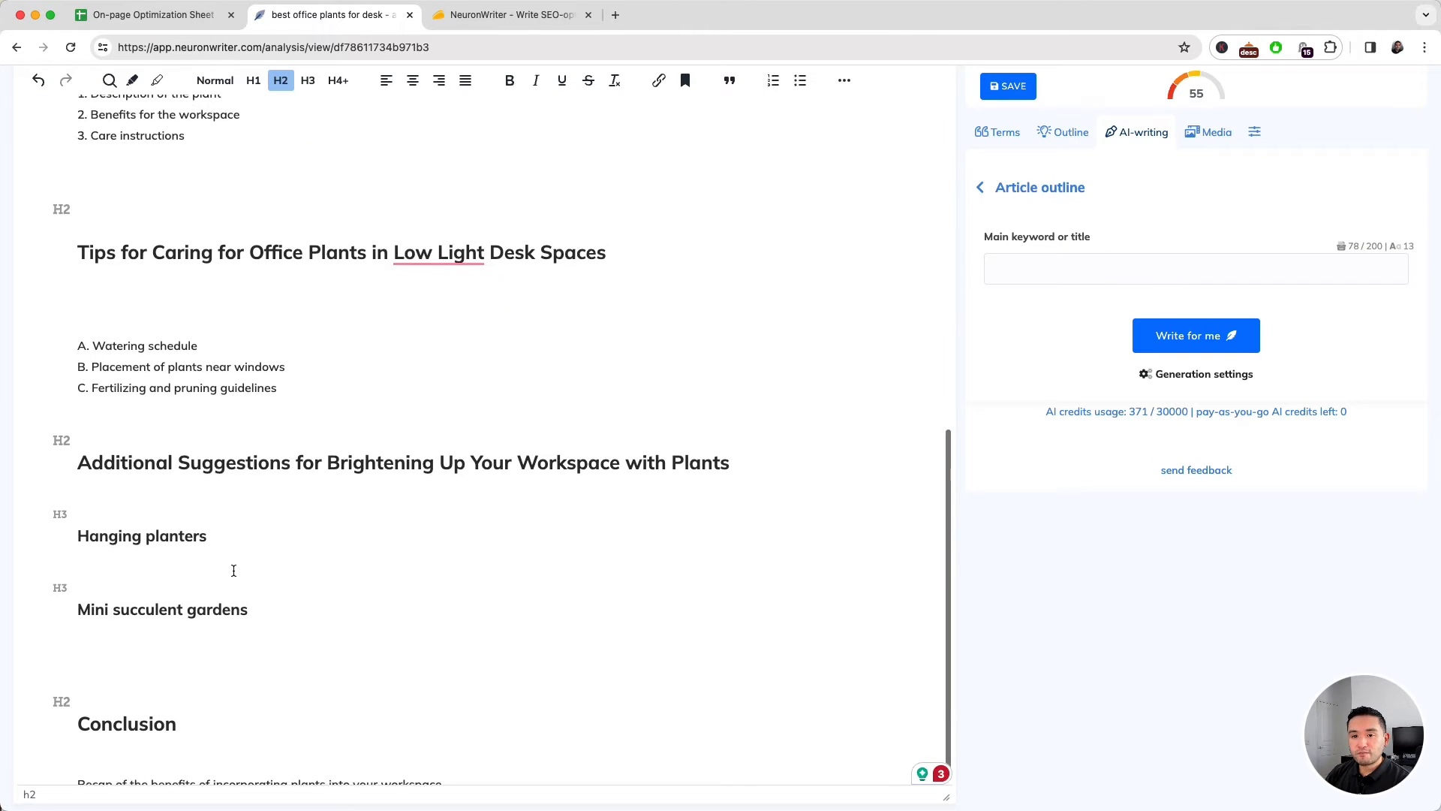
scroll("up", 3)
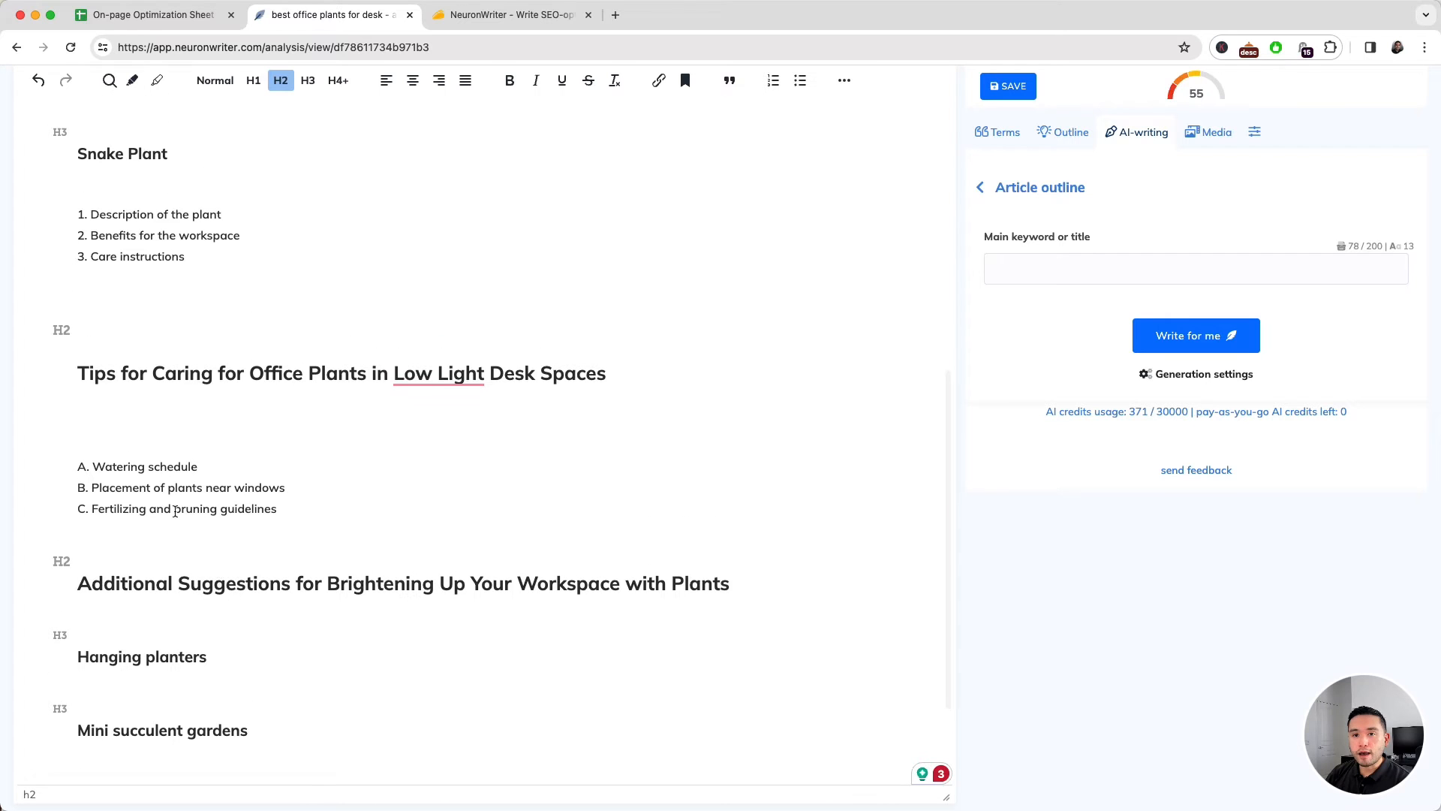
scroll("up", 3)
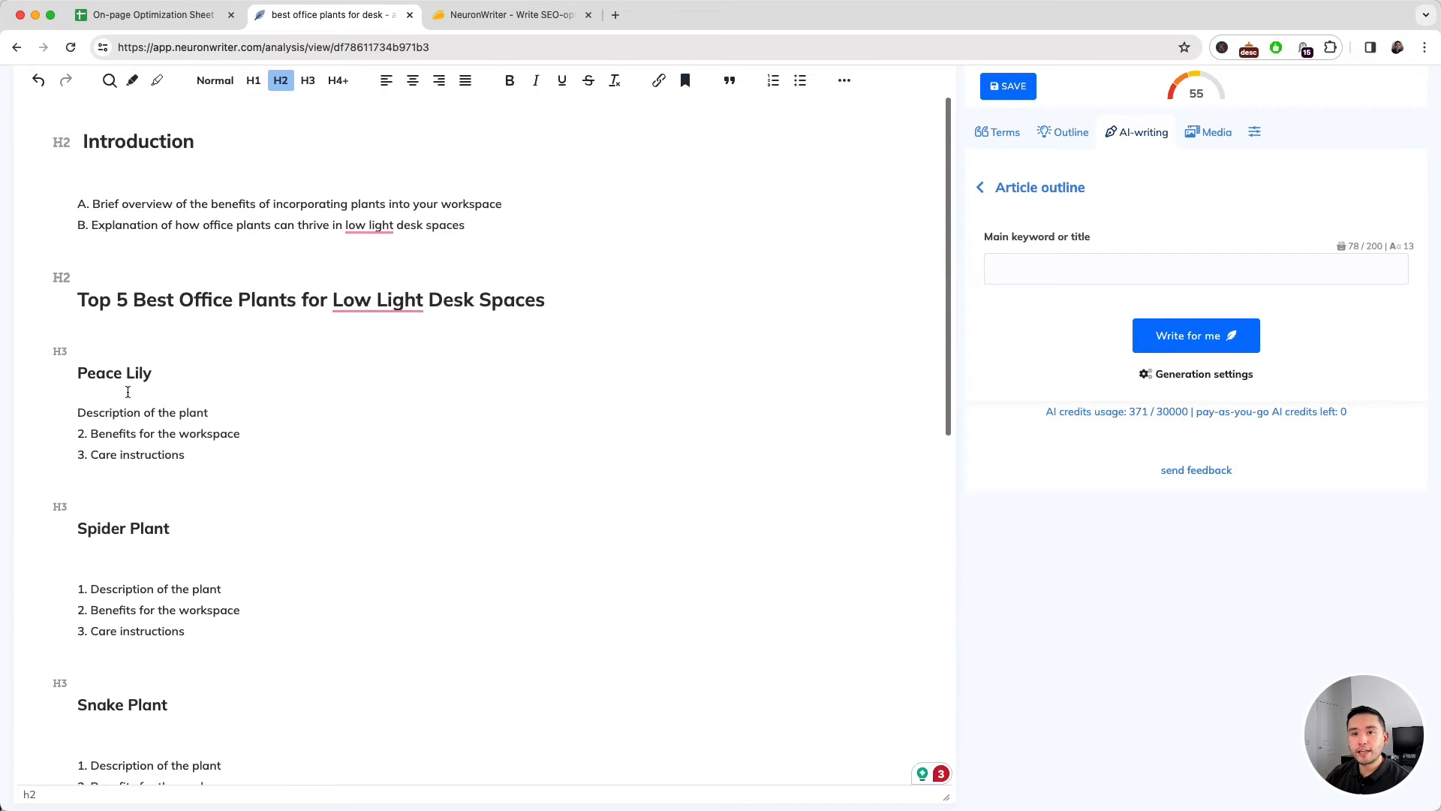
scroll("up", 3)
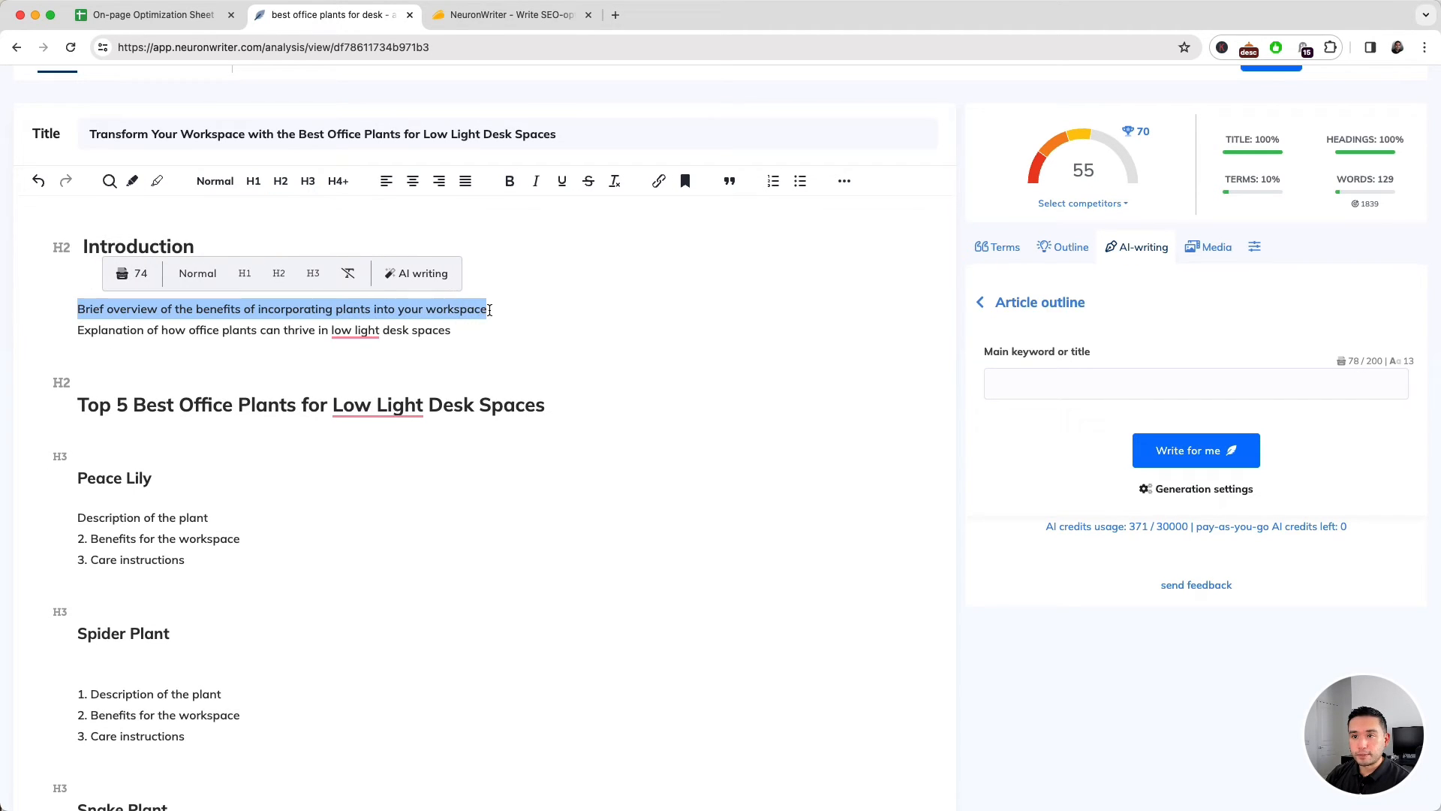
- Generate an AI start paragraph on the benefits of workspace plants from the overview point and remove leftover outline lines
left_click(416, 274)
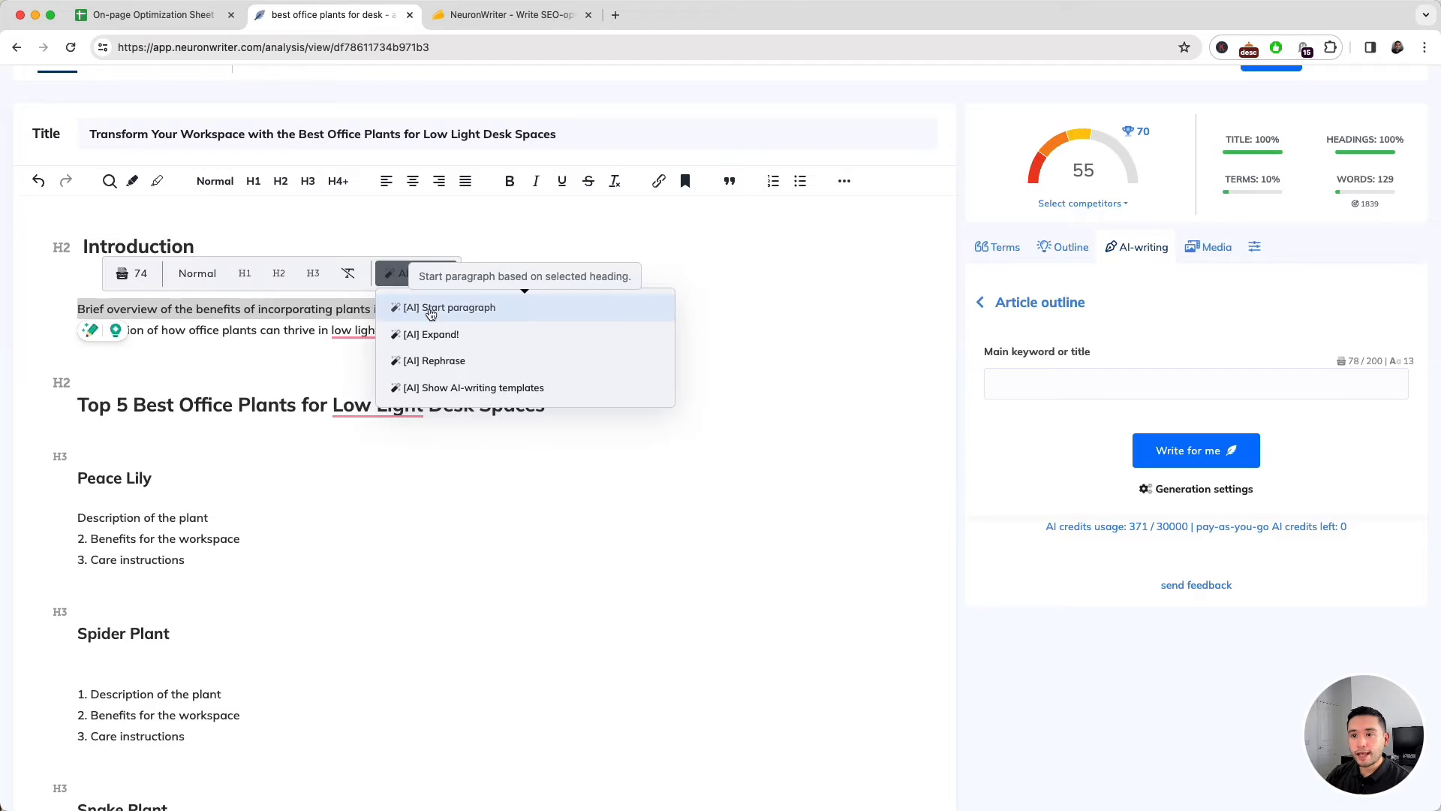
left_click(452, 306)
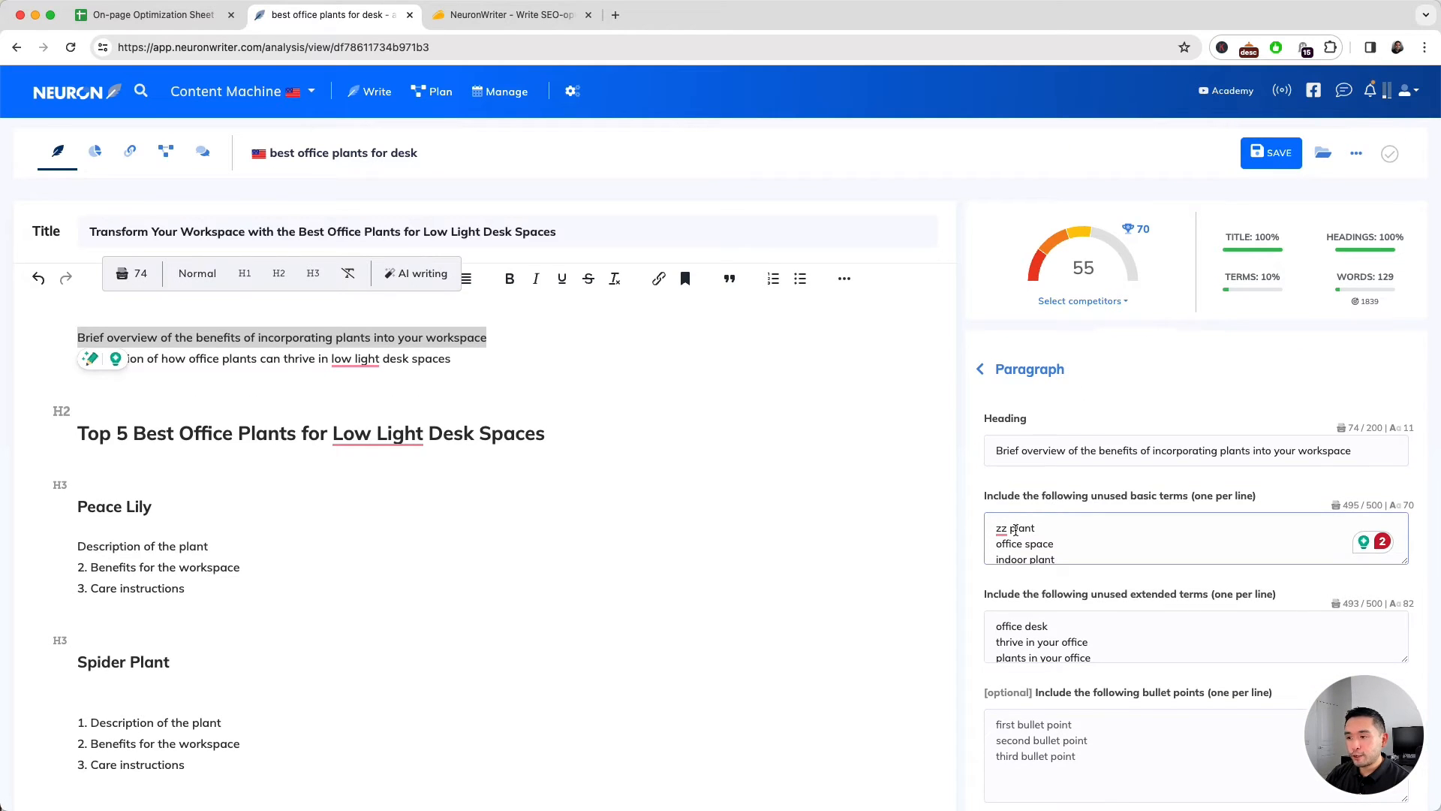
scroll("down", 3)
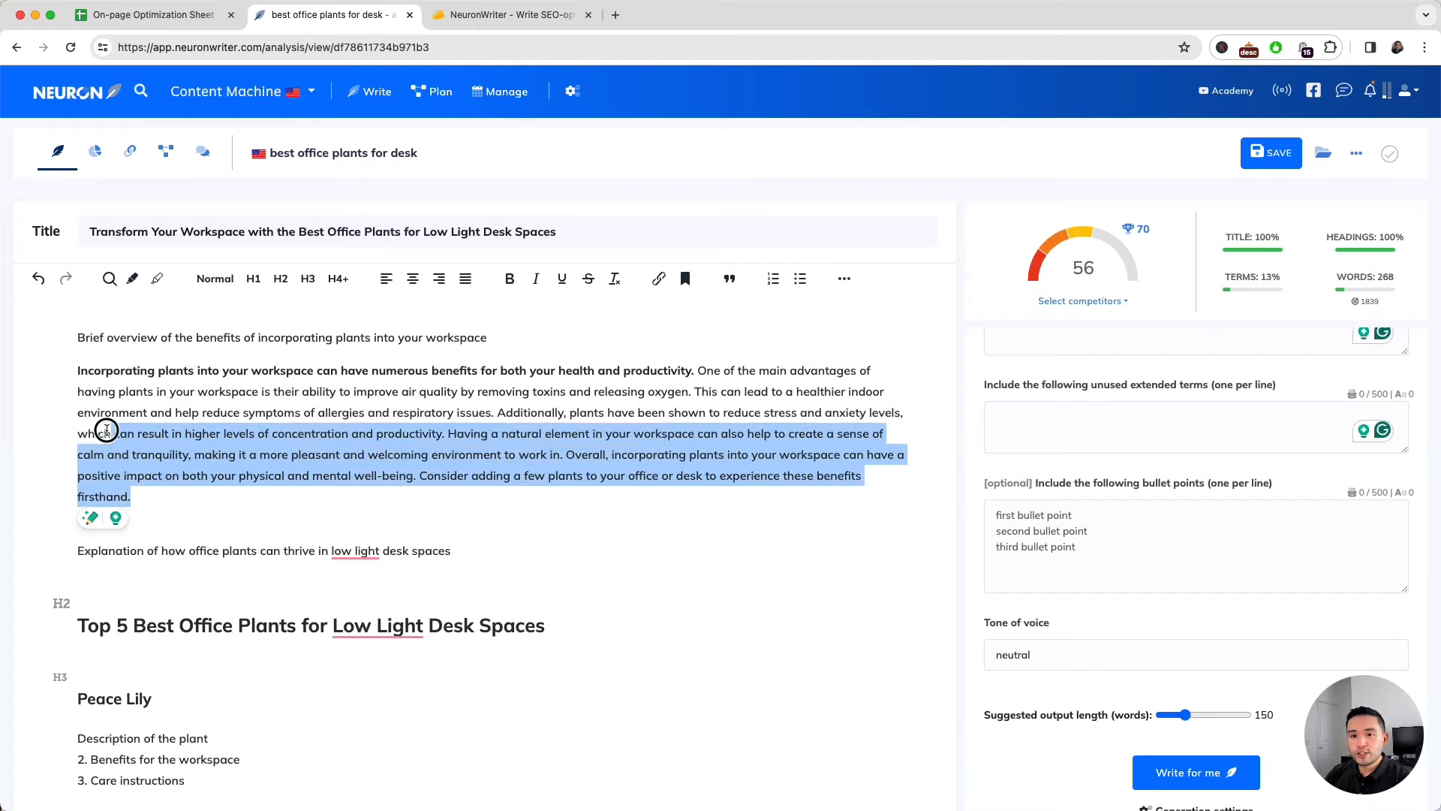
left_click(264, 392)
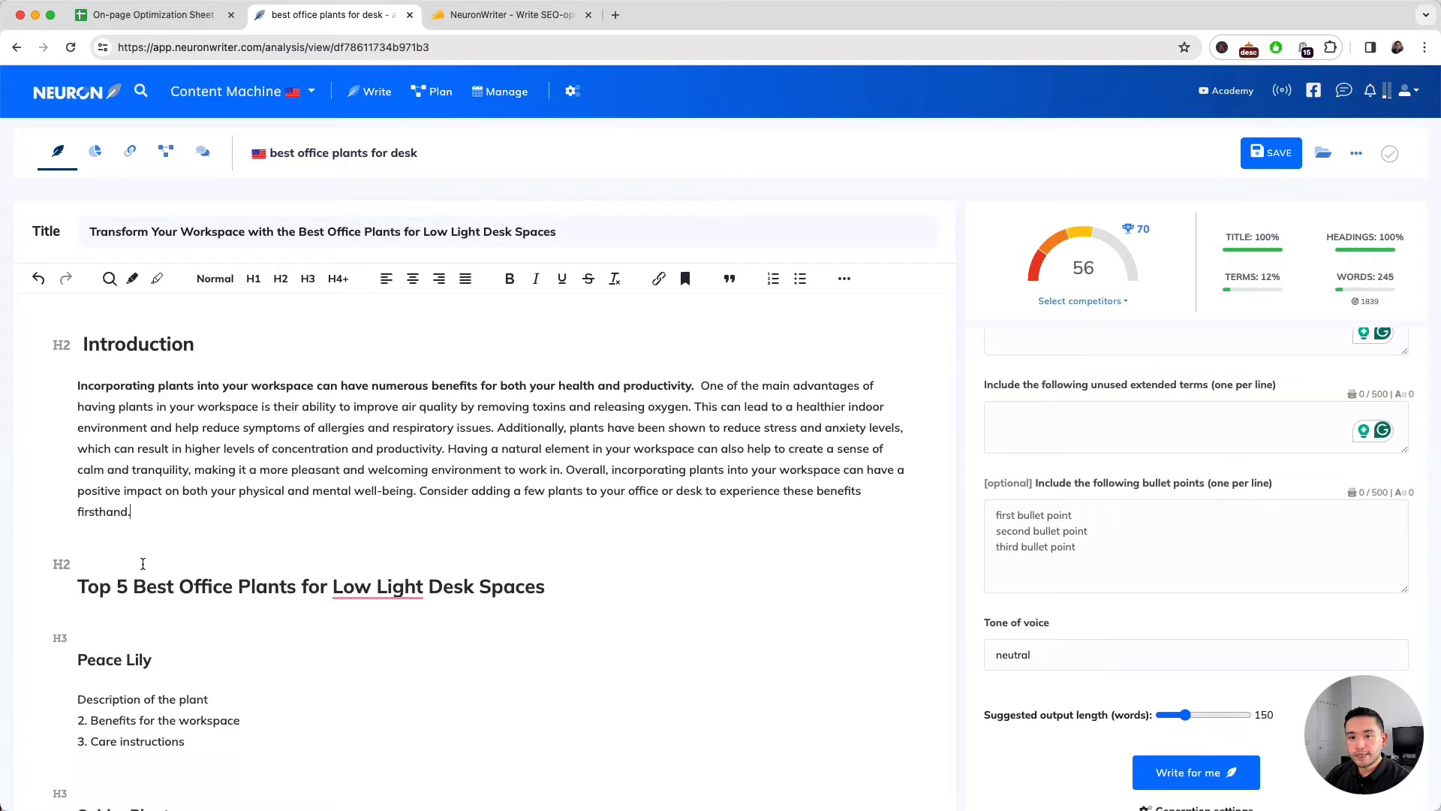
scroll("down", 3)
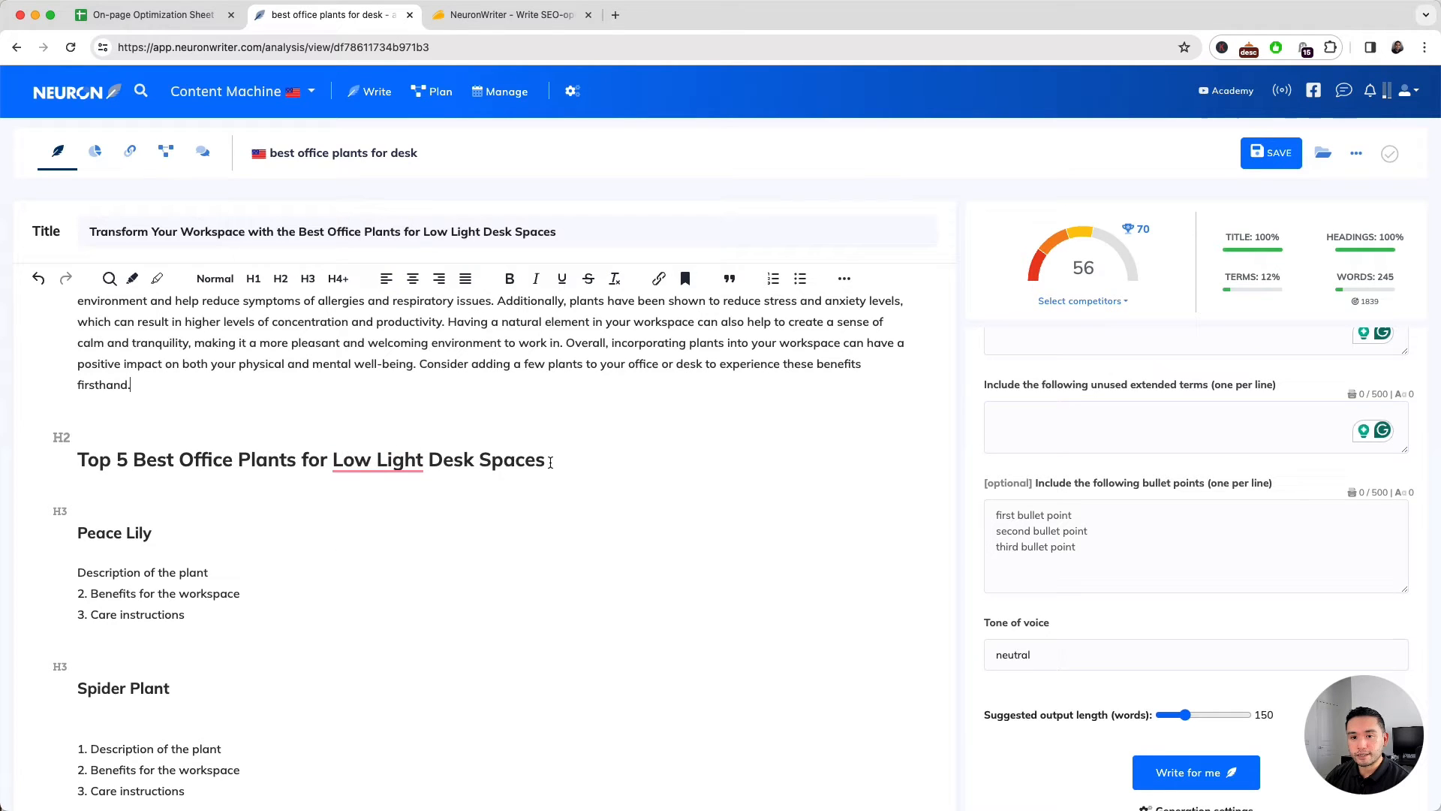
scroll("down", 3)
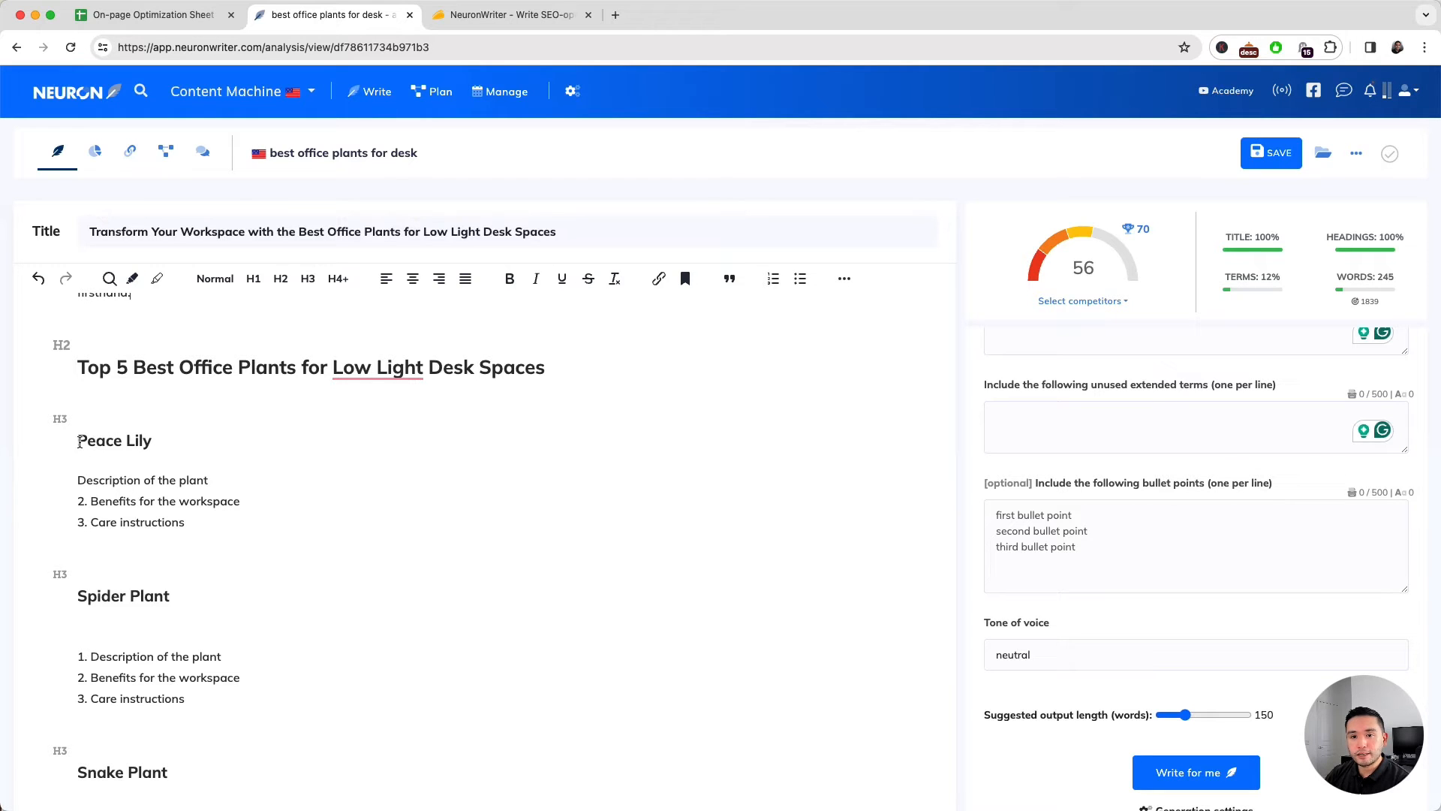
- Enter the title 'Best Office Plants for Low Light Desk Spaces' and start an AI paragraph for the Peace Lily heading
type("Best Office Plants for Low Light Desk Spaces")
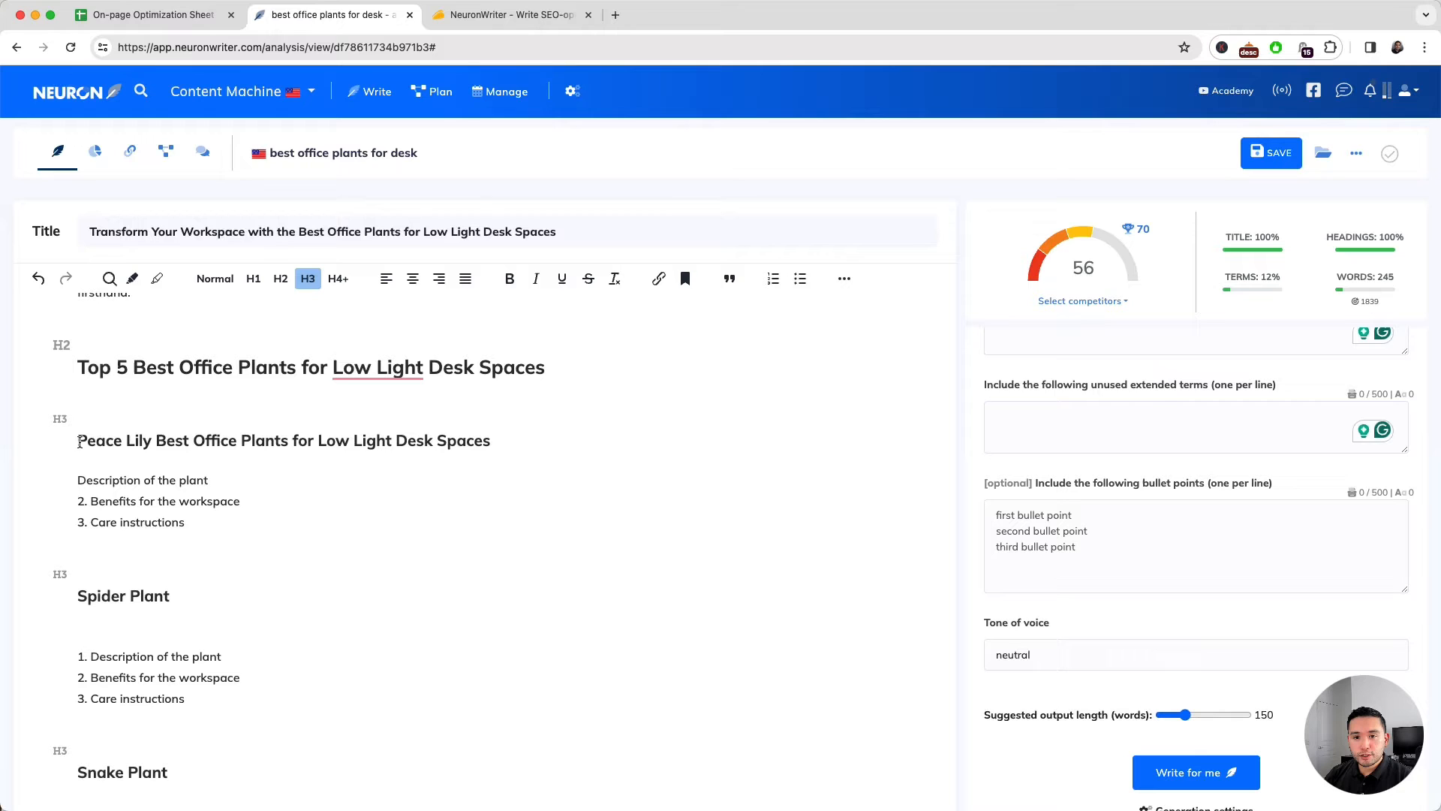
triple_click(284, 440)
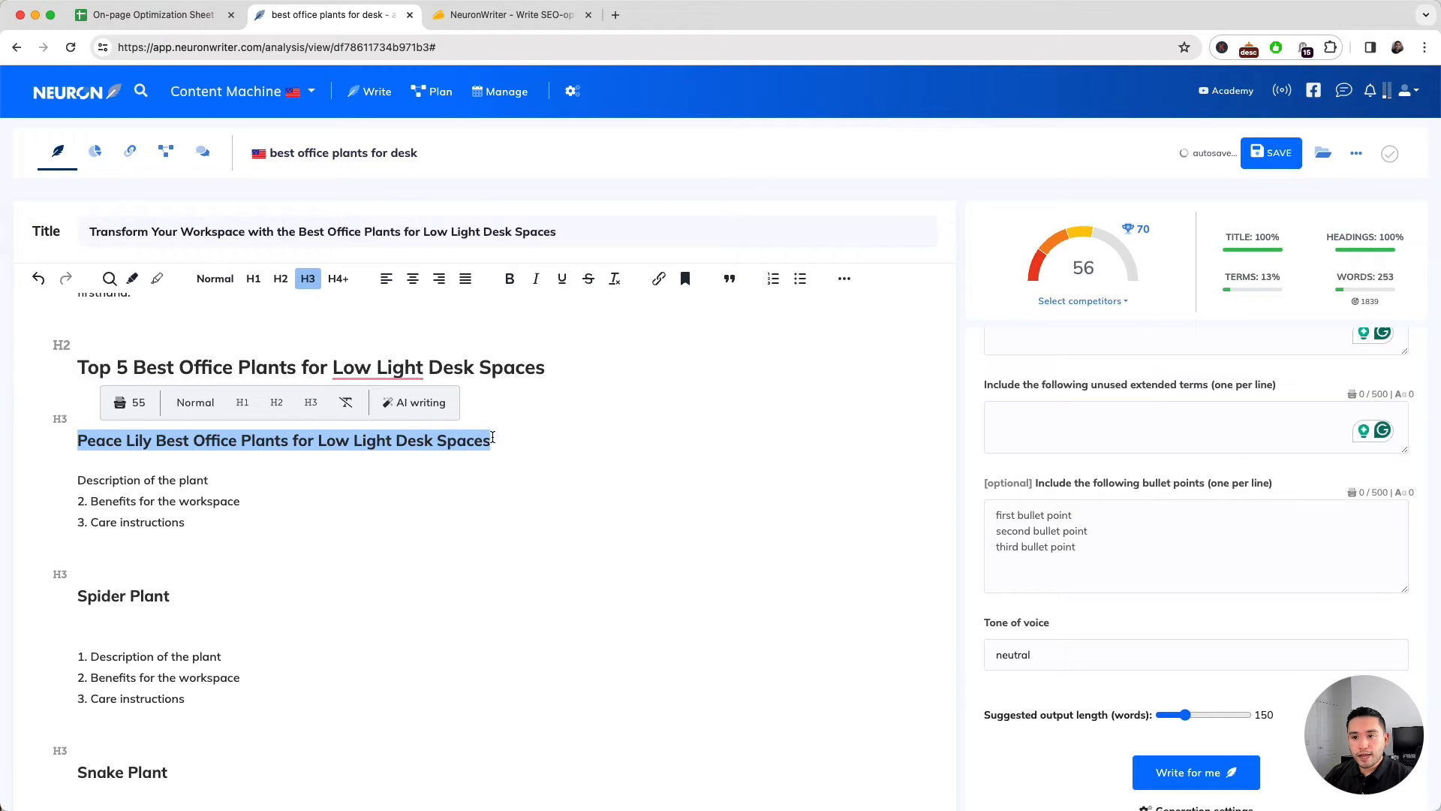
left_click(420, 402)
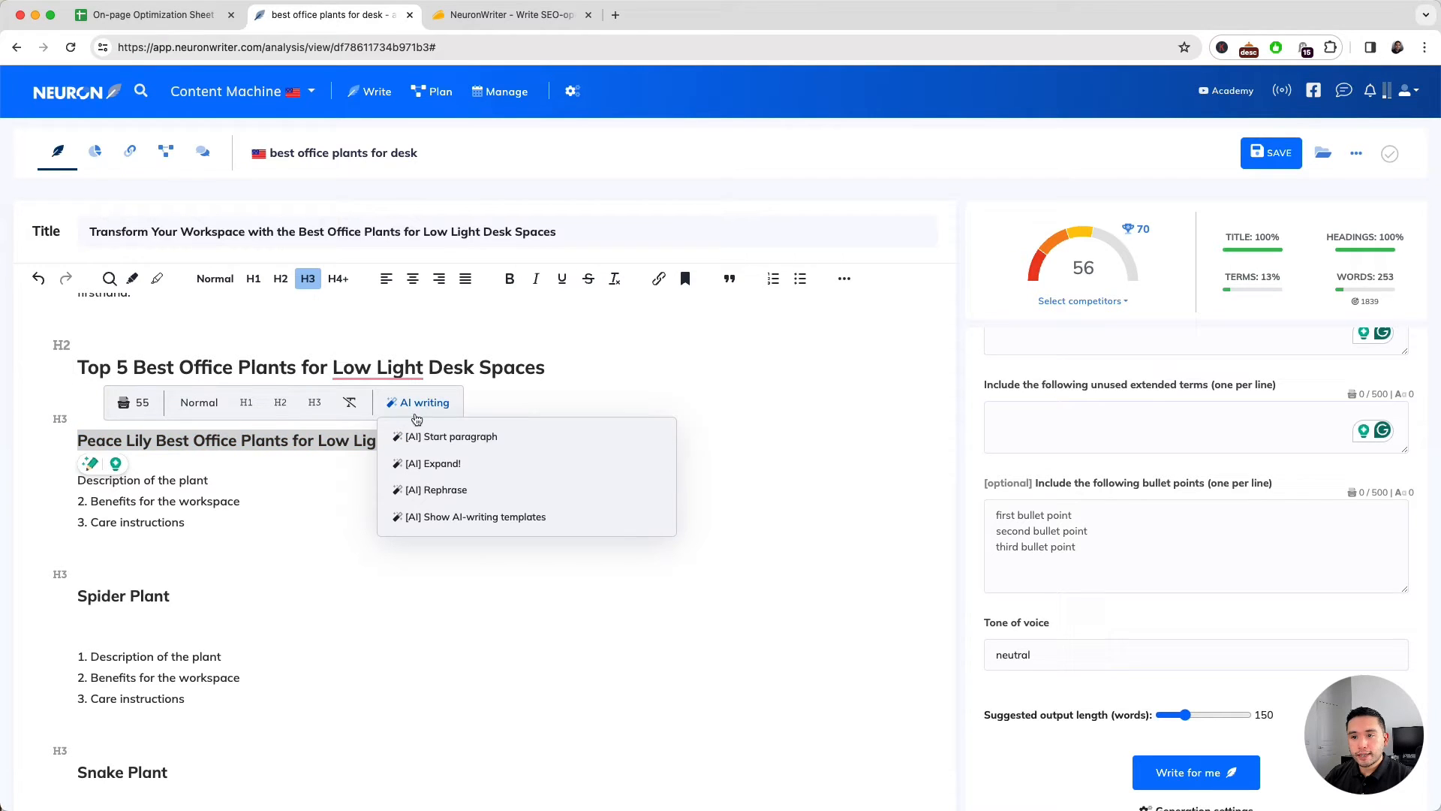
left_click(452, 436)
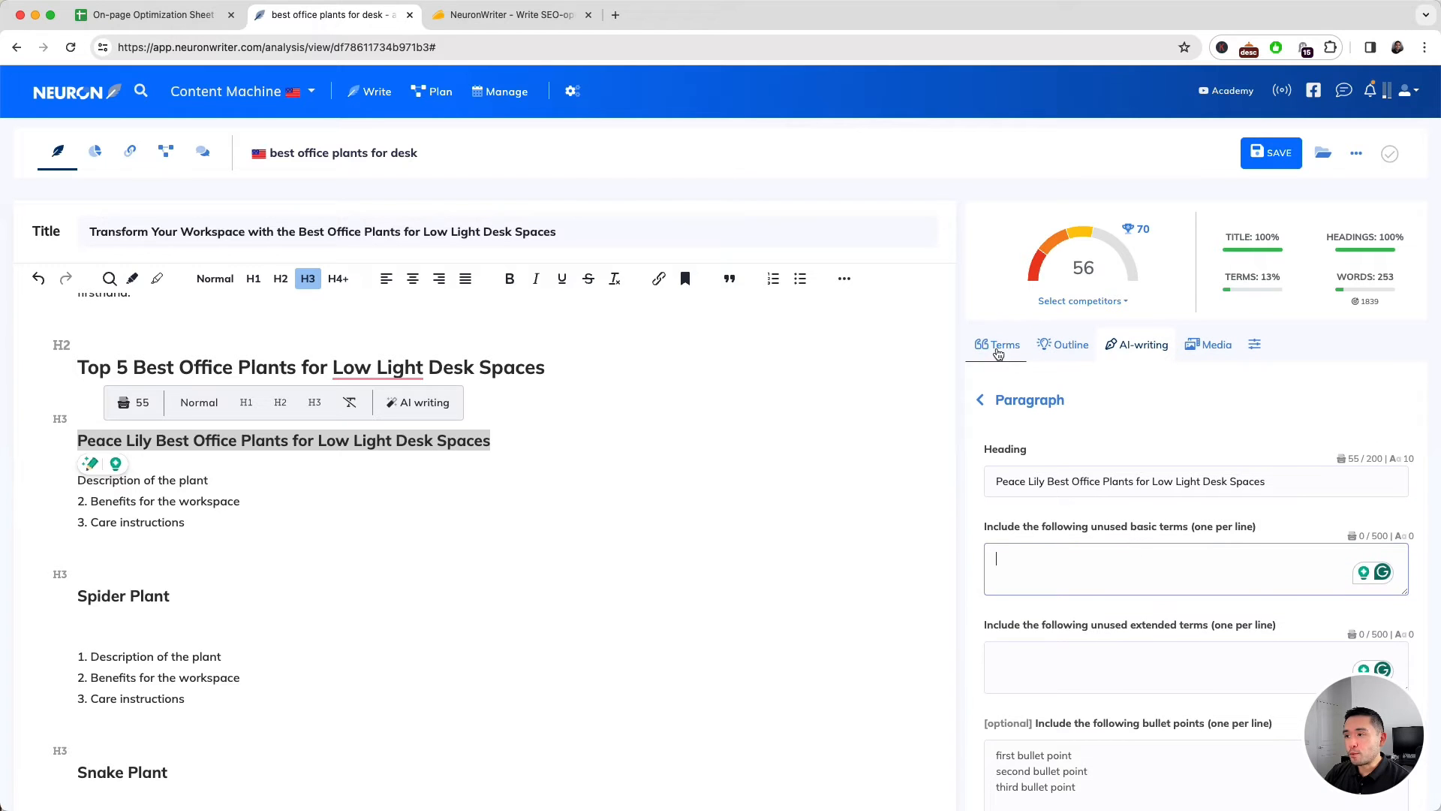
- Review the unused basic terms and draft the Peace Lily paragraph covering indoor plants and natural light
left_click(997, 344)
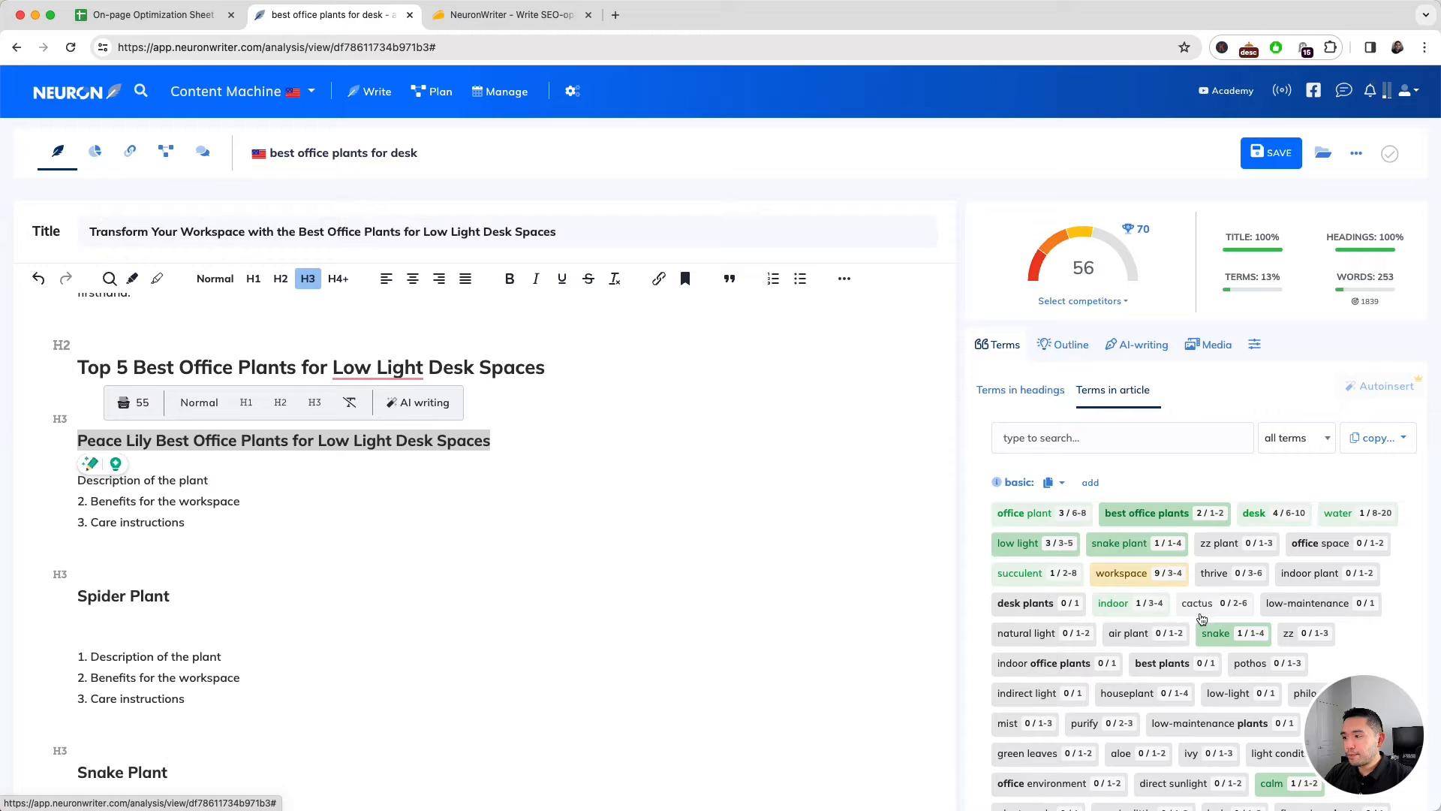
left_click(1143, 343)
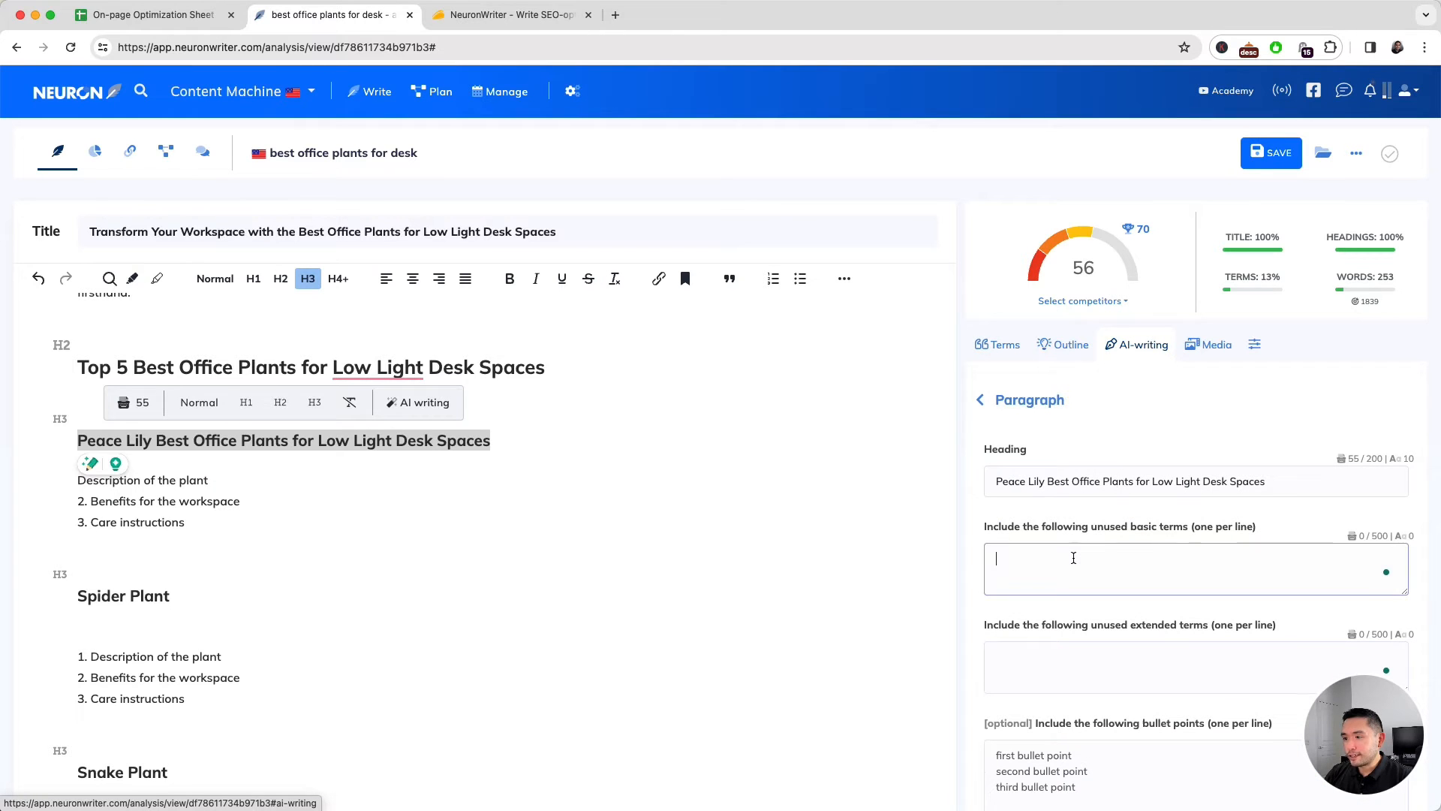
left_click(996, 343)
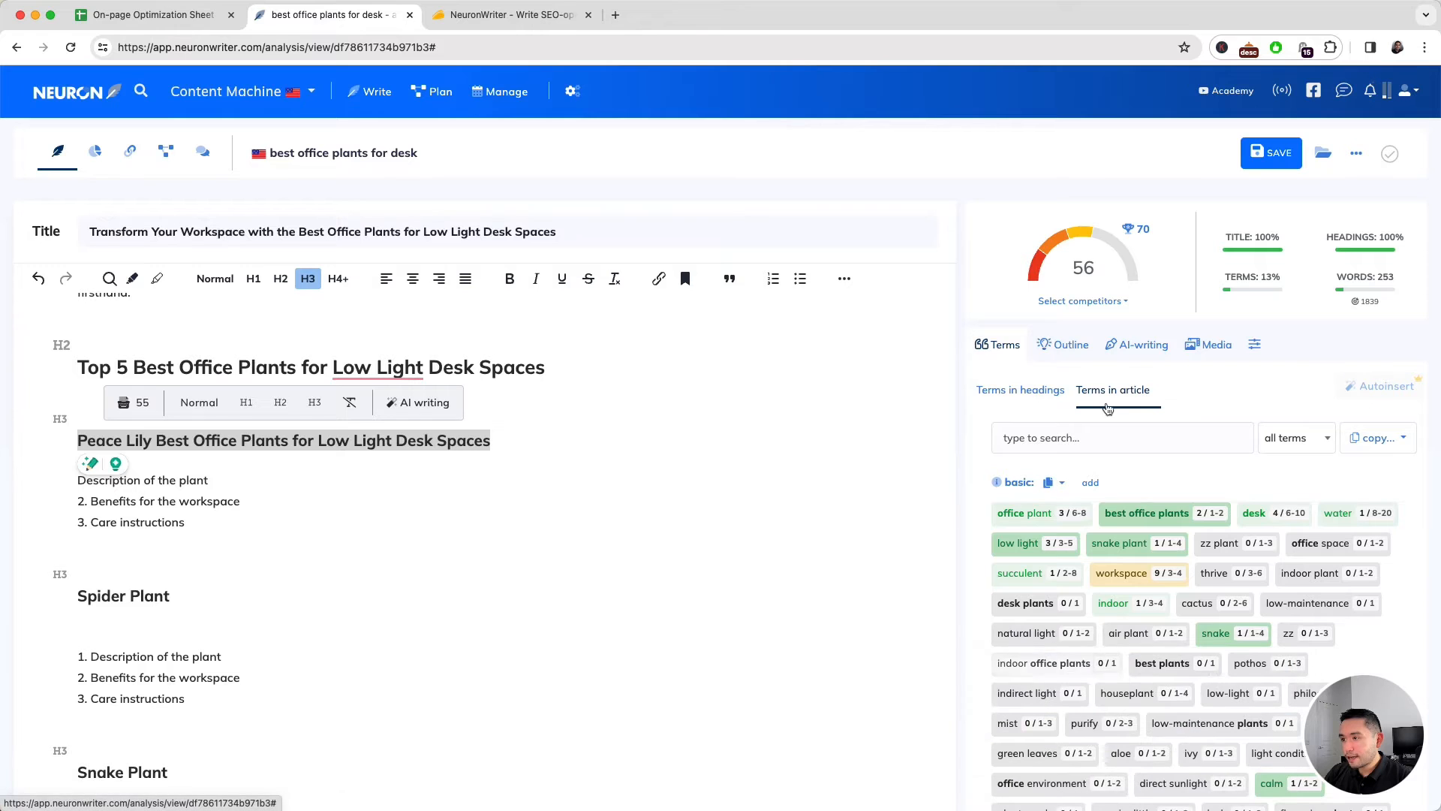
left_click(1142, 344)
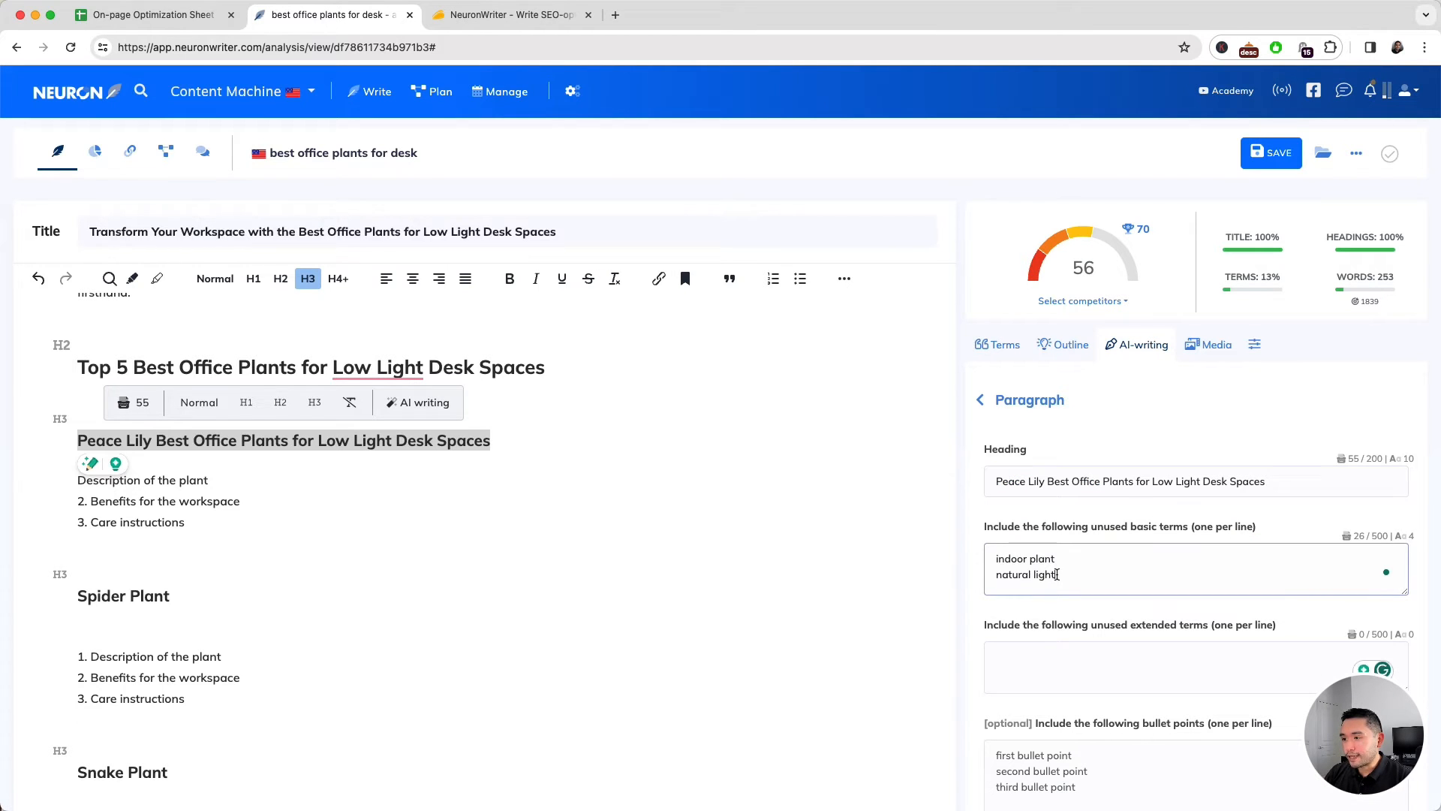
scroll("down", 3)
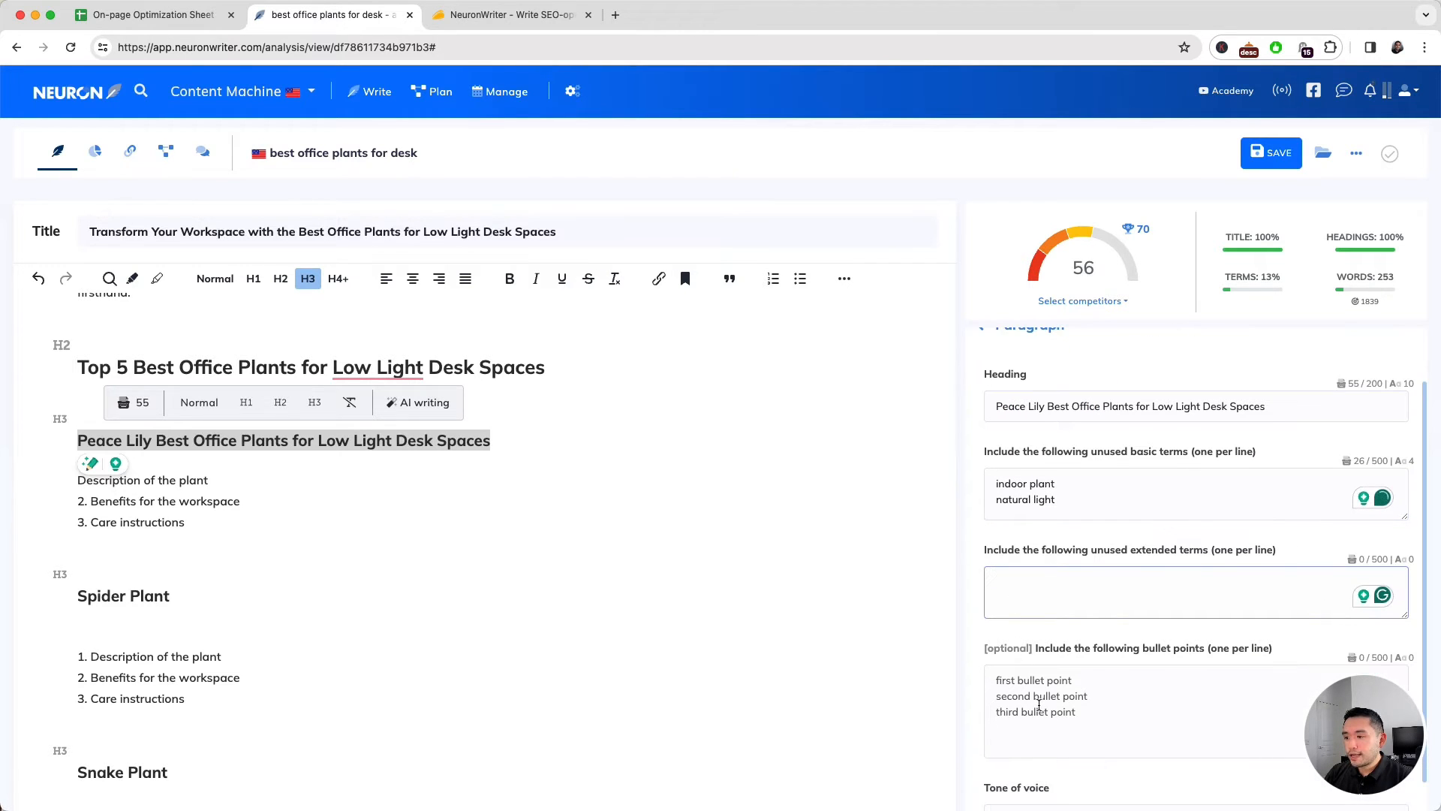
scroll("down", 3)
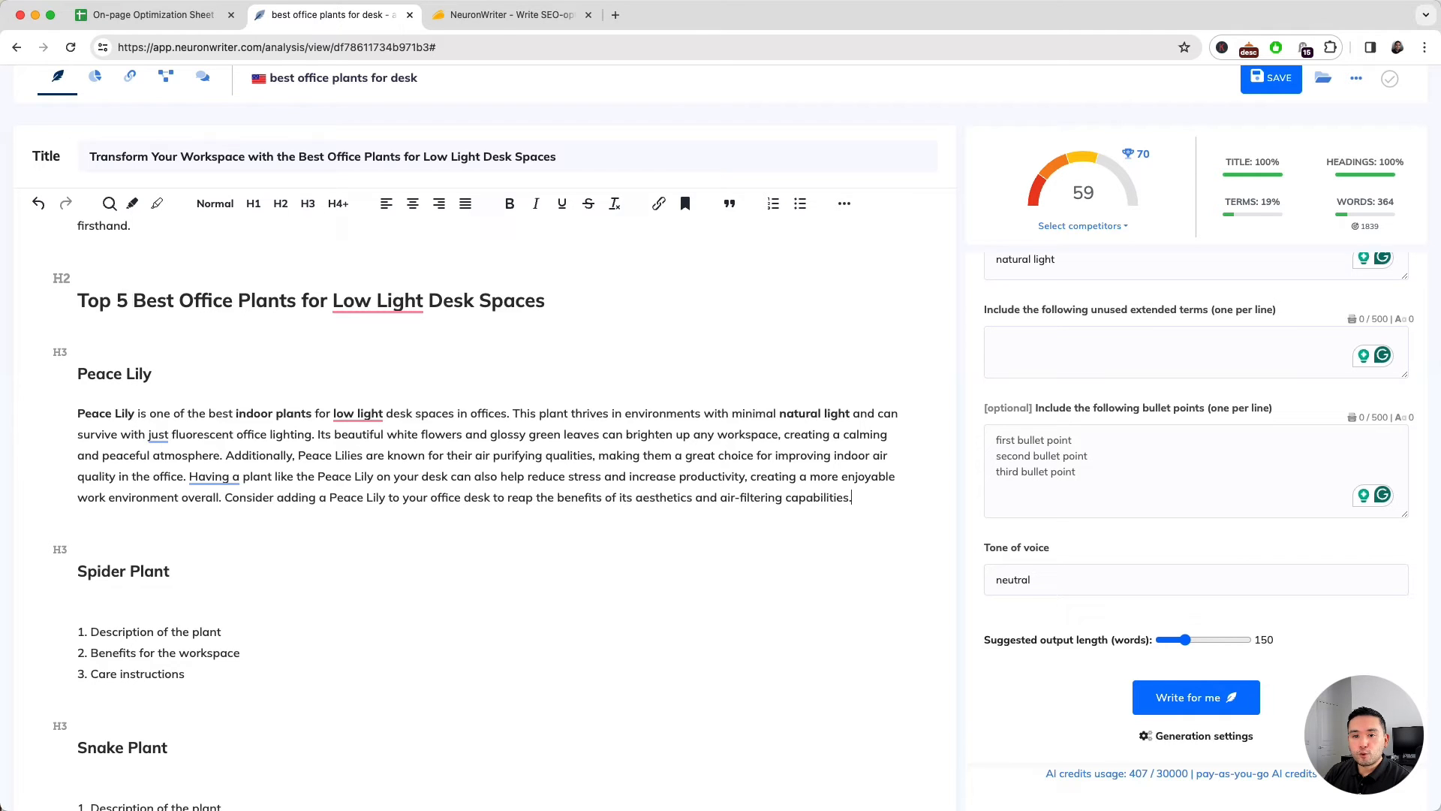
- Write AI paragraphs for the Spider Plant, Snake Plant, care tips, suggestions and Conclusion sections, reaching score 98
scroll("down", 3)
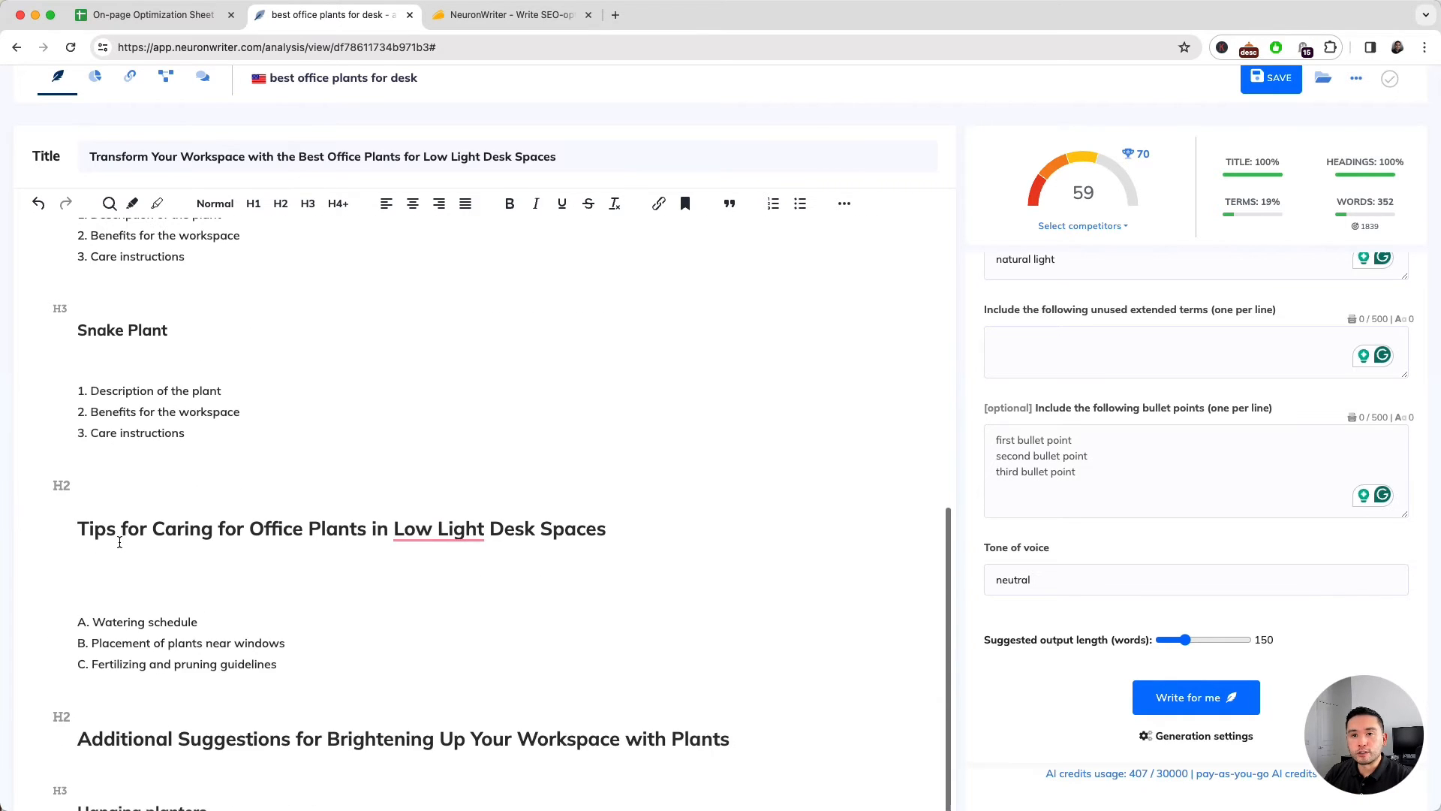
left_click(1195, 697)
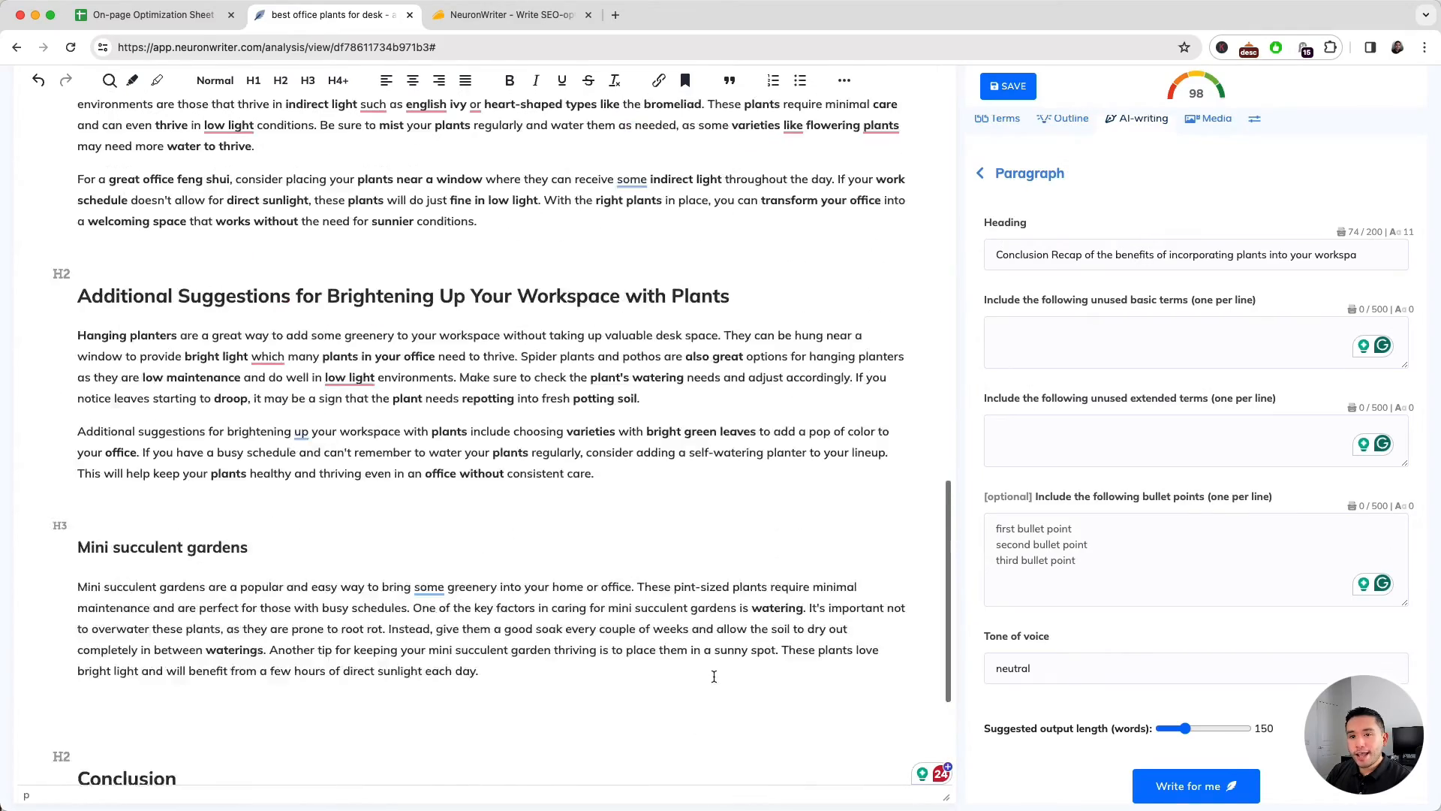
scroll("up", 3)
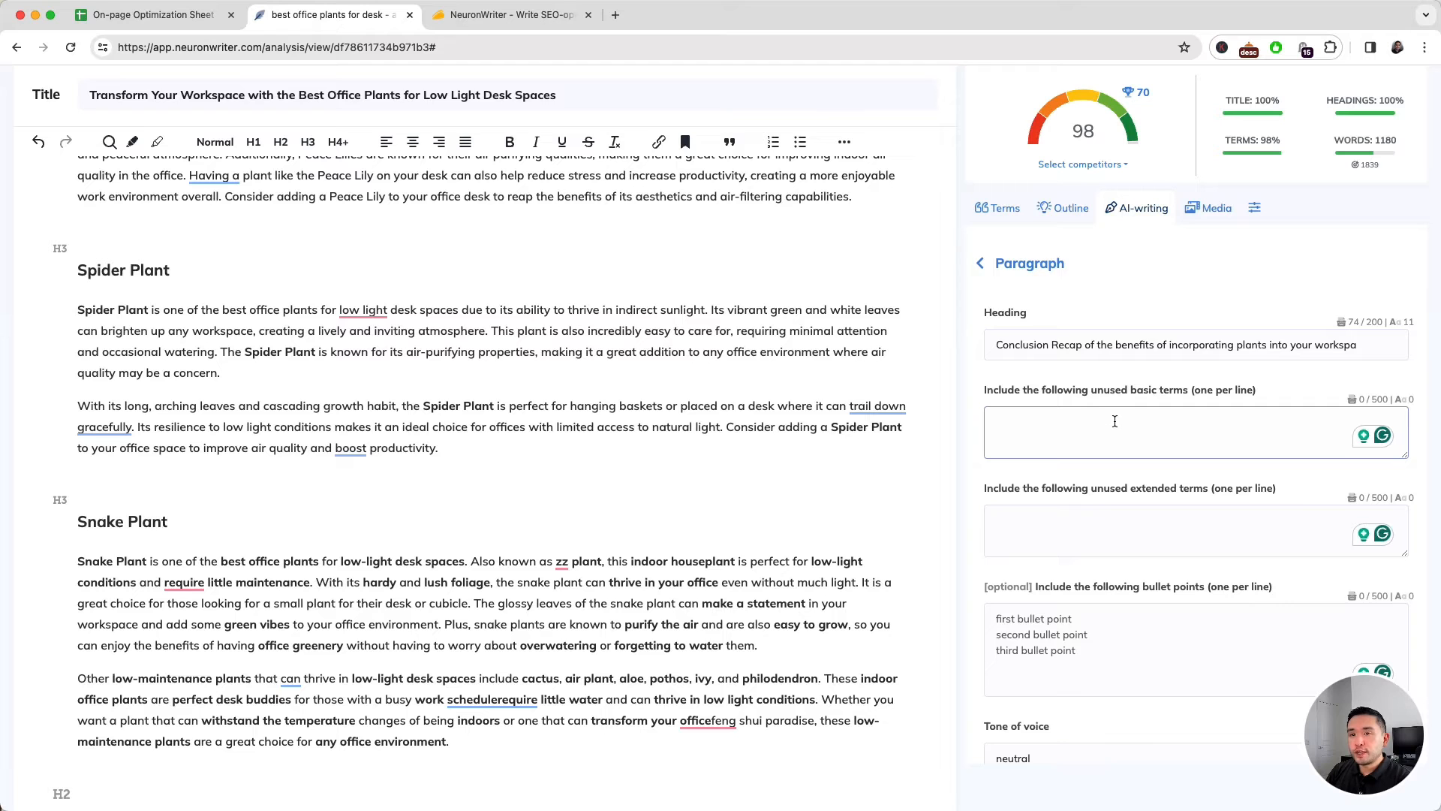
left_click(1186, 531)
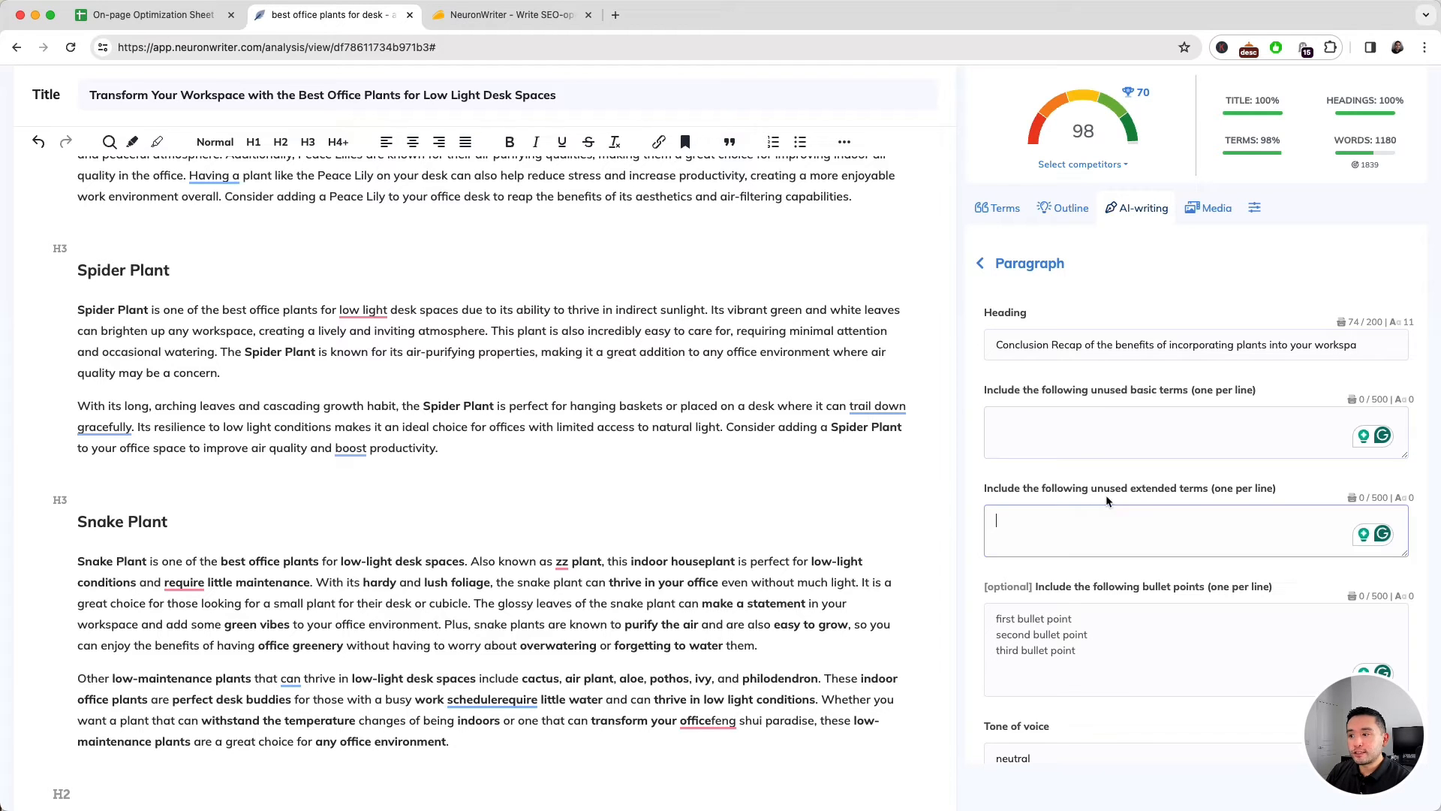
scroll("down", 3)
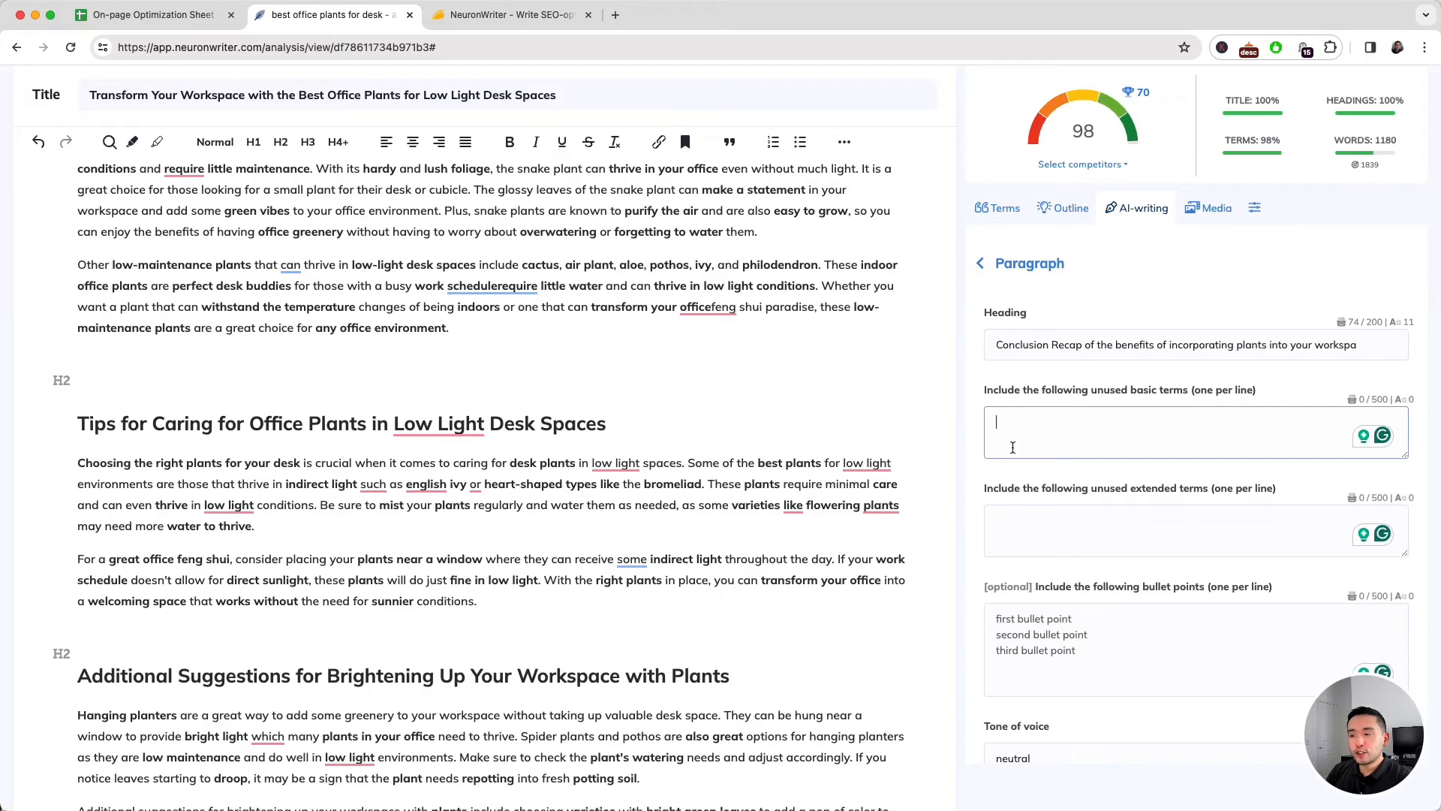
scroll("up", 3)
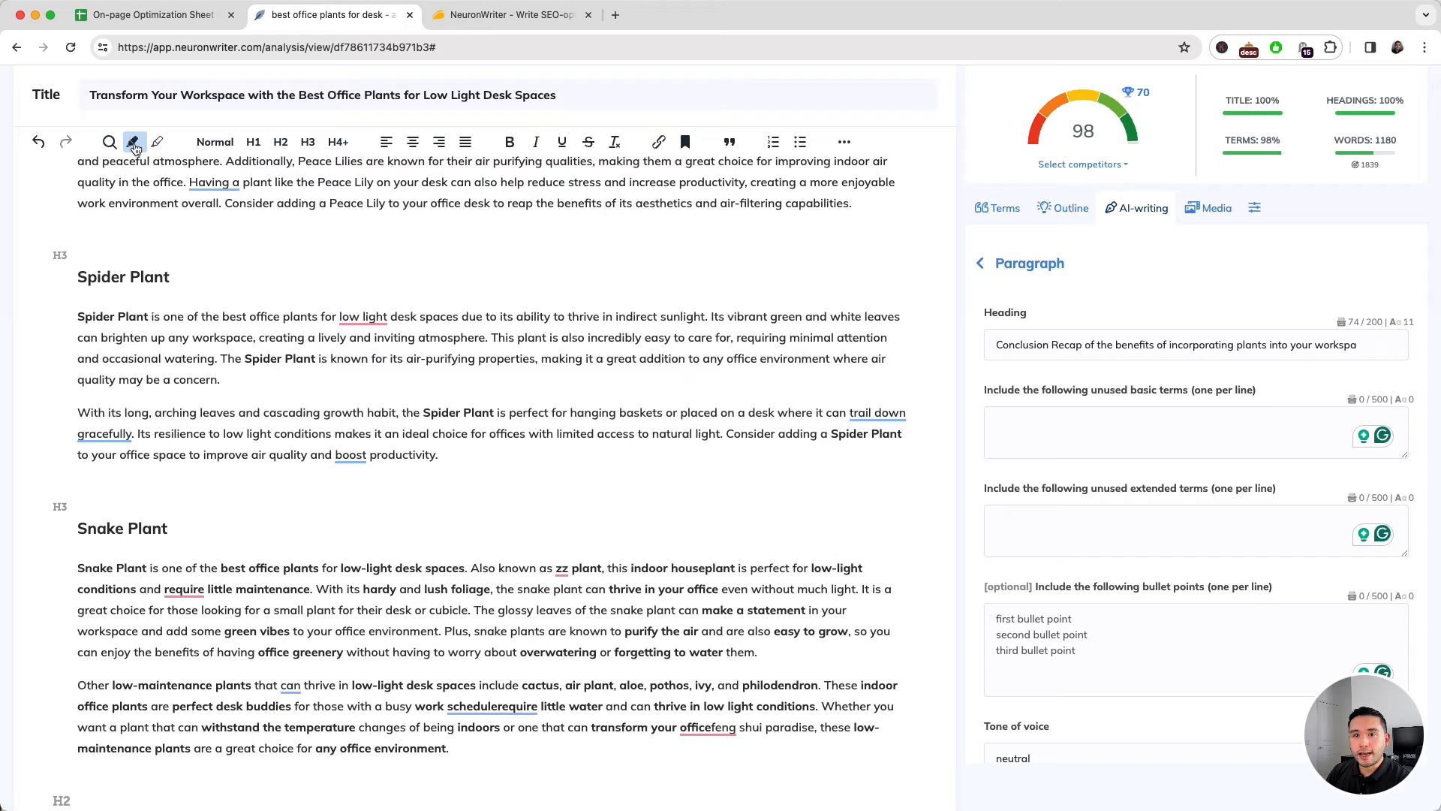
- Highlight recommended terms in the article text and list each term's usage count in the side panel
left_click(134, 141)
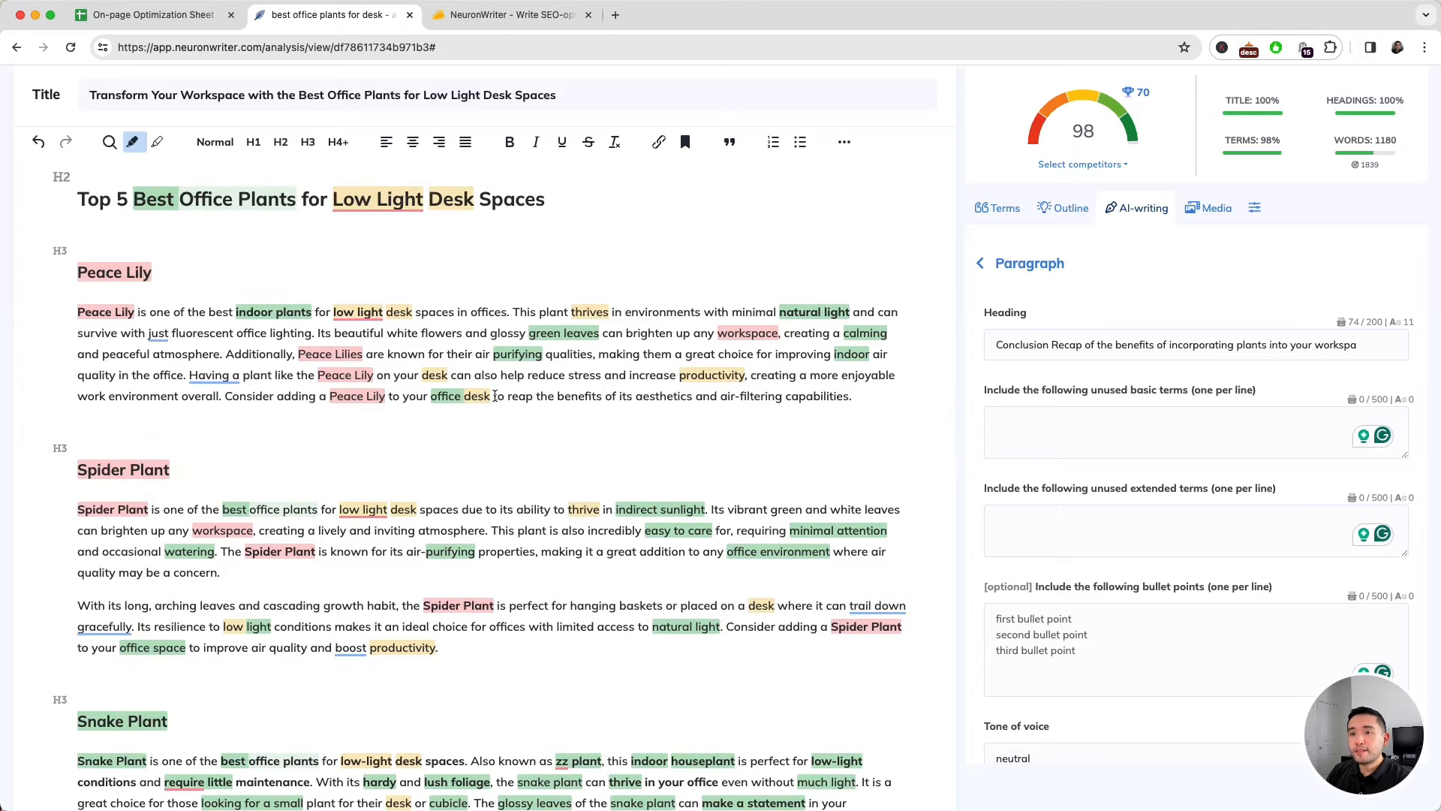
left_click(997, 207)
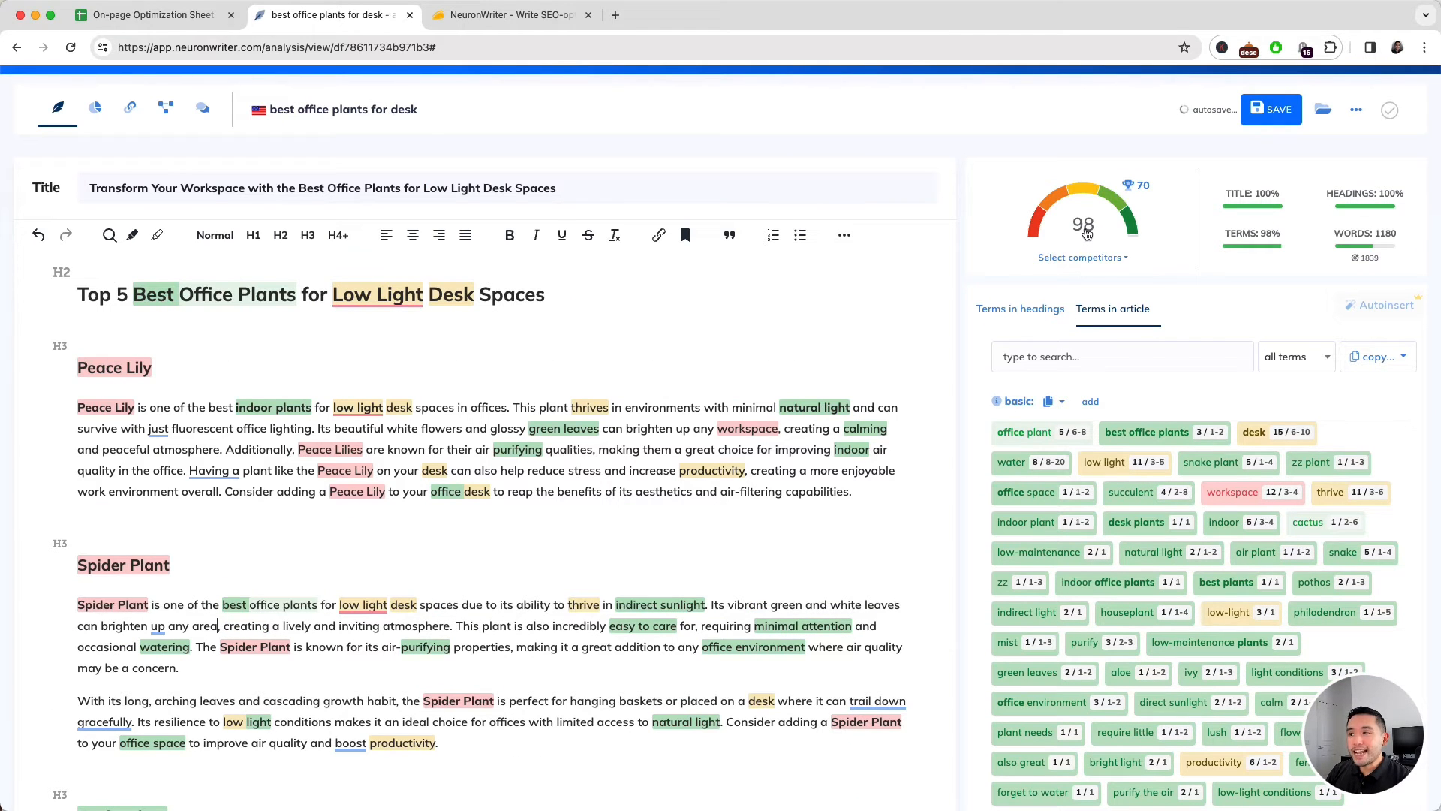
left_click(93, 151)
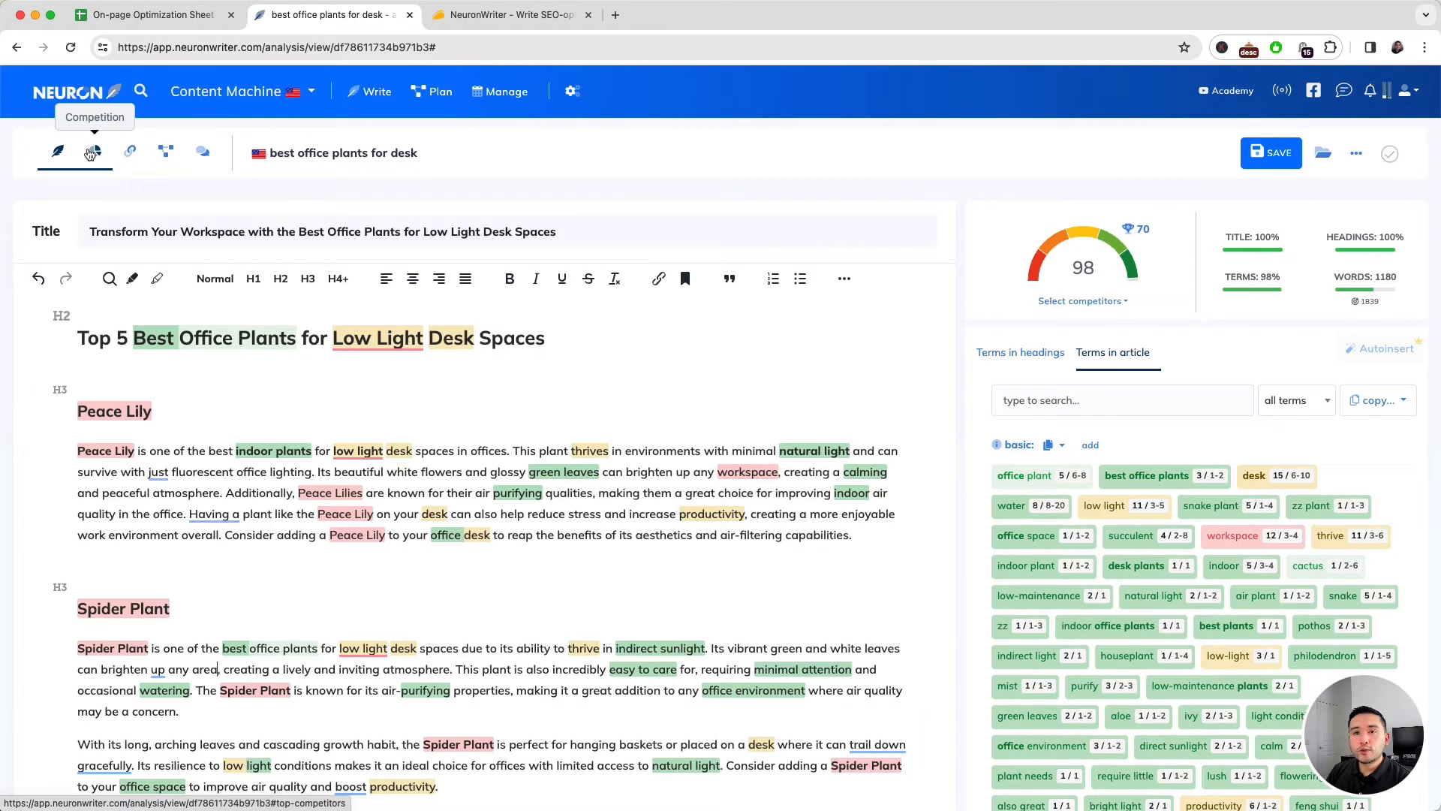
- Review competitors' content scores, word counts and readability, then switch to their heading structures
left_click(93, 154)
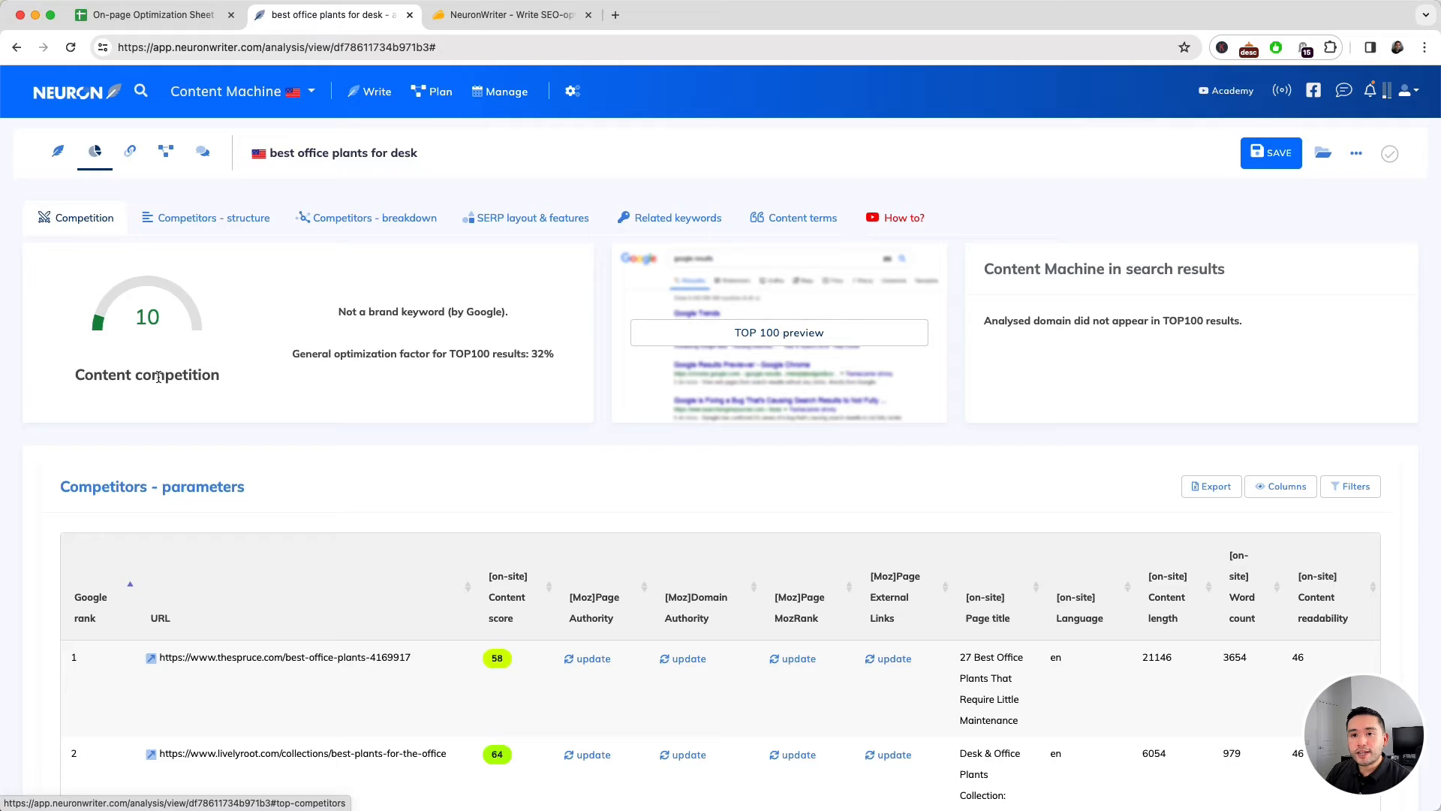
scroll("down", 3)
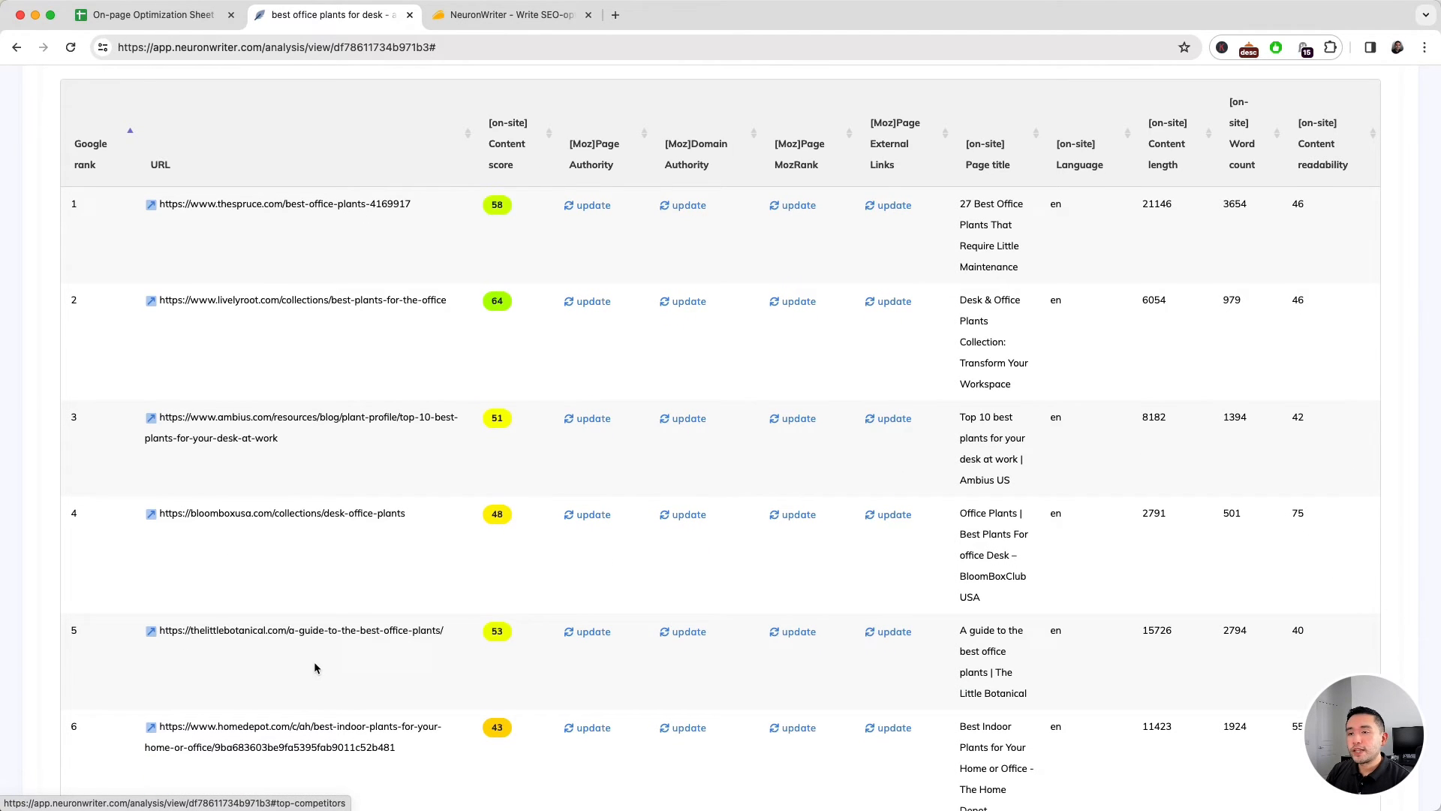
mouse_move(763, 99)
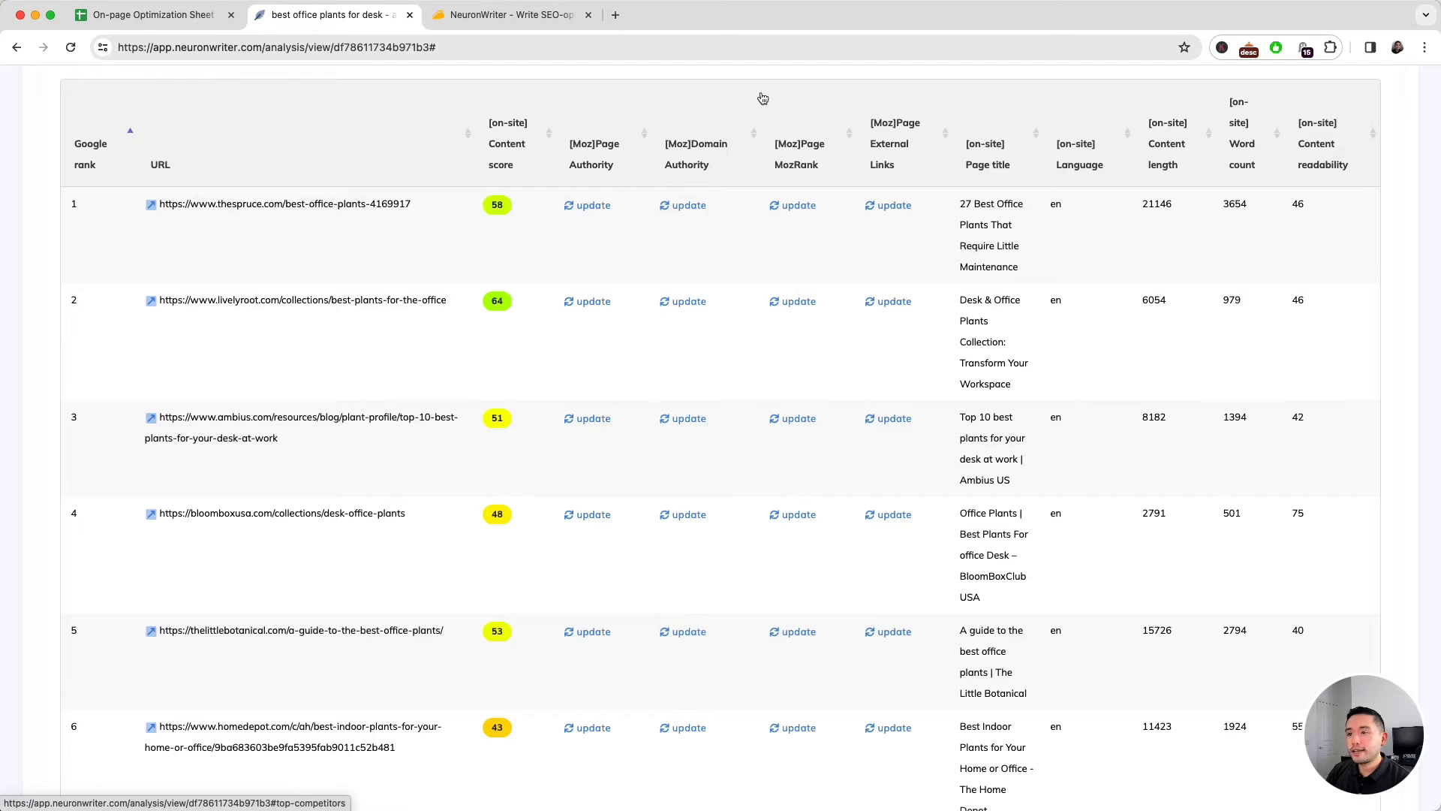
mouse_move(1001, 152)
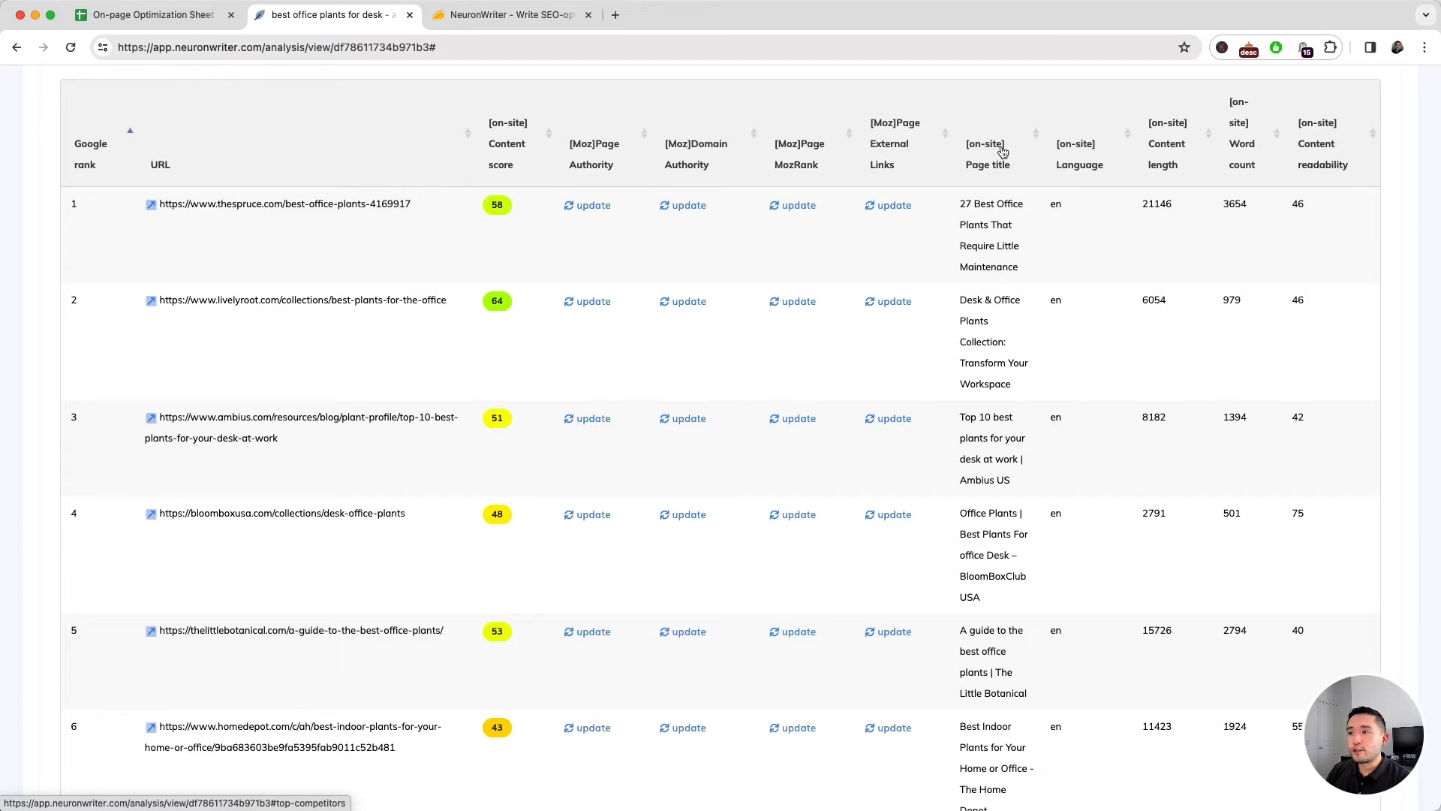
scroll("down", 3)
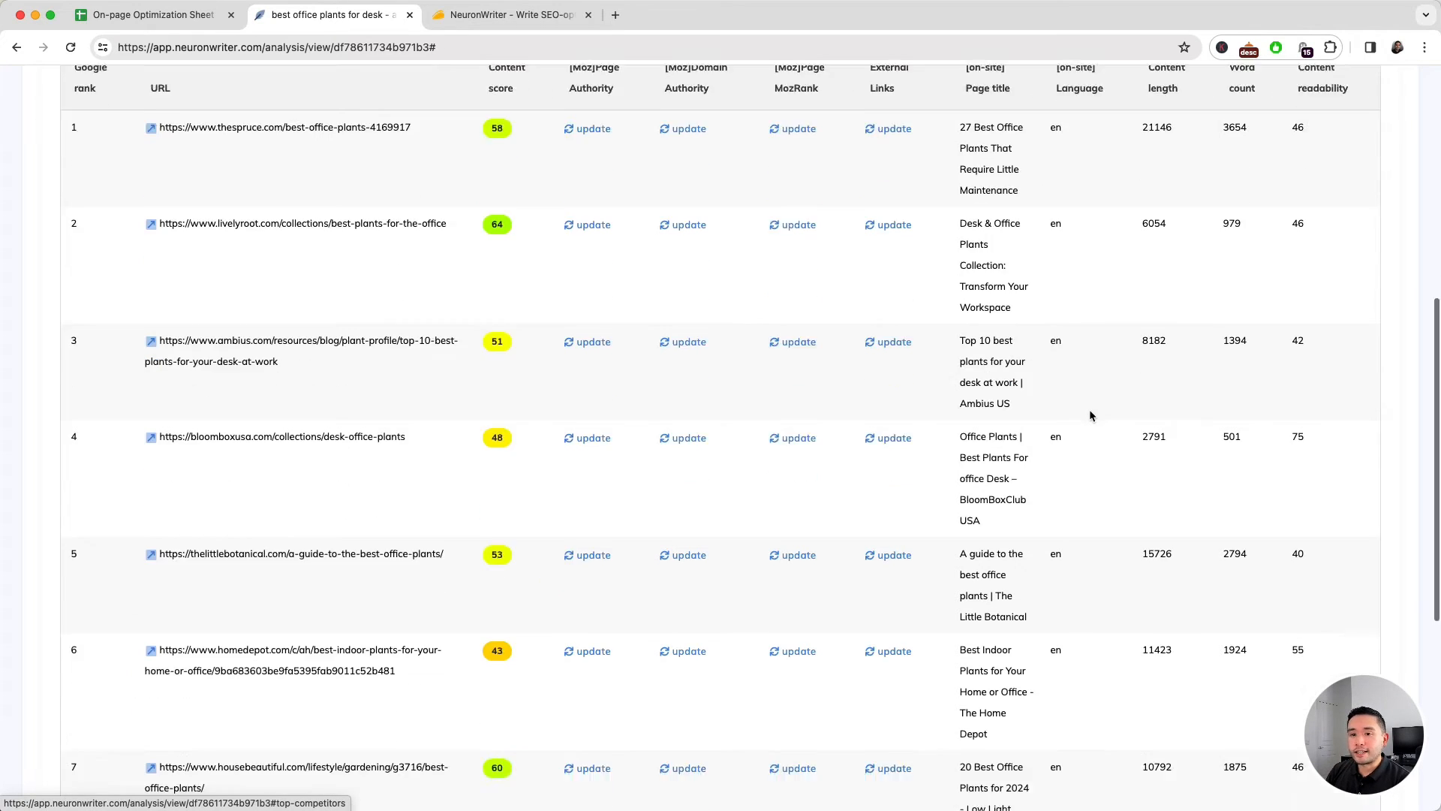
scroll("down", 3)
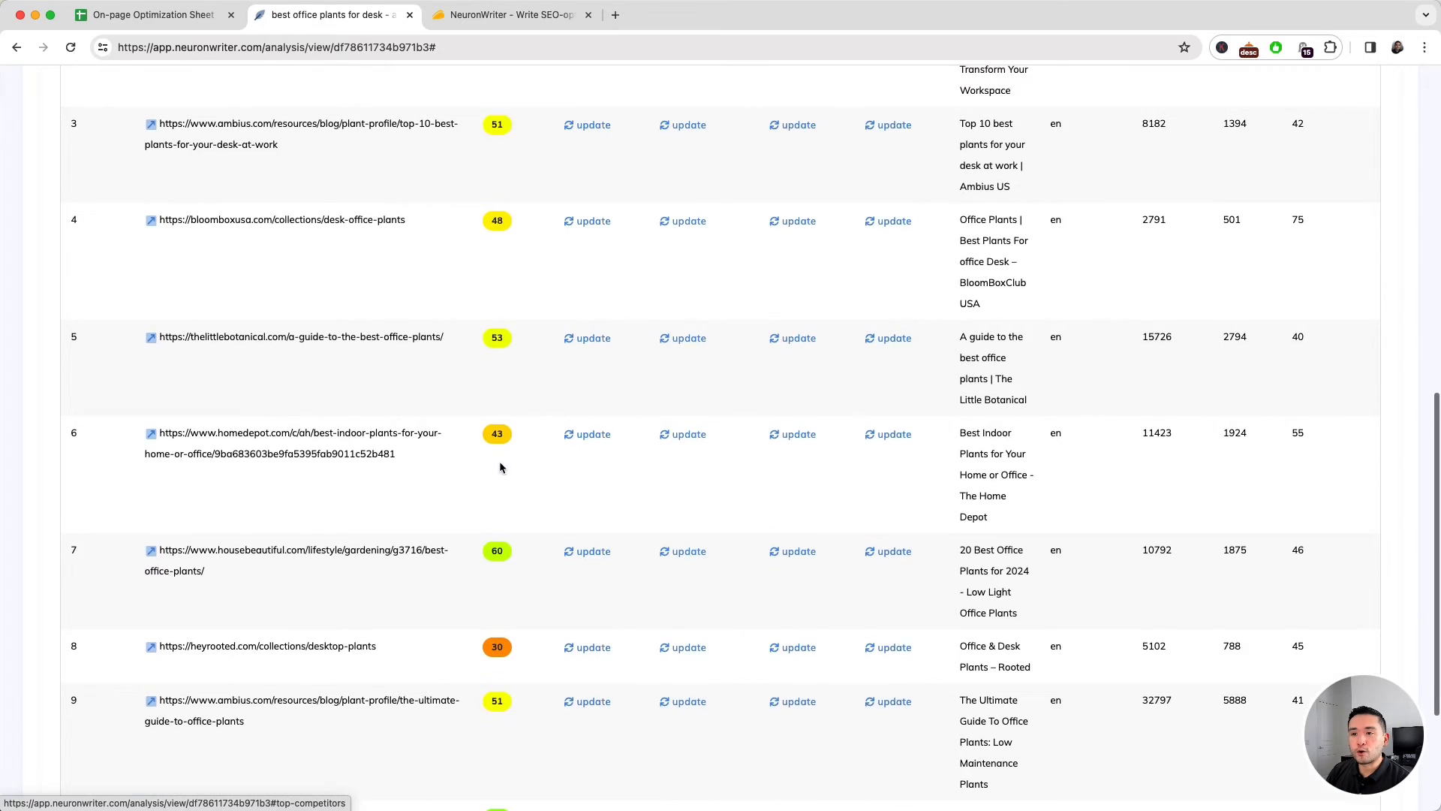
left_click(248, 218)
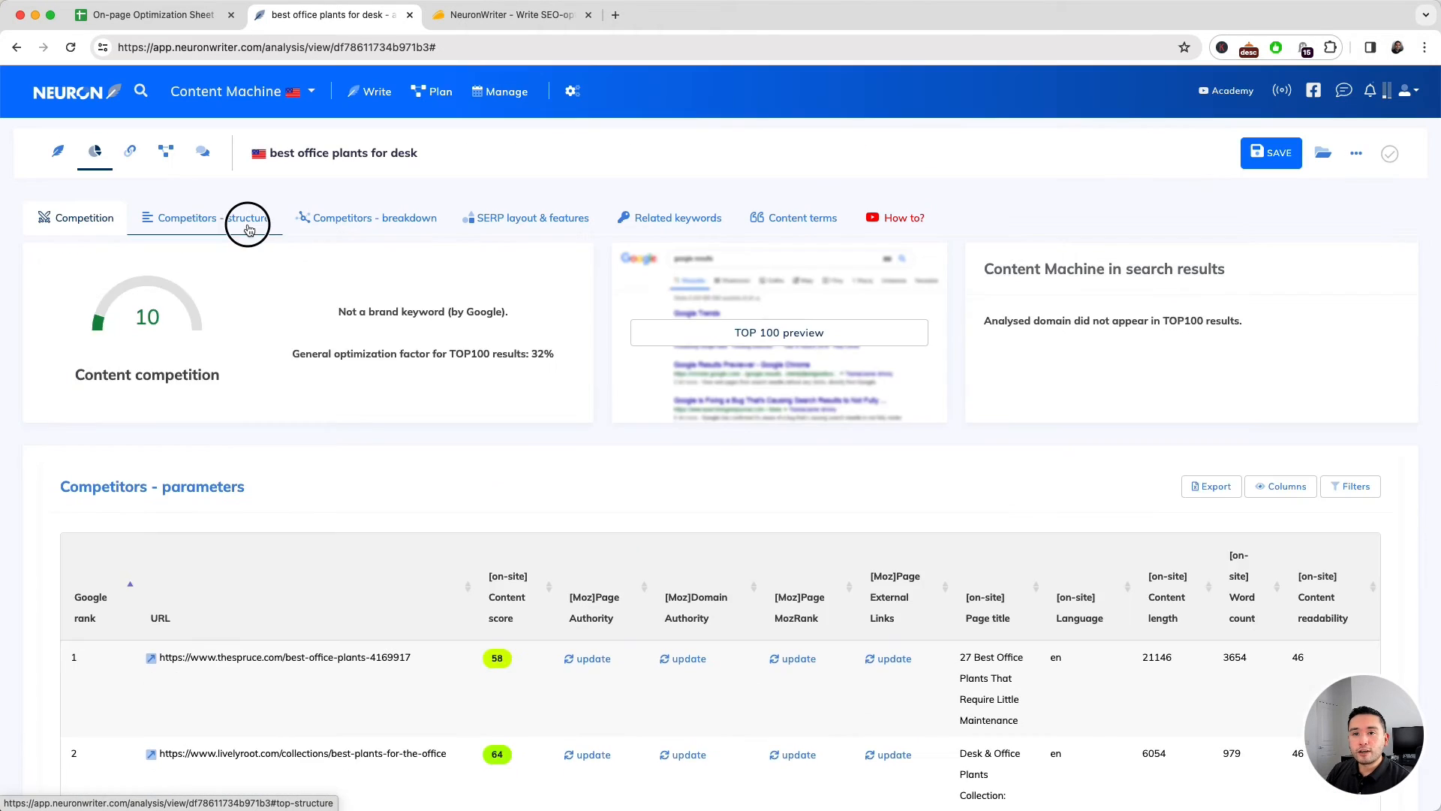
left_click(246, 218)
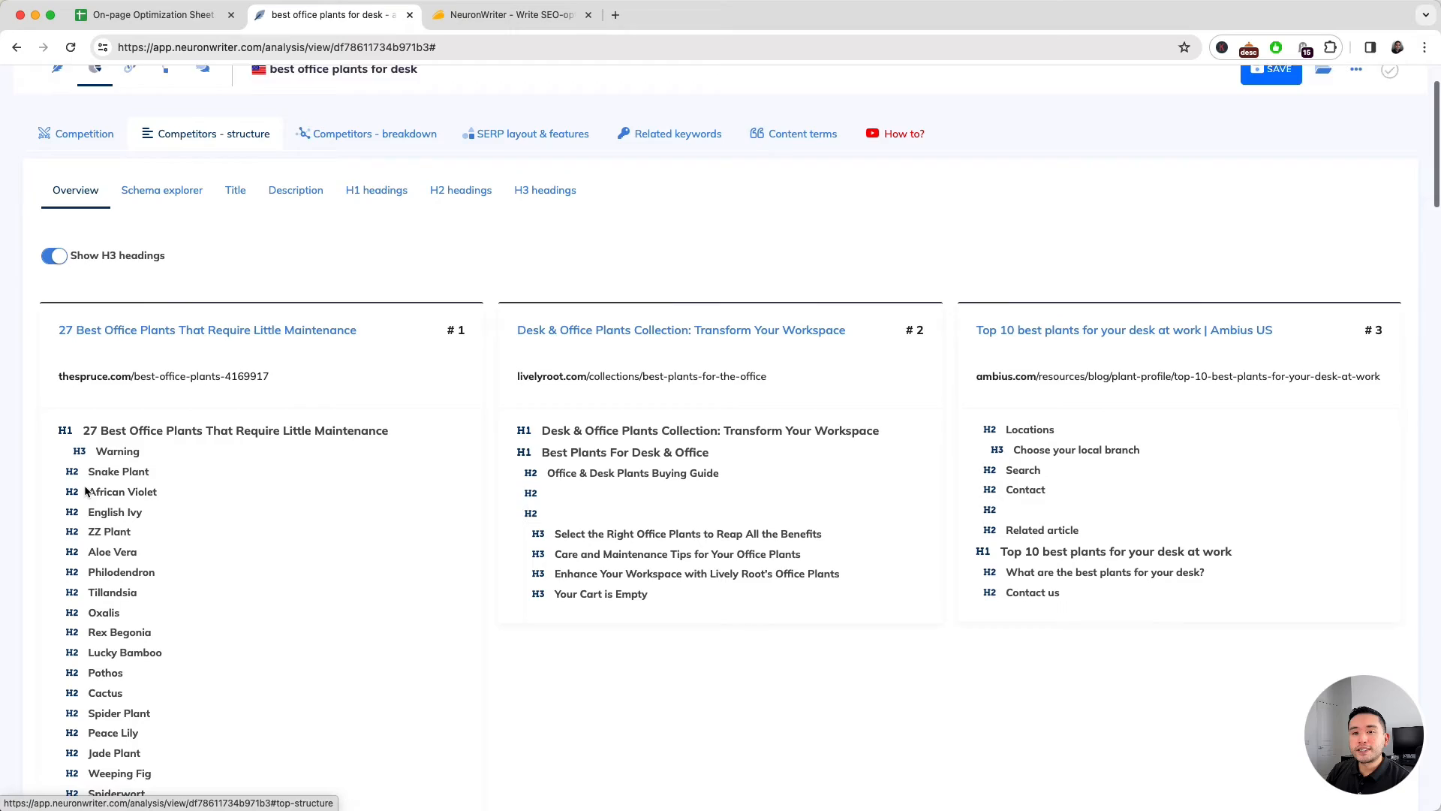
- Scroll through the top competitors' heading outlines before moving to the breakdown comparison
scroll("up", 3)
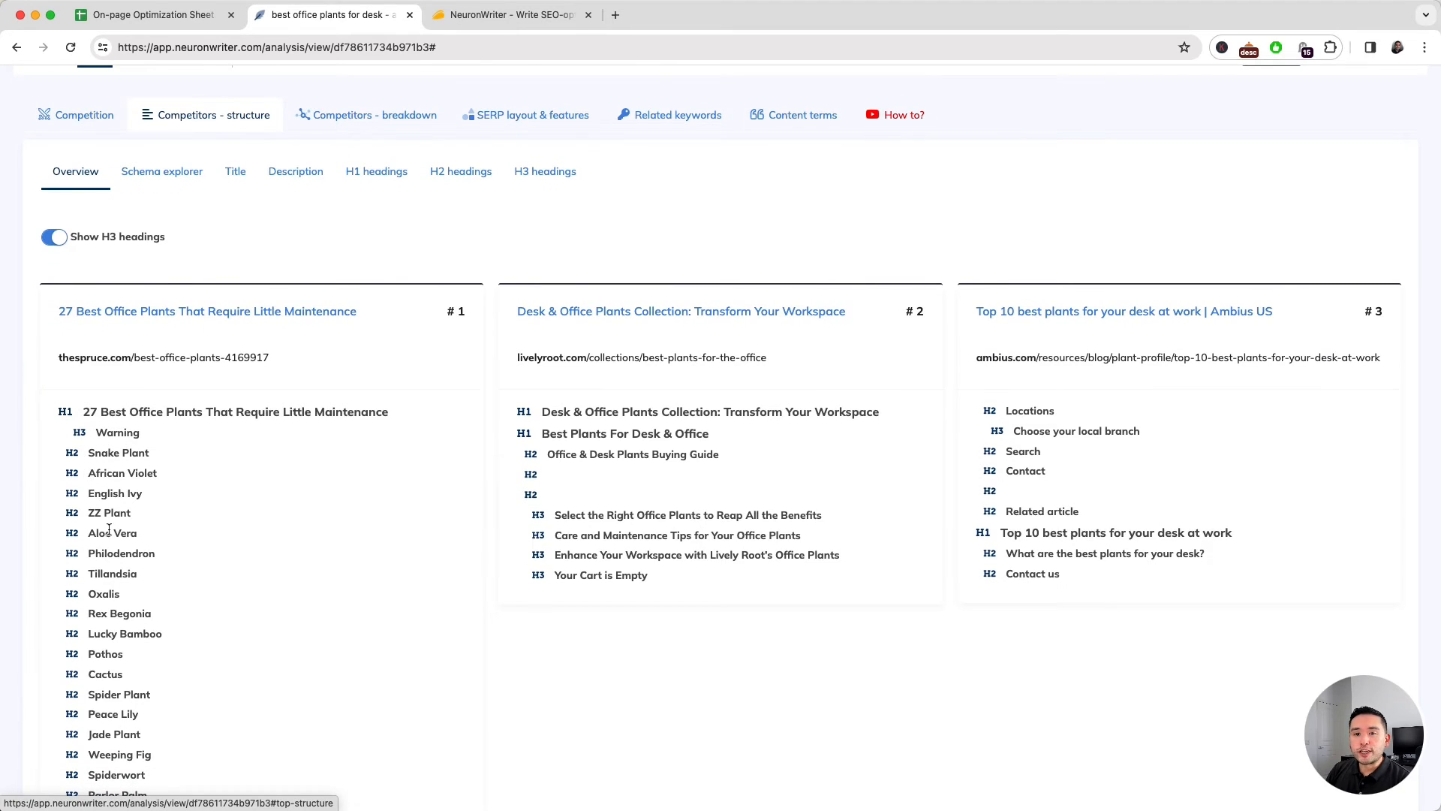
scroll("down", 3)
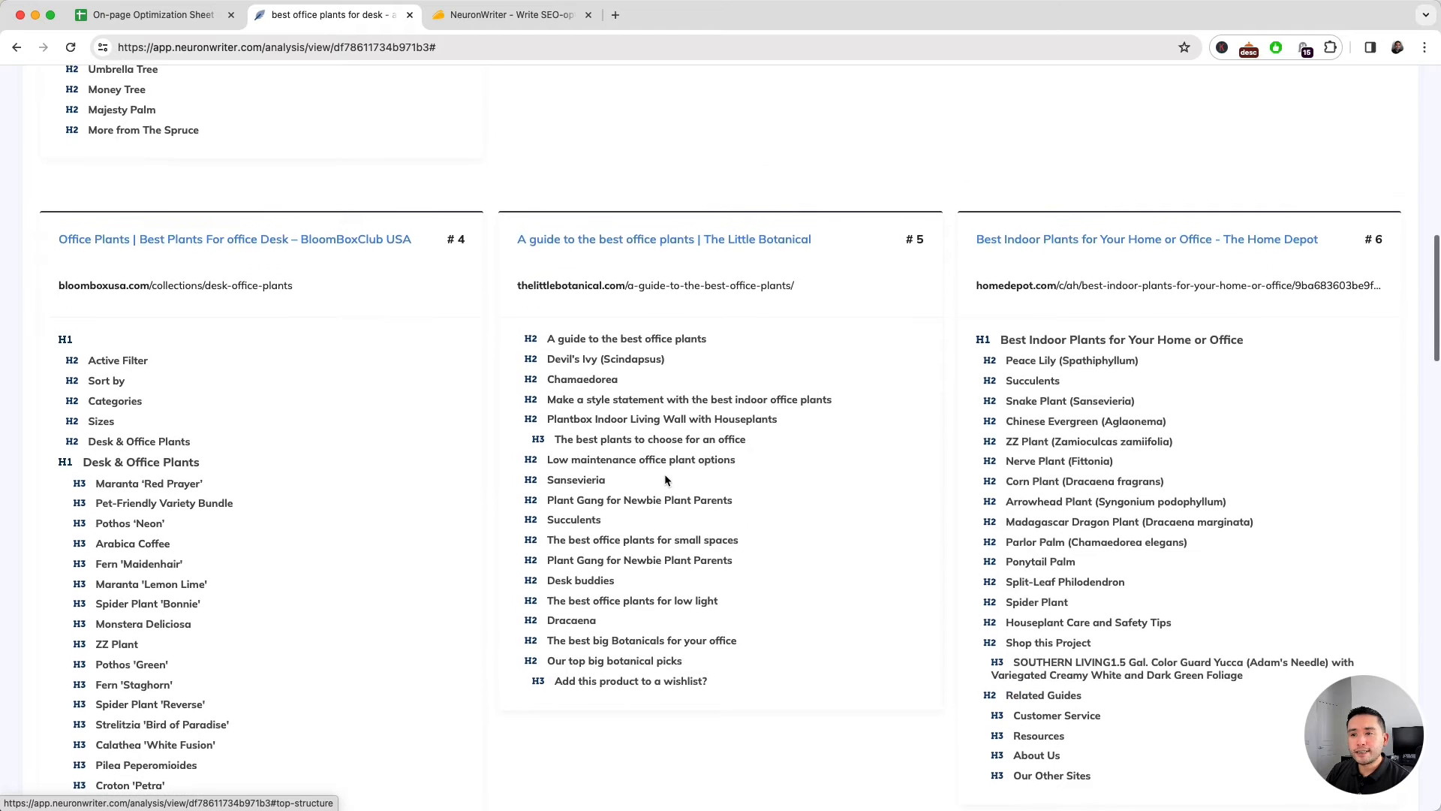
scroll("up", 3)
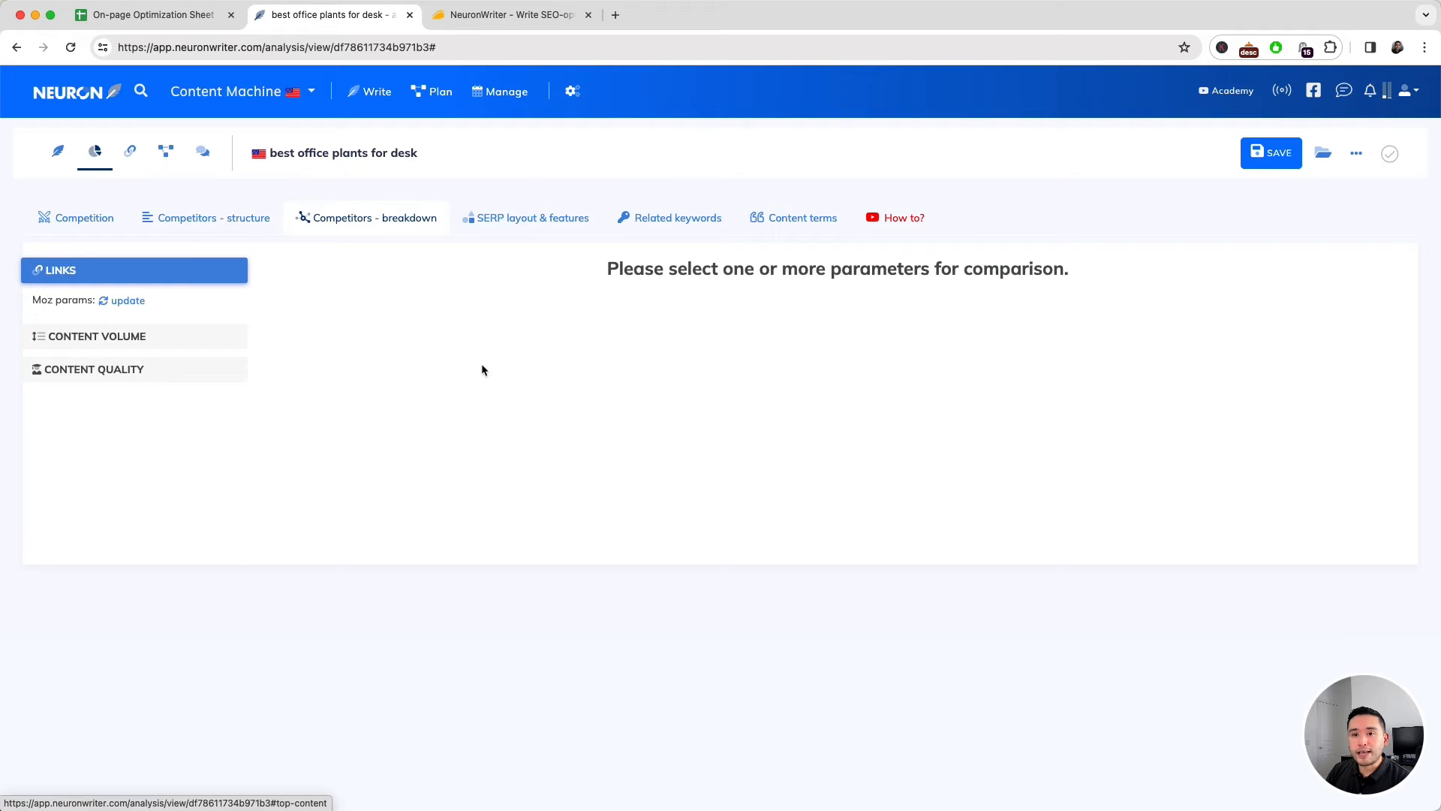
- Chart competitors' Moz Domain Authority and expand the Content Volume metrics list
left_click(126, 300)
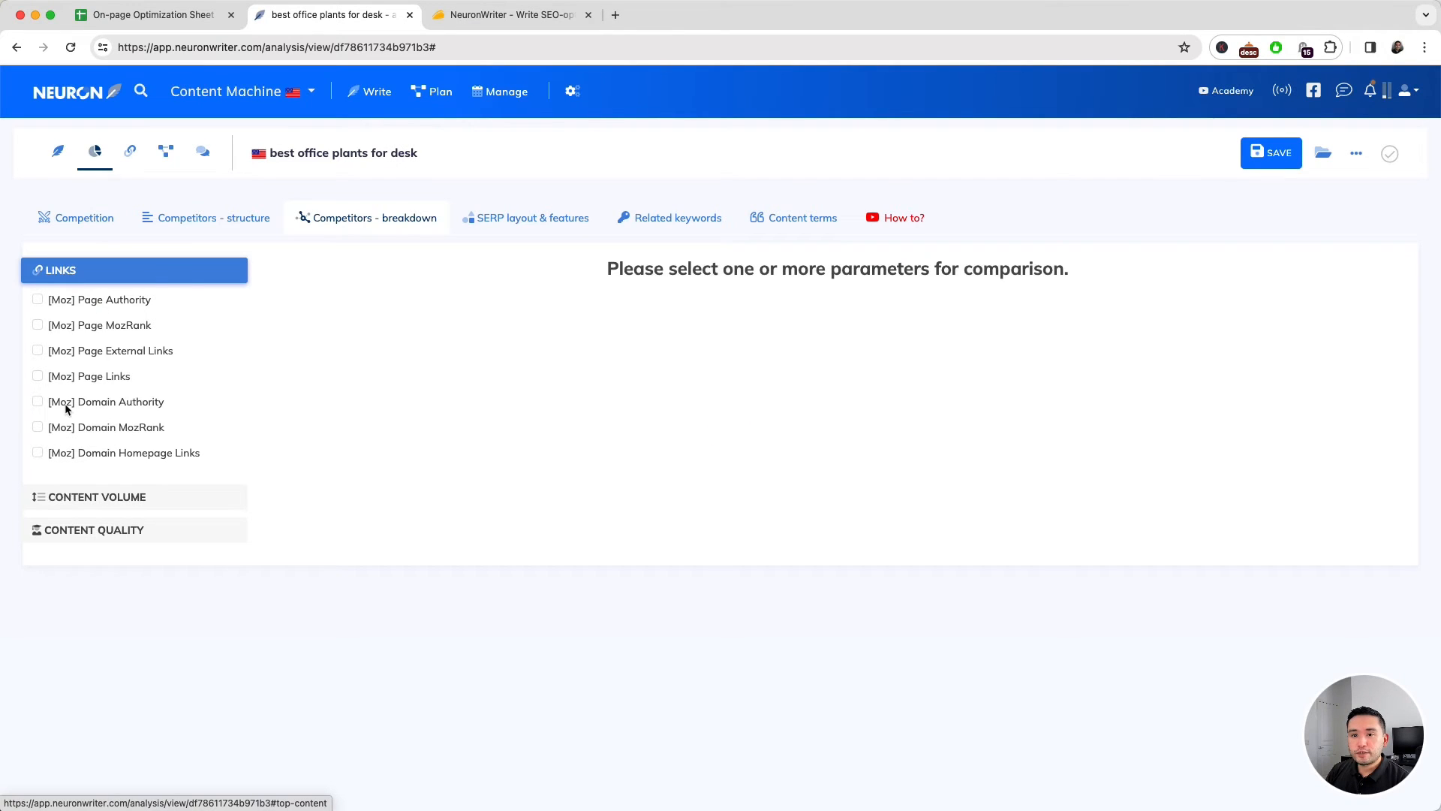
left_click(38, 400)
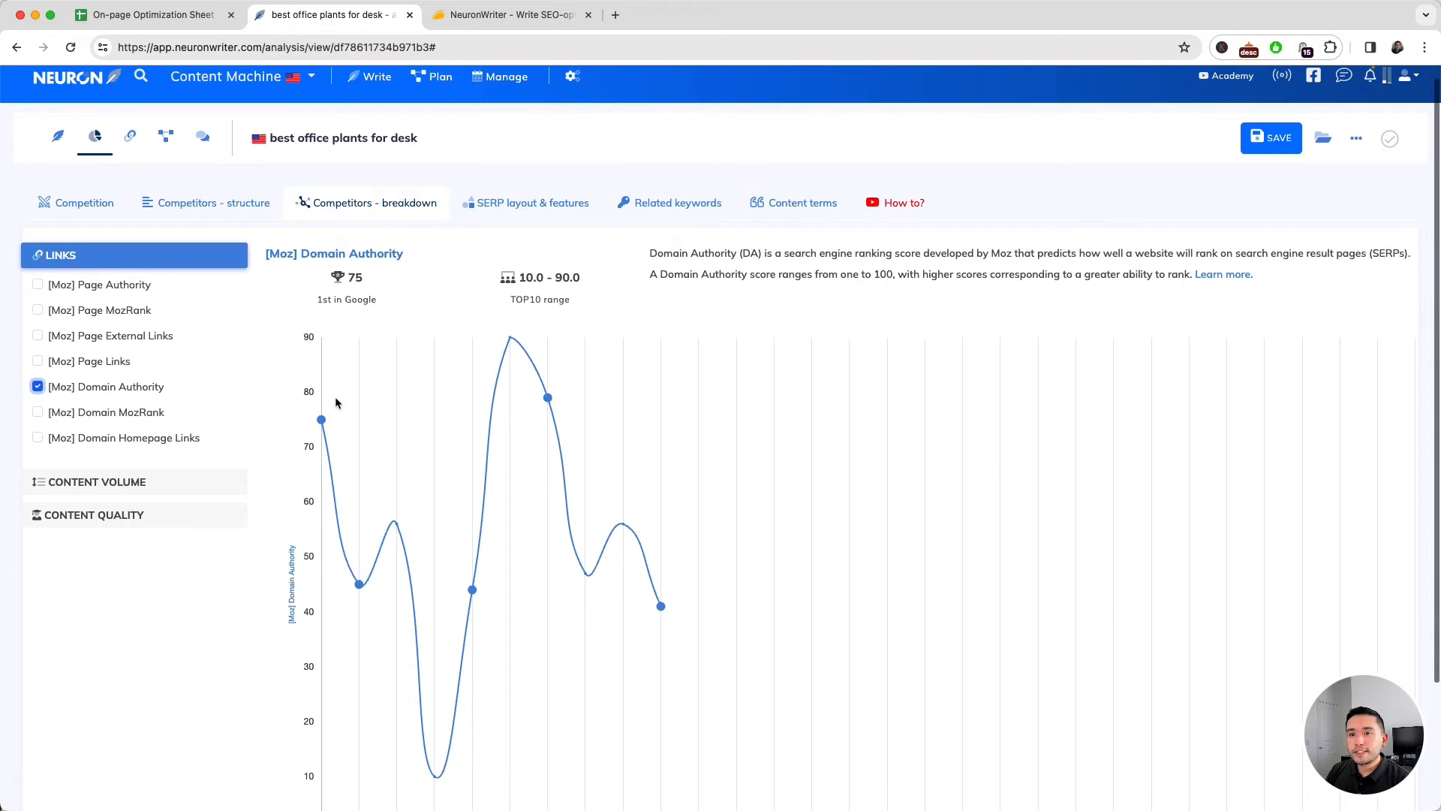
scroll("down", 3)
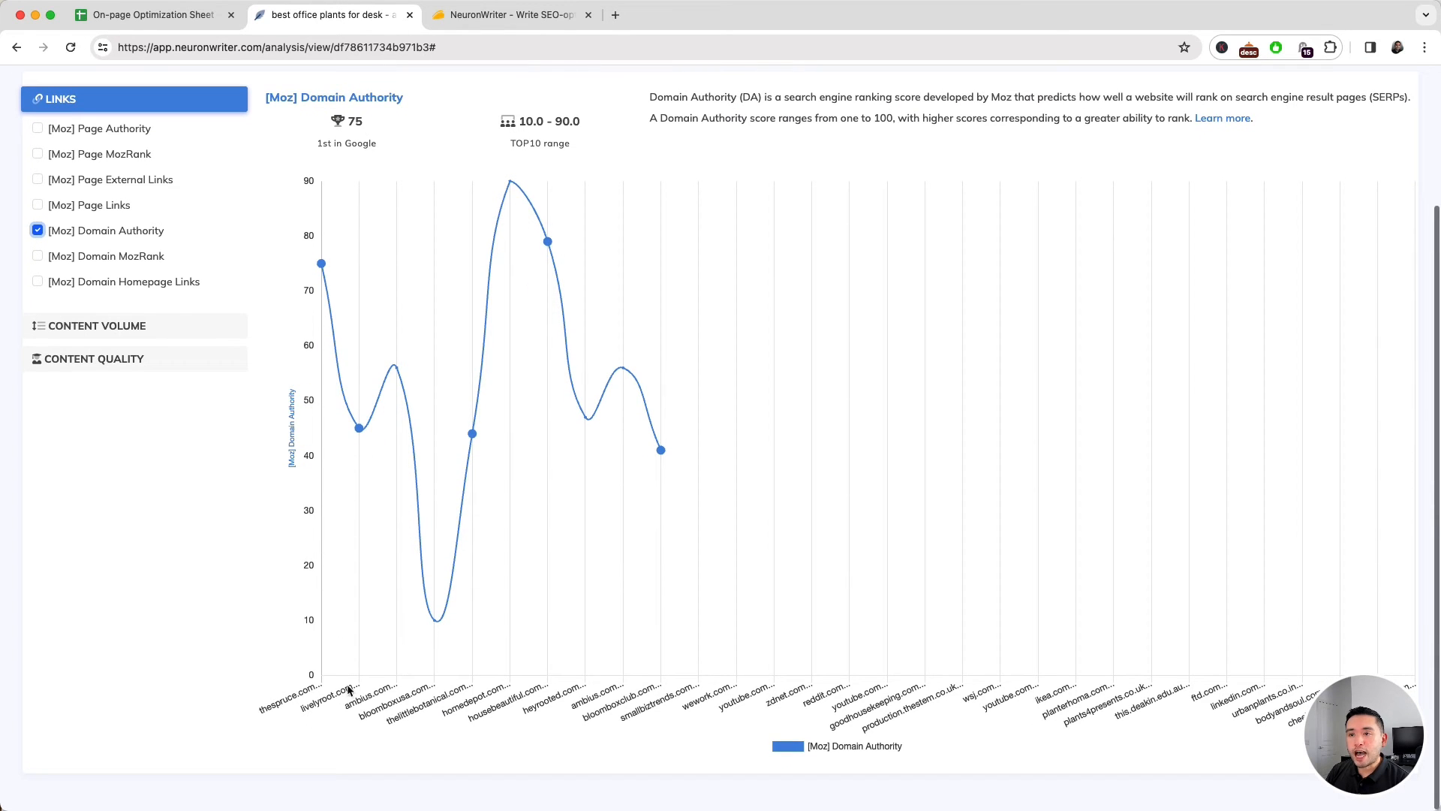
scroll("up", 3)
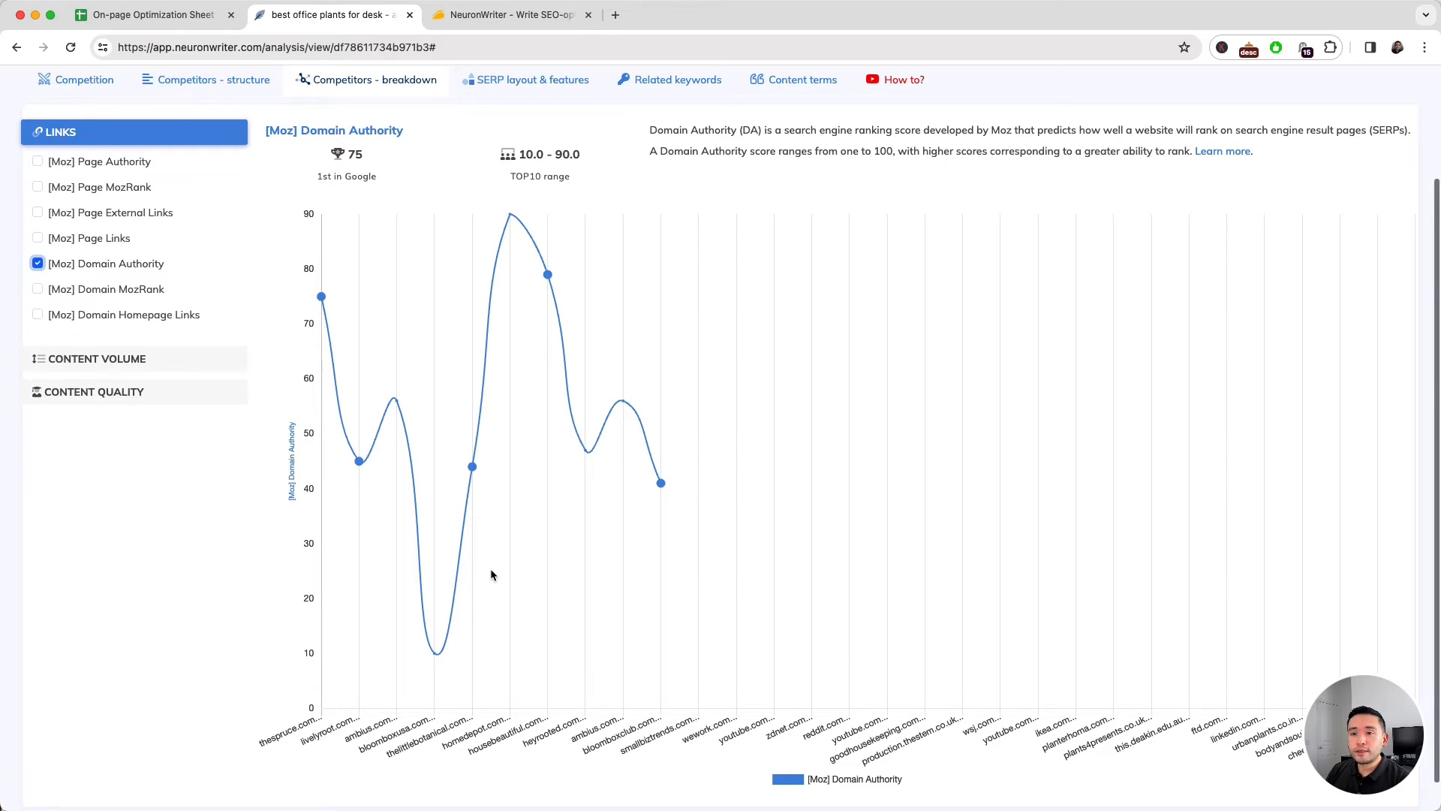
mouse_move(468, 637)
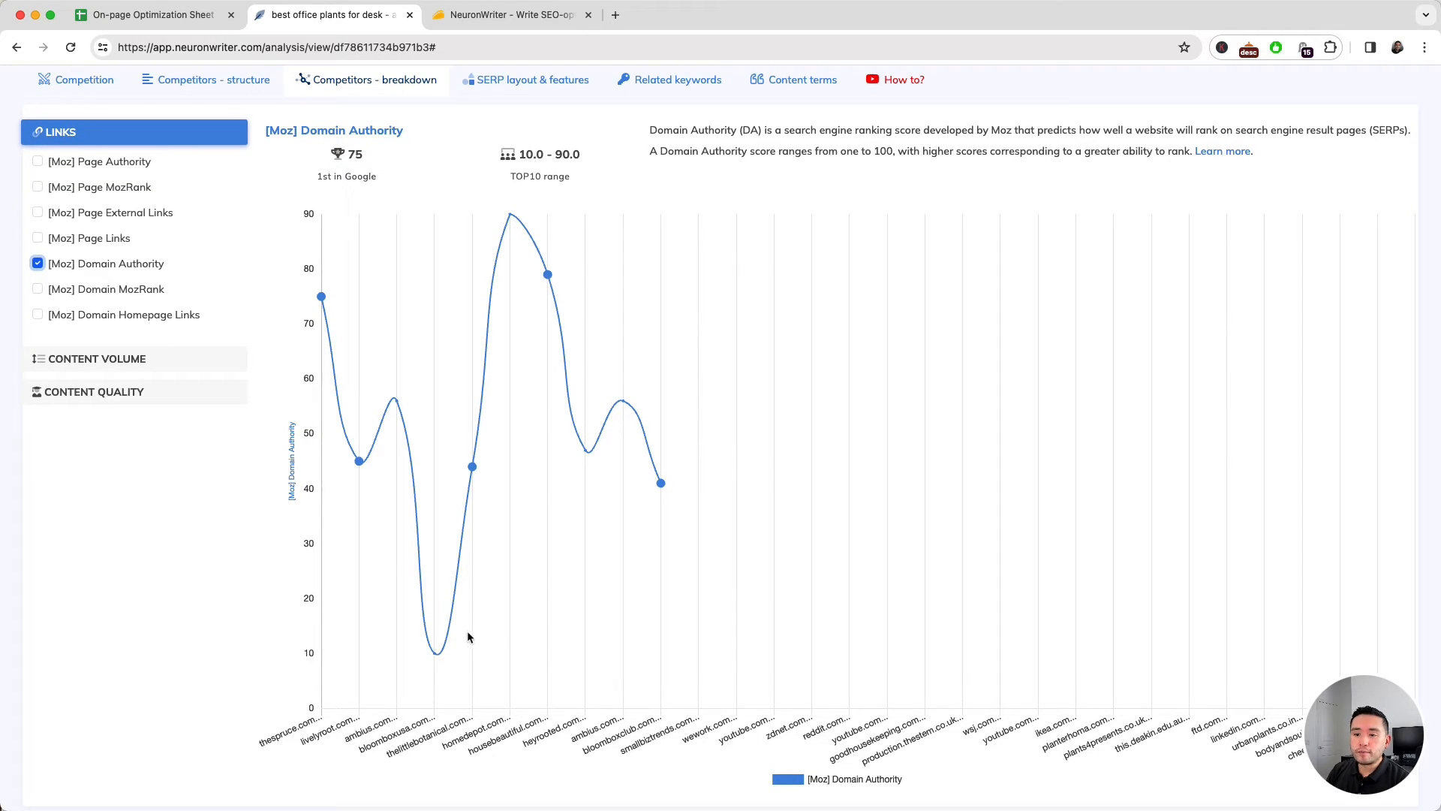
mouse_move(342, 704)
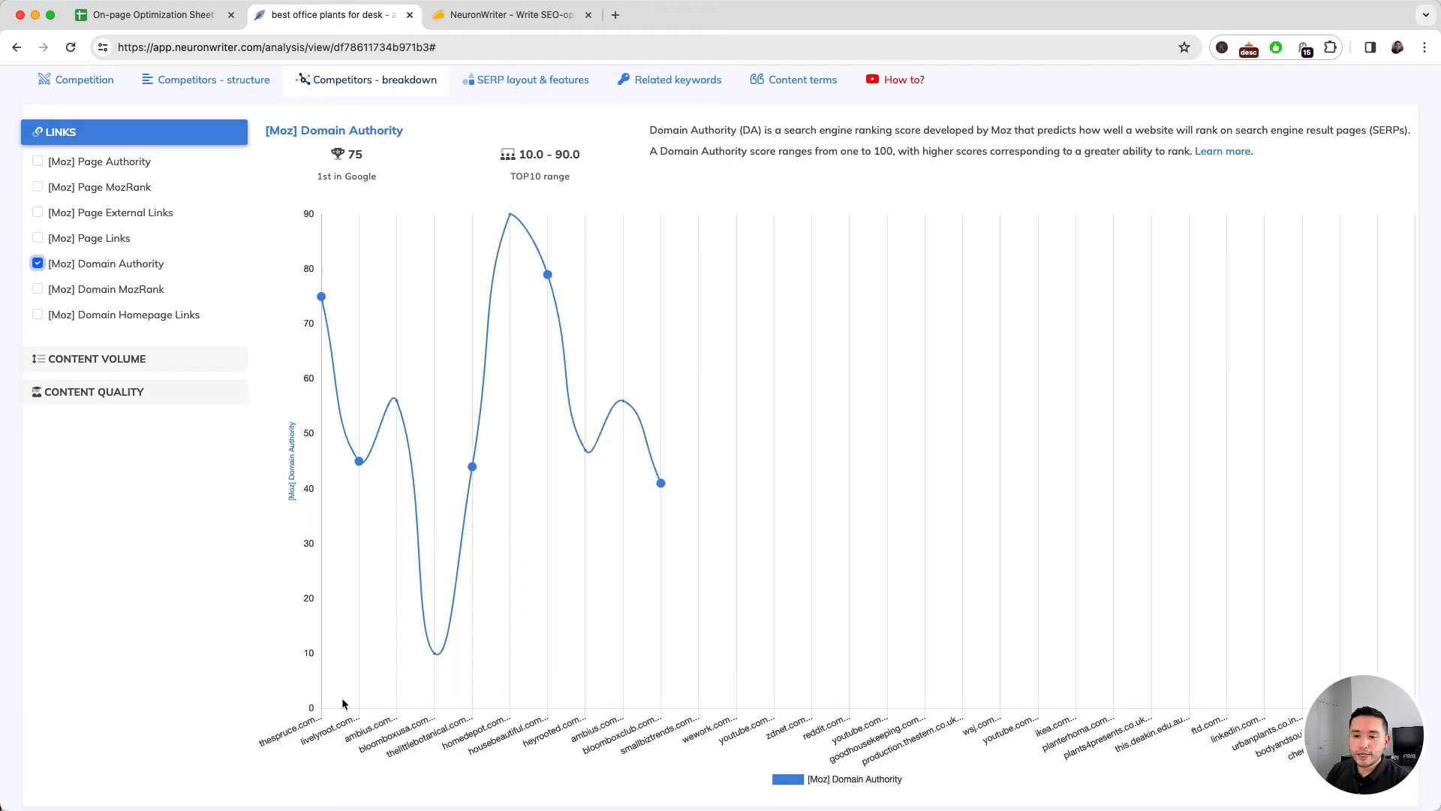
mouse_move(514, 745)
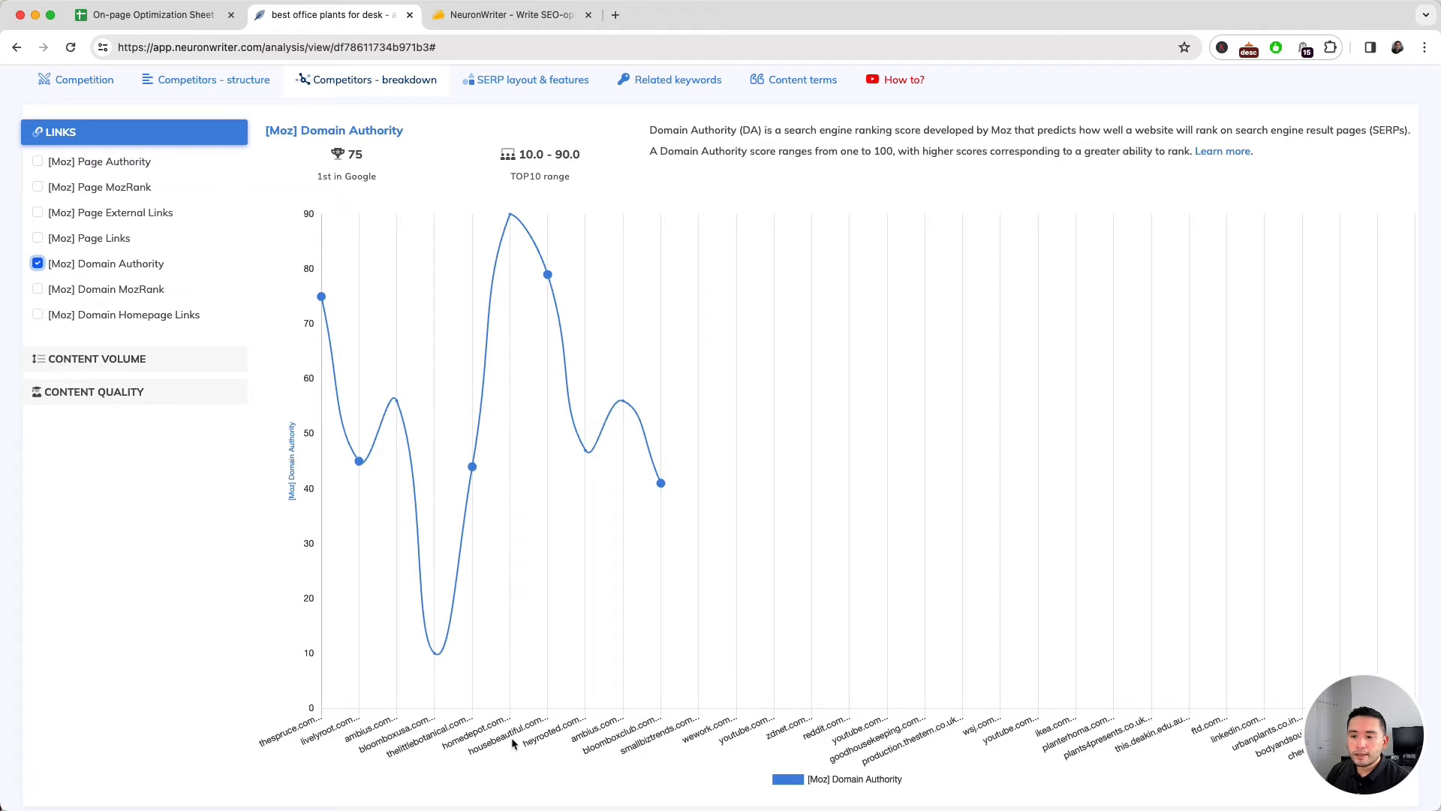
mouse_move(423, 408)
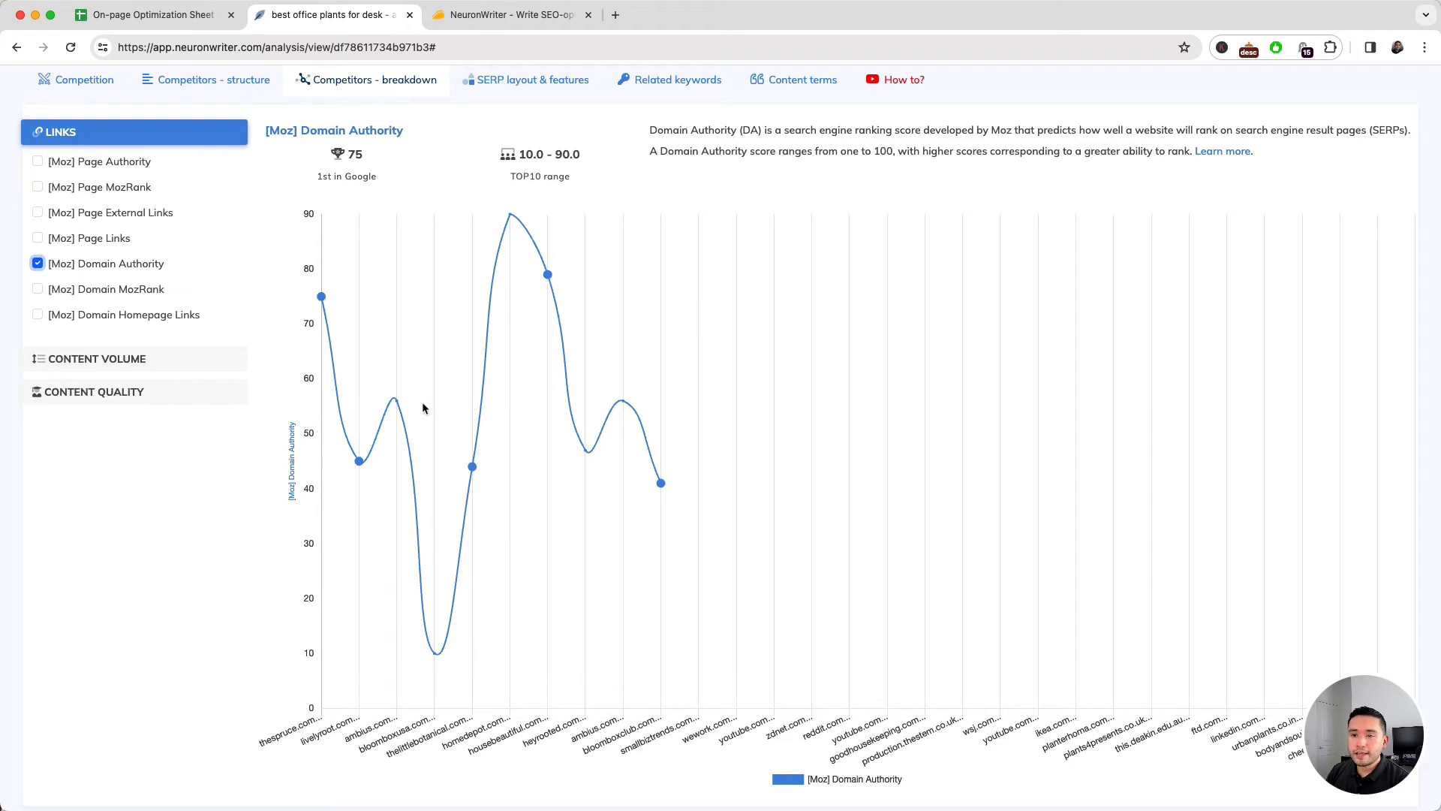
mouse_move(383, 407)
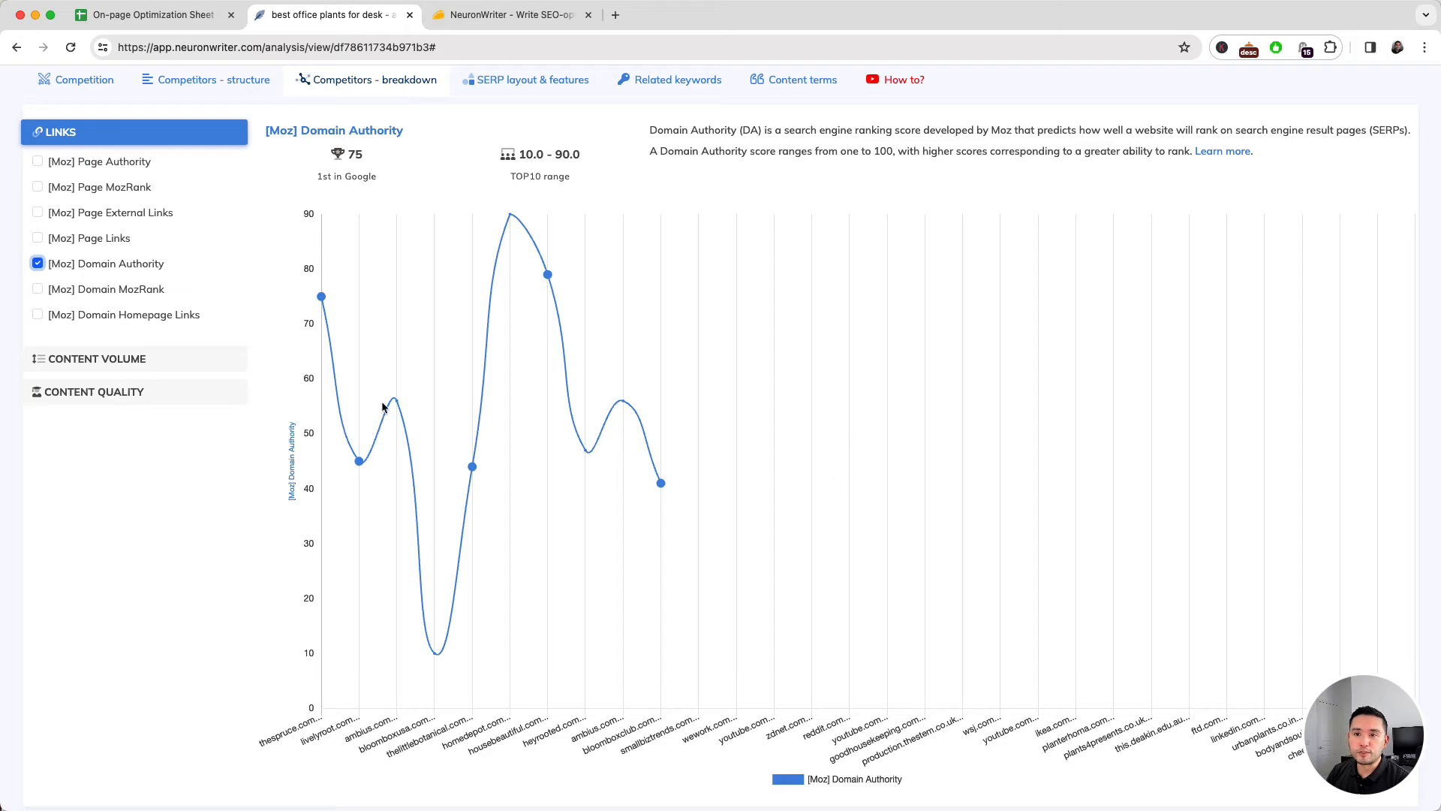
mouse_move(374, 400)
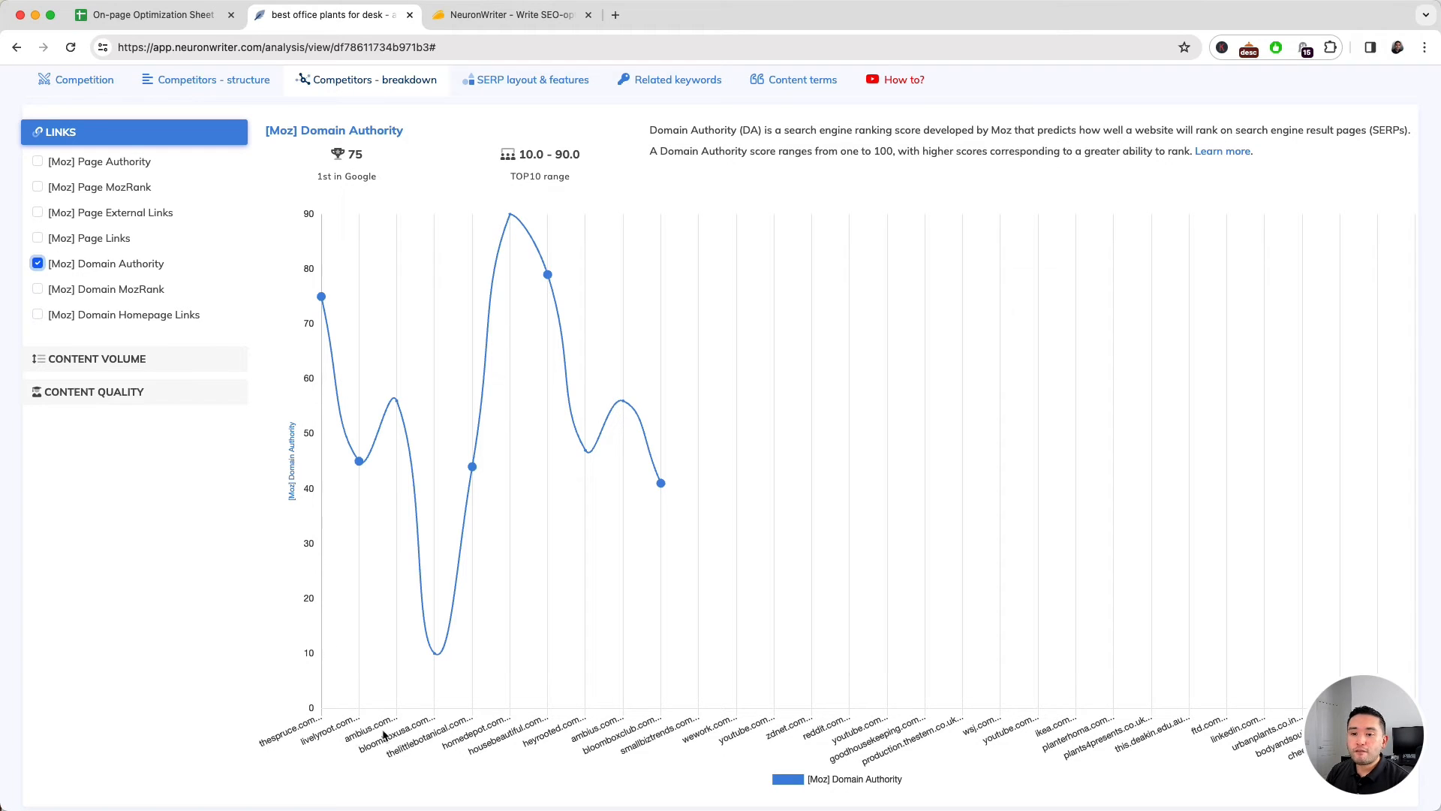
mouse_move(692, 705)
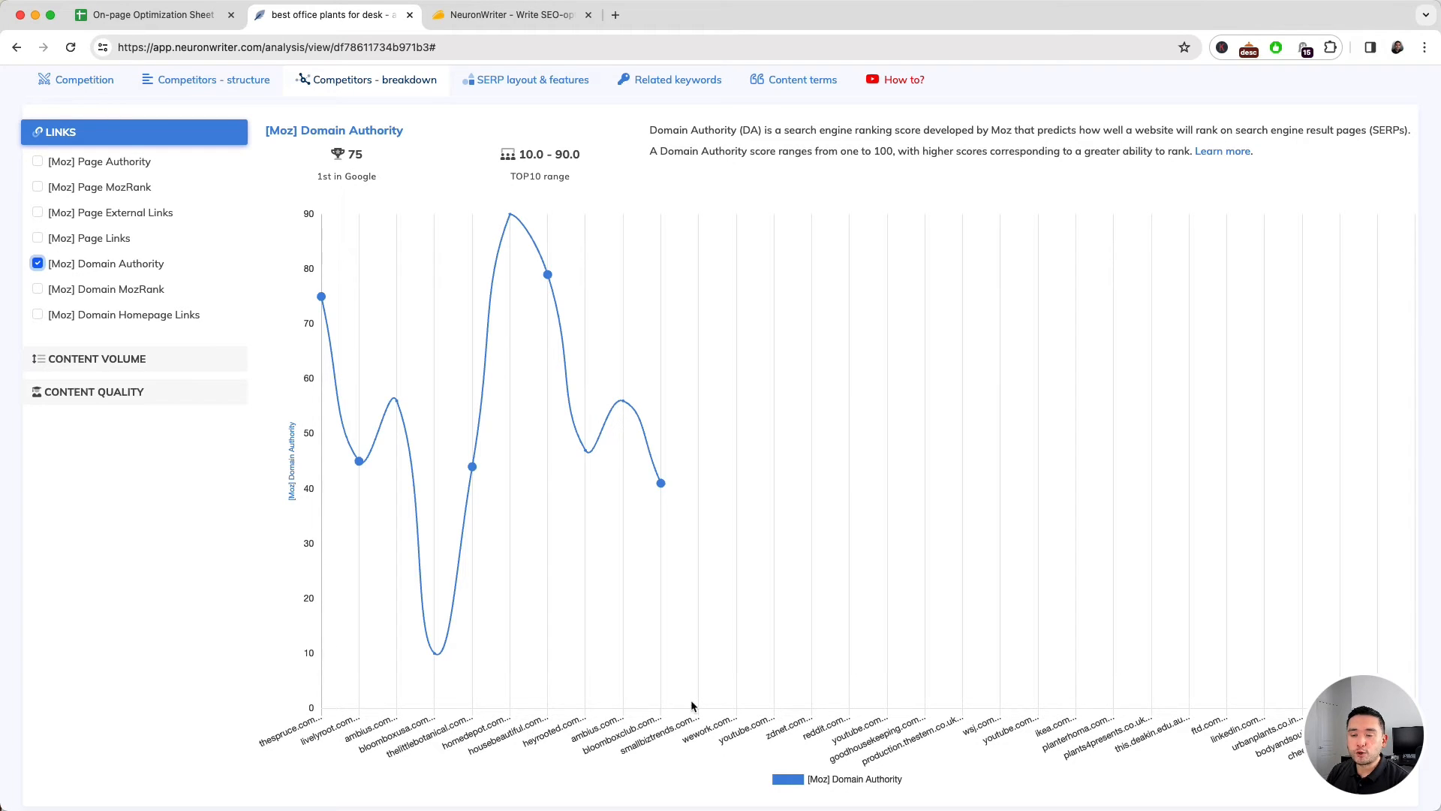
mouse_move(322, 296)
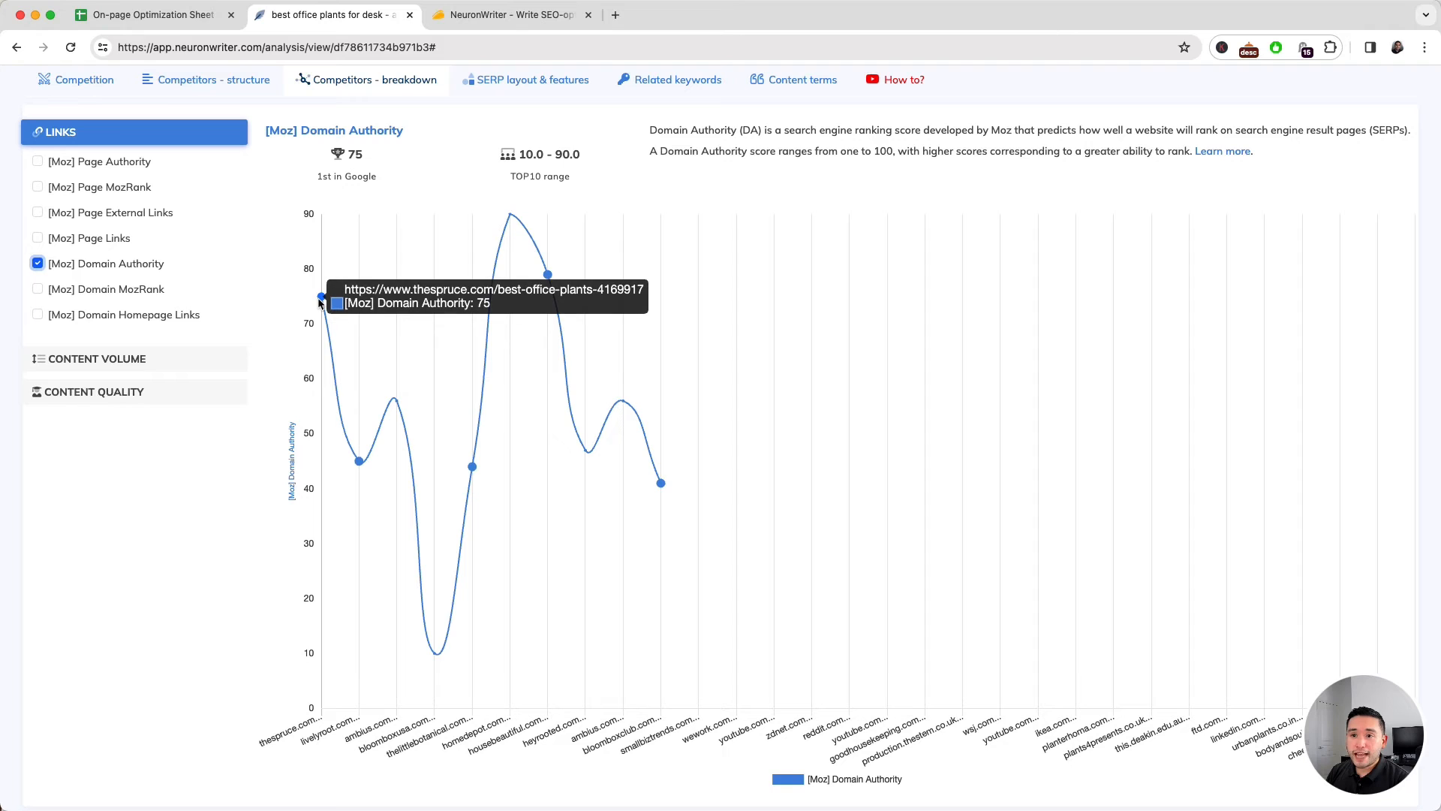
mouse_move(330, 350)
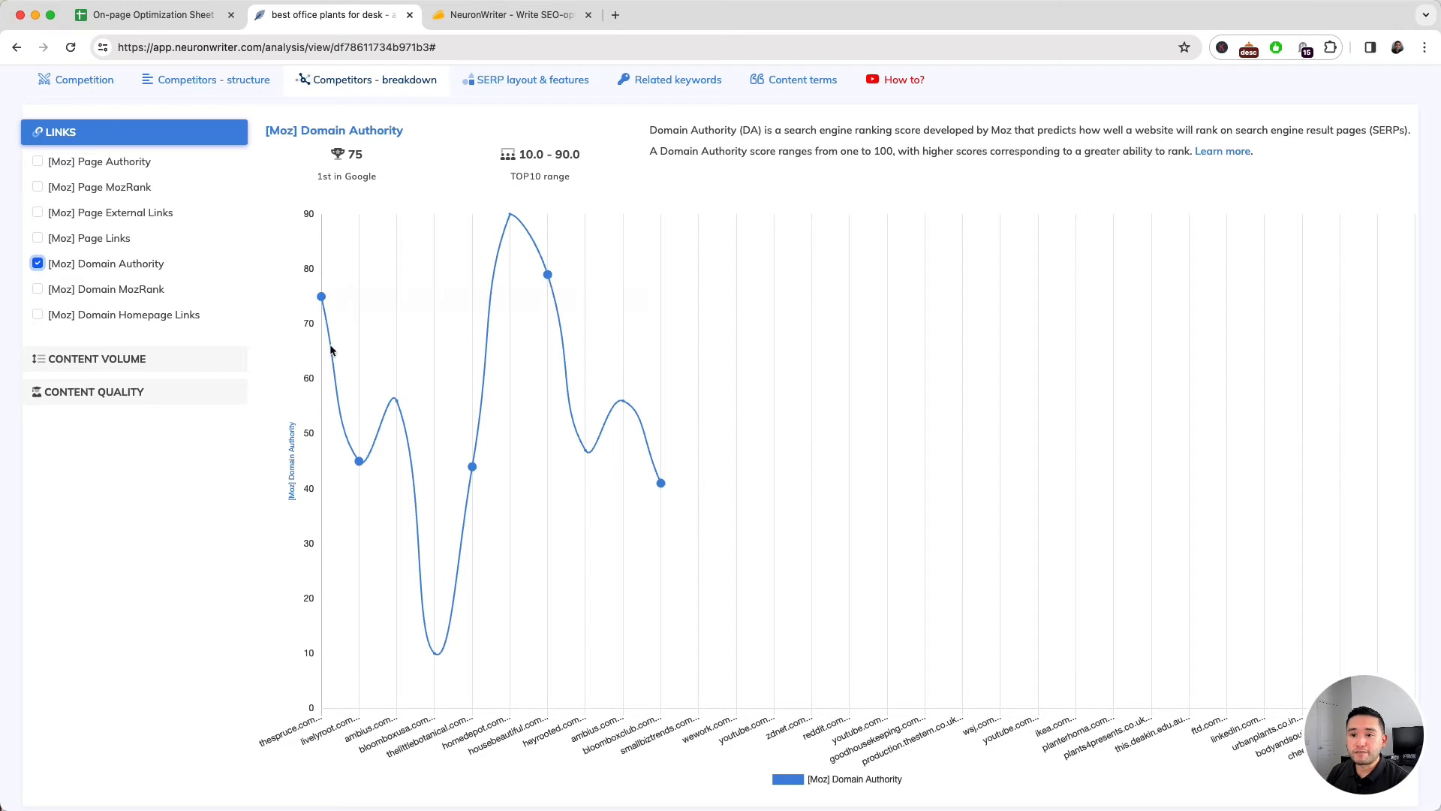
mouse_move(435, 654)
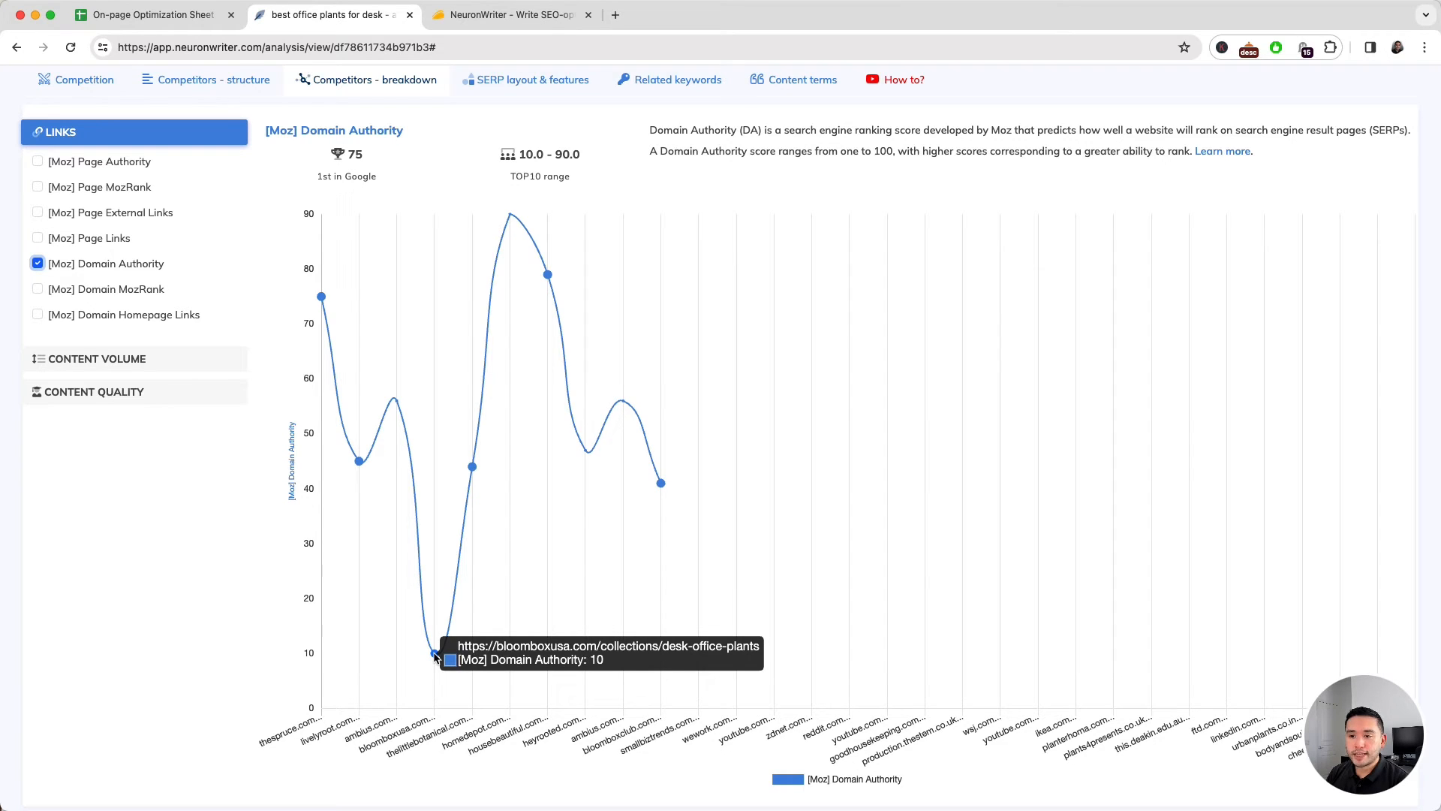
mouse_move(498, 329)
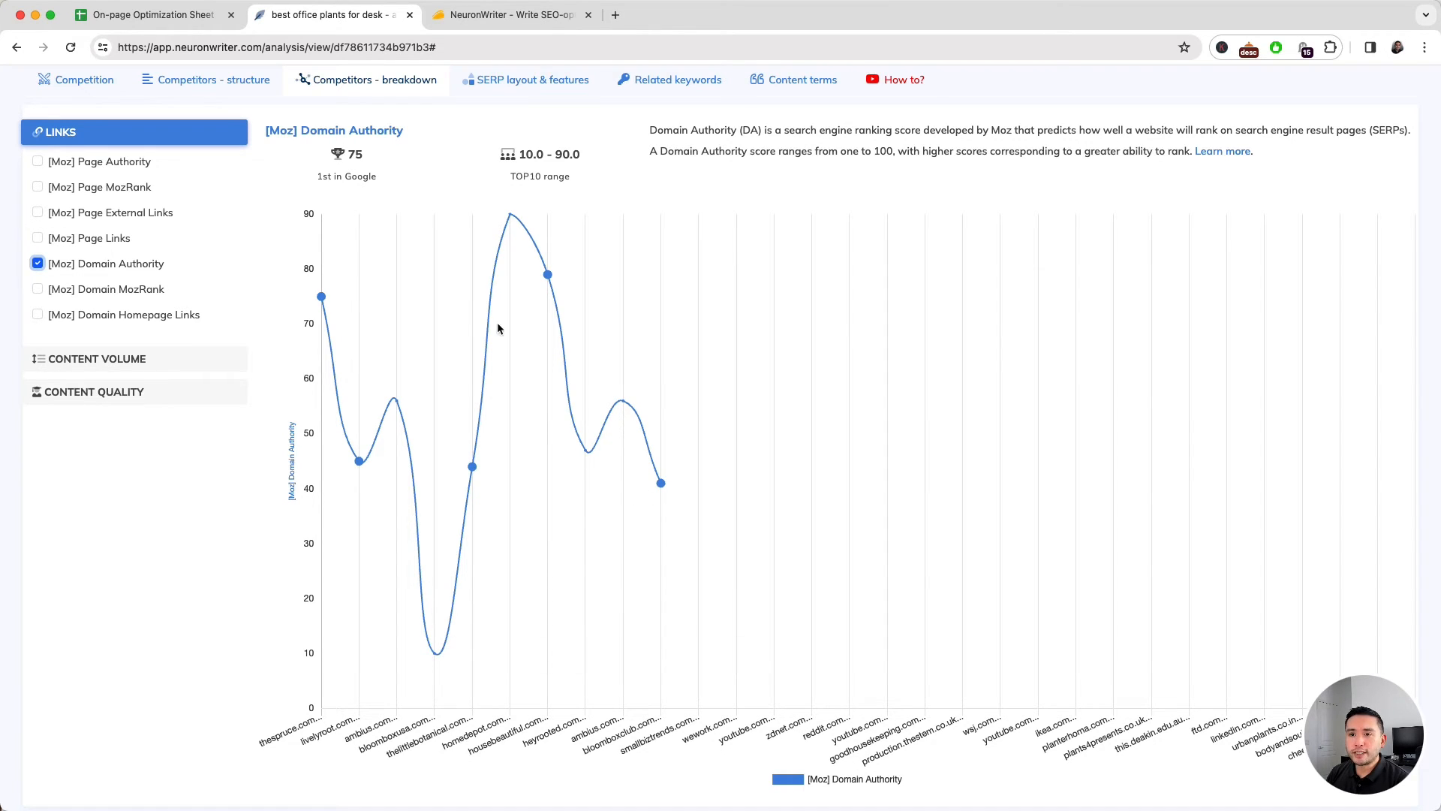
left_click(94, 359)
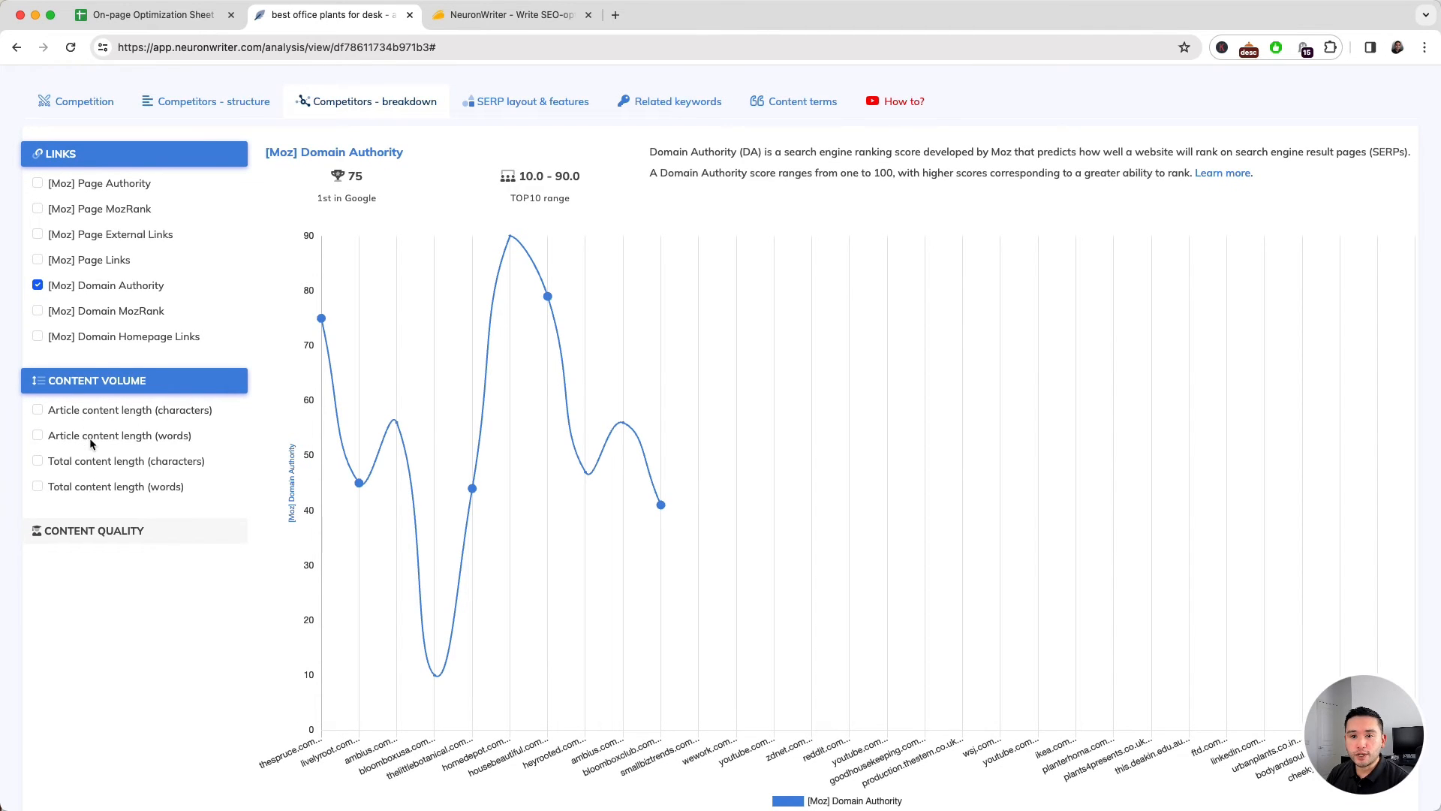
- Chart article content length in words against Content score, dropping Domain Authority from the comparison
left_click(38, 435)
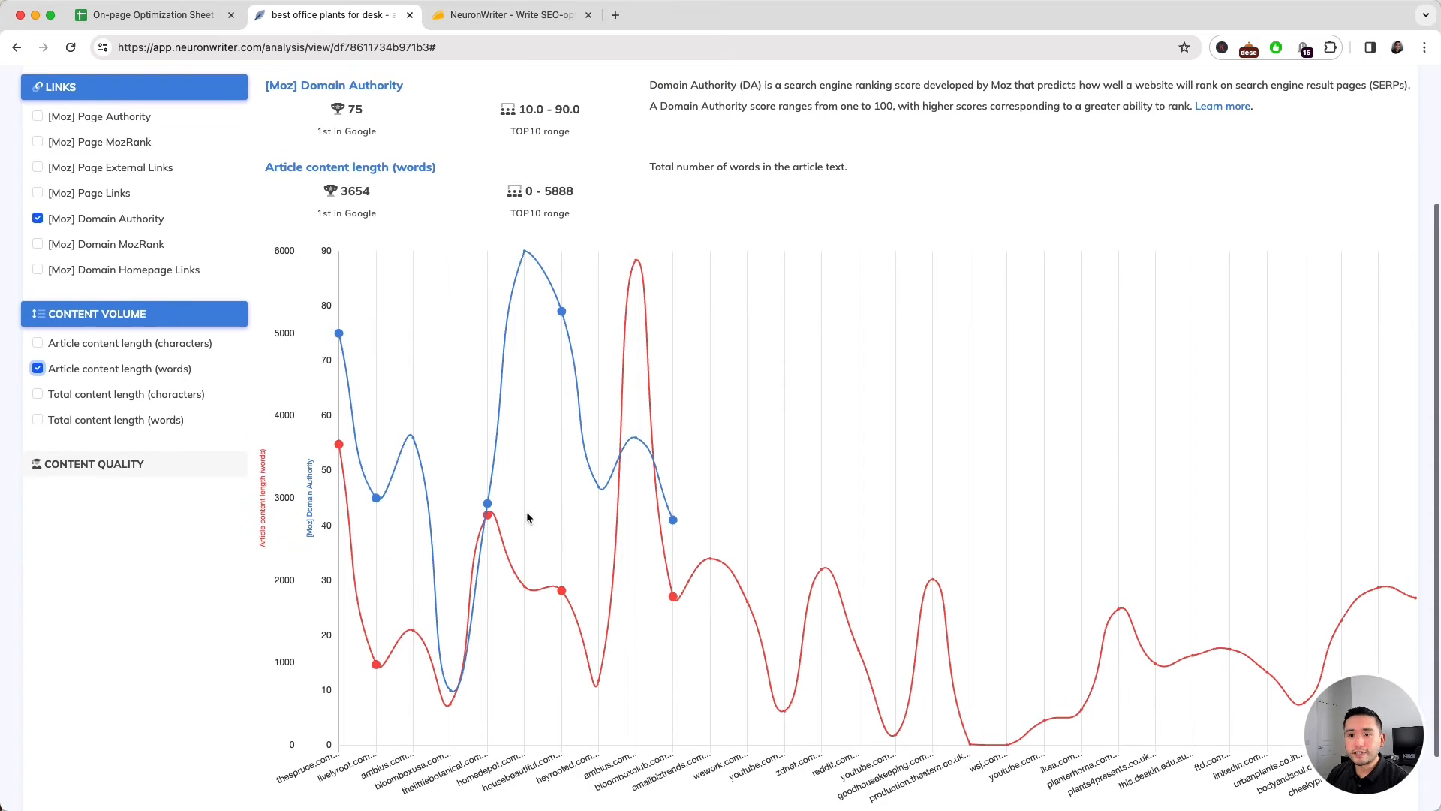
mouse_move(505, 460)
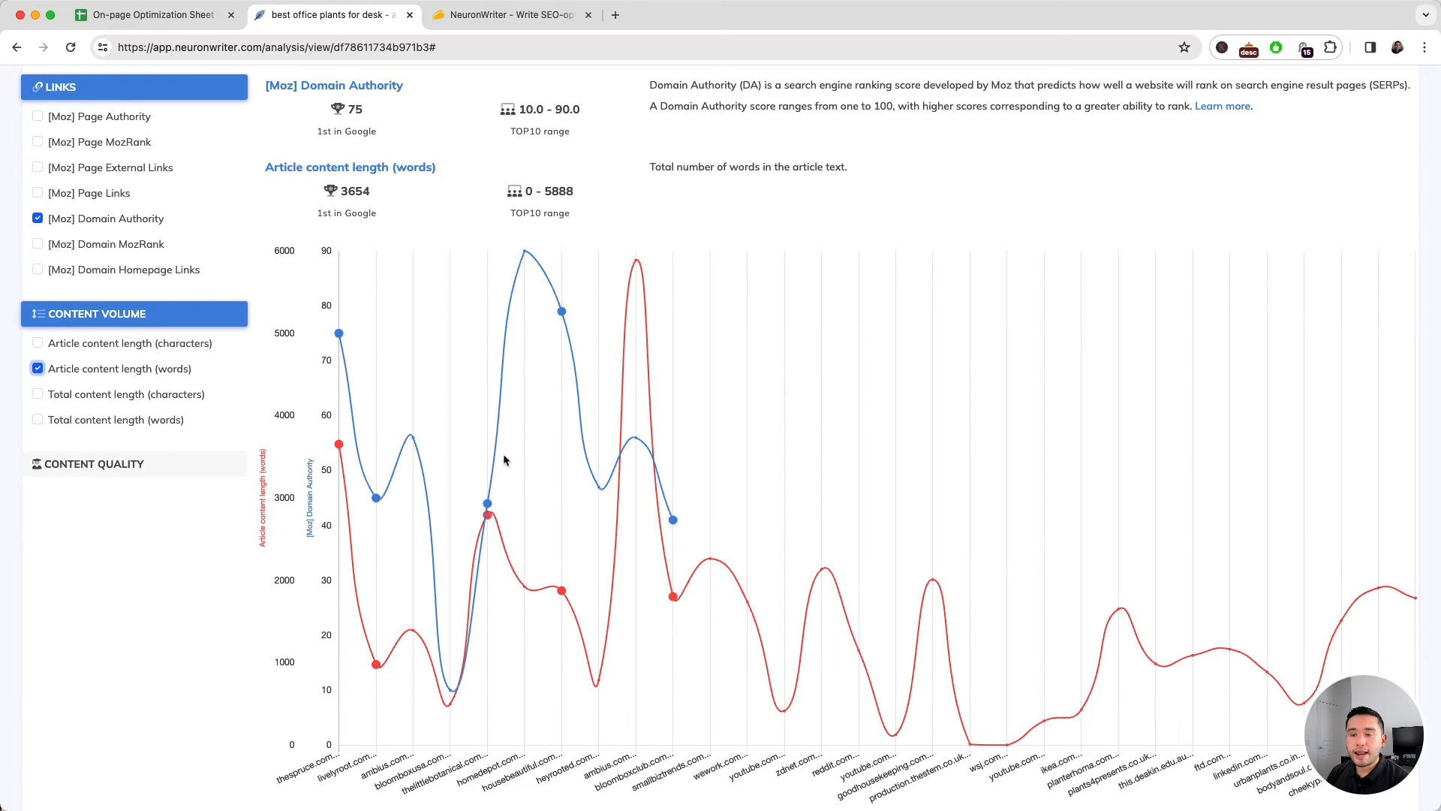
mouse_move(140, 385)
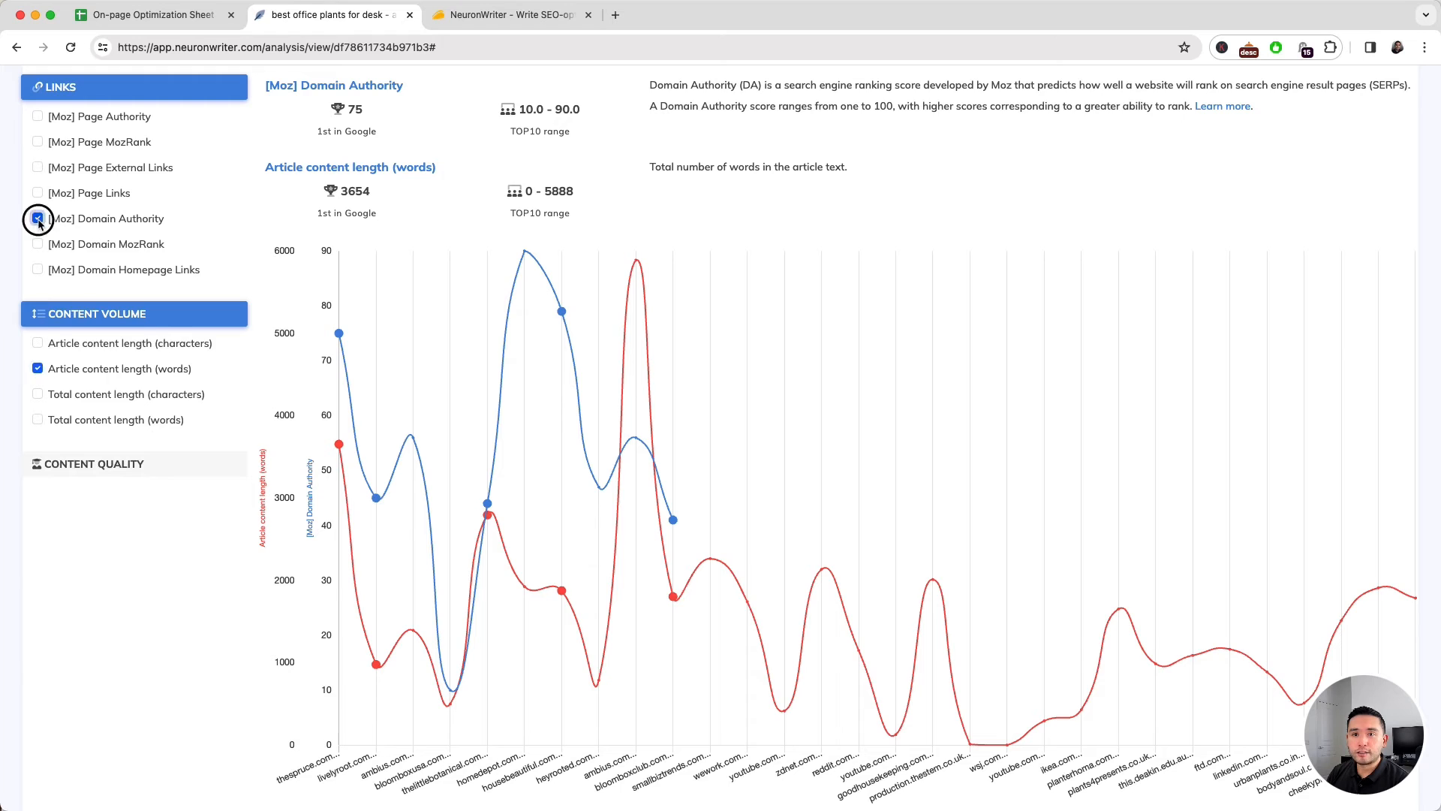
left_click(38, 218)
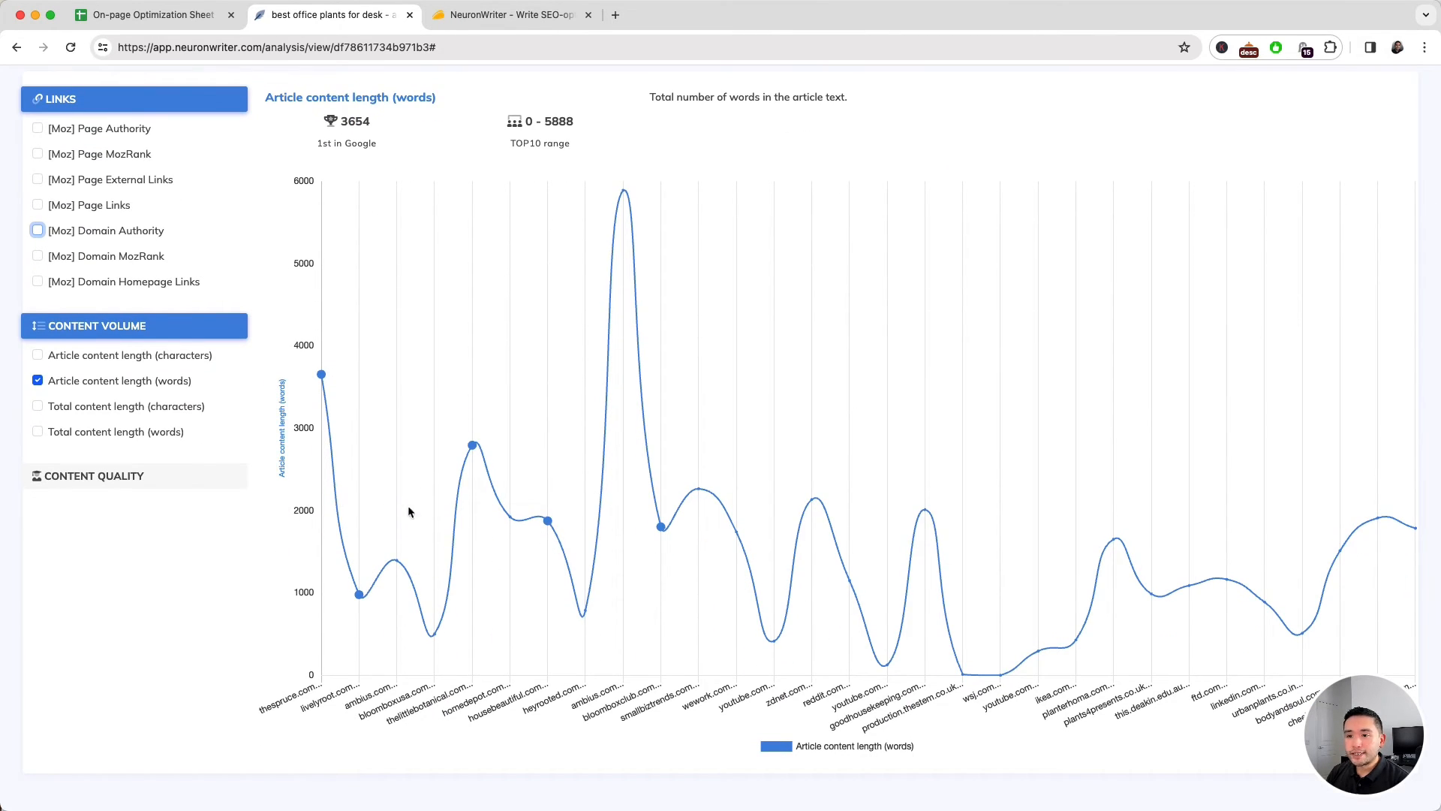
mouse_move(880, 614)
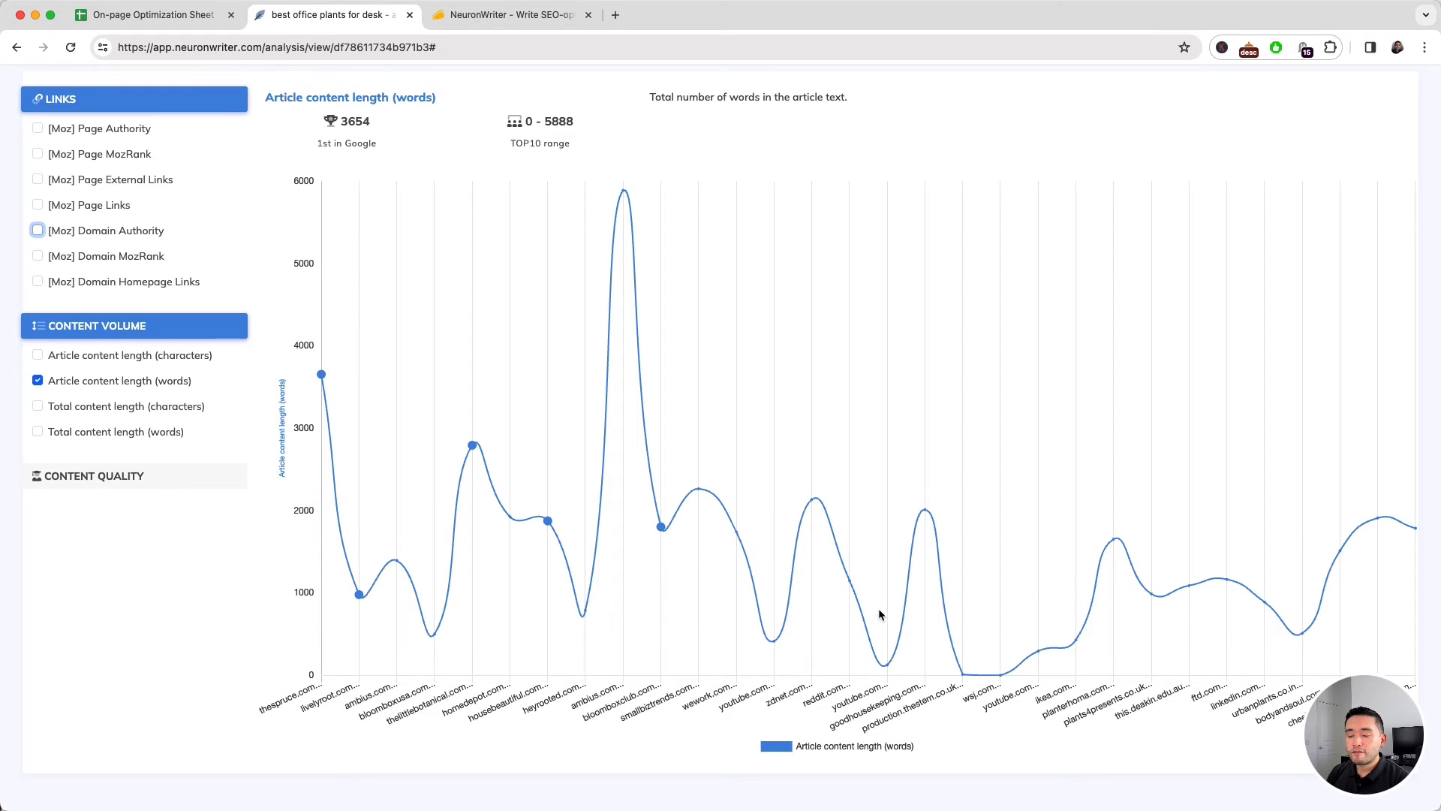
left_click(95, 473)
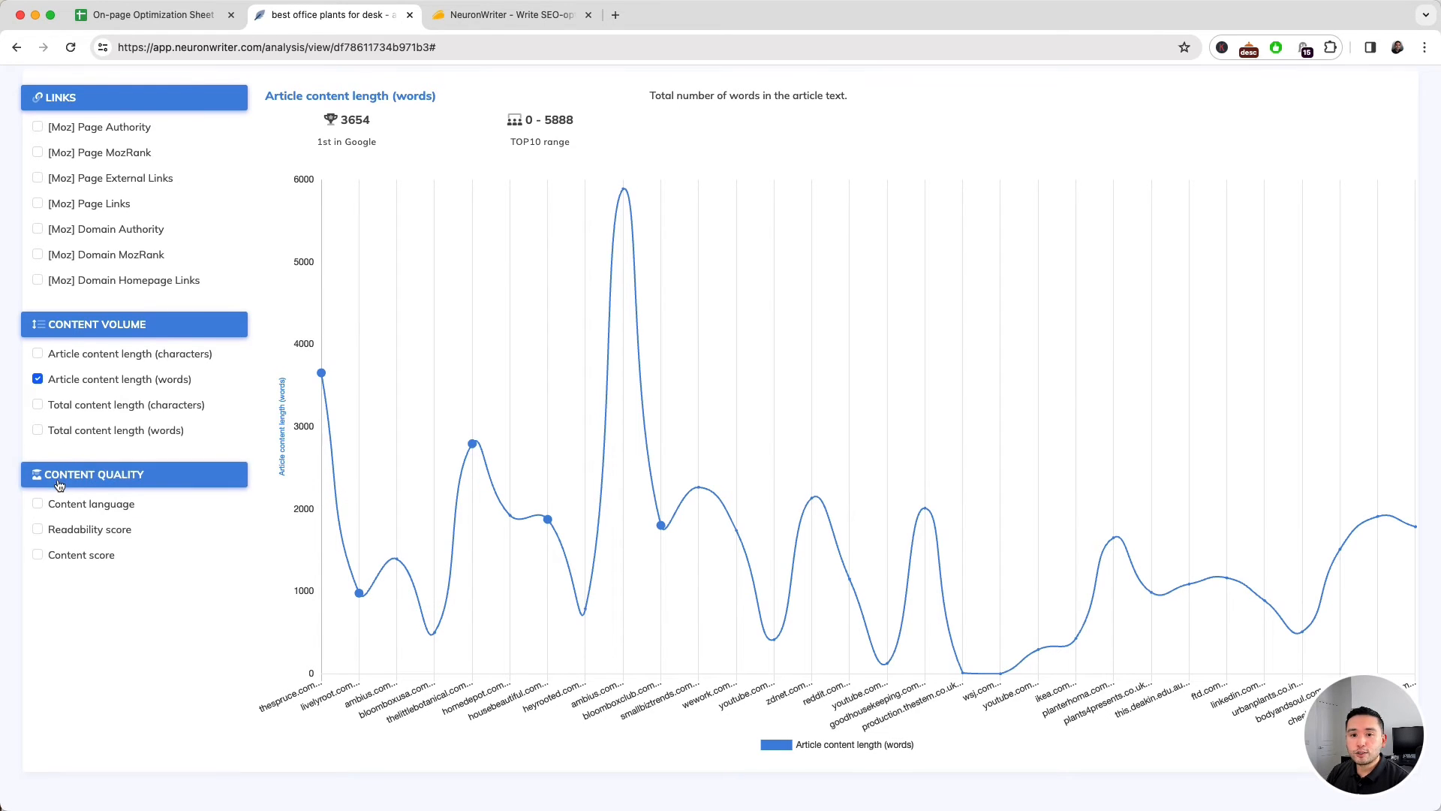
left_click(38, 555)
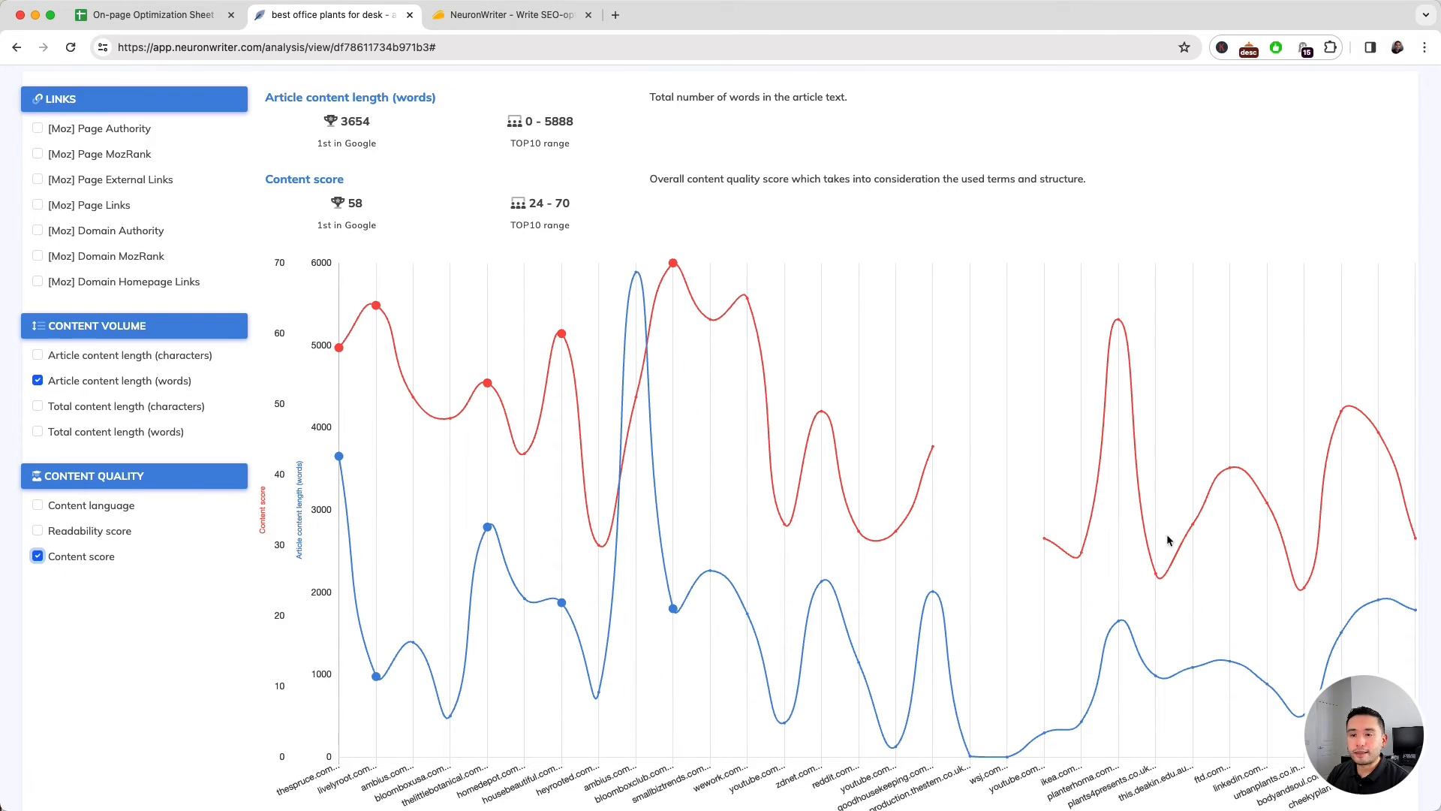
scroll("up", 3)
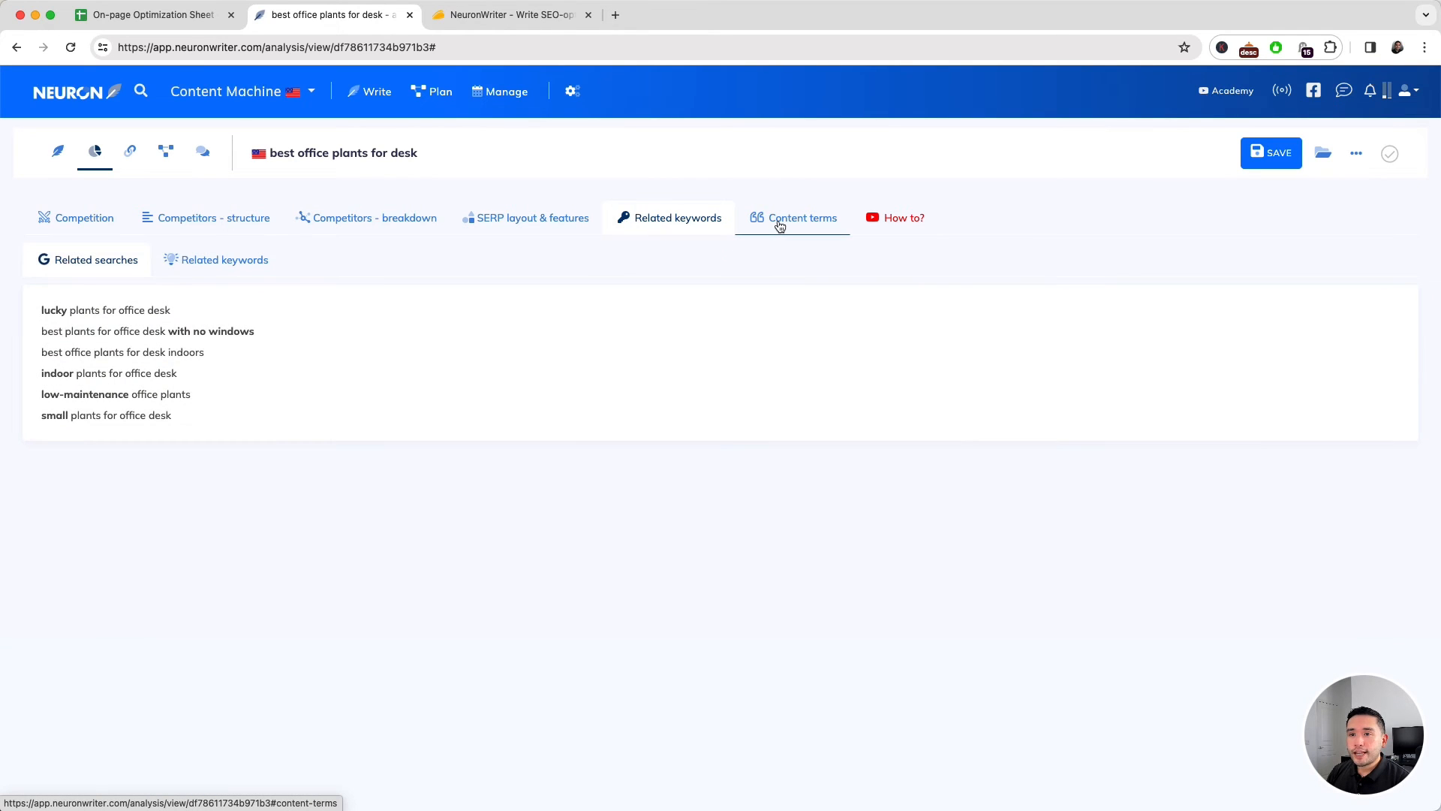
- Check content terms and internal link suggestions, find new content ideas, and open the project's content plan
left_click(802, 217)
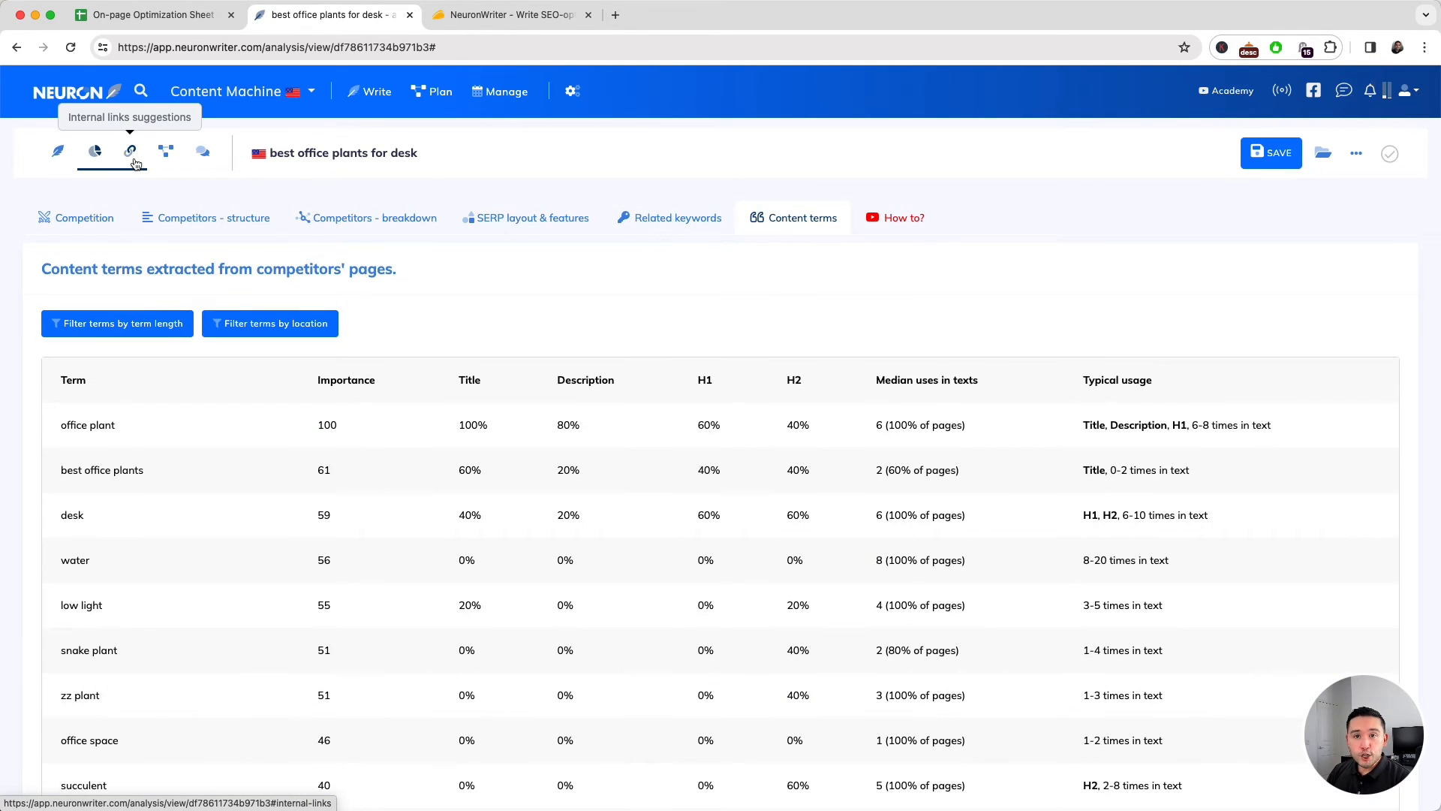
left_click(130, 150)
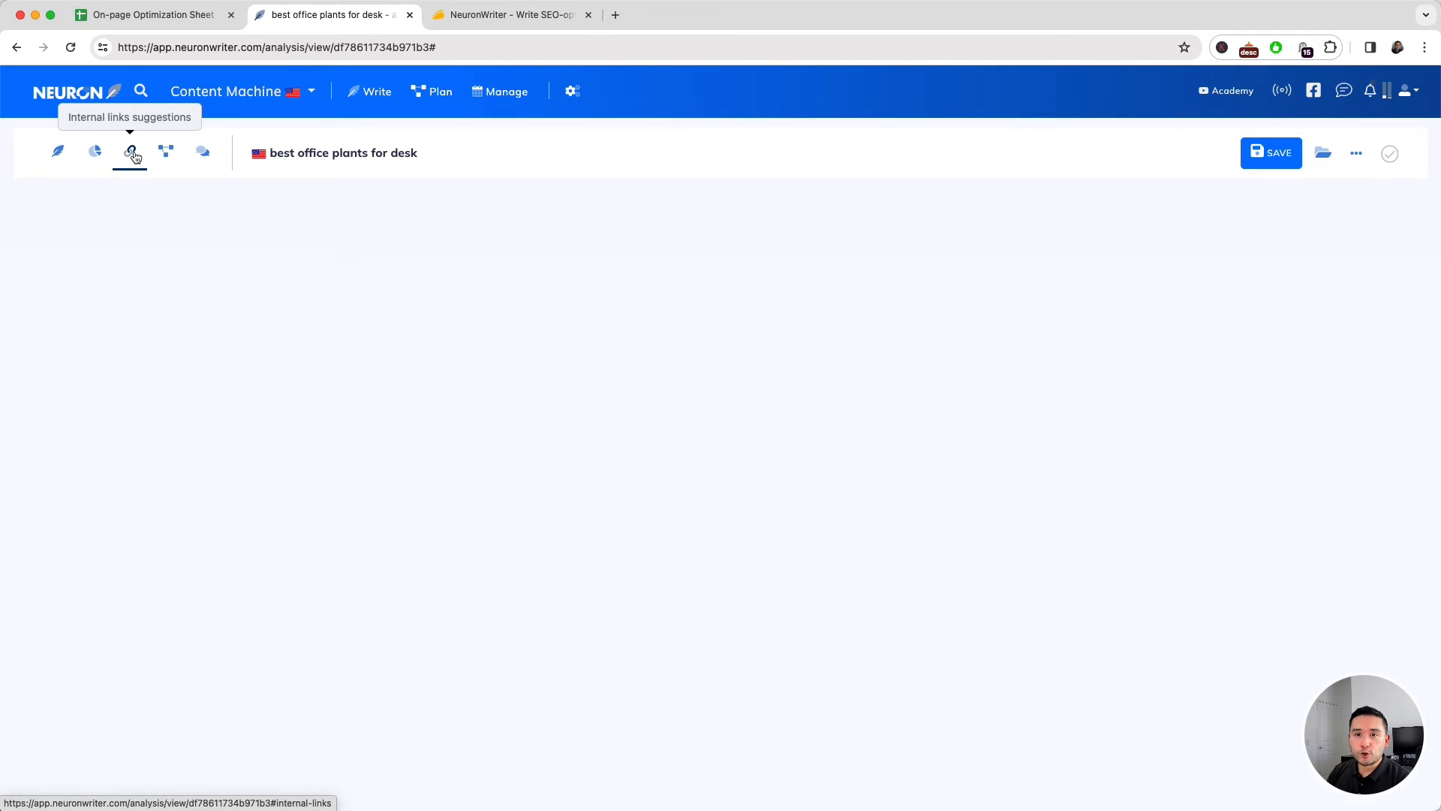
left_click(129, 152)
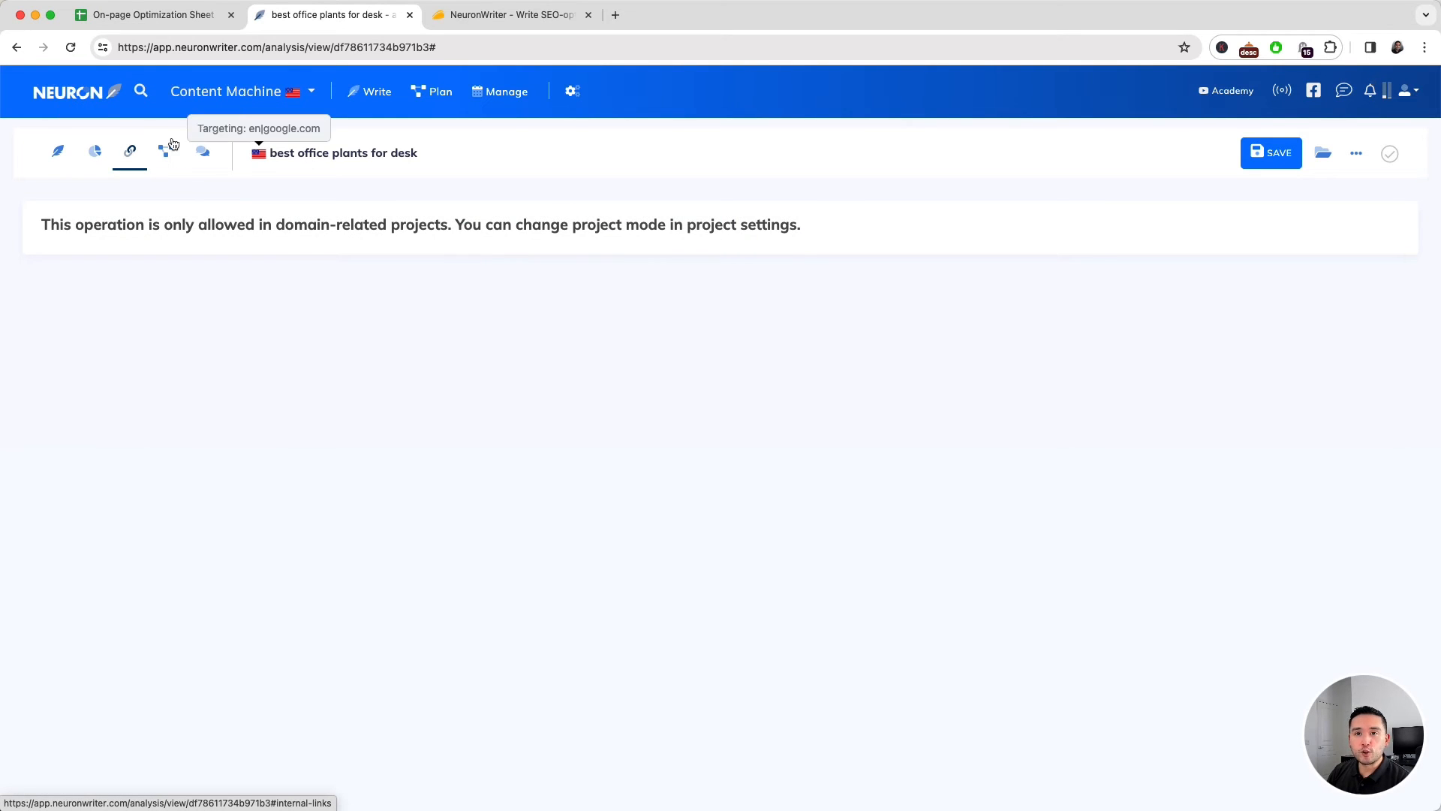
left_click(201, 152)
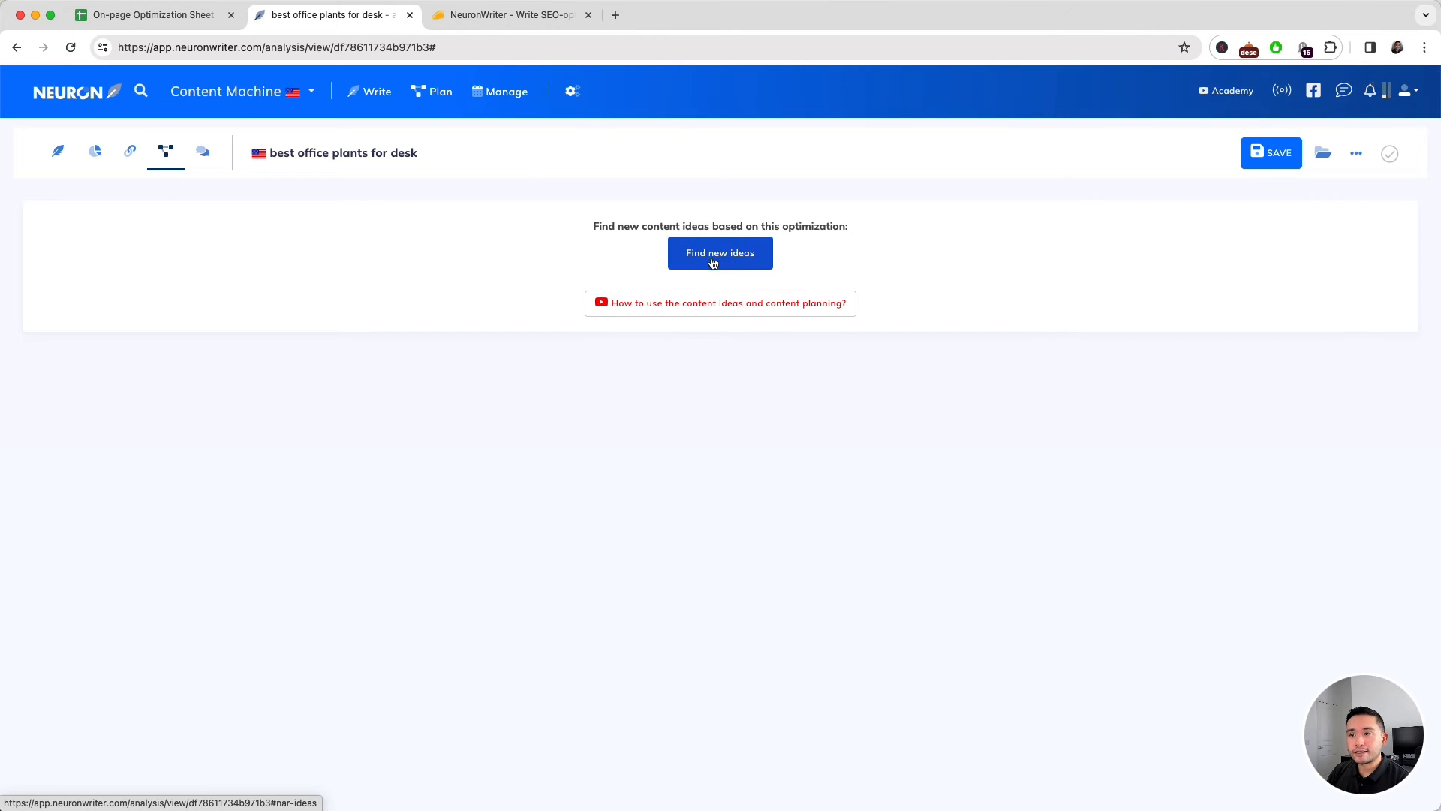
left_click(719, 252)
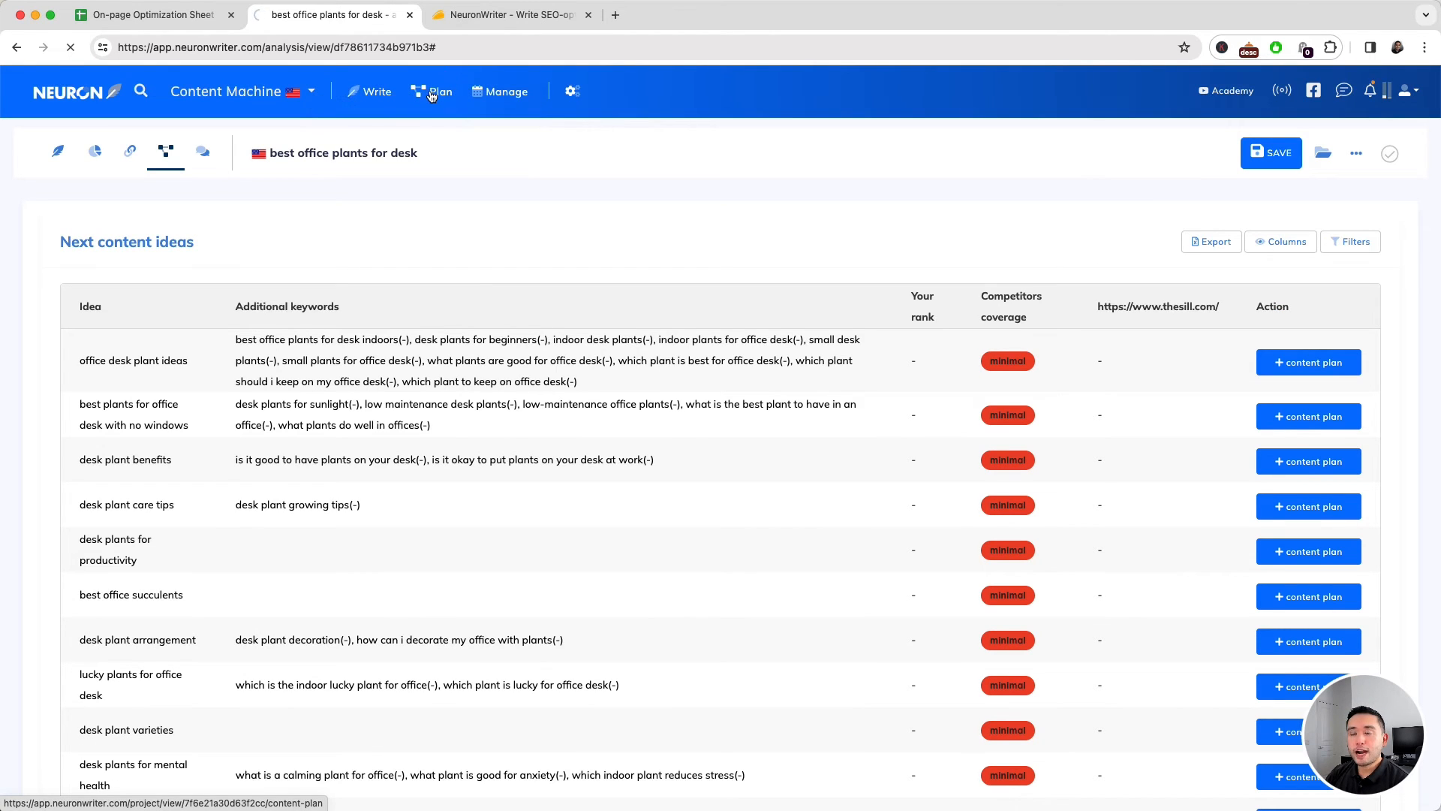
left_click(432, 91)
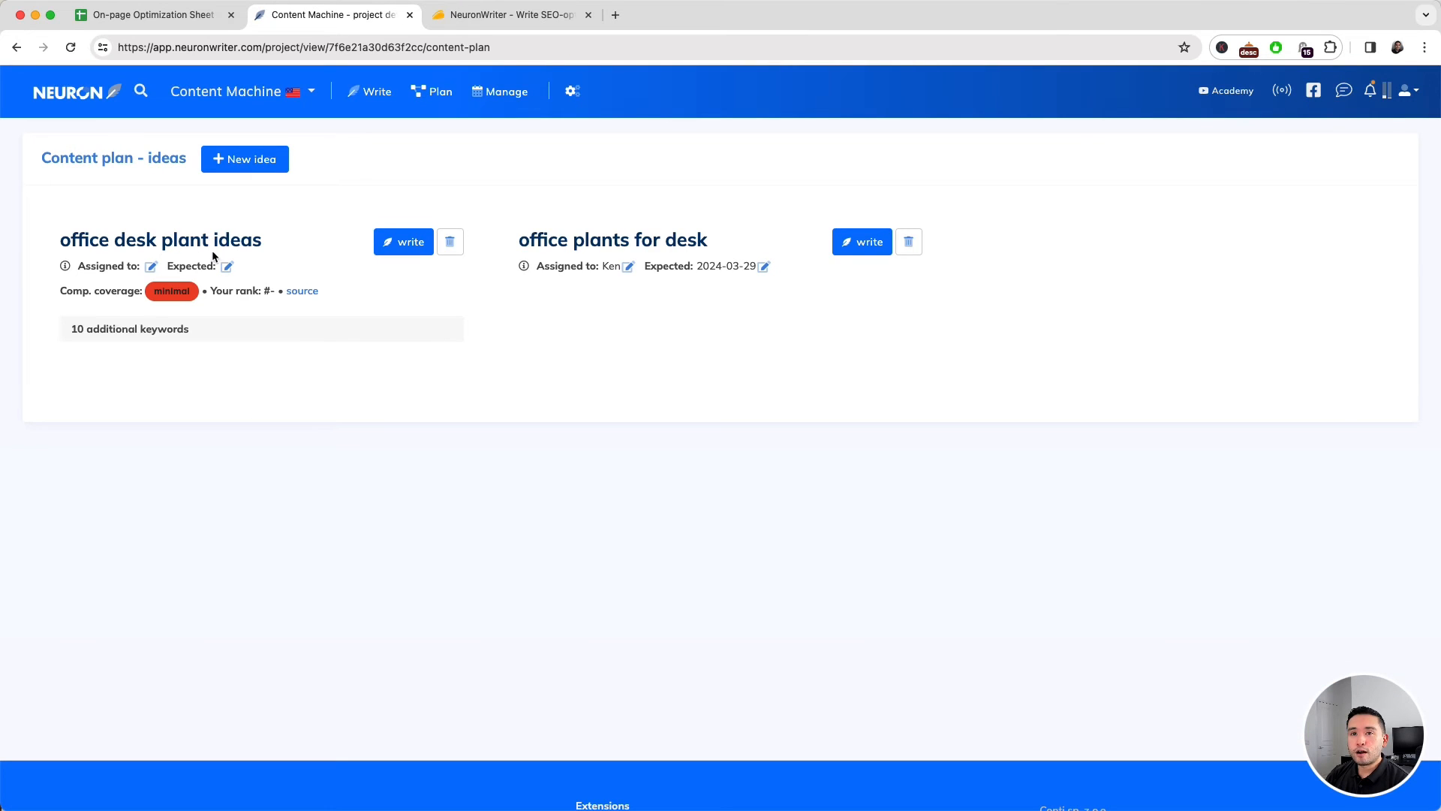
mouse_move(602, 211)
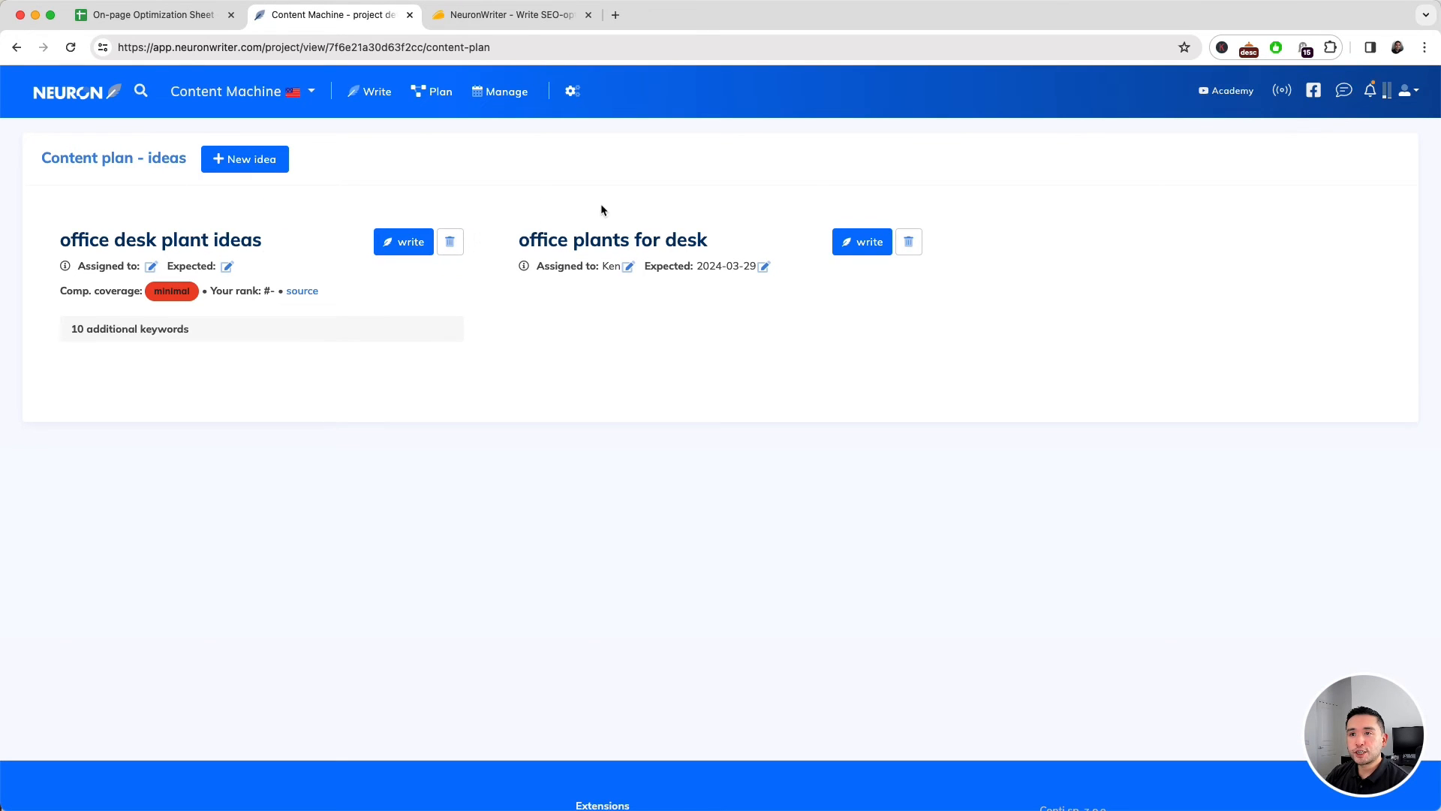
- View the March 2024 content calendar with 'office plants for desk' scheduled on the 29th
left_click(499, 91)
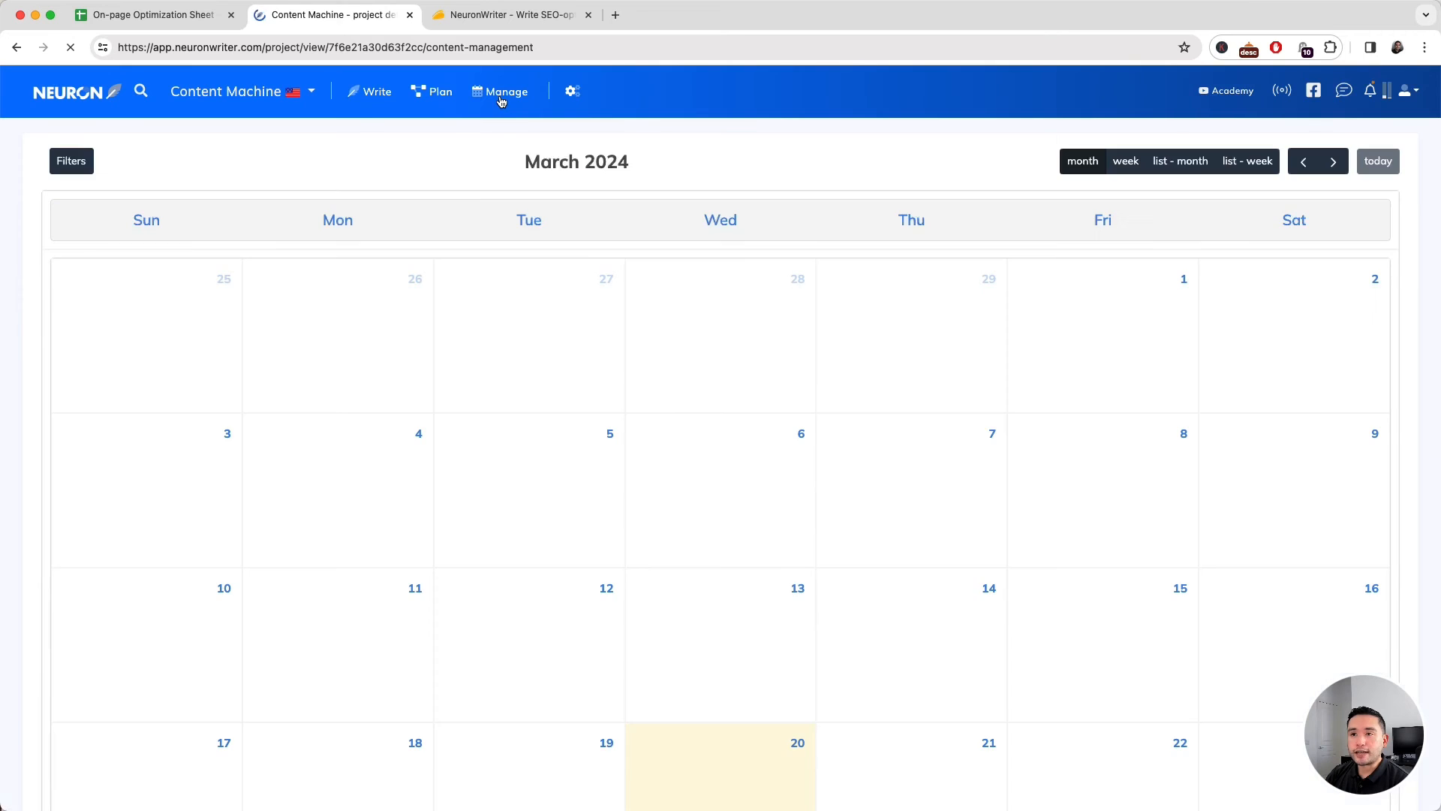
scroll("down", 3)
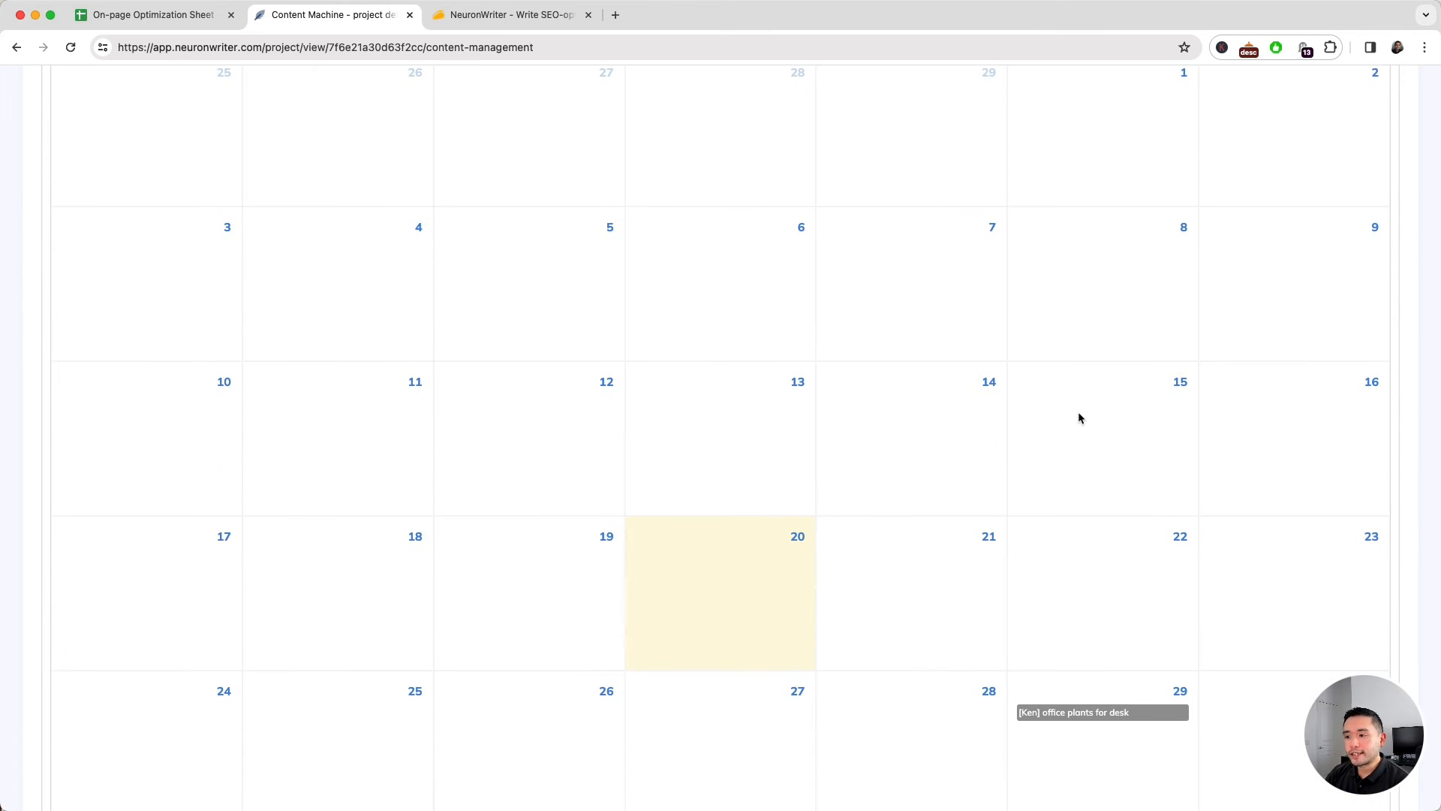
scroll("down", 3)
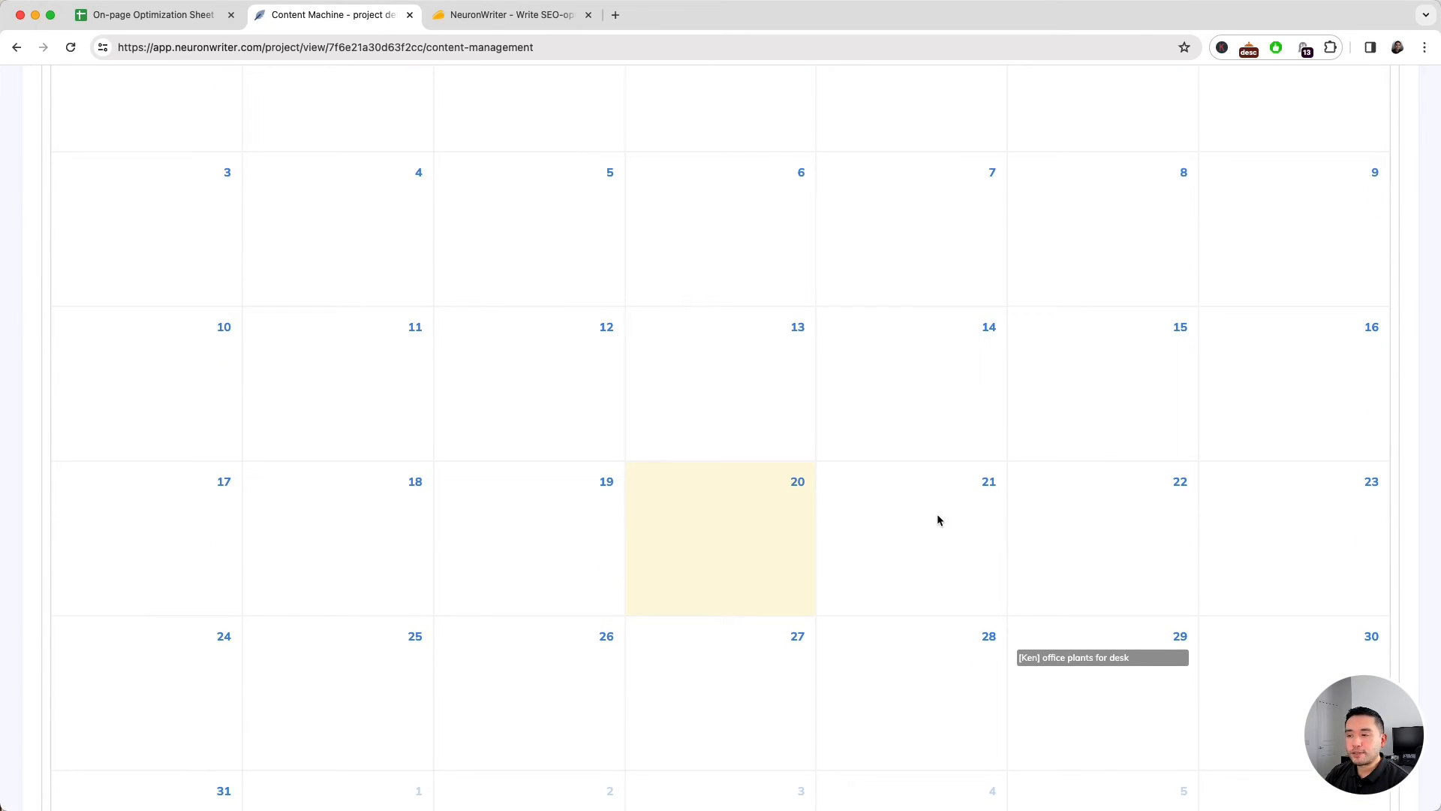
mouse_move(985, 515)
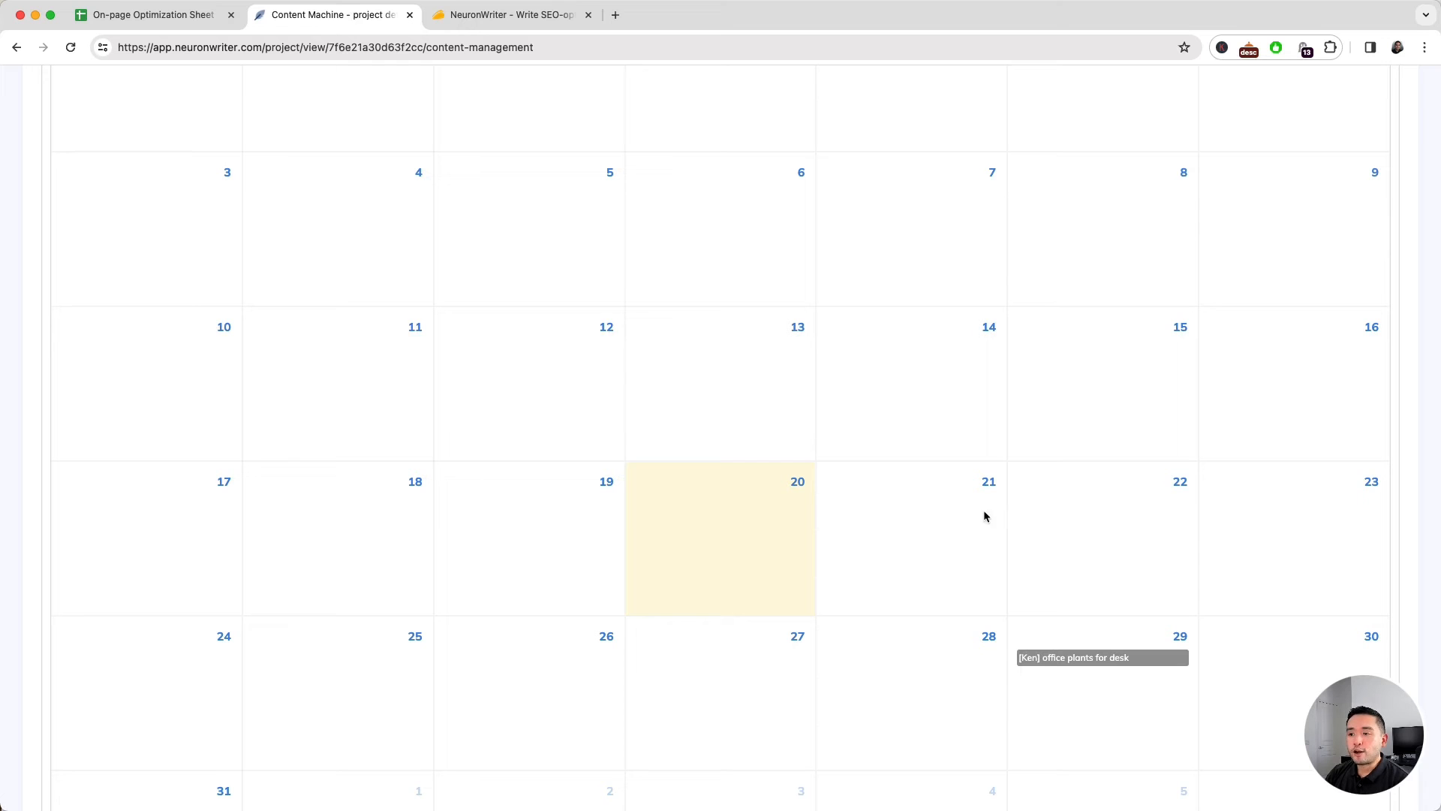
scroll("up", 3)
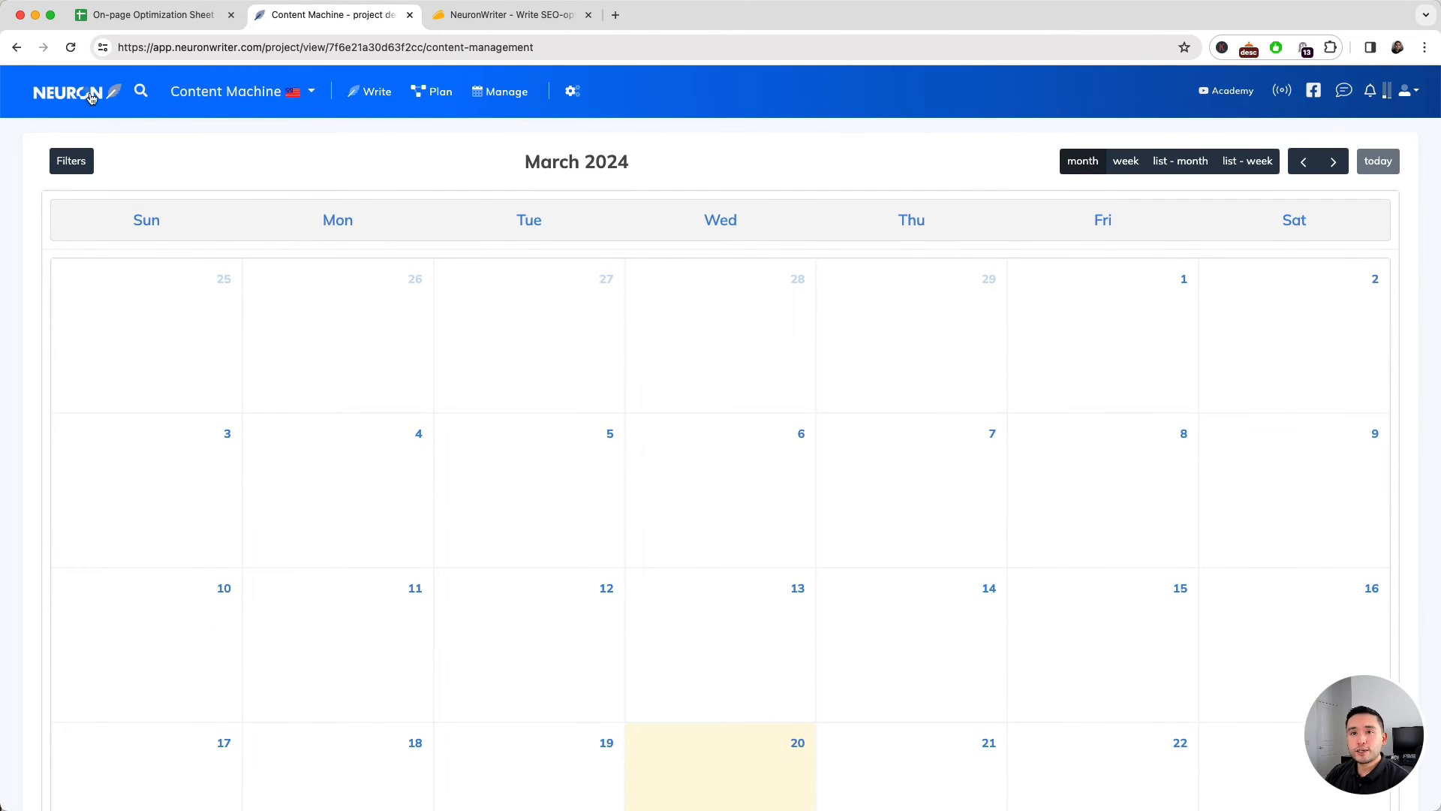
- Return to the dashboard and reopen the Content Machine project's content queries list
left_click(65, 91)
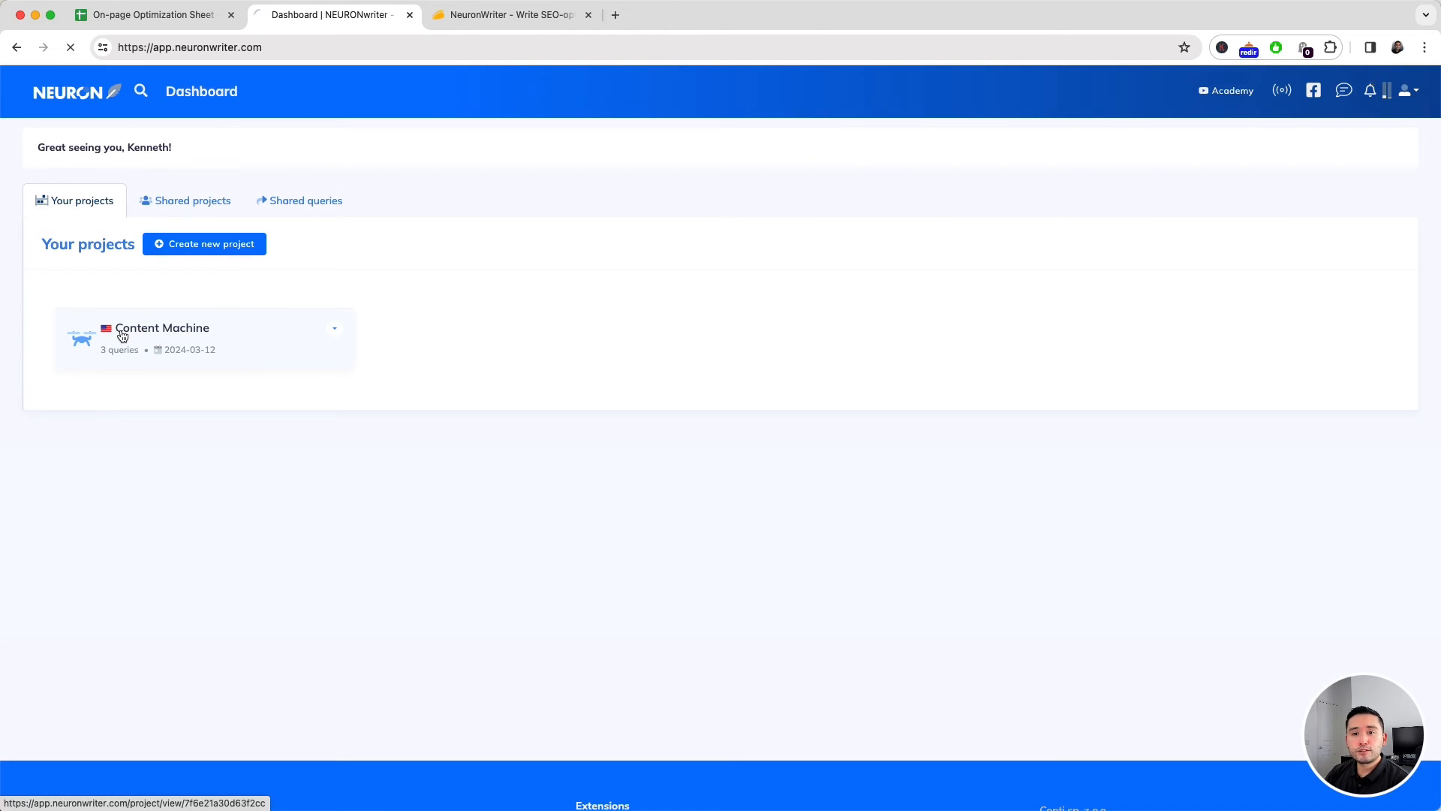
left_click(162, 327)
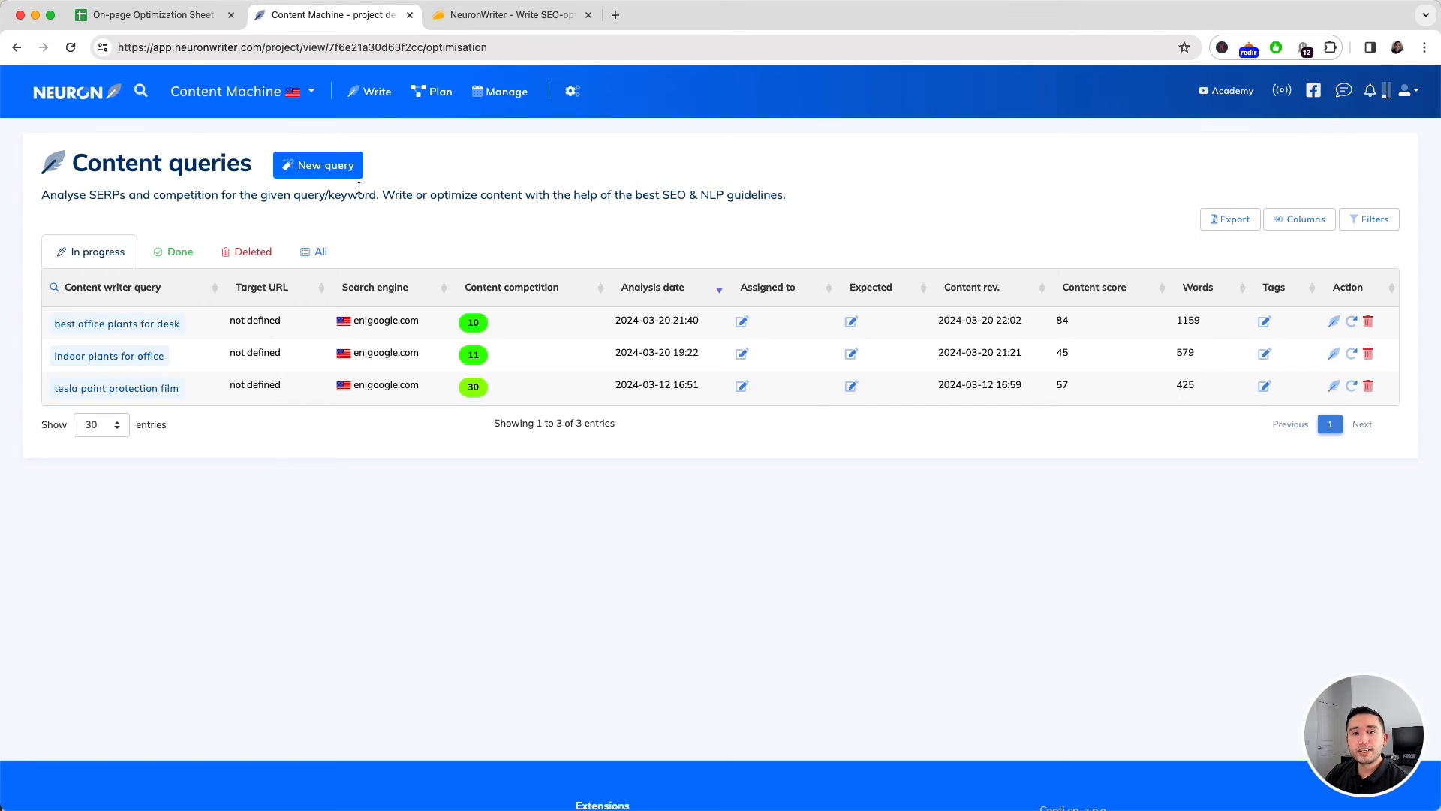
mouse_move(325, 212)
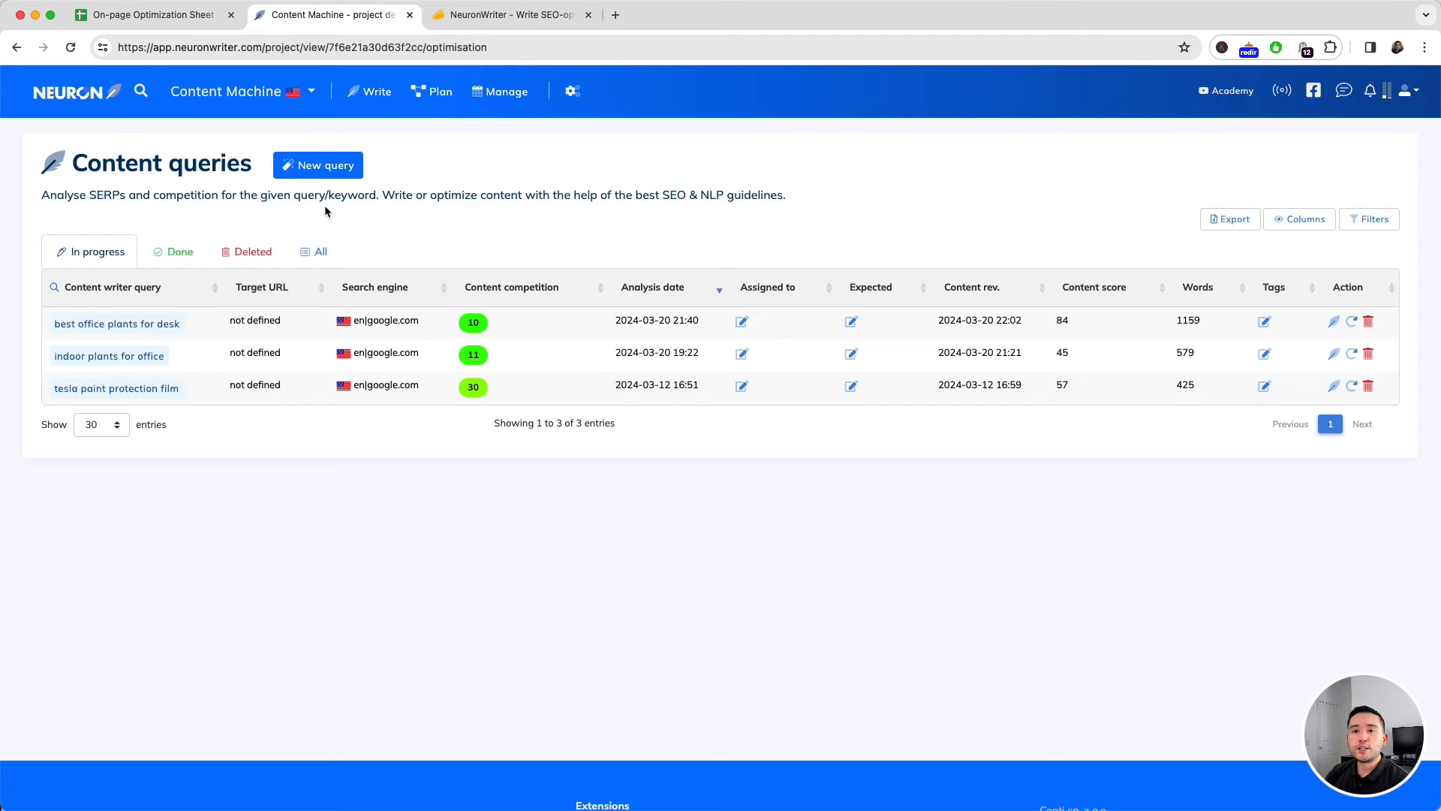
mouse_move(286, 221)
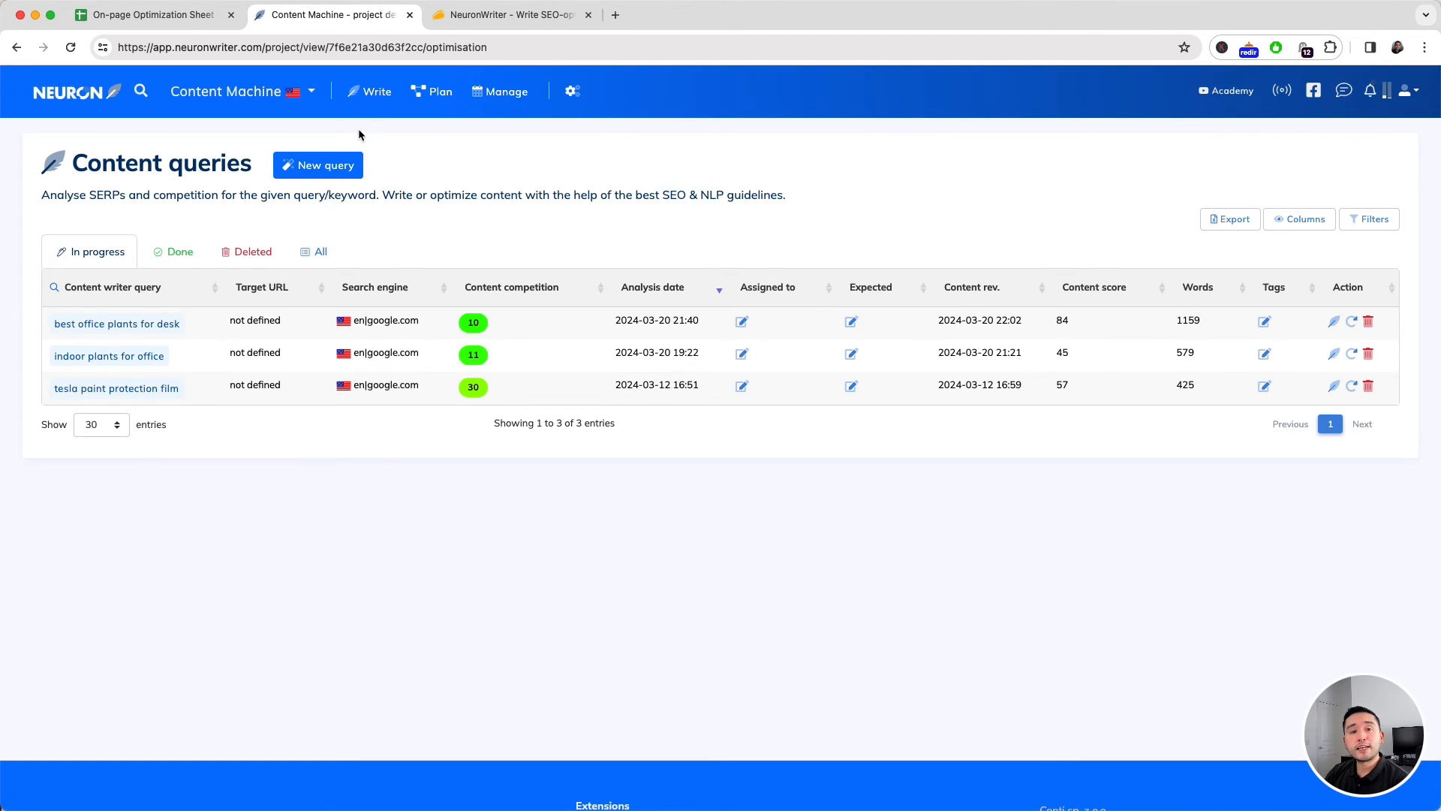
mouse_move(383, 141)
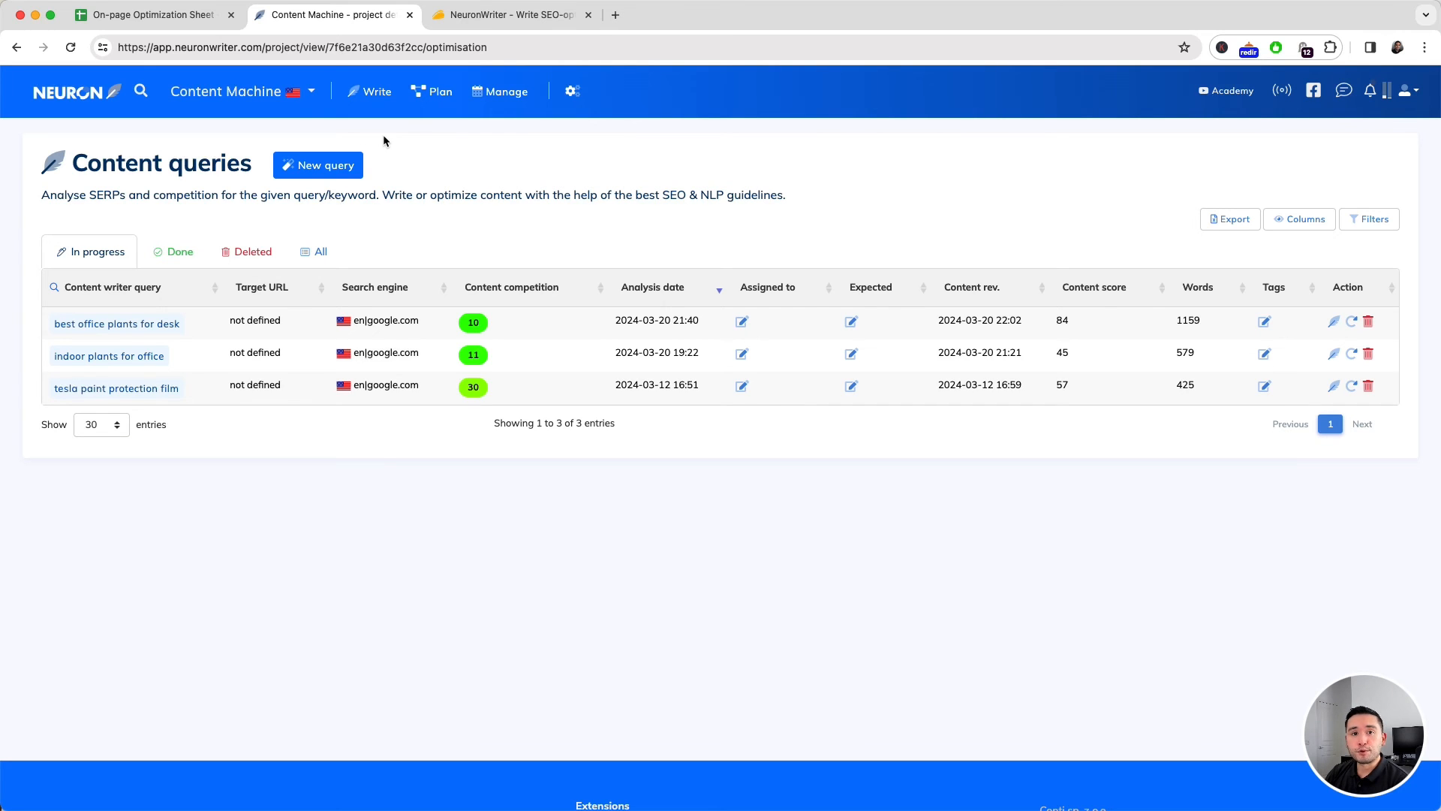
left_click(152, 15)
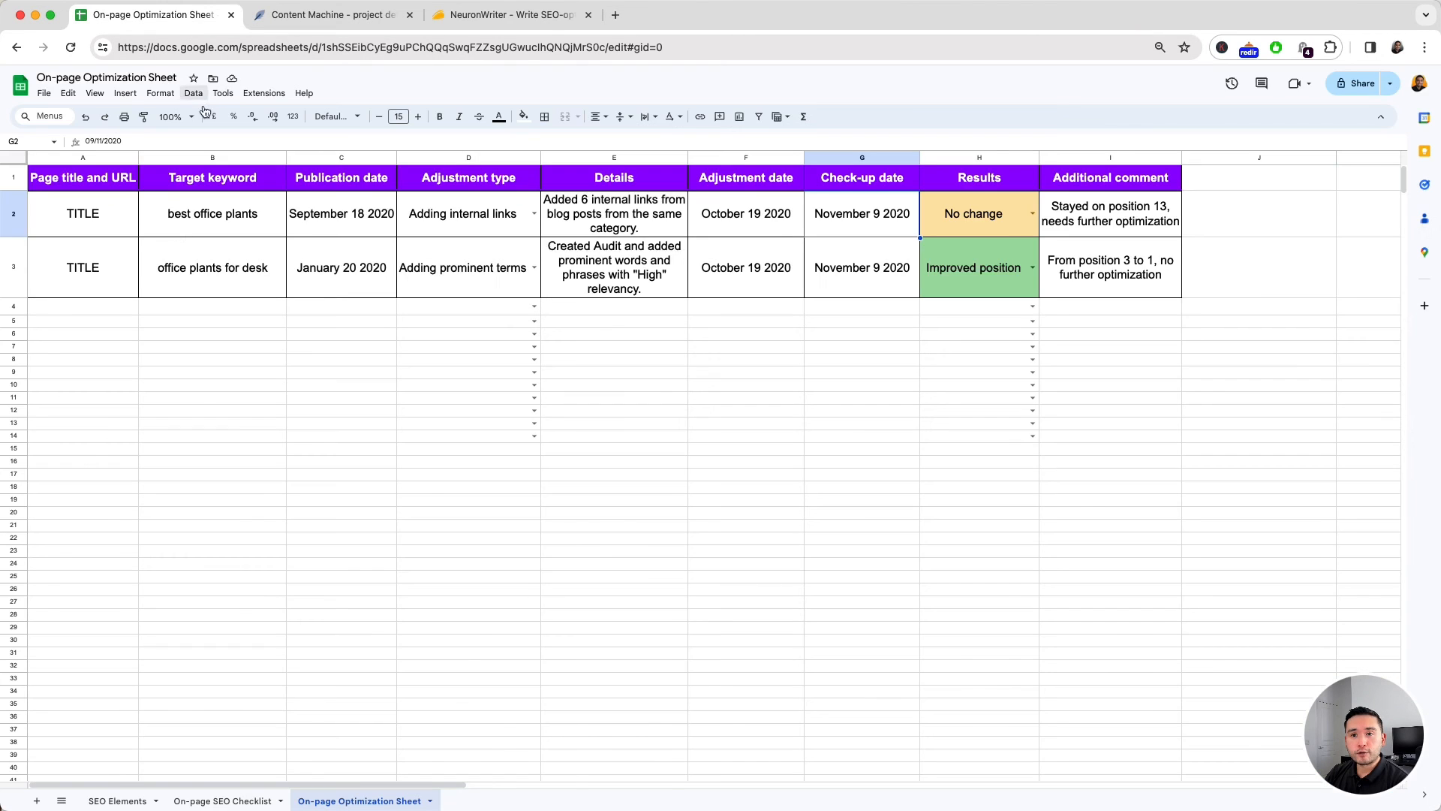
- Fill the row 4 entry and mark its result as Improved position in column H
left_click(212, 305)
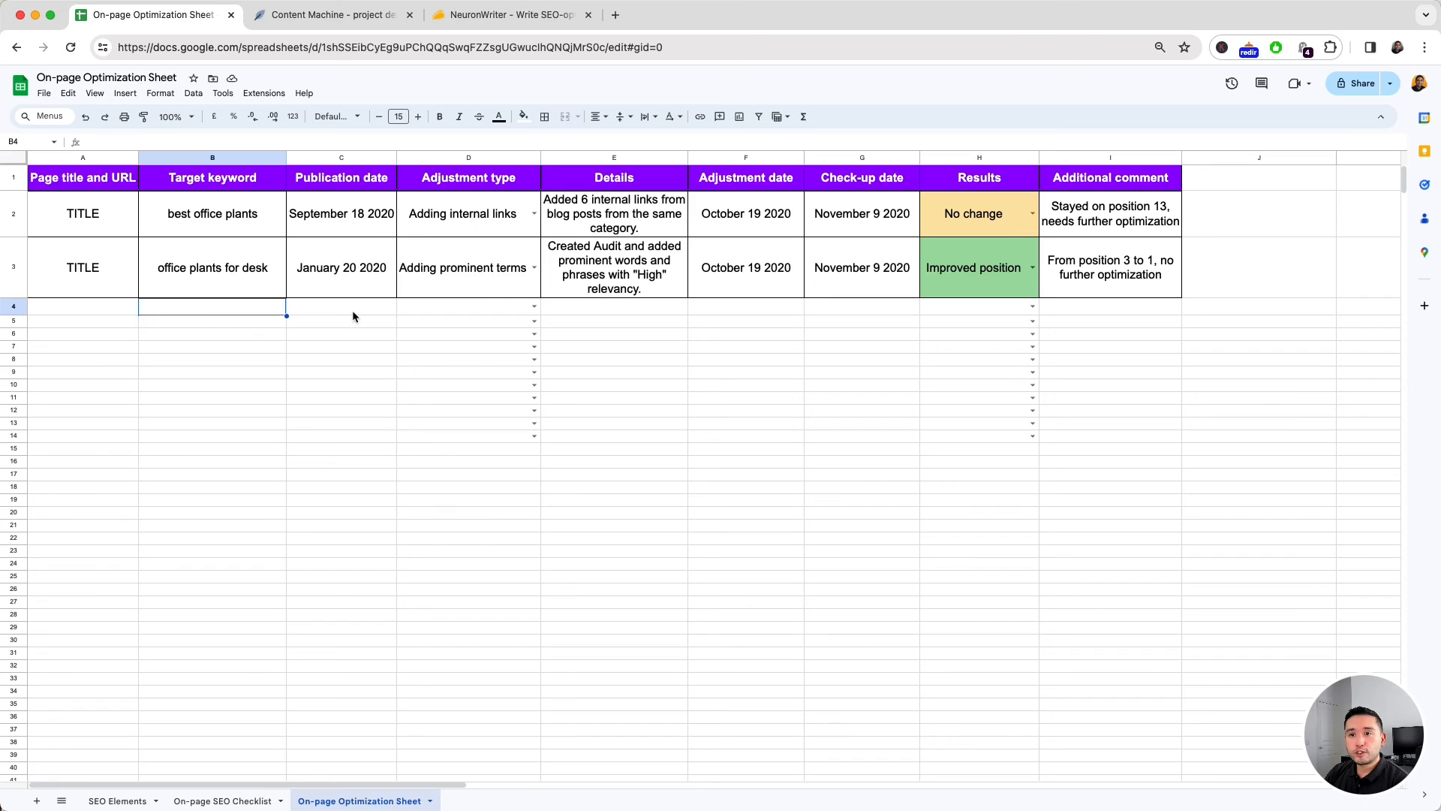
left_click(468, 305)
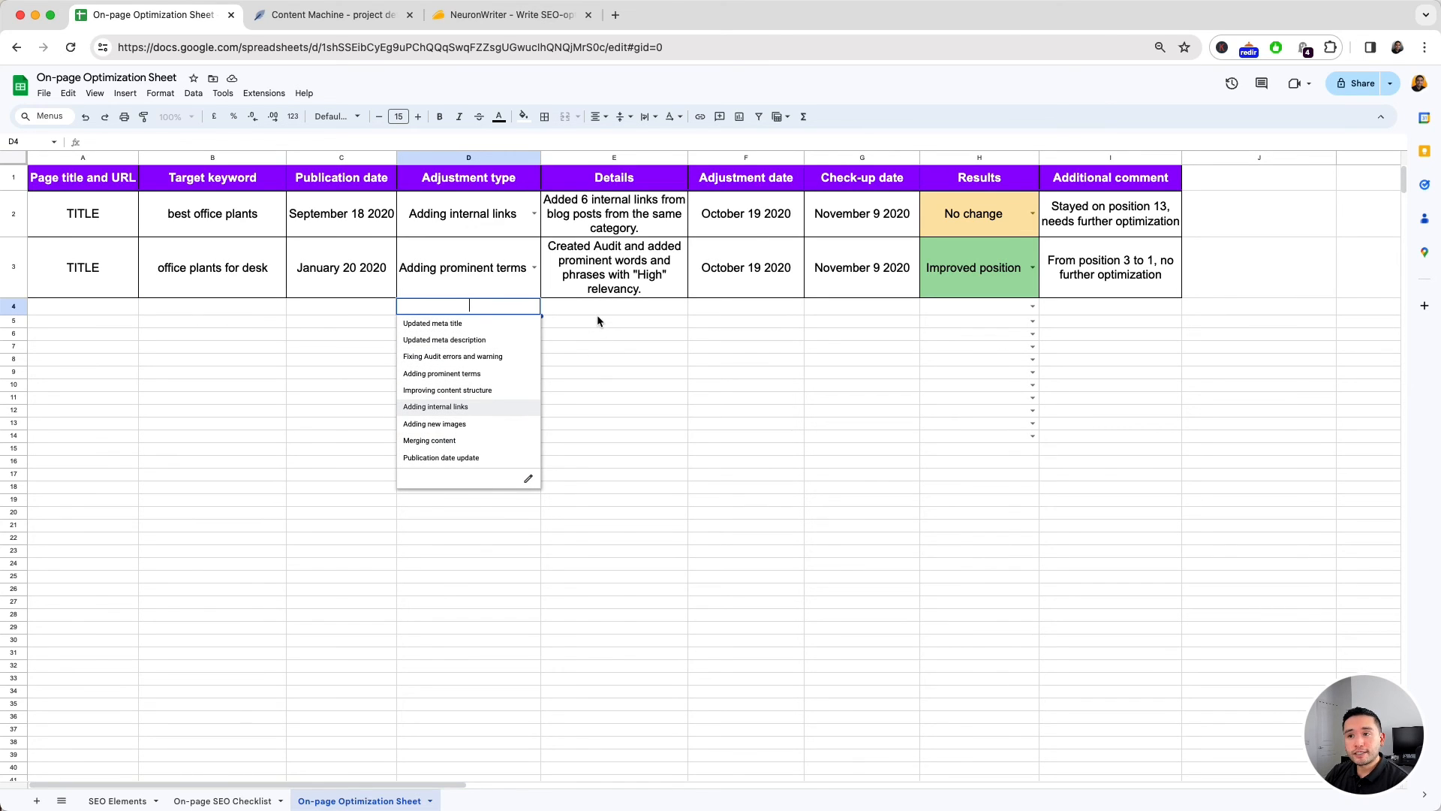
left_click(614, 311)
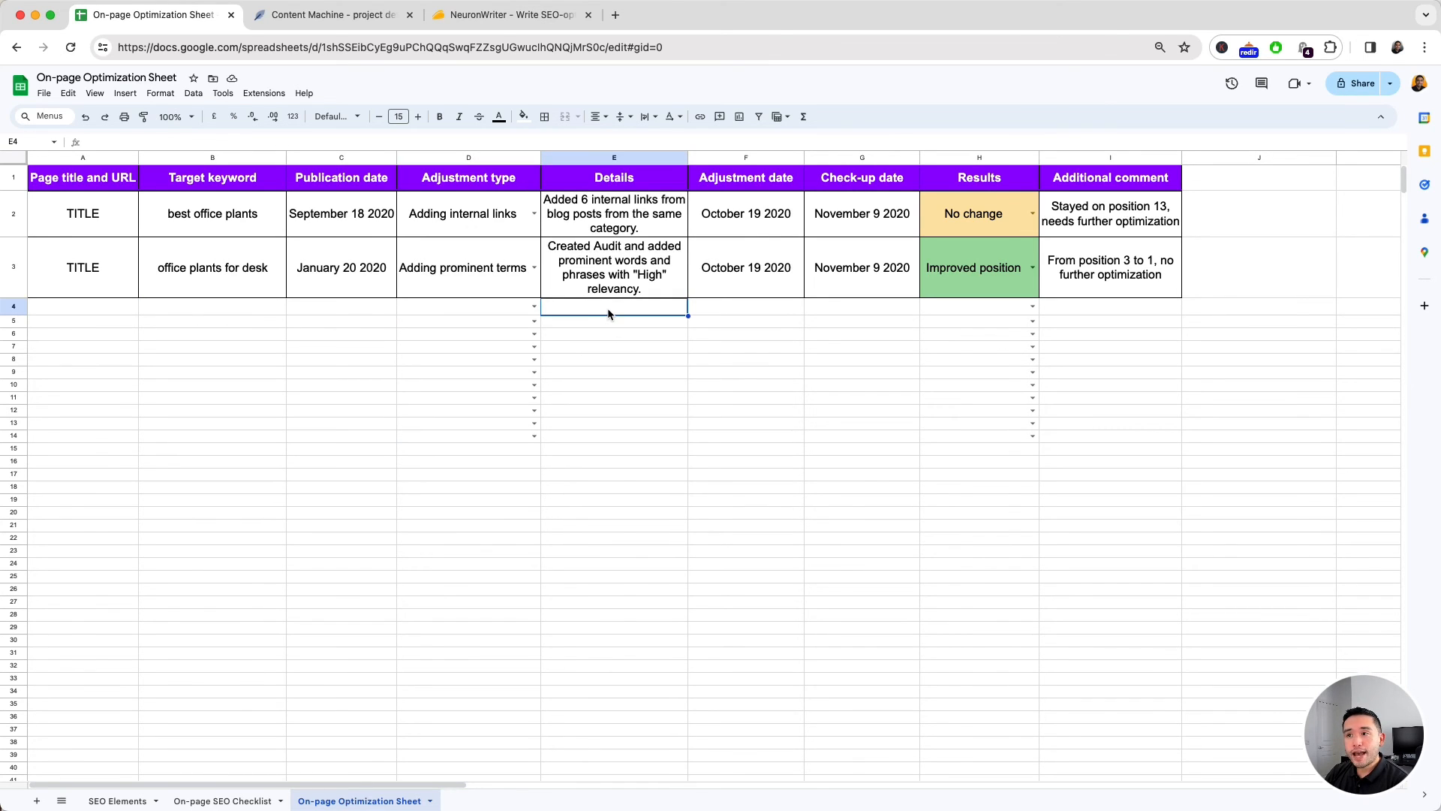
left_click(977, 306)
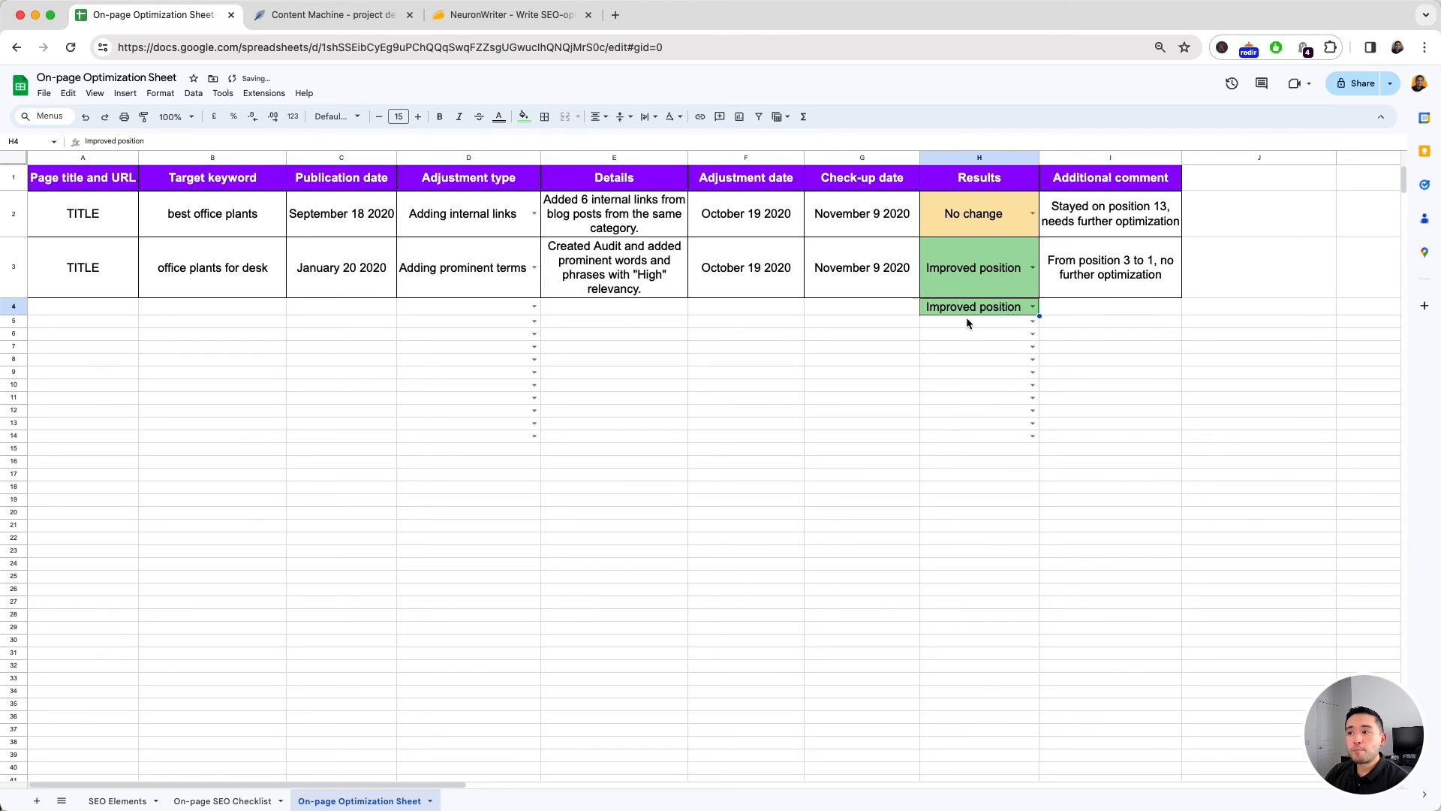
left_click(1032, 321)
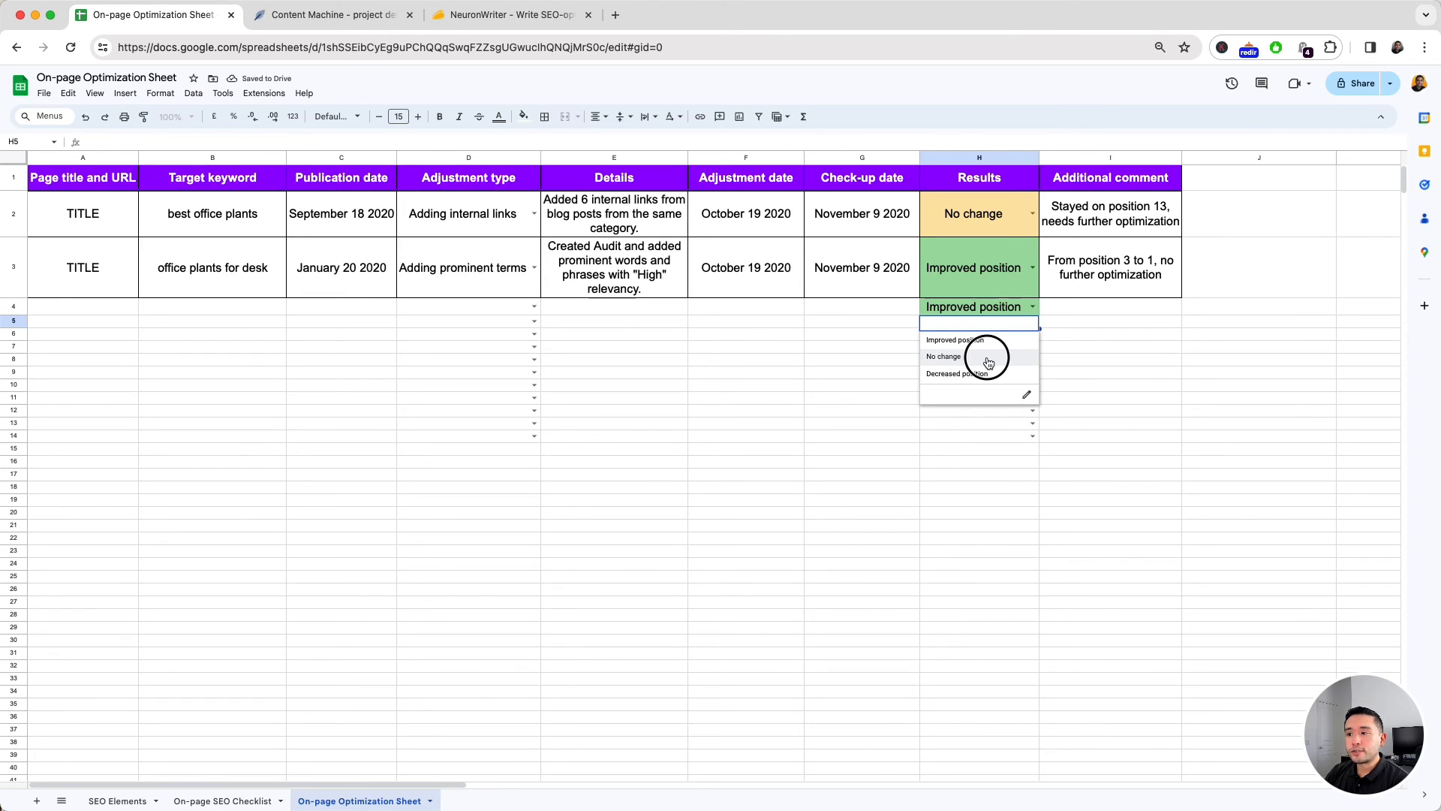
left_click(943, 357)
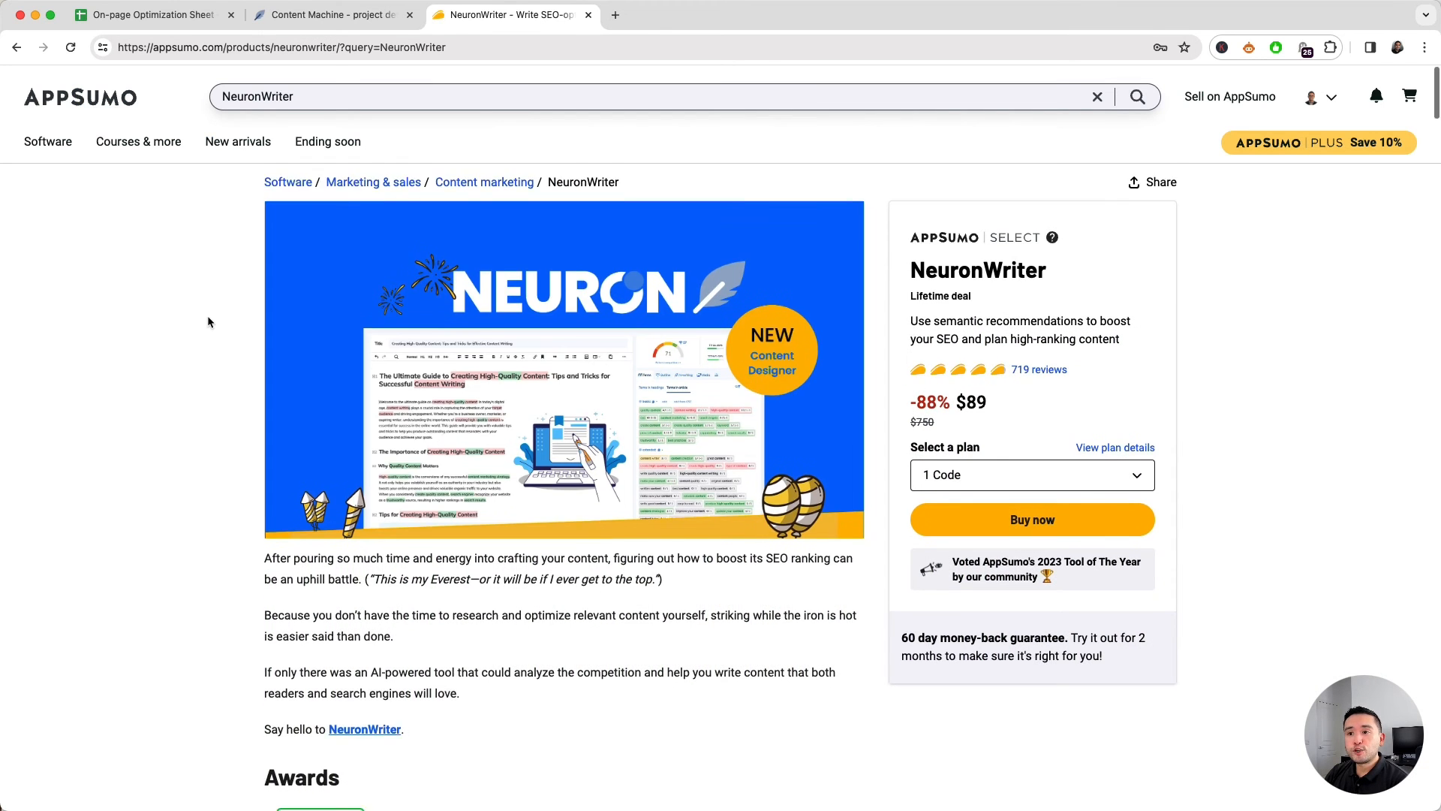
- Review the Plans & features section comparing Single $89, Double $178 and Multiple $267 lifetime codes
scroll("down", 3)
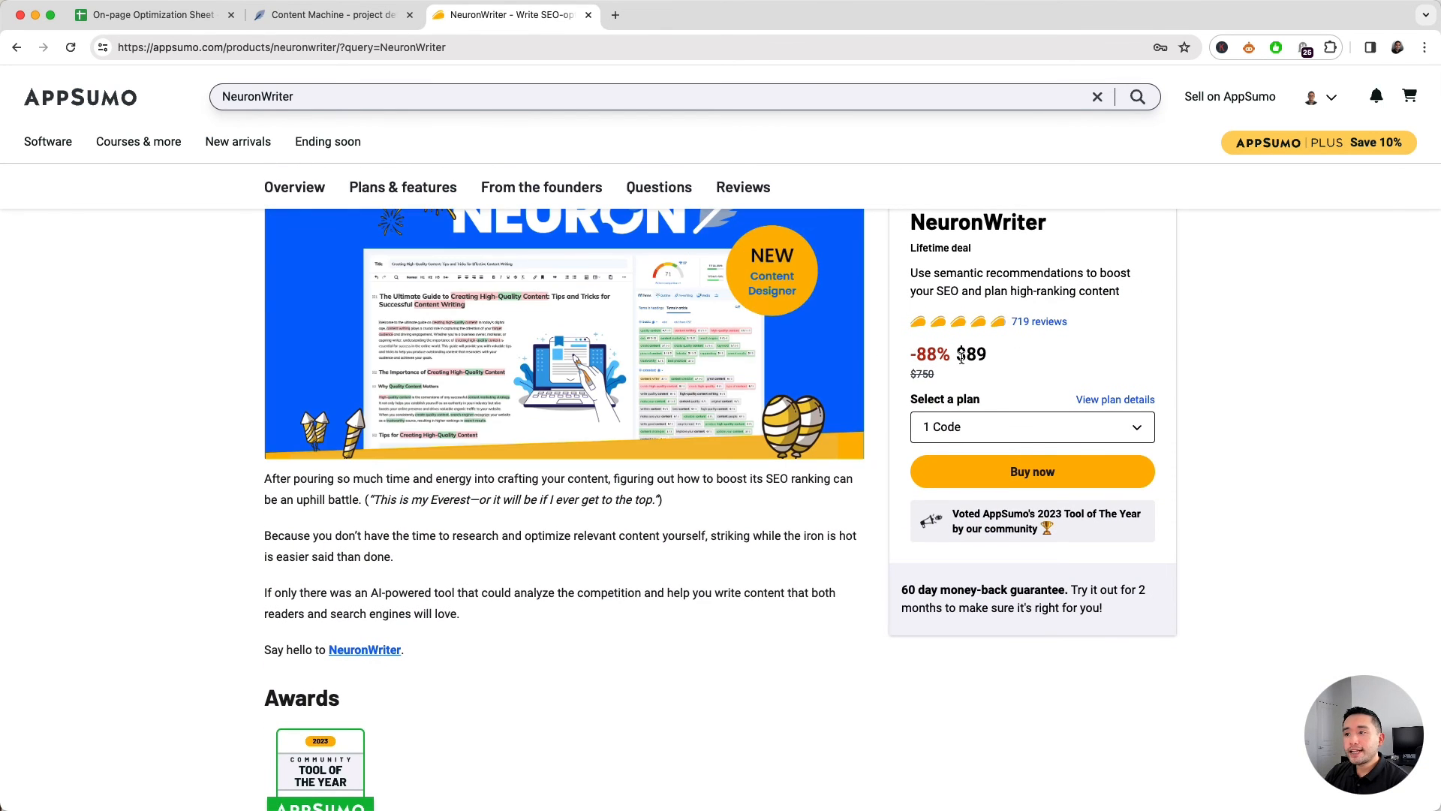
scroll("down", 3)
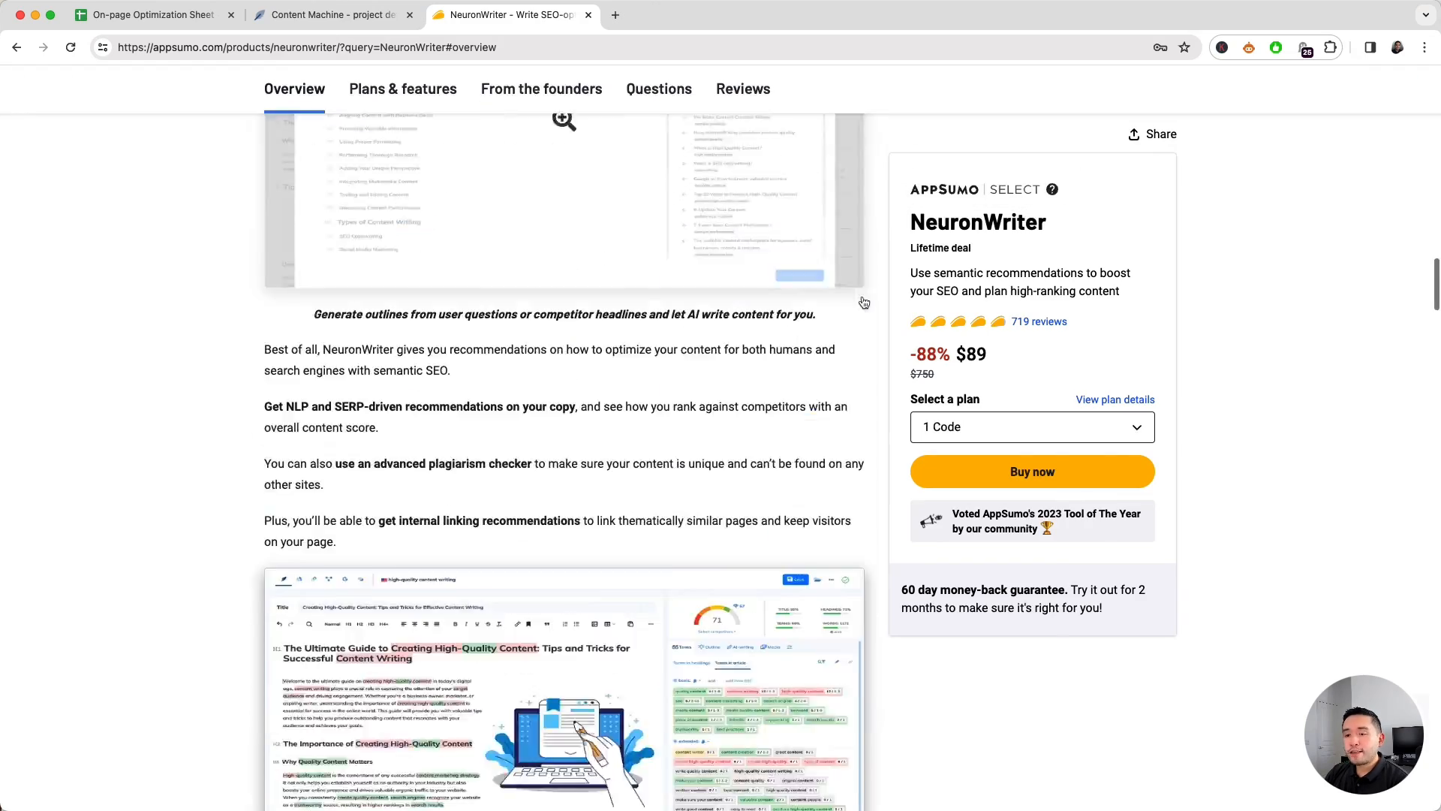
left_click(402, 89)
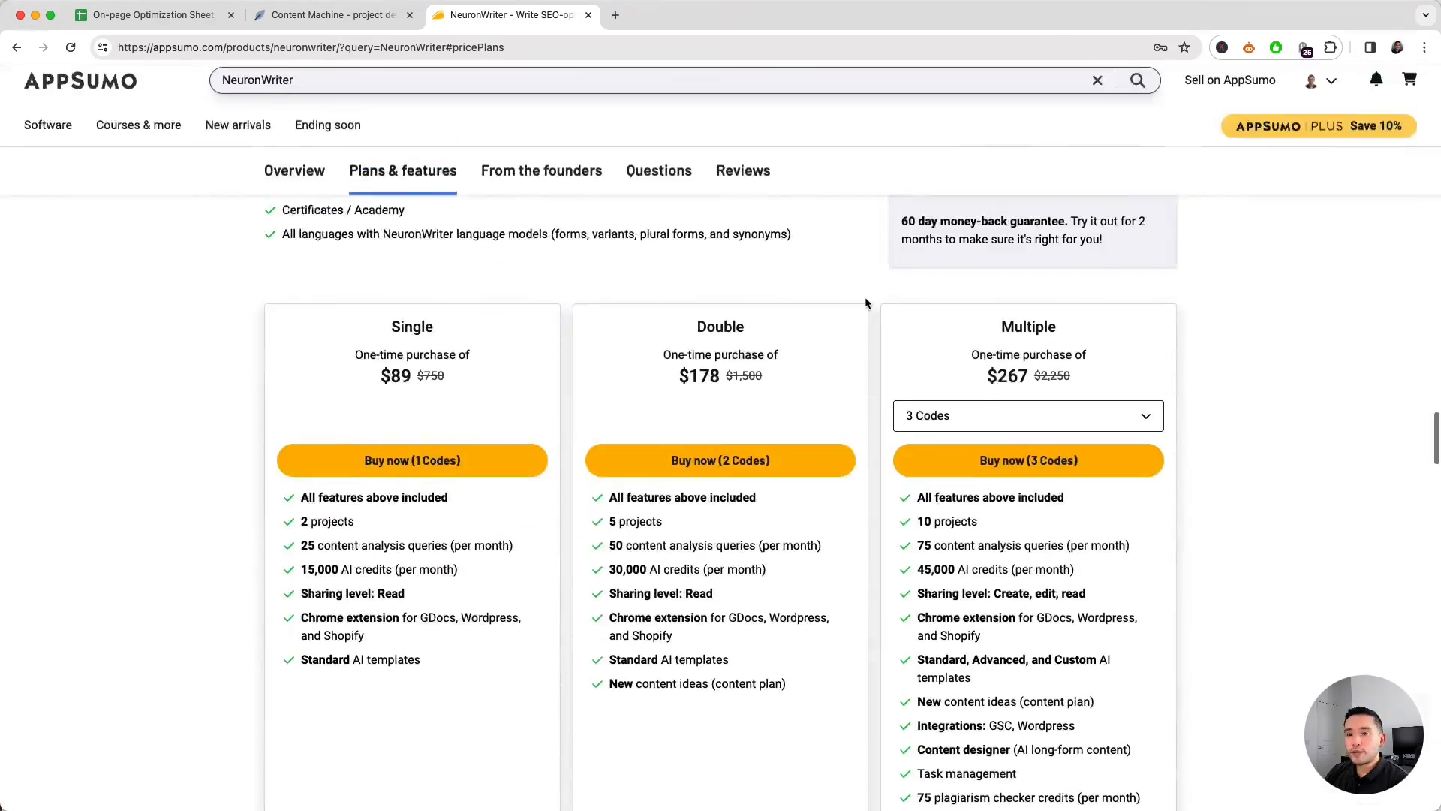
scroll("down", 3)
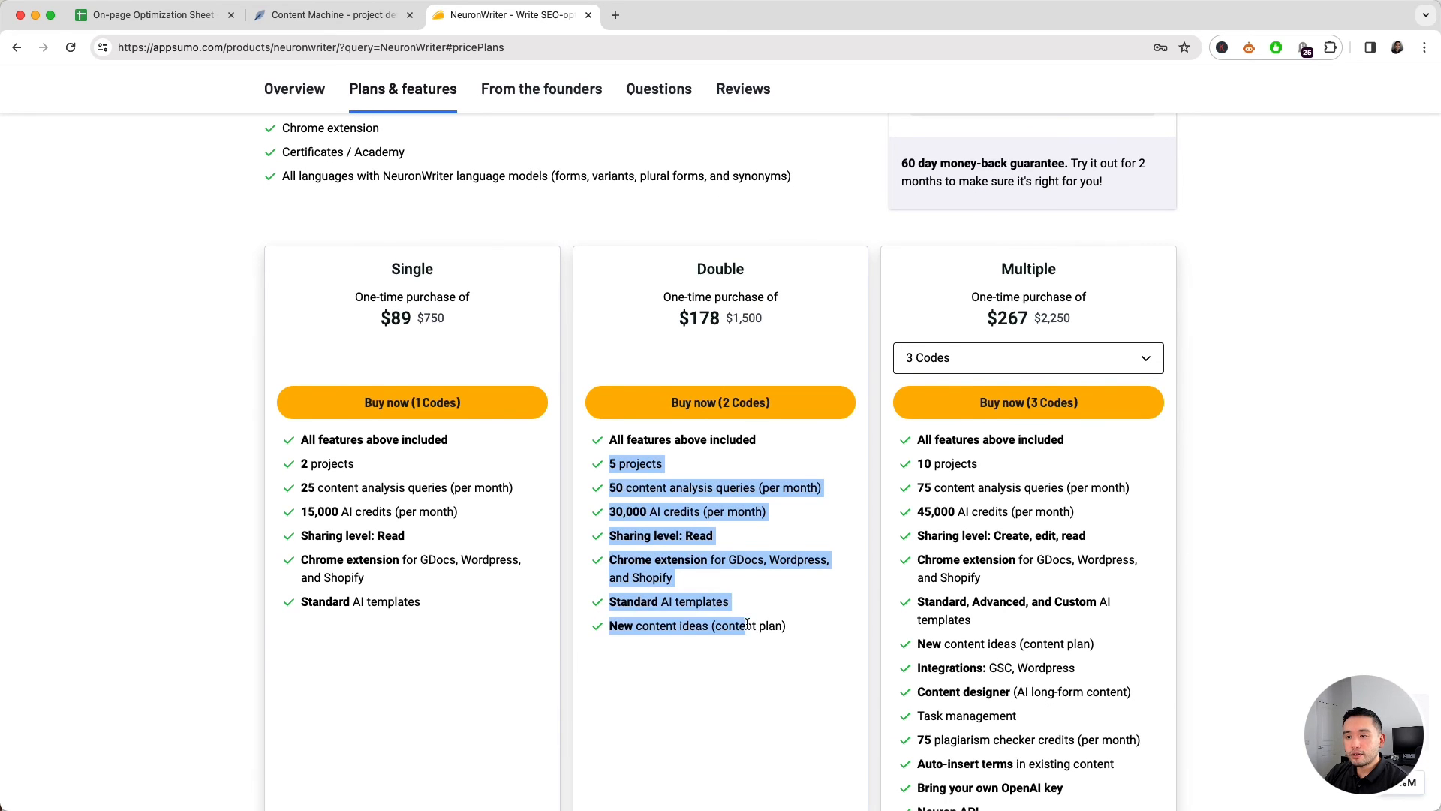
scroll("down", 3)
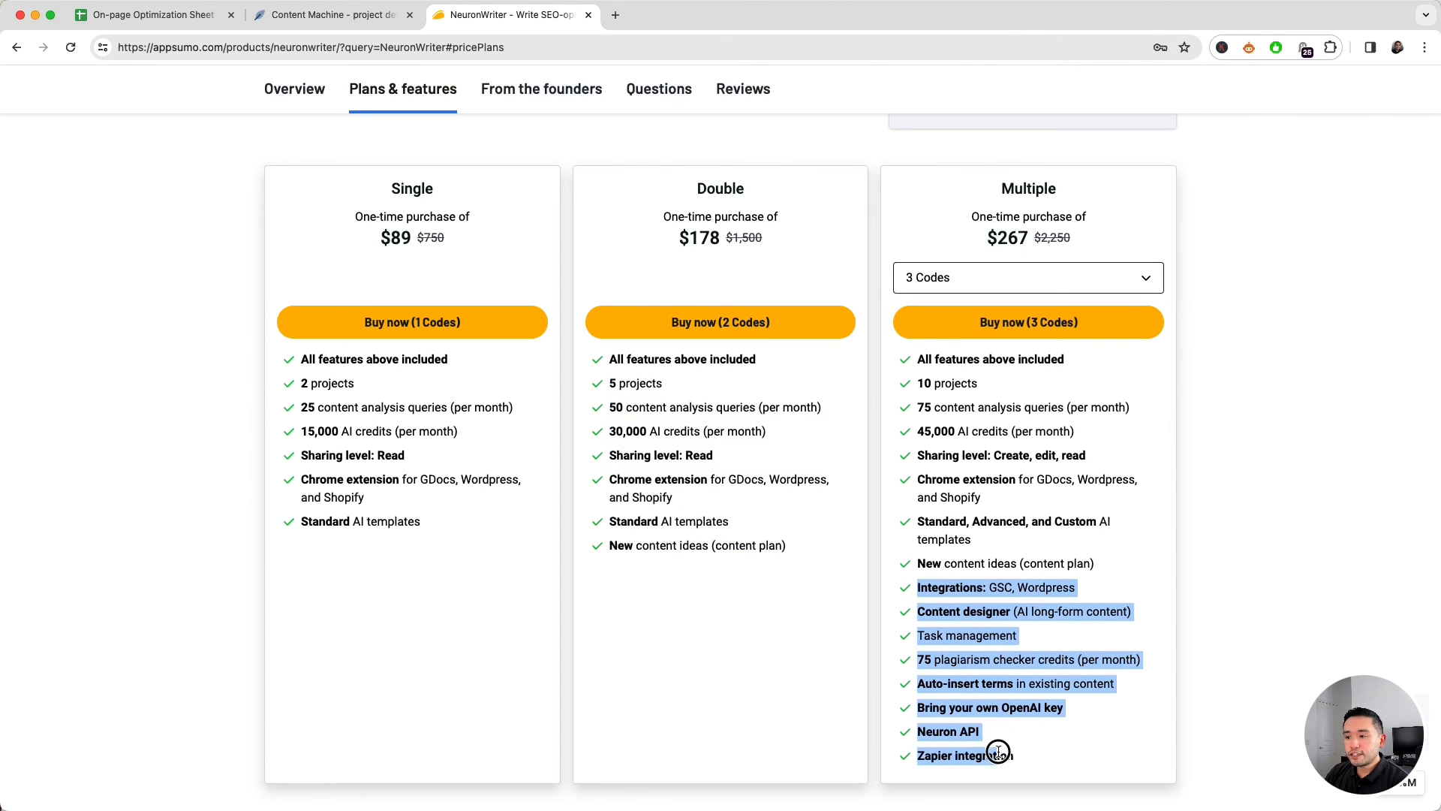
mouse_move(1020, 754)
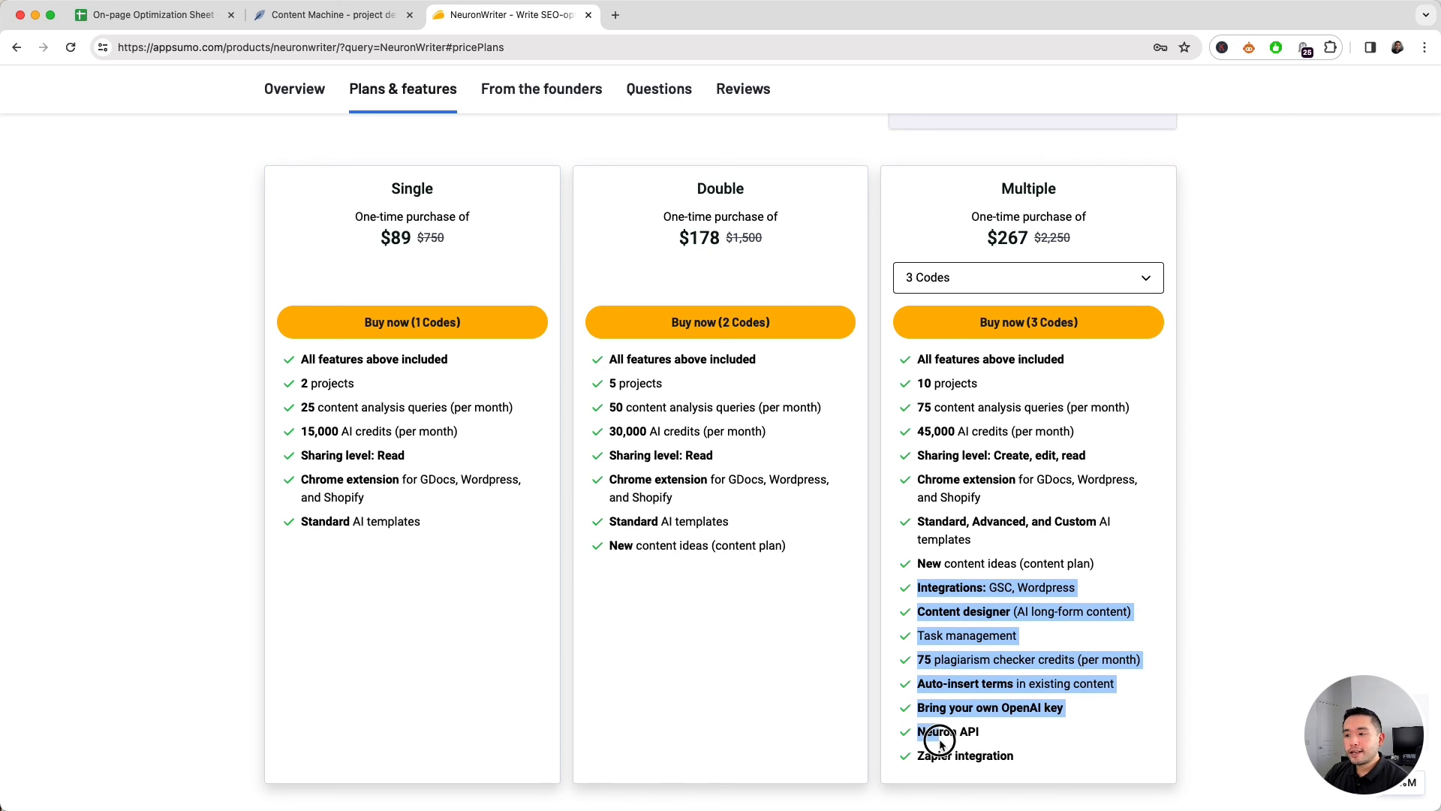
scroll("down", 3)
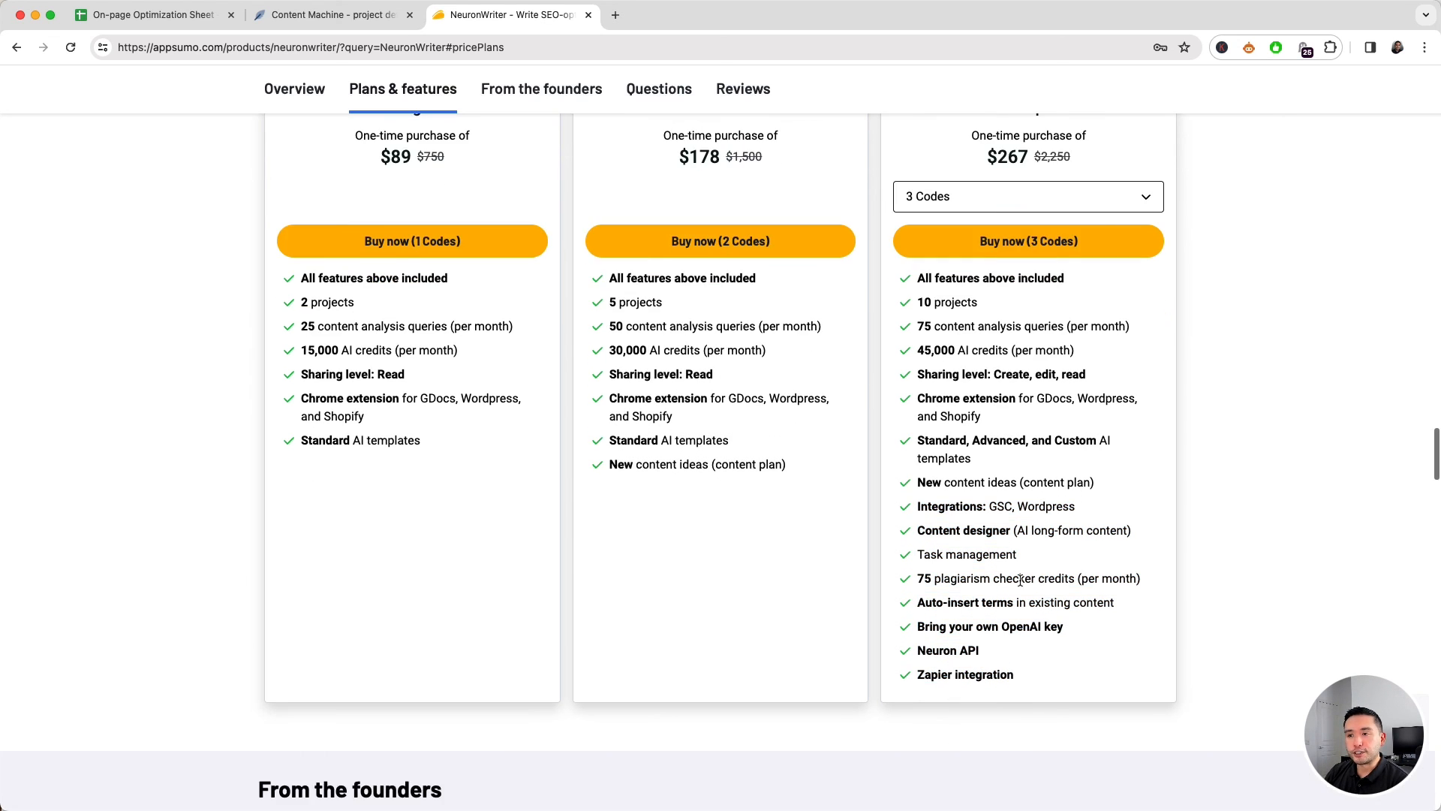
scroll("up", 3)
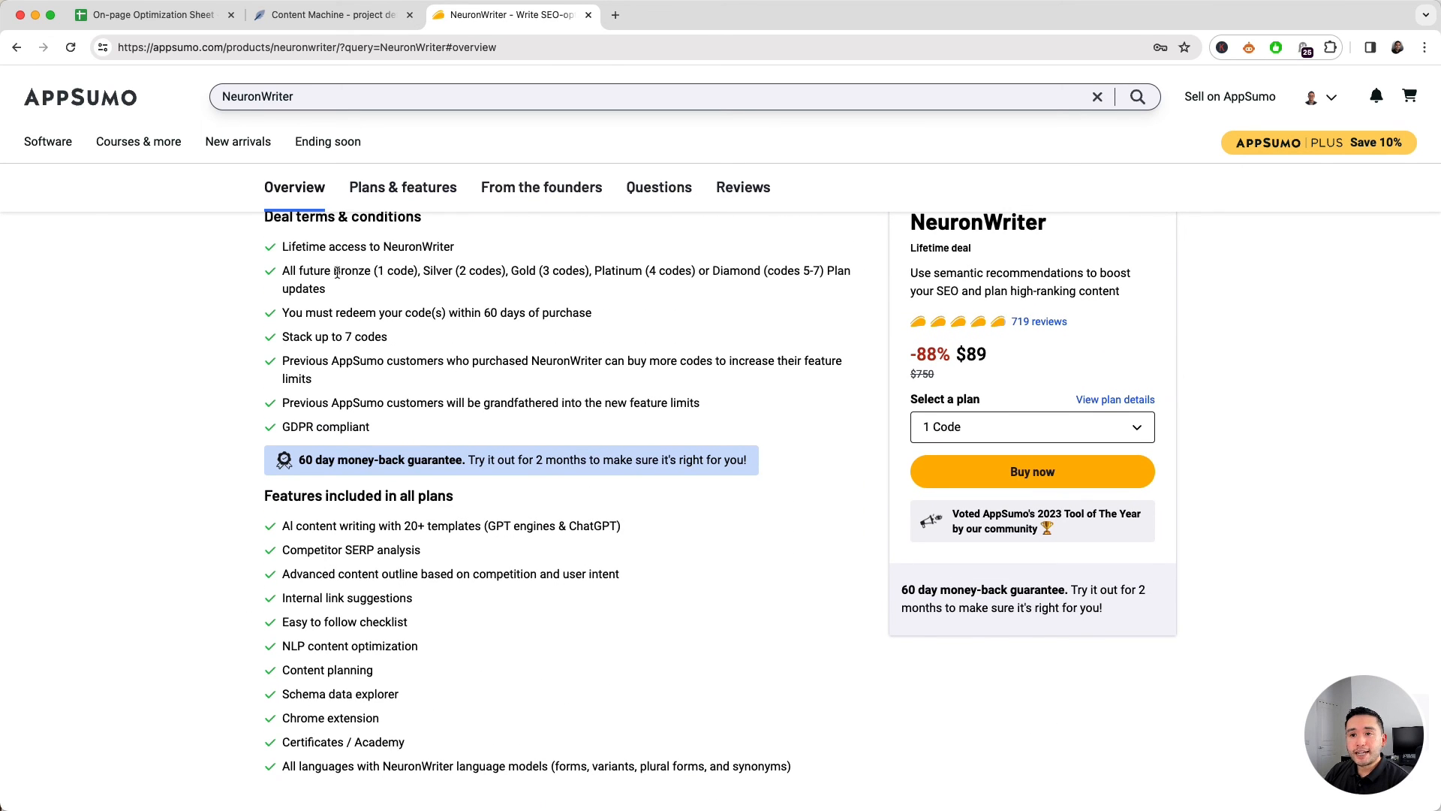
double_click(438, 270)
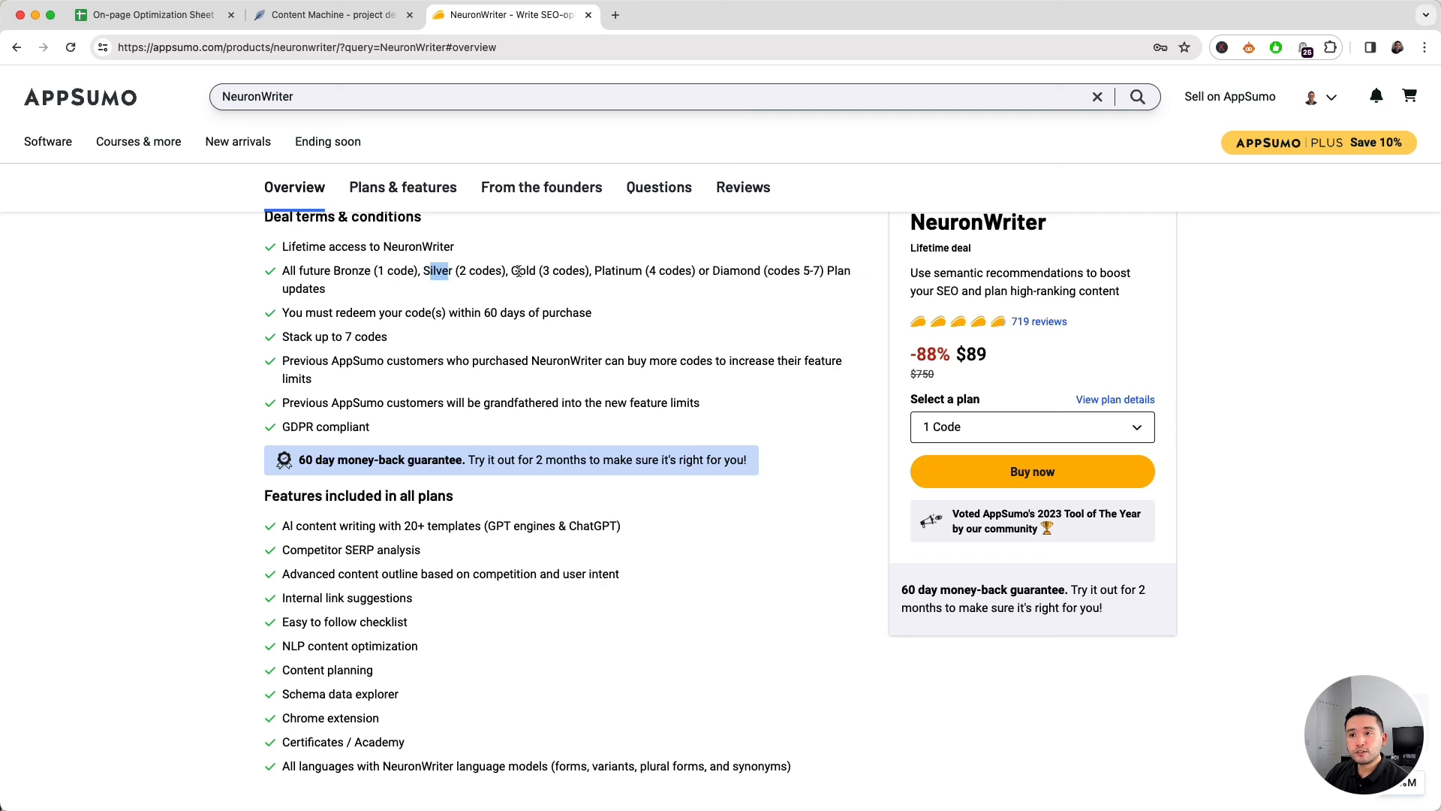
double_click(629, 270)
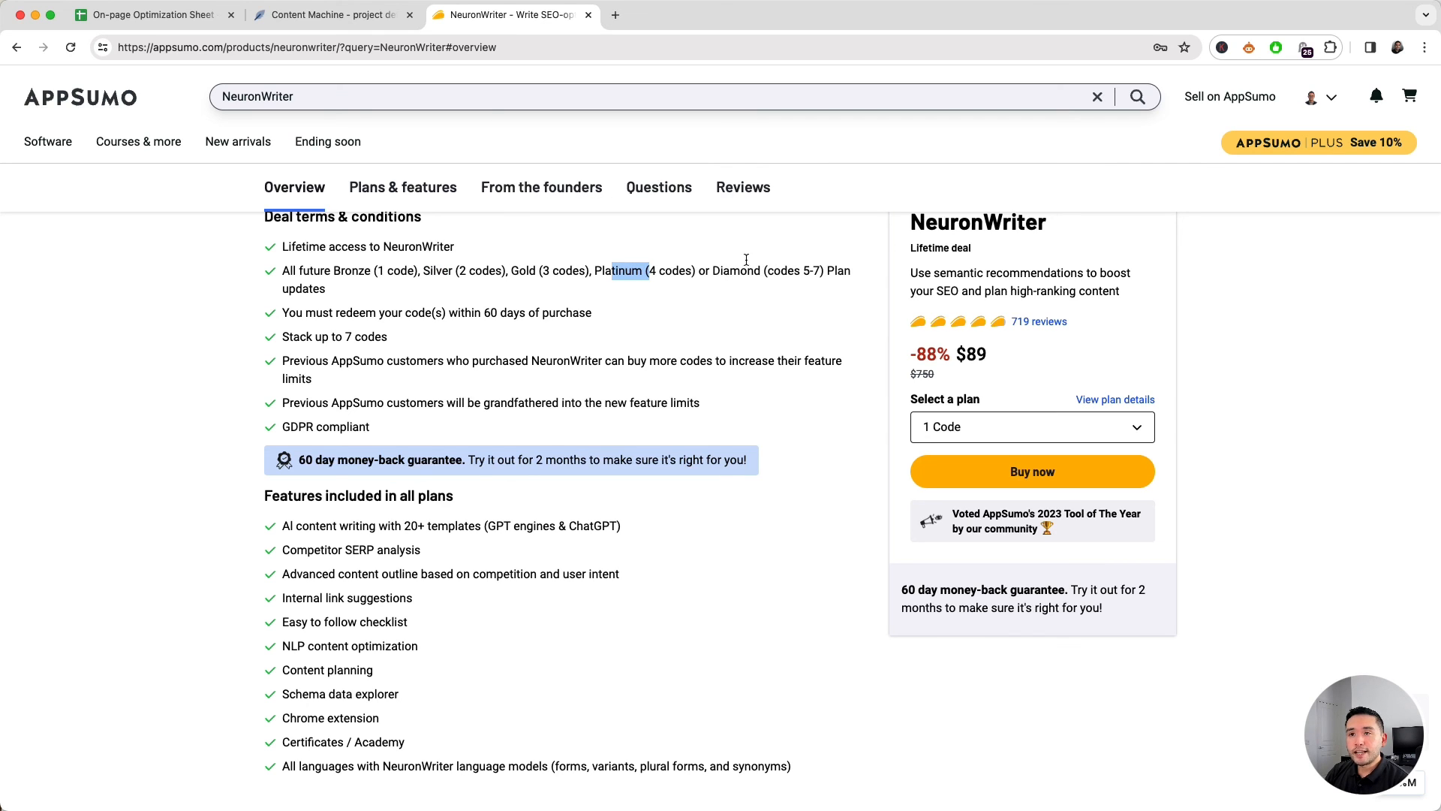
mouse_move(644, 256)
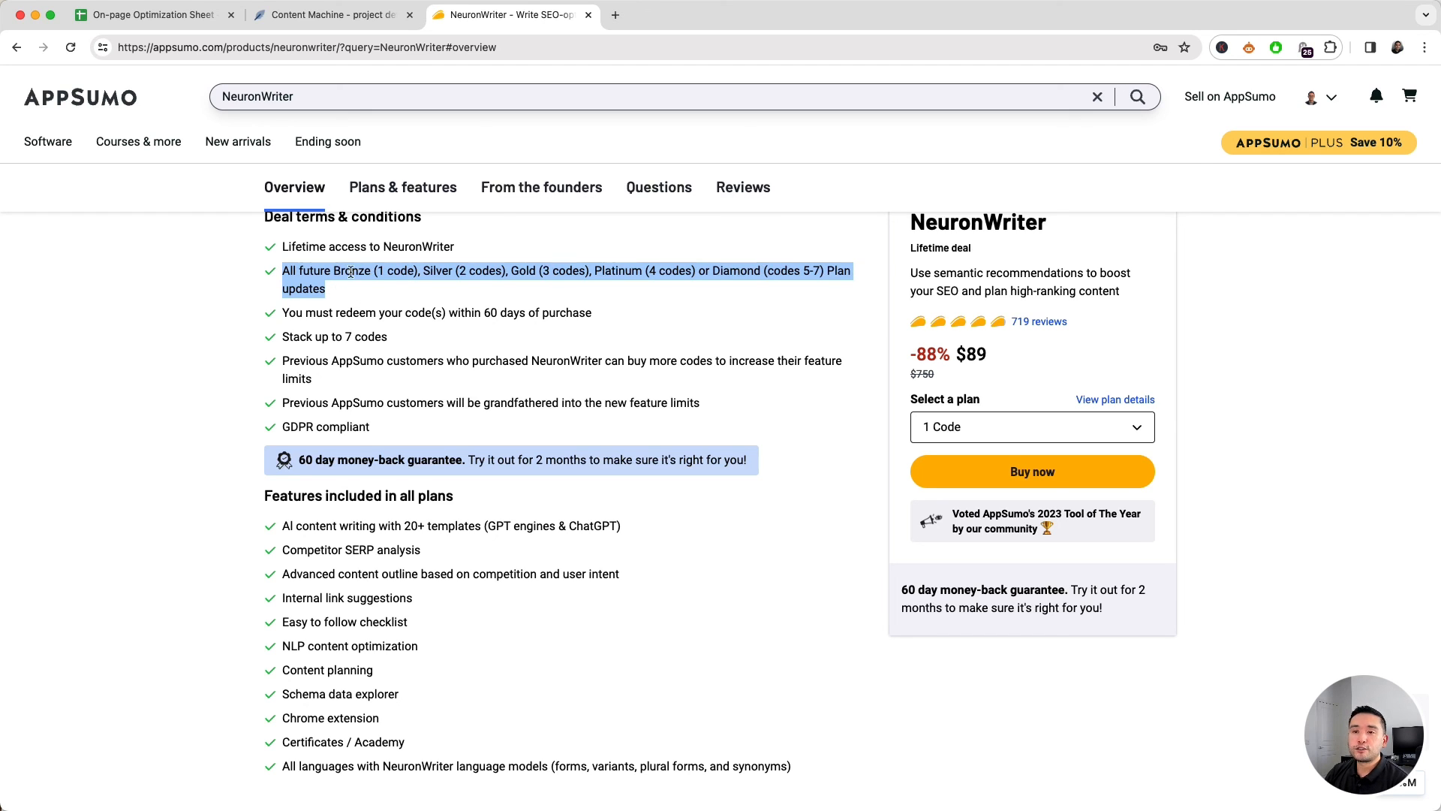
scroll("down", 3)
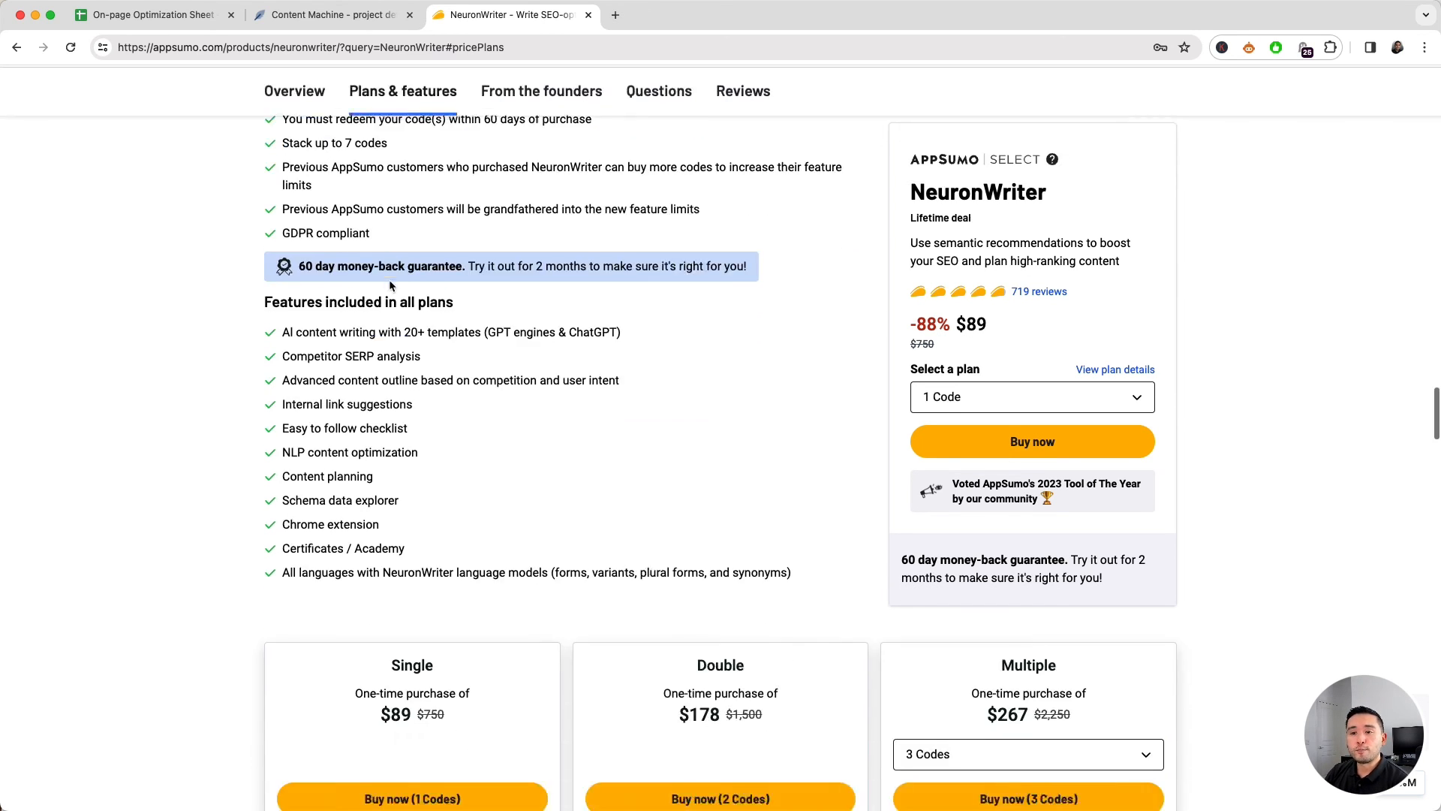
scroll("down", 3)
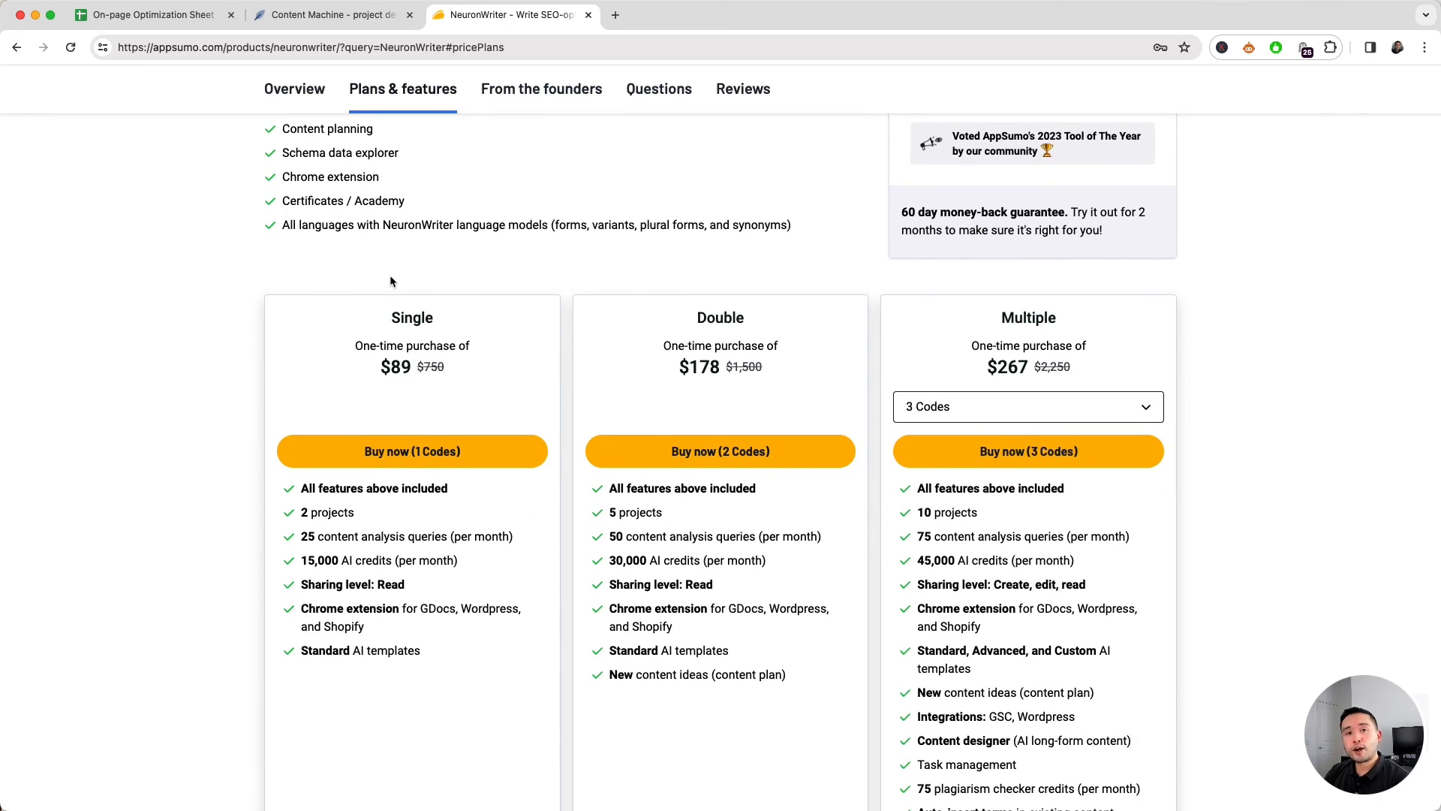
mouse_move(433, 279)
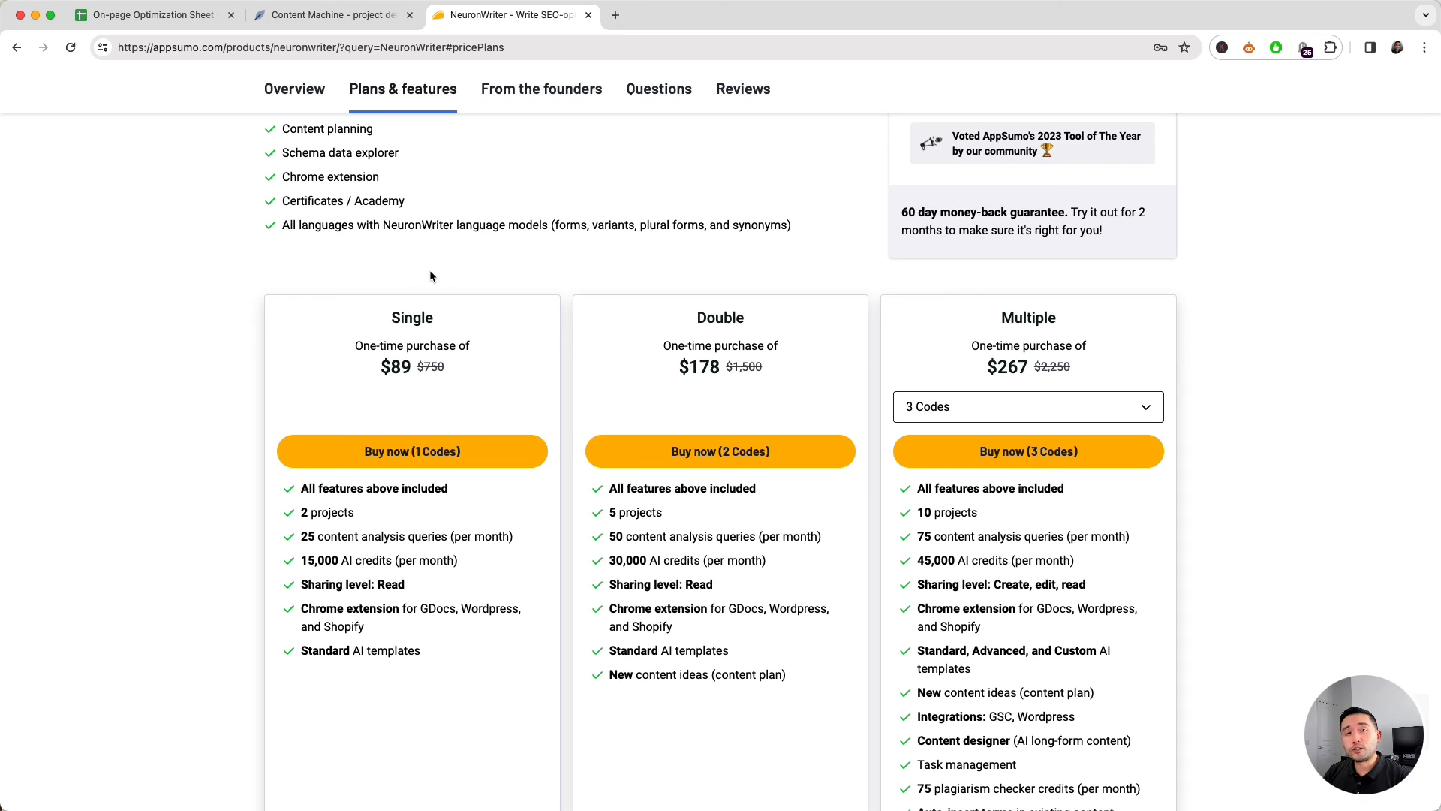
mouse_move(471, 285)
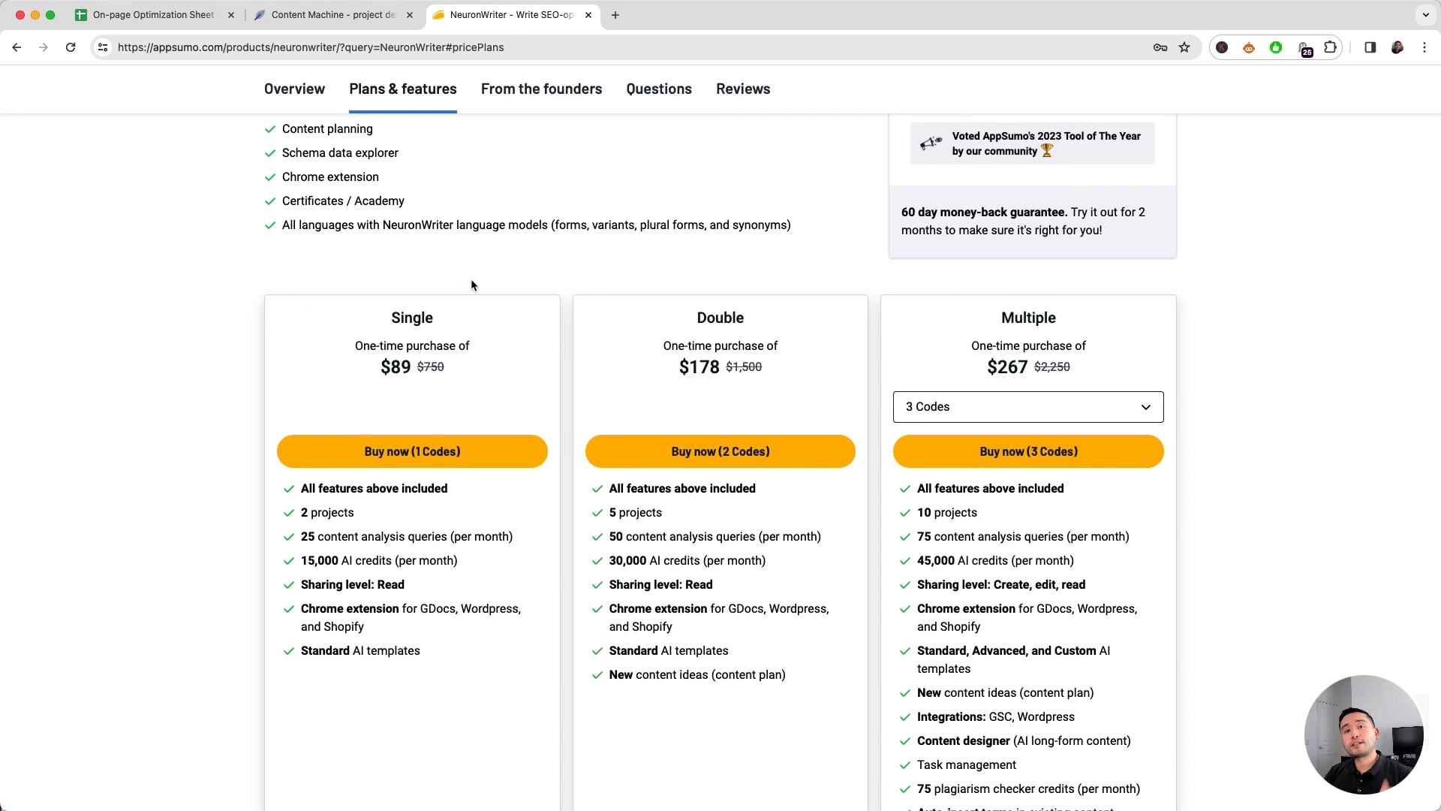
mouse_move(453, 273)
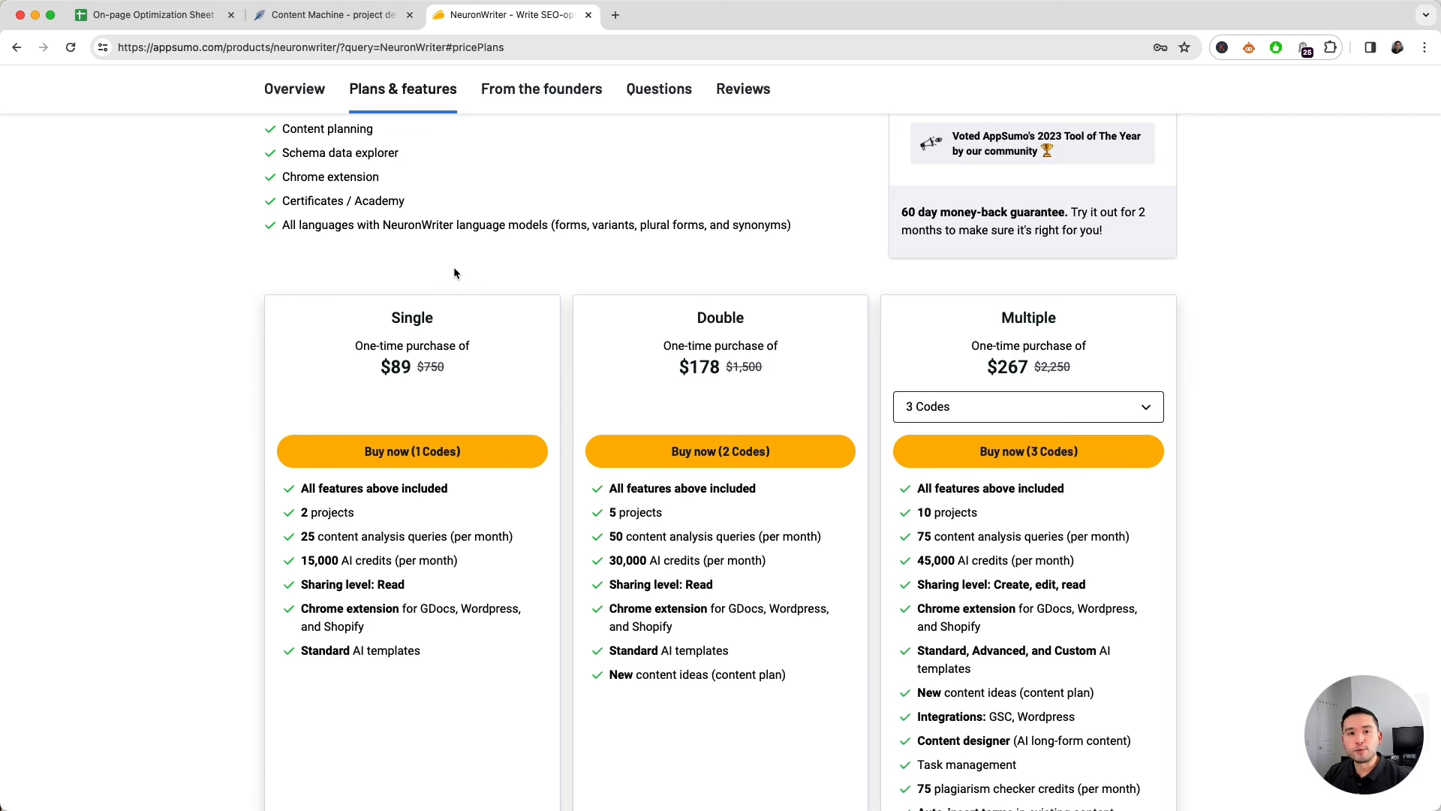
scroll("down", 3)
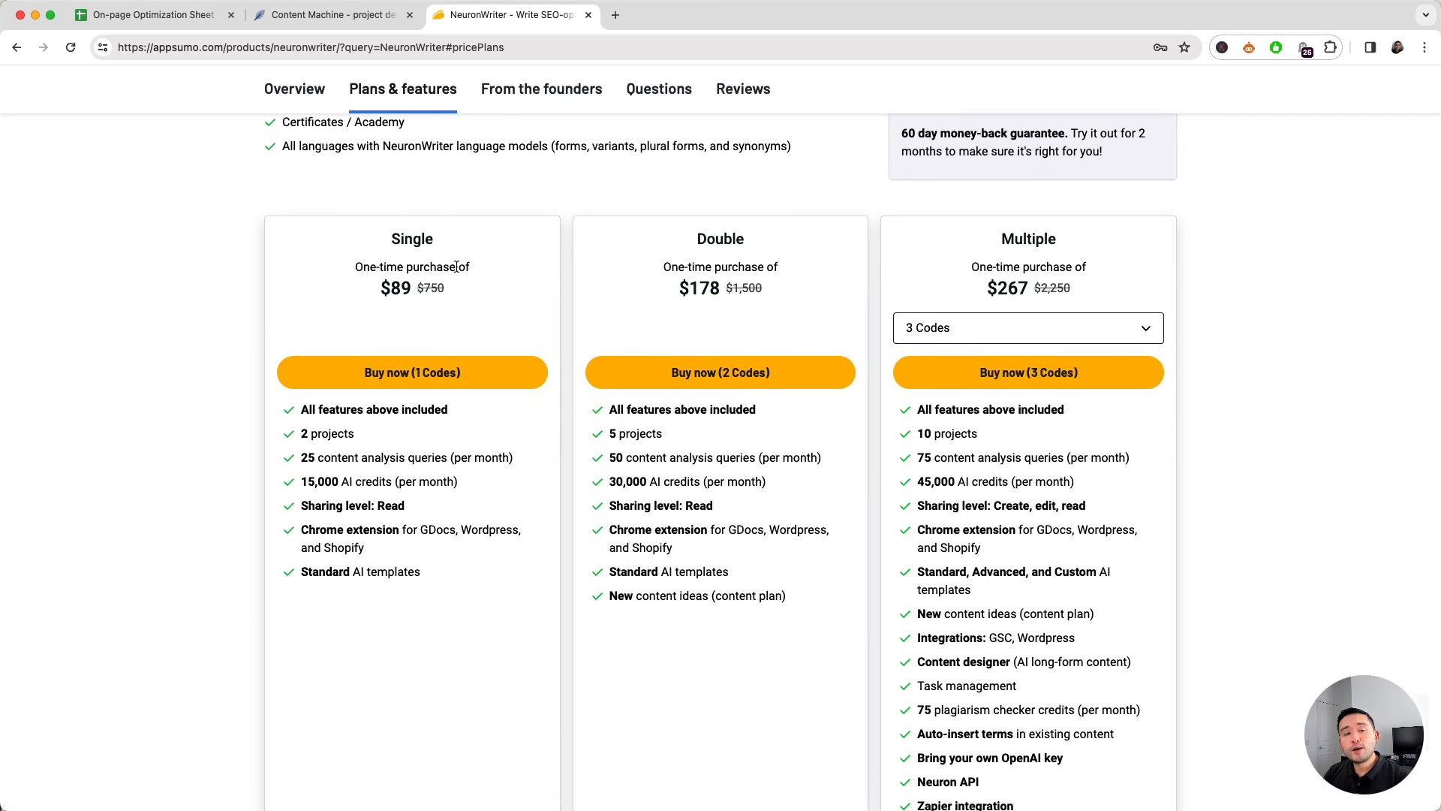